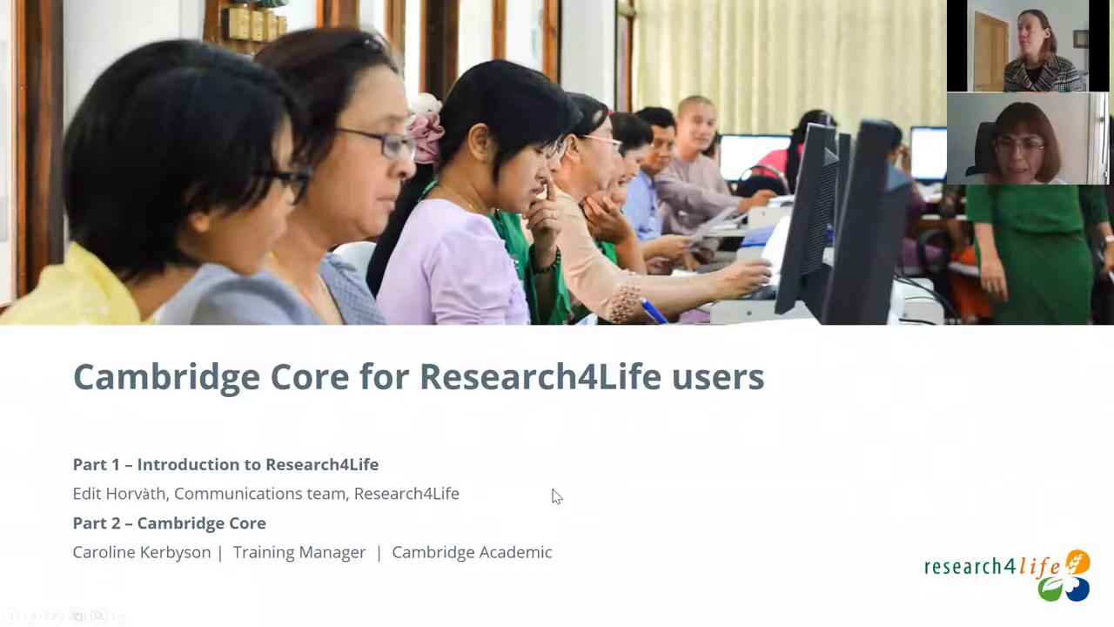
Advance to the 'Who can use Research4Life?' world map slide
{"action": "key", "text": "Right"}
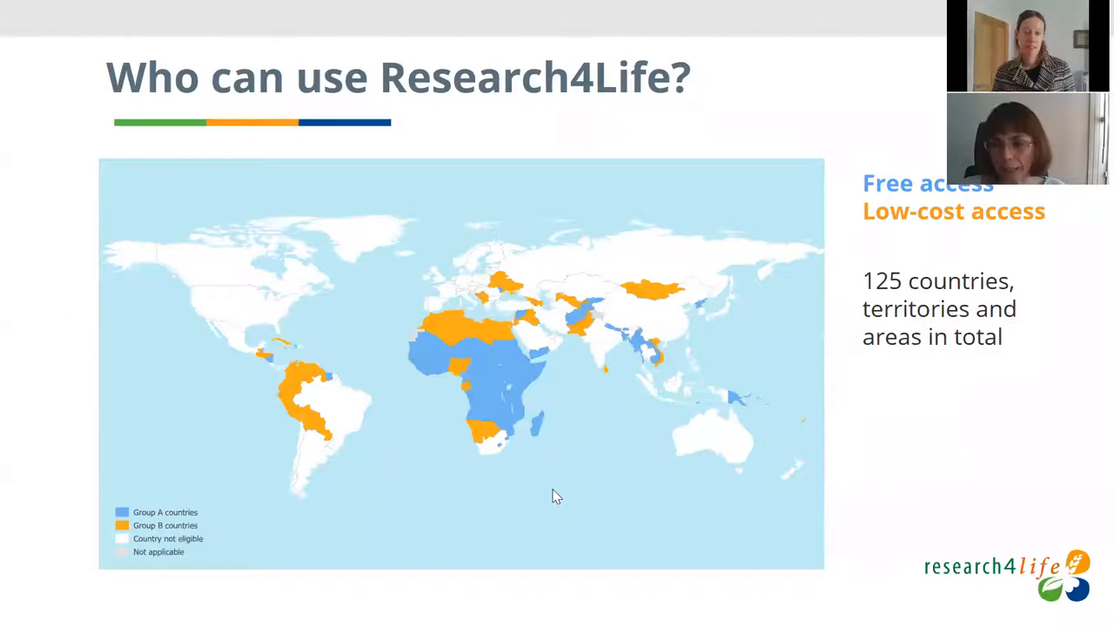
Advance to the 'Register to Research4Life' slide with its four eligibility and registration panels
{"action": "key", "text": "right"}
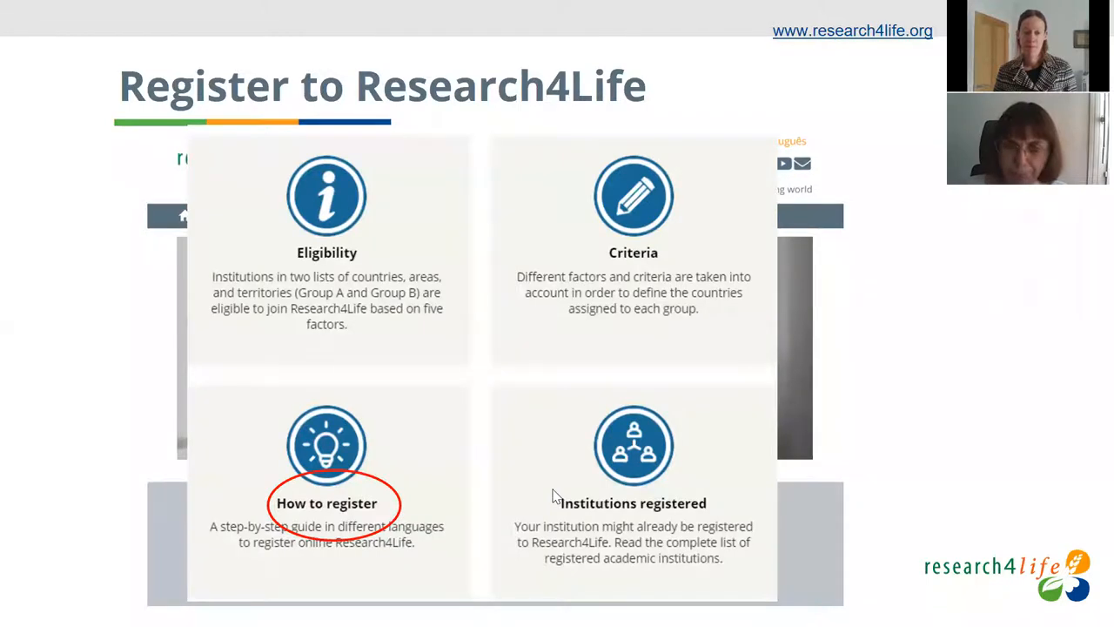
Reveal the How to register guide, then advance to the 'Log in from our homepage' slide
{"action": "left_click", "coordinate": [327, 503]}
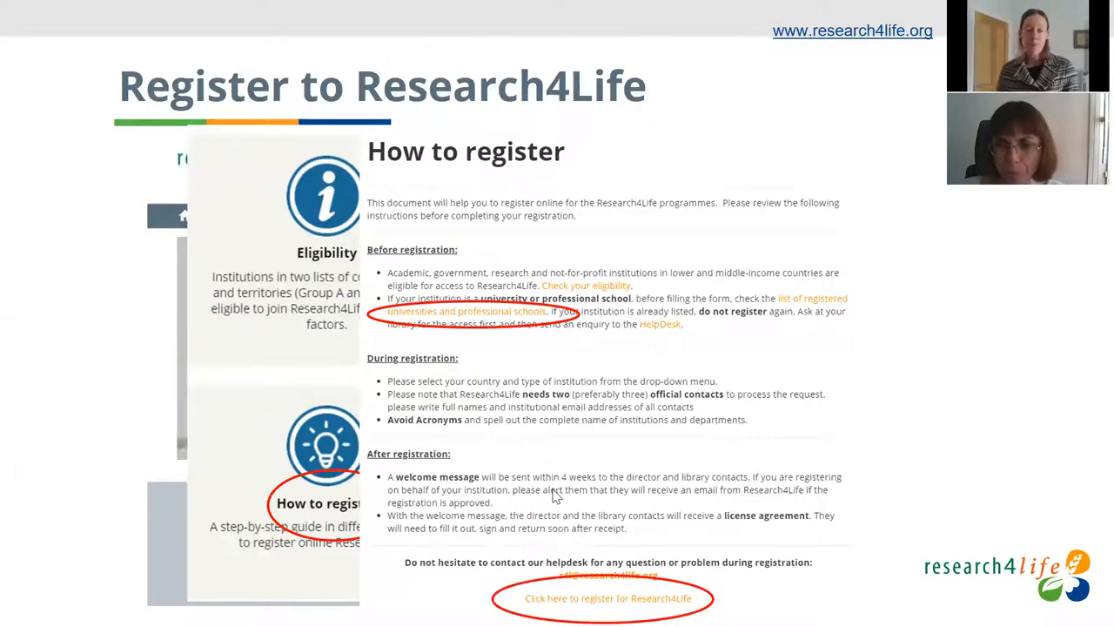
{"action": "left_click", "coordinate": [609, 599]}
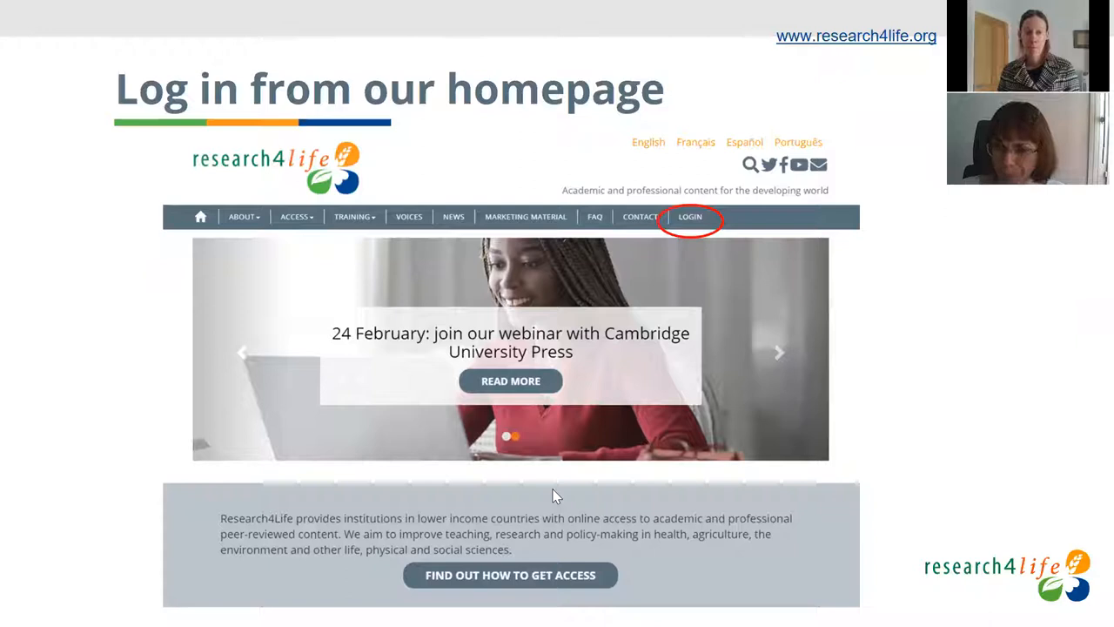
Step through the login programme choices, GOALI content page and publisher list, then advance to Marketing material
{"action": "left_click", "coordinate": [690, 216]}
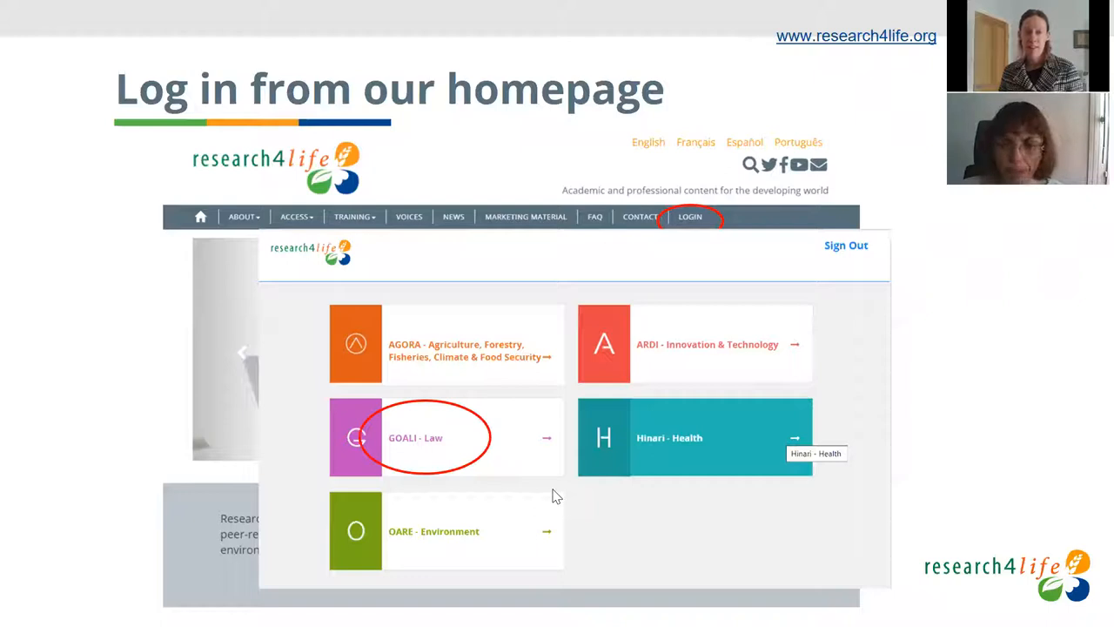
{"action": "left_click", "coordinate": [445, 437]}
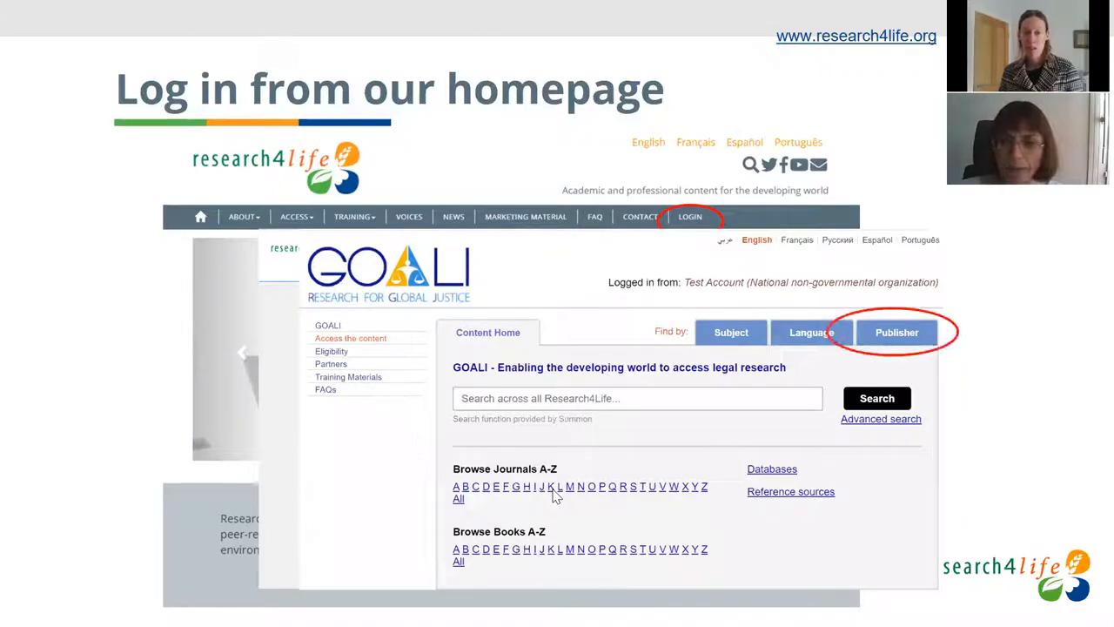
{"action": "left_click", "coordinate": [896, 331]}
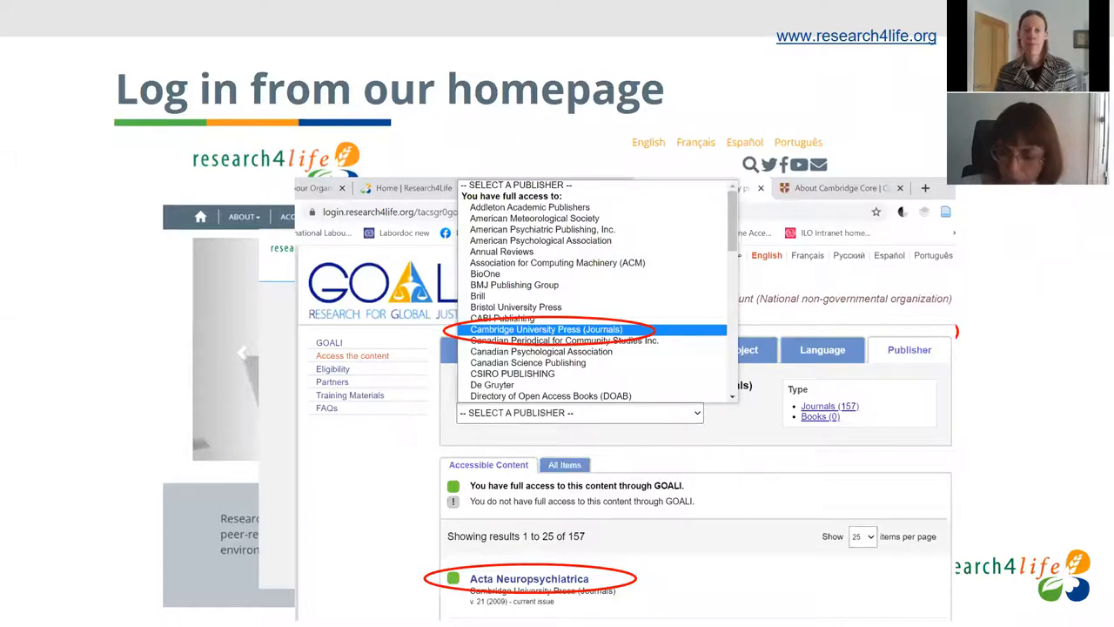
{"action": "left_click", "coordinate": [529, 578]}
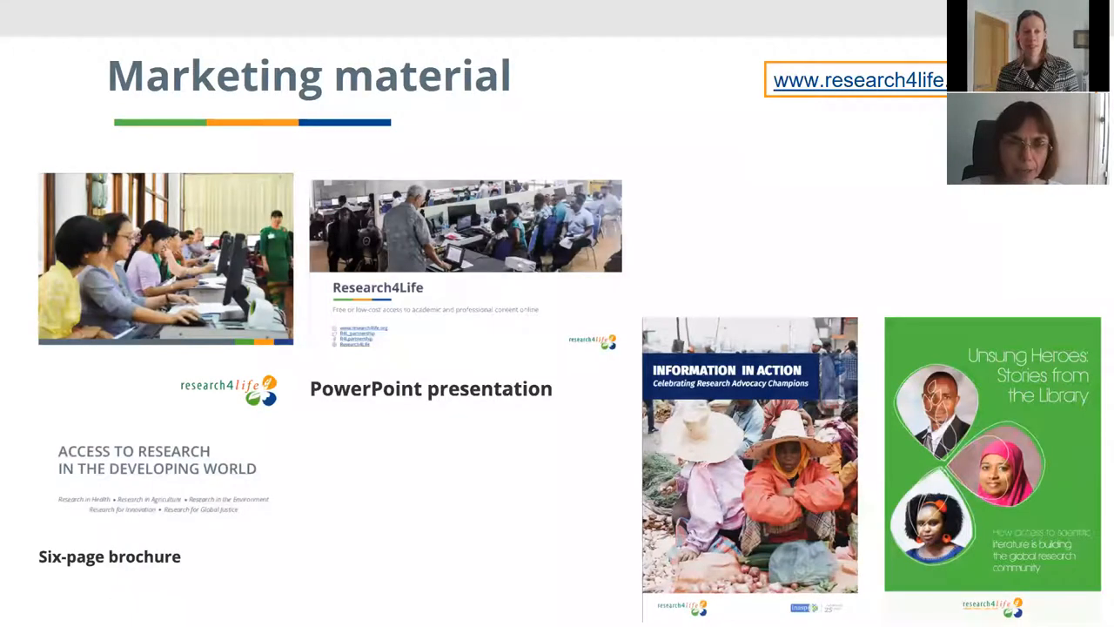
Advance to the Research4Life marketing material slide with brochure and publication covers
{"action": "key", "text": "Right"}
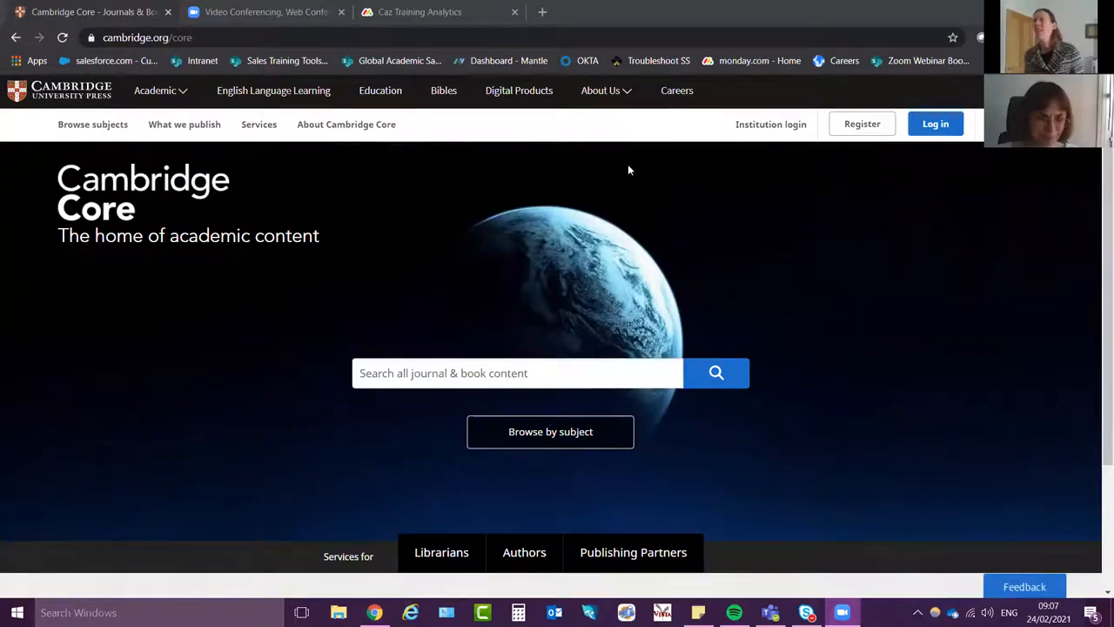
{"action": "mouse_move", "coordinate": [249, 271]}
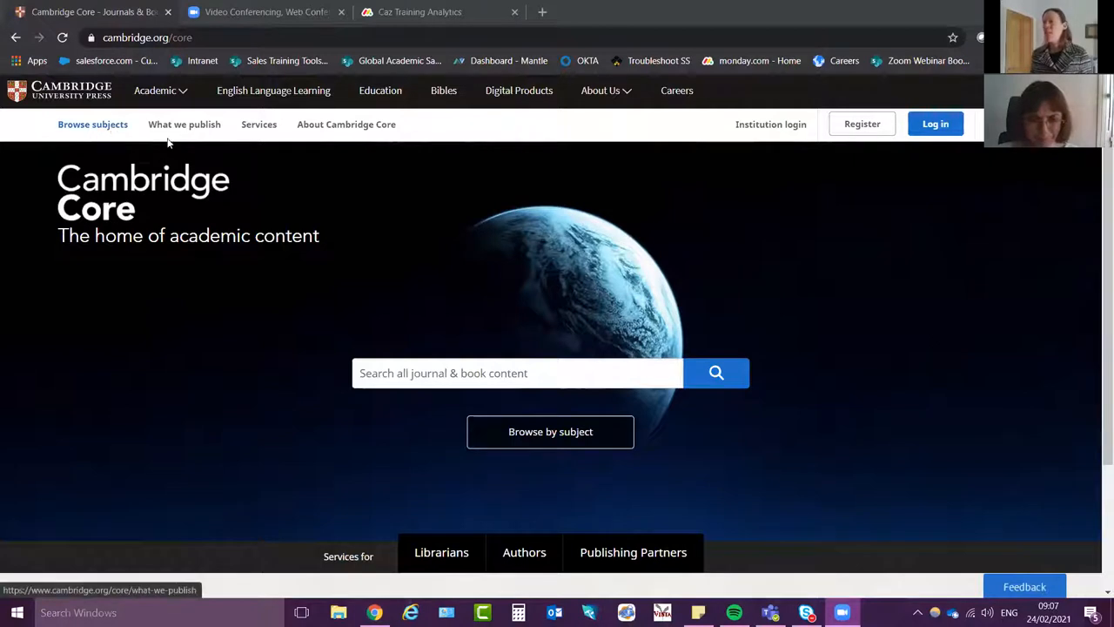
{"action": "mouse_move", "coordinate": [512, 219]}
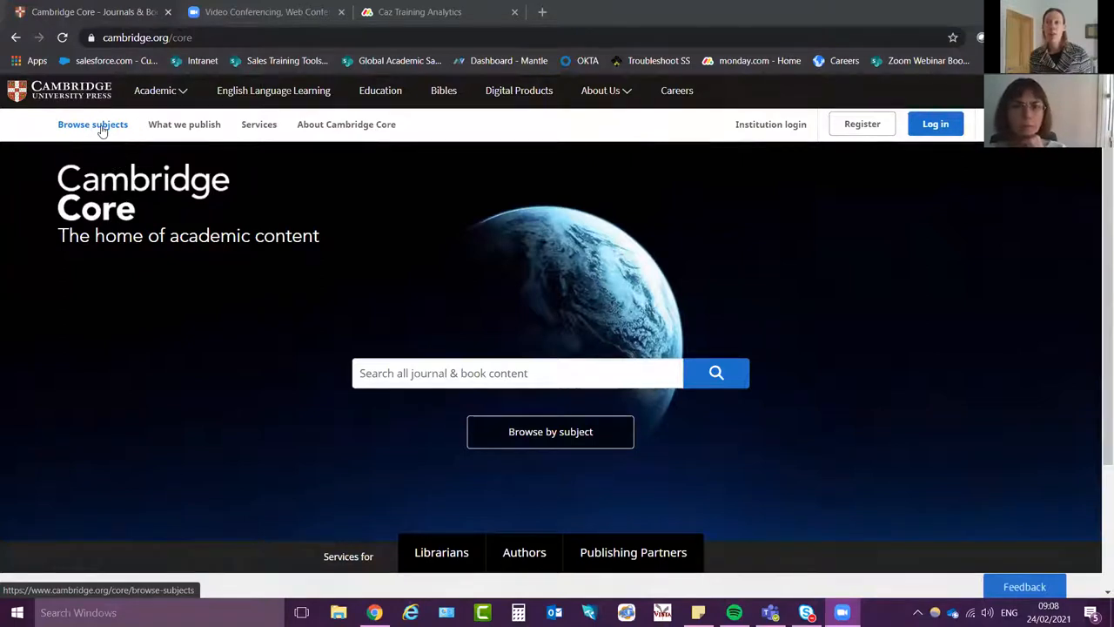
Show the Browse subjects list of disciplines from Anthropology to Statistics and Probability
{"action": "left_click", "coordinate": [93, 123]}
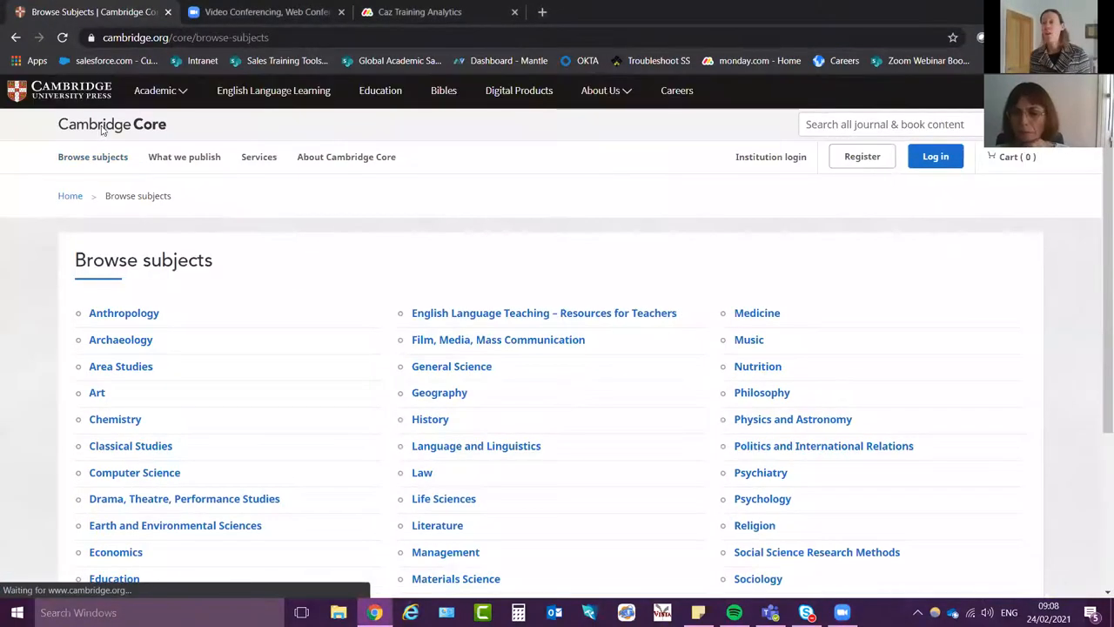
{"action": "scroll", "scroll_direction": "down", "scroll_amount": 3}
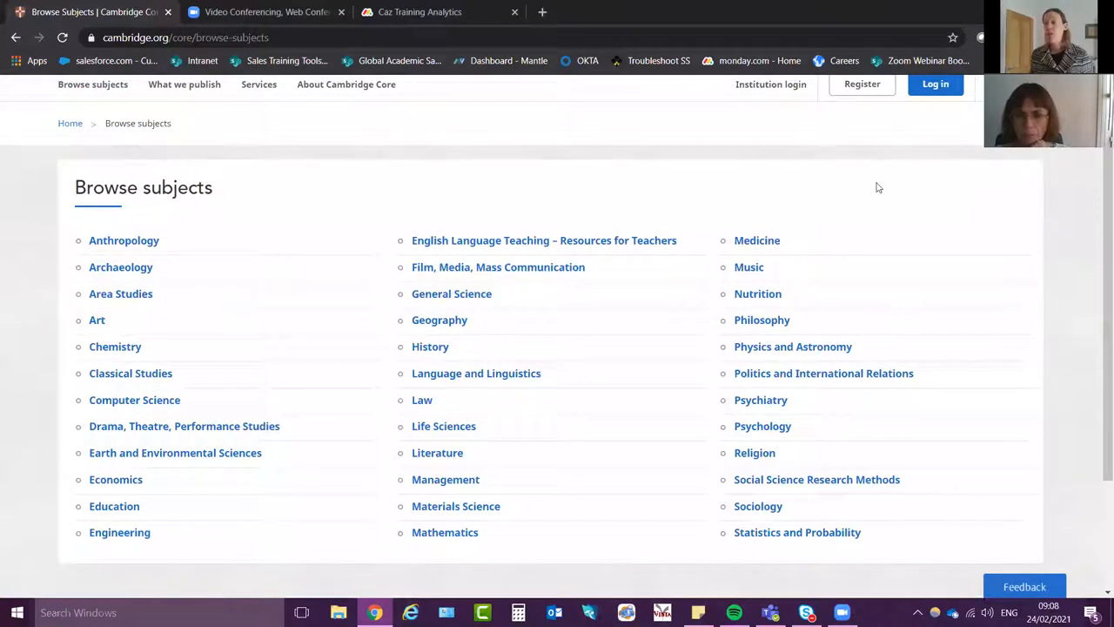
{"action": "mouse_move", "coordinate": [682, 230]}
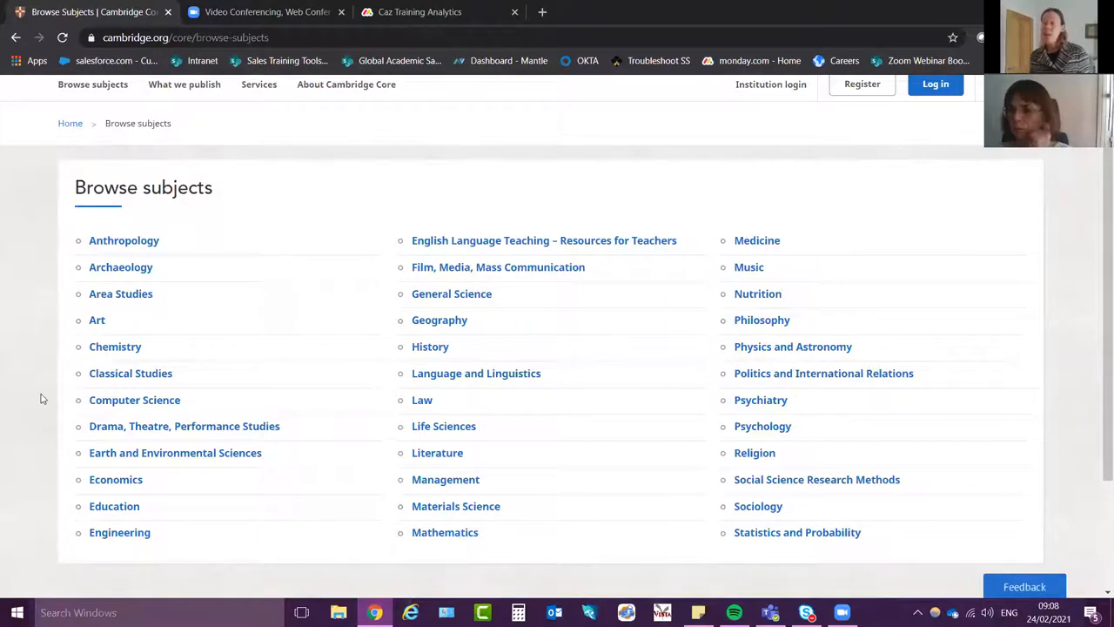
{"action": "mouse_move", "coordinate": [24, 407]}
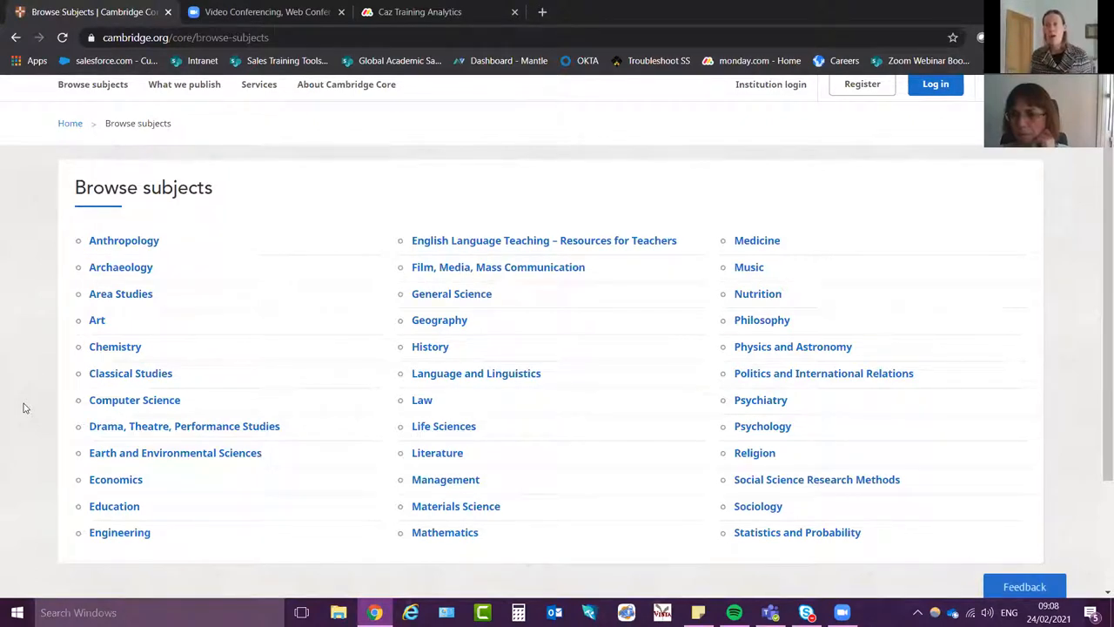
{"action": "mouse_move", "coordinate": [362, 396]}
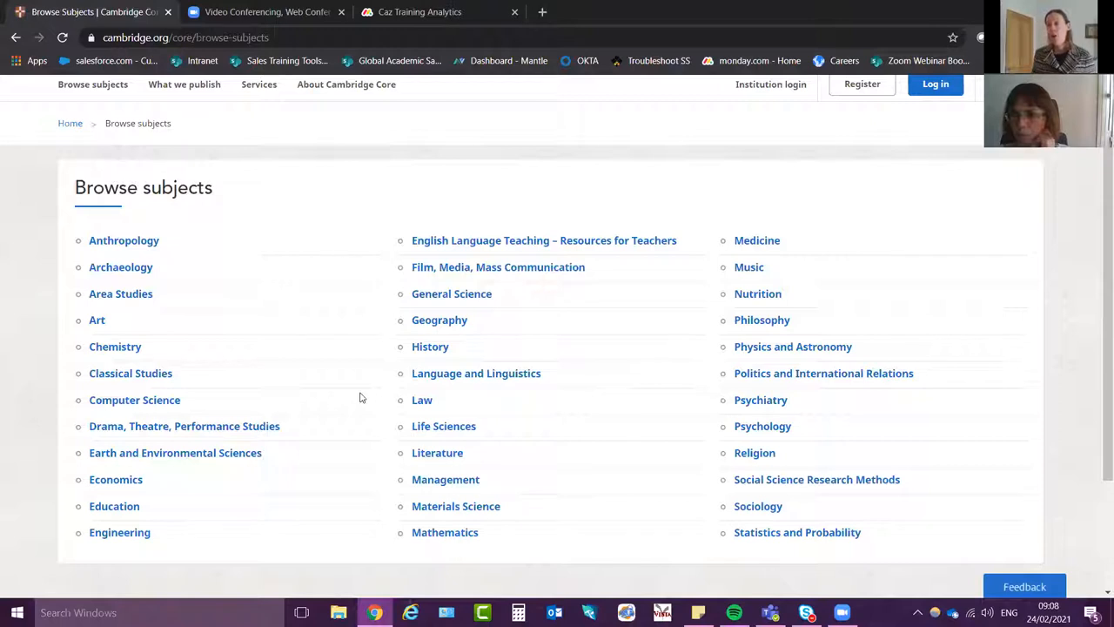
{"action": "mouse_move", "coordinate": [502, 322]}
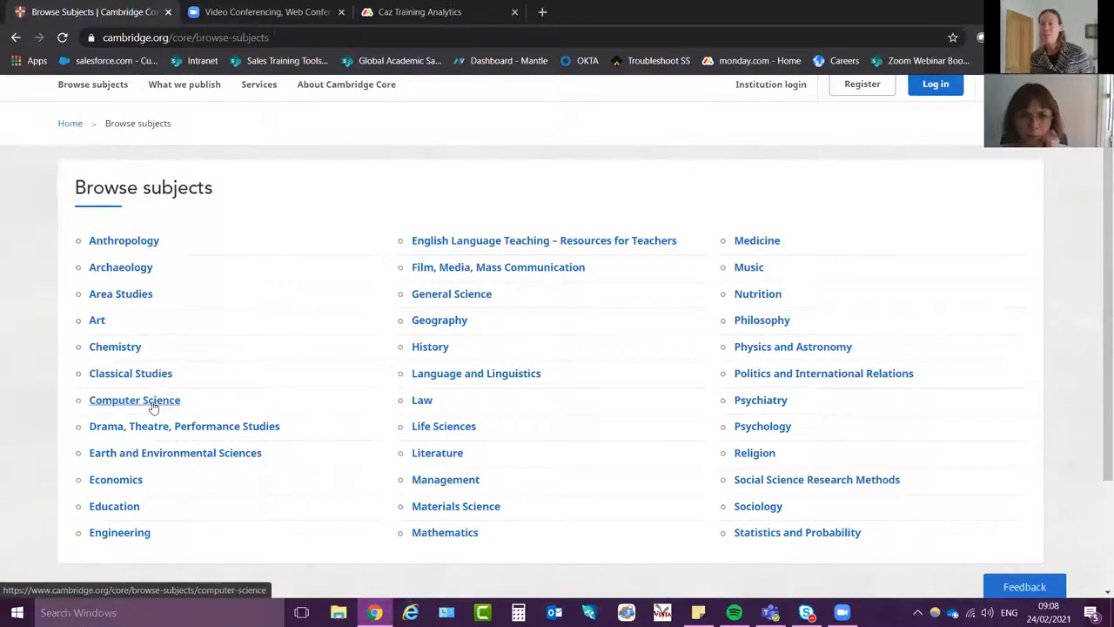
Go to the Computer Science subject page and expand its full journal list
{"action": "left_click", "coordinate": [134, 398]}
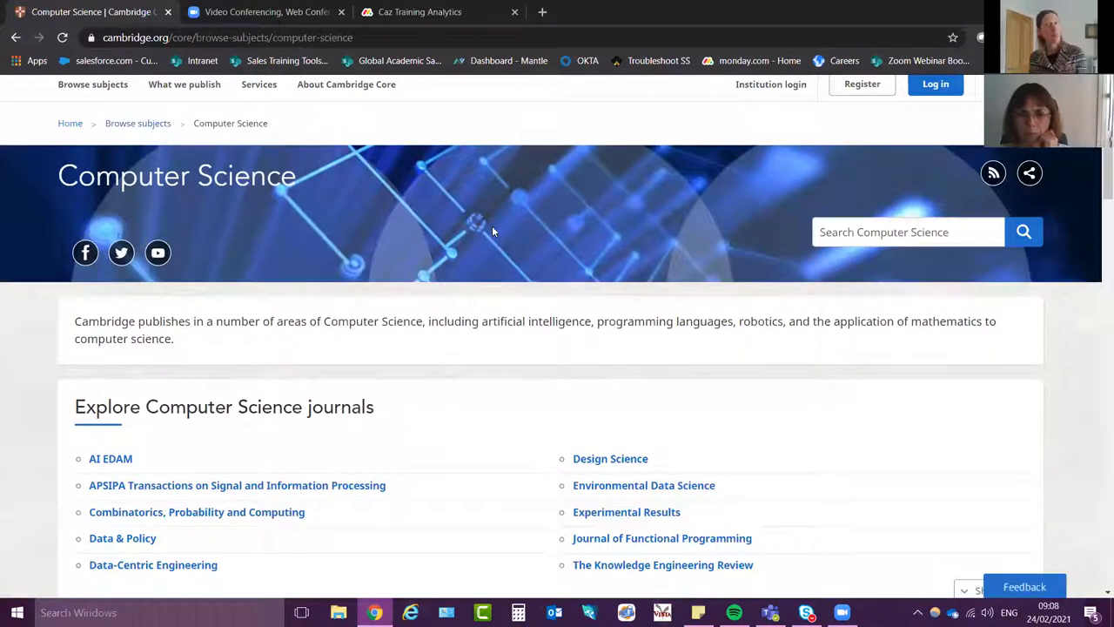
{"action": "mouse_move", "coordinate": [310, 369]}
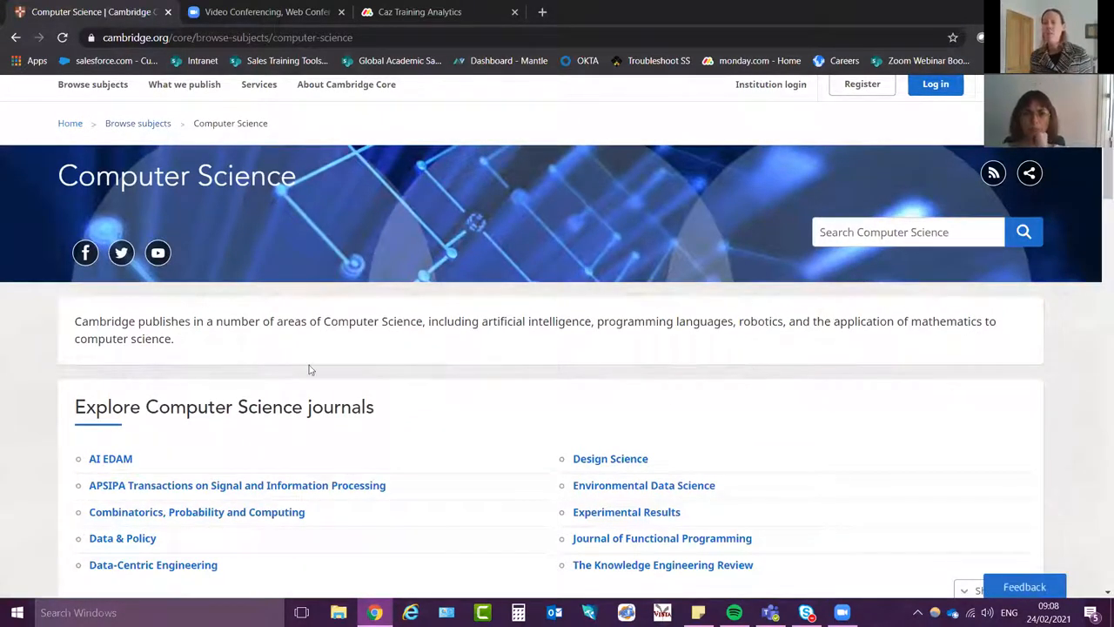
{"action": "scroll", "scroll_direction": "down", "scroll_amount": 3}
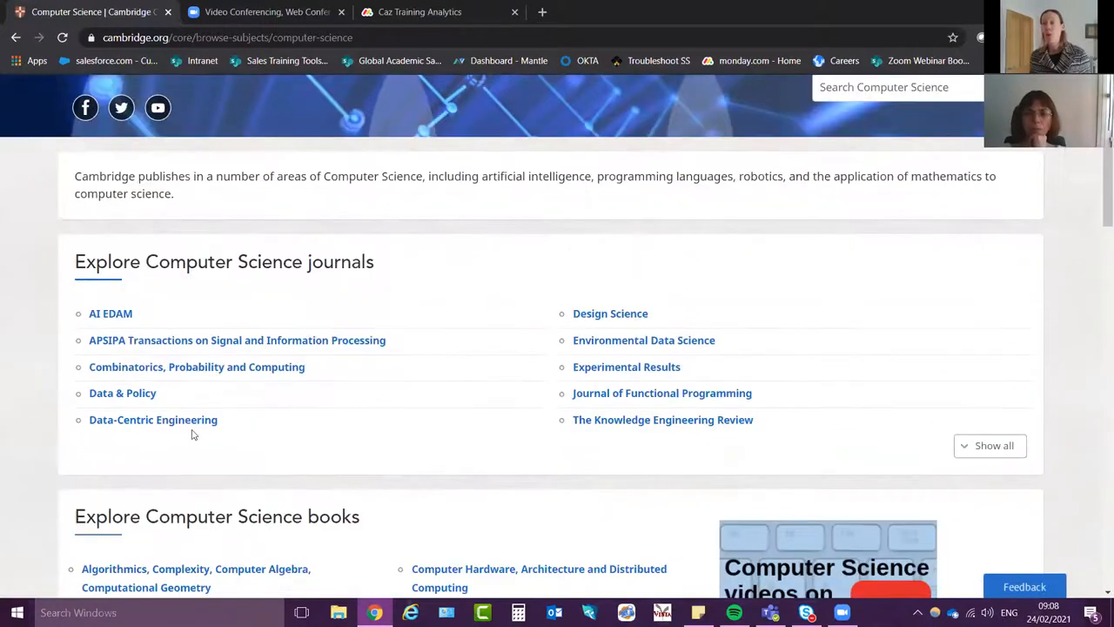
{"action": "left_click", "coordinate": [989, 445]}
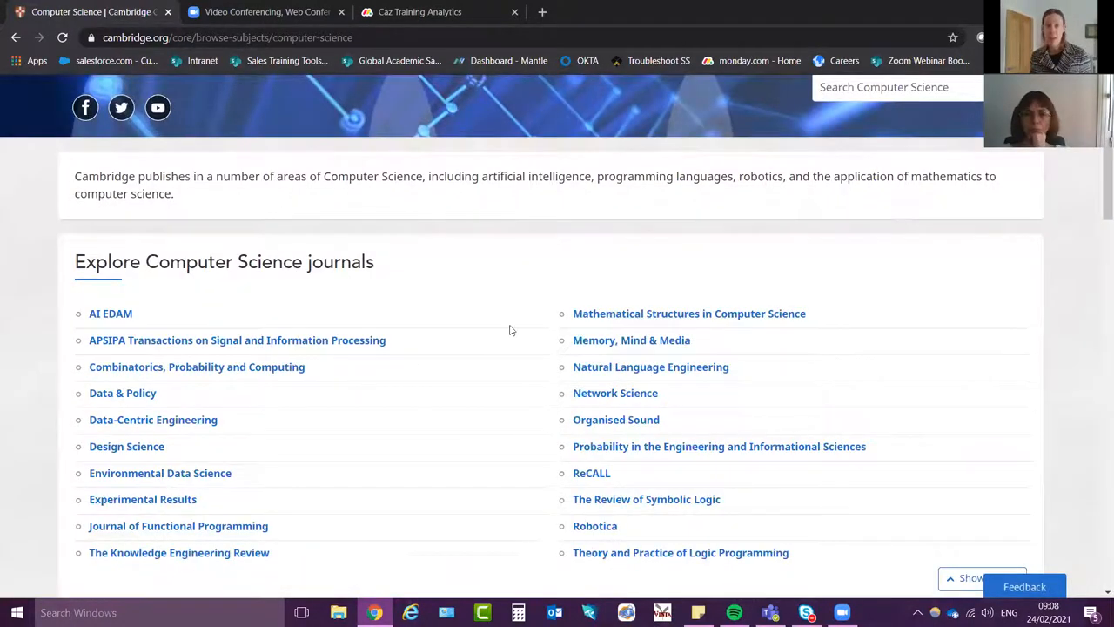
Move down past featured and new titles to the Computer Science series collection
{"action": "scroll", "scroll_direction": "down", "scroll_amount": 3}
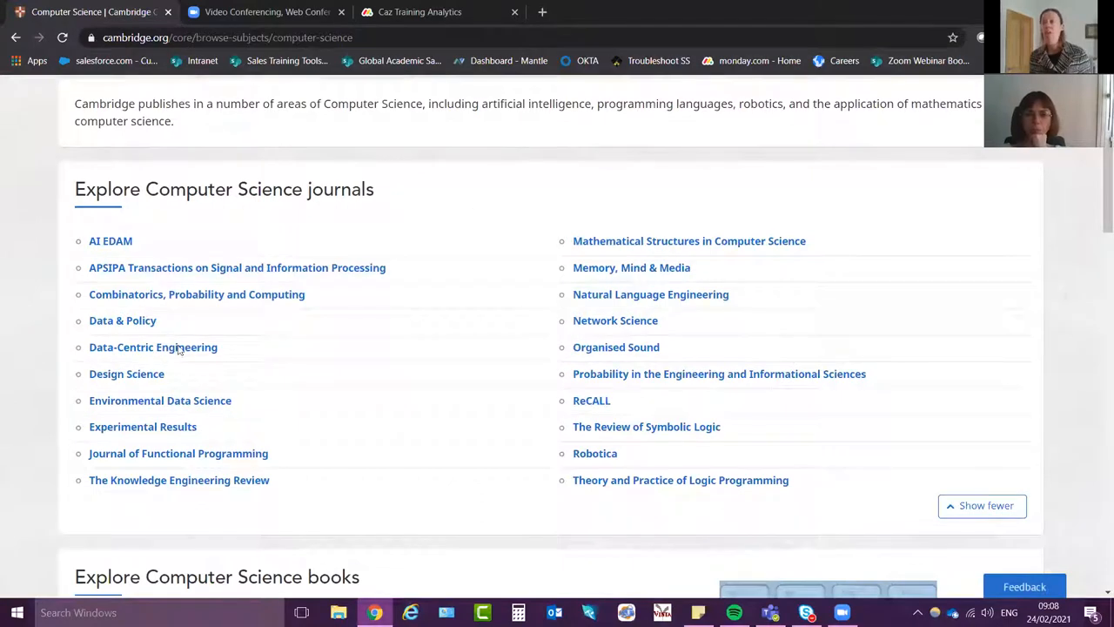
{"action": "mouse_move", "coordinate": [252, 366]}
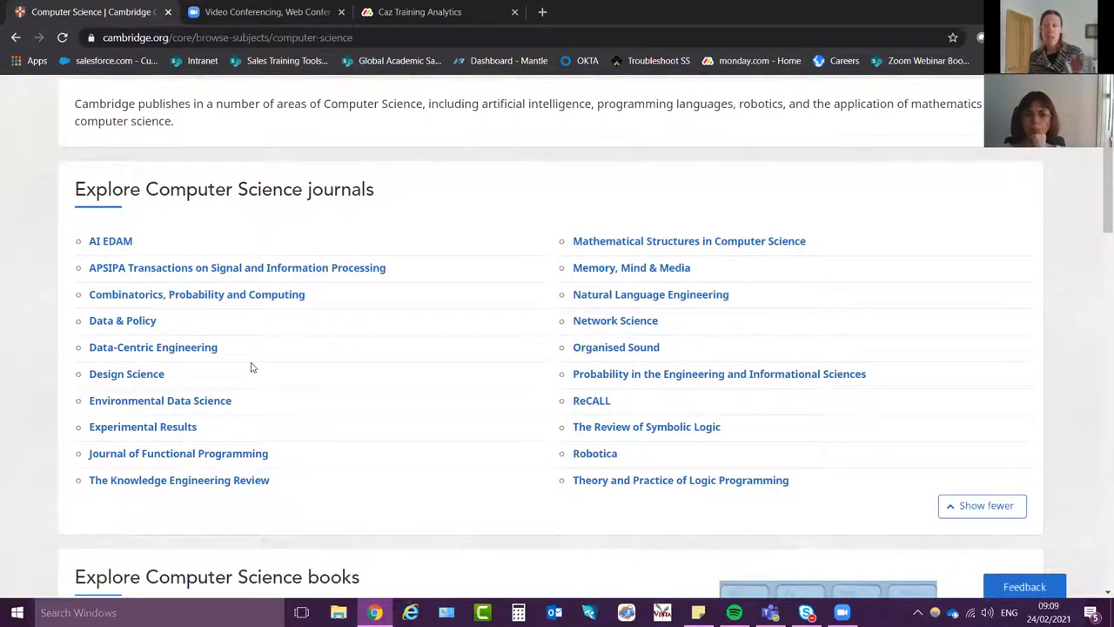
{"action": "scroll", "scroll_direction": "down", "scroll_amount": 3}
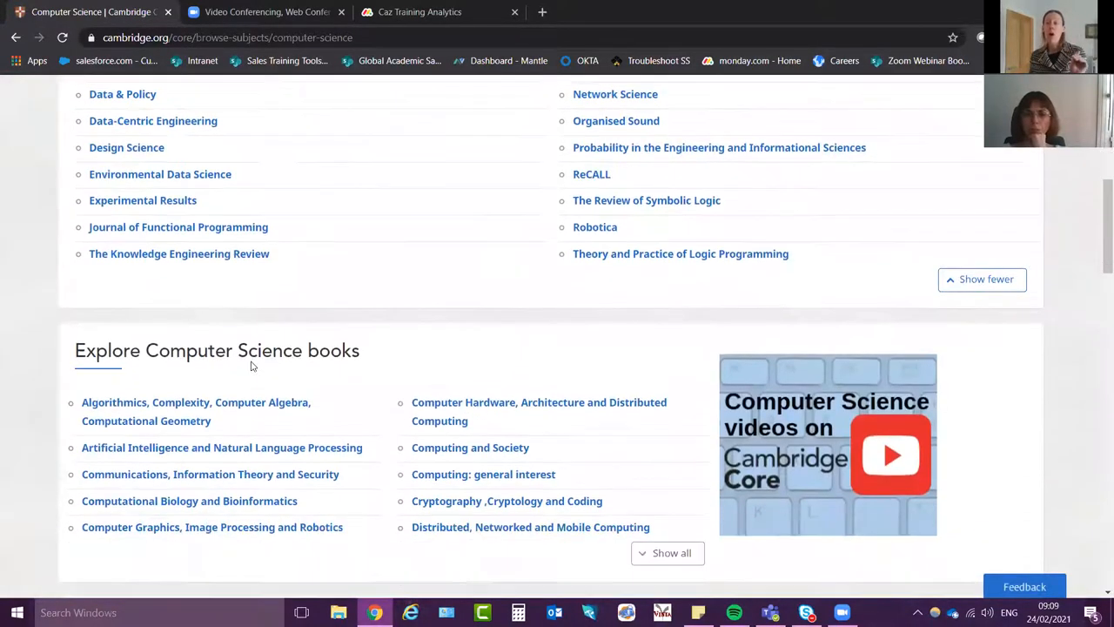
{"action": "scroll", "scroll_direction": "down", "scroll_amount": 3}
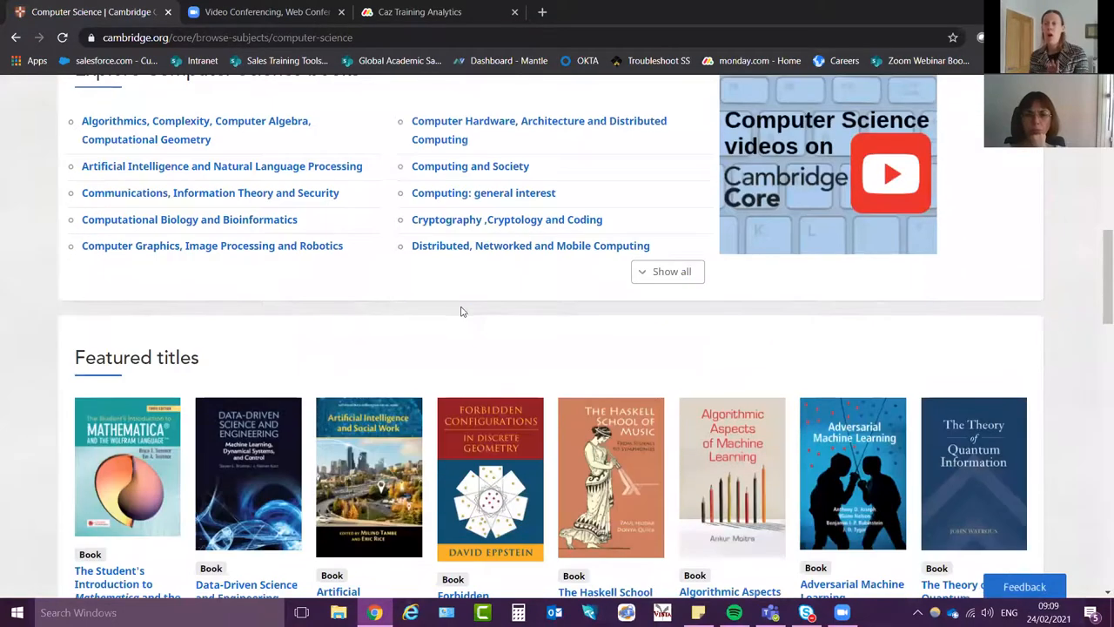
{"action": "scroll", "scroll_direction": "down", "scroll_amount": 3}
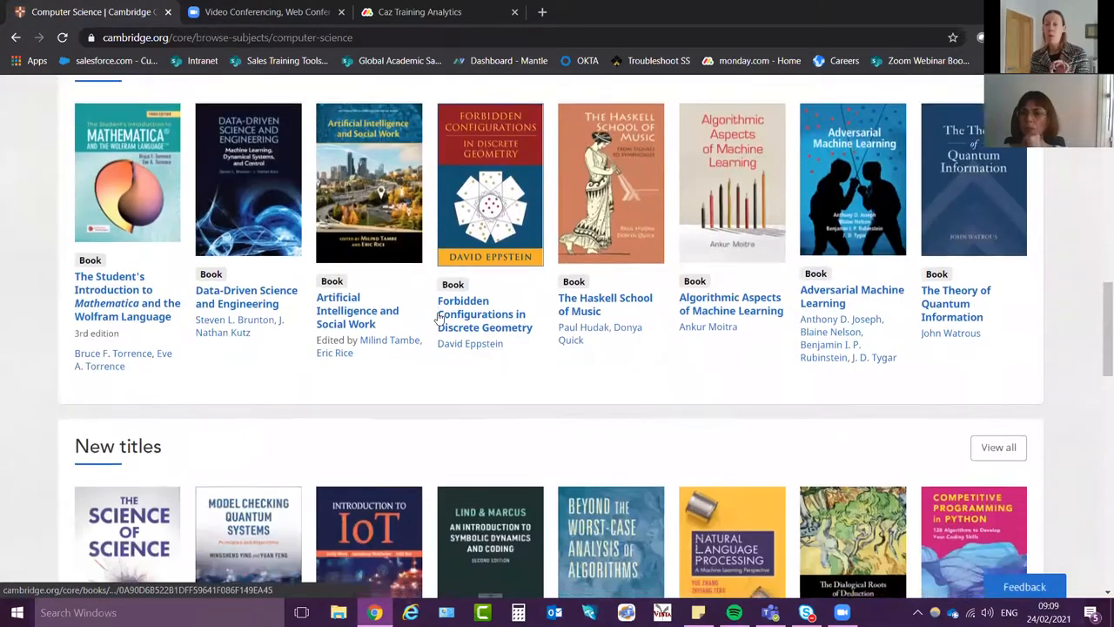
{"action": "scroll", "scroll_direction": "down", "scroll_amount": 3}
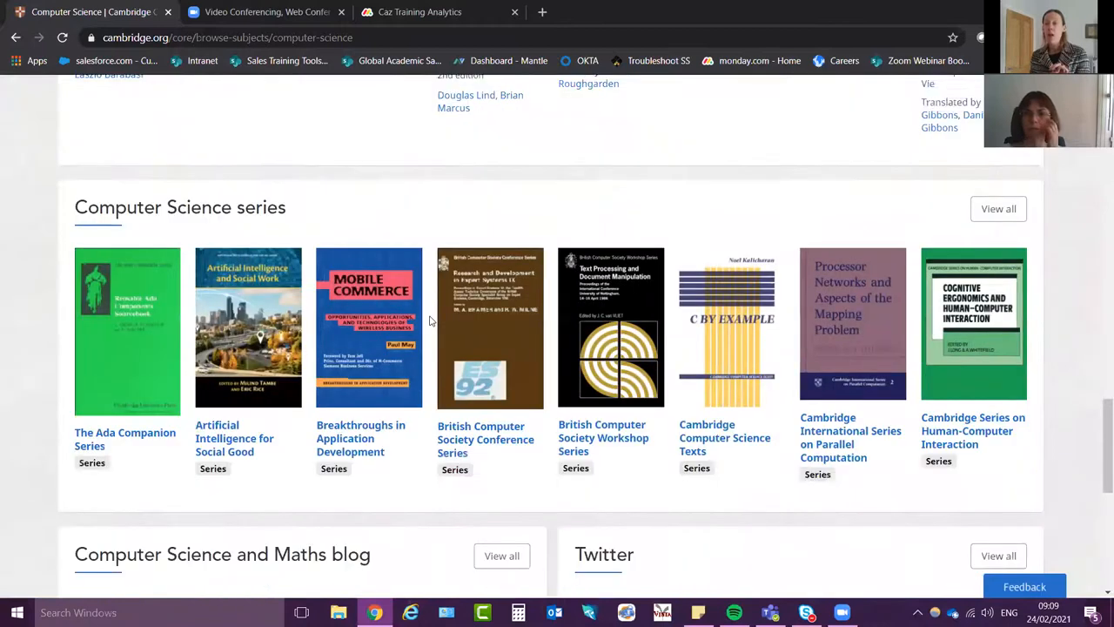
Review the Computer Science and Maths blog posts and Twitter feed further down the page
{"action": "scroll", "scroll_direction": "down", "scroll_amount": 3}
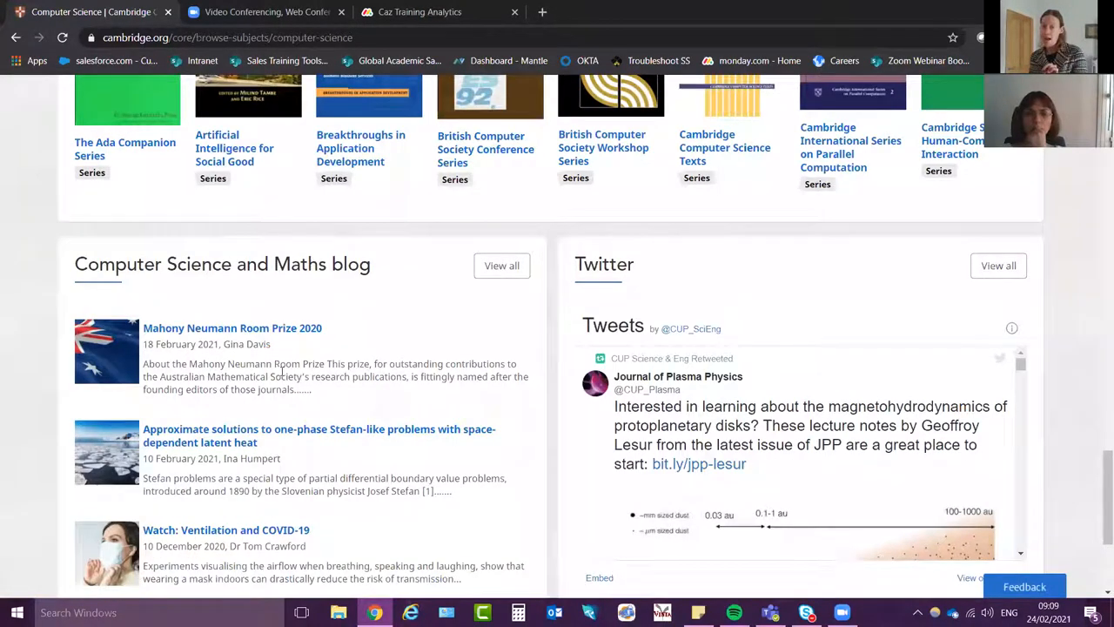
{"action": "scroll", "scroll_direction": "down", "scroll_amount": 3}
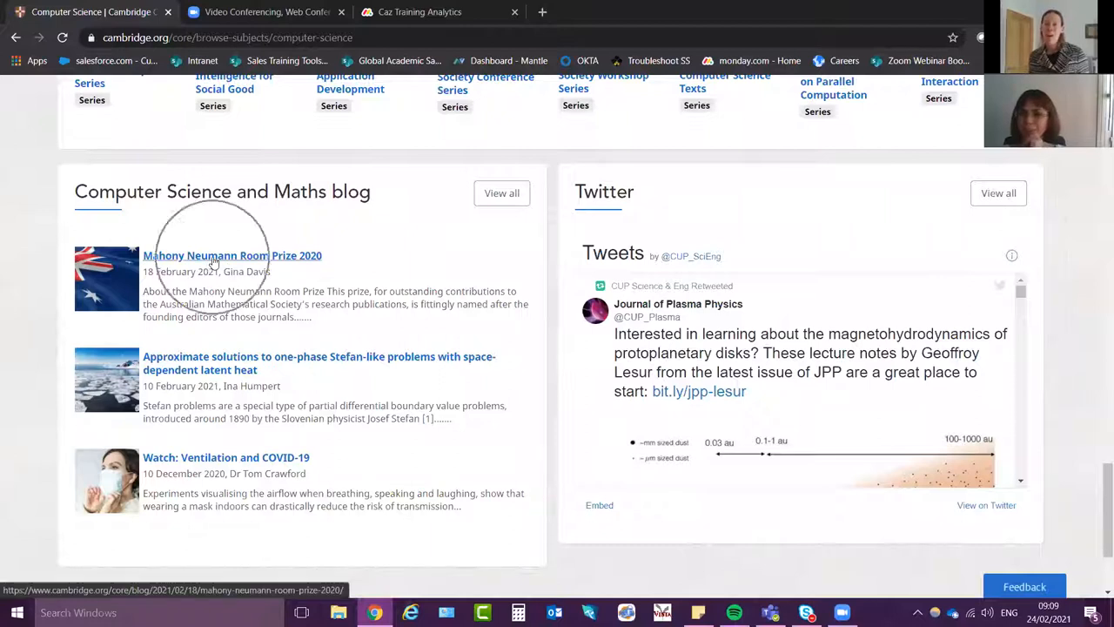
{"action": "mouse_move", "coordinate": [215, 363]}
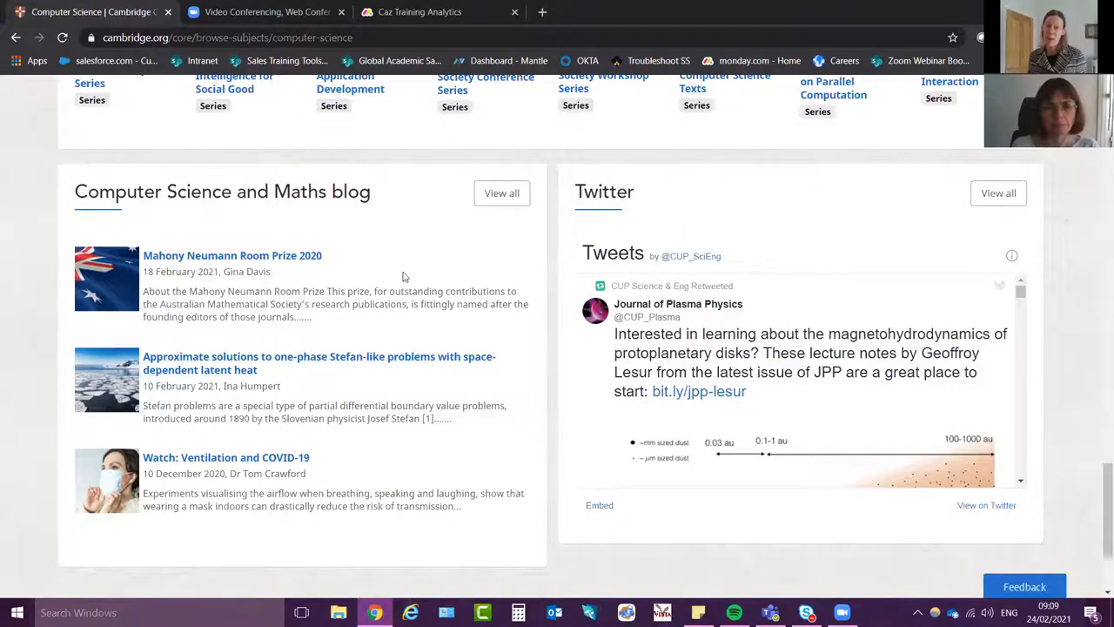
{"action": "scroll", "scroll_direction": "down", "scroll_amount": 3}
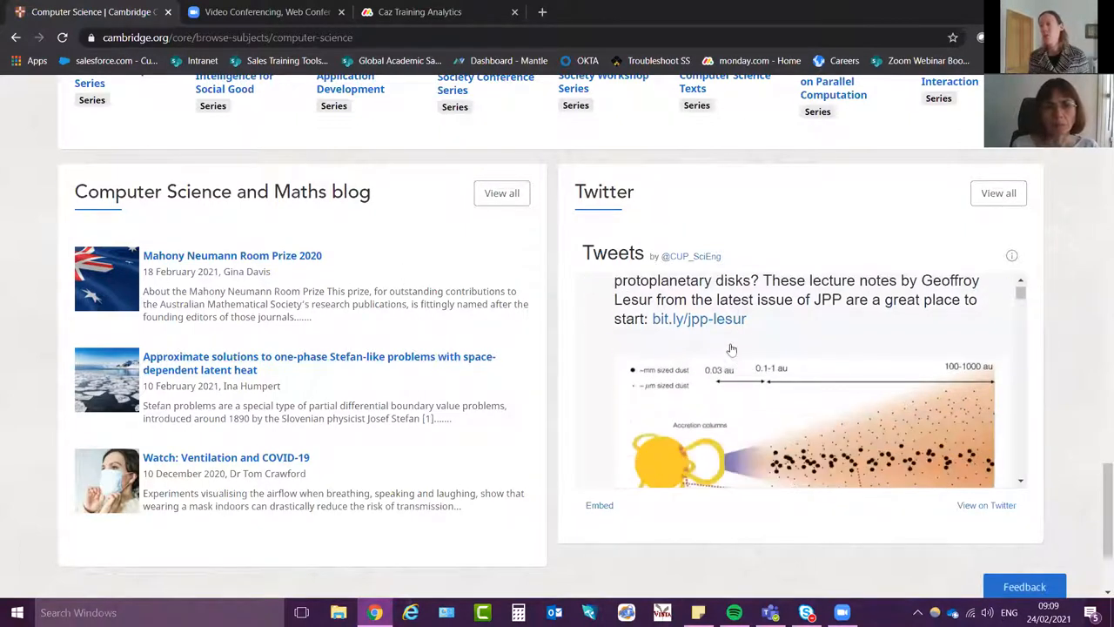
{"action": "scroll", "scroll_direction": "down", "scroll_amount": 3}
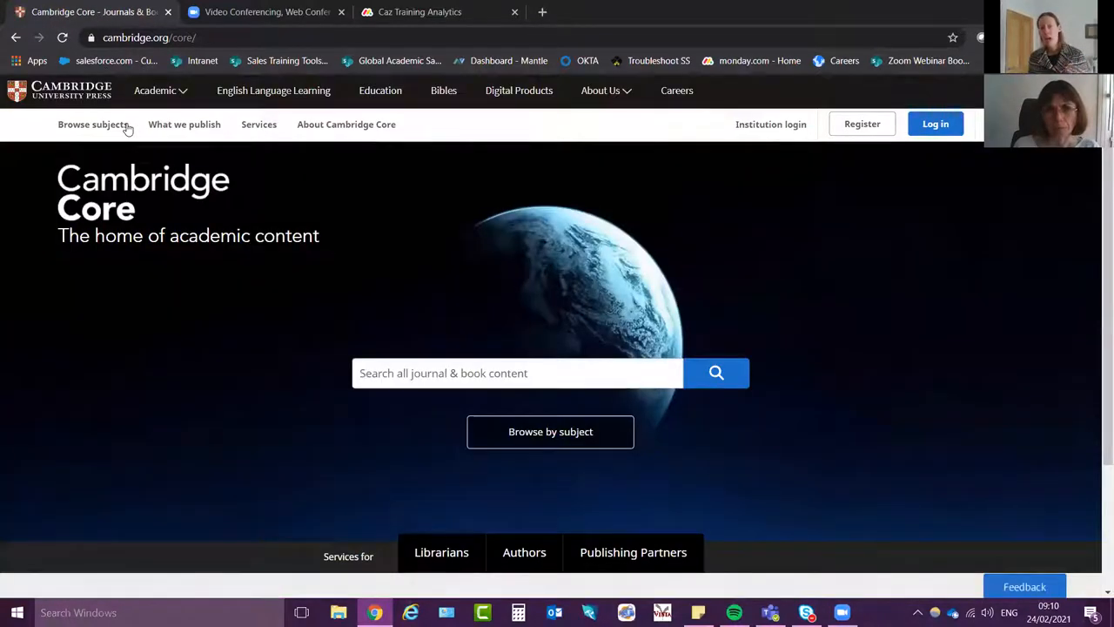
Search all journal and book content for 'water resources', returning 92,032 results
{"action": "left_click", "coordinate": [517, 373]}
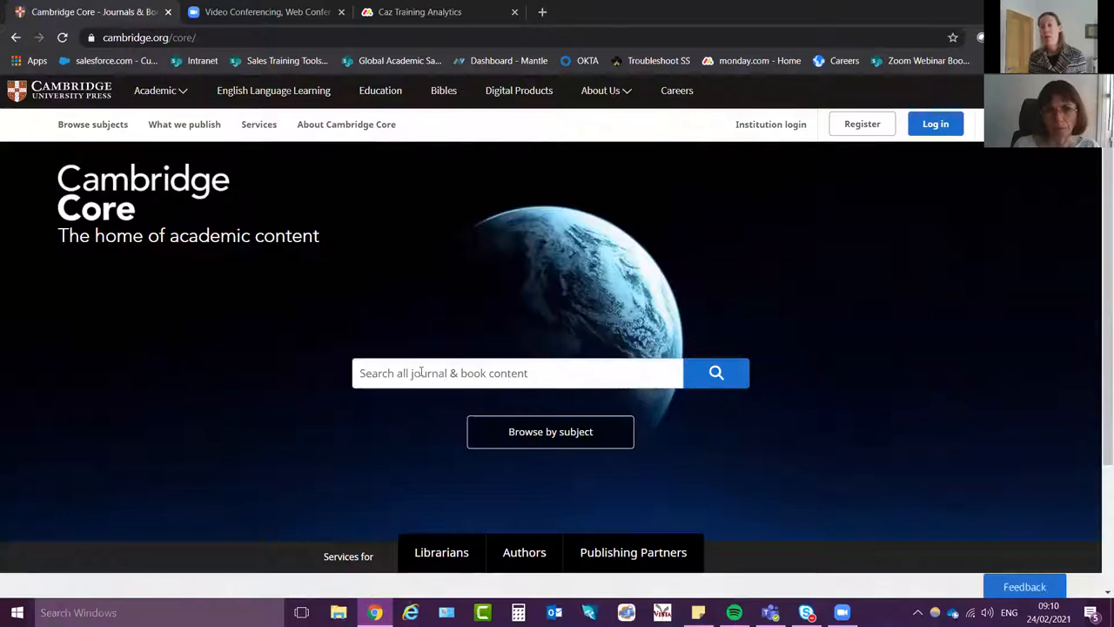
{"action": "left_click", "coordinate": [517, 372]}
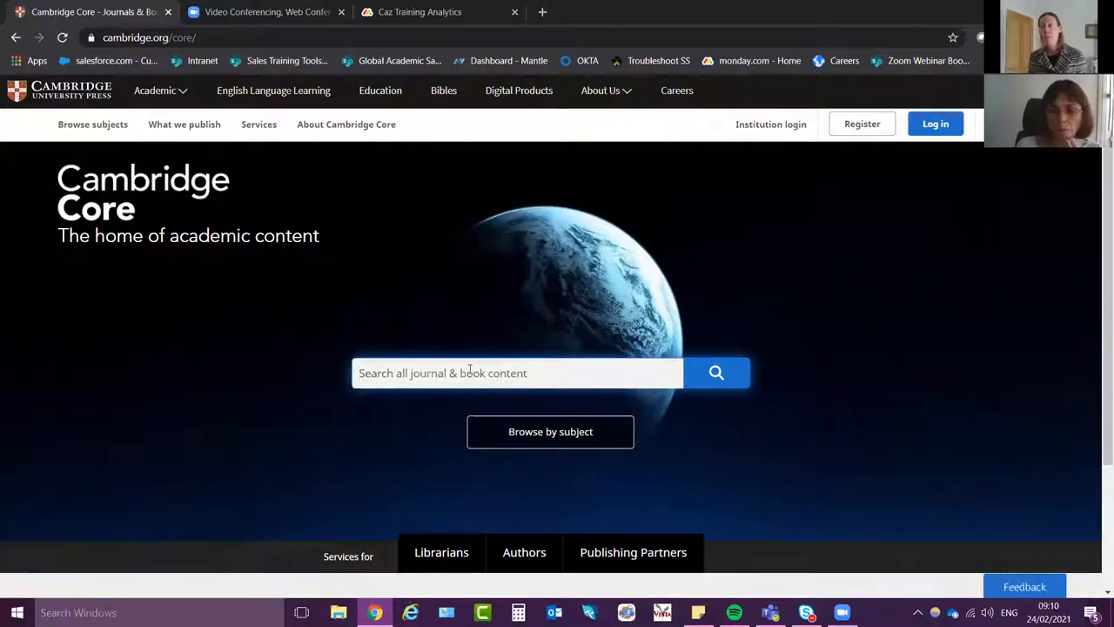
{"action": "left_click", "coordinate": [517, 372]}
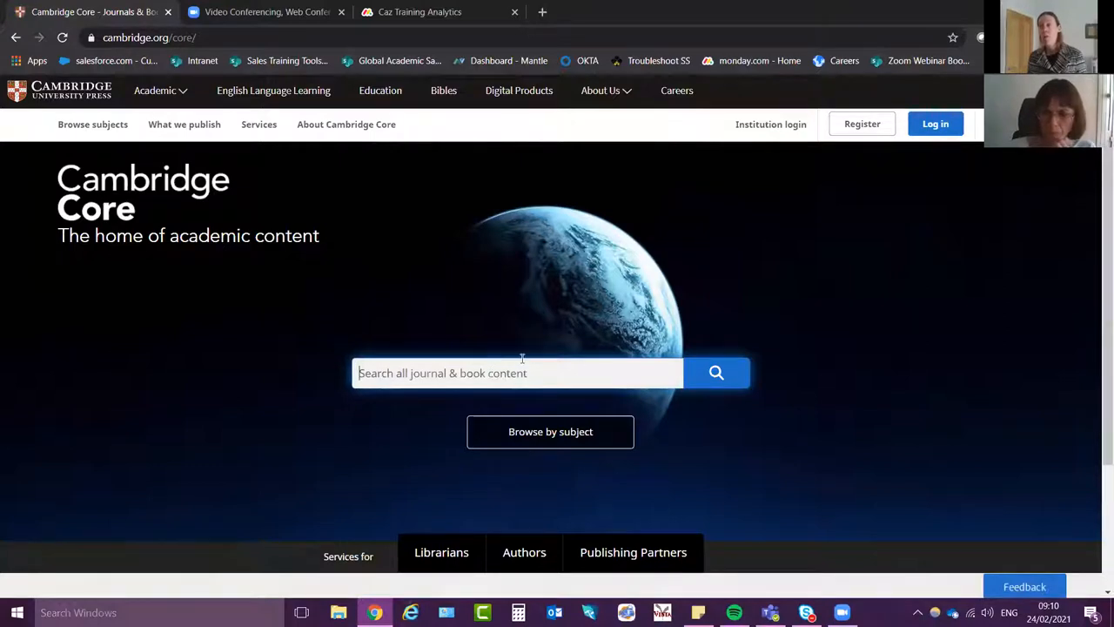
{"action": "mouse_move", "coordinate": [778, 198]}
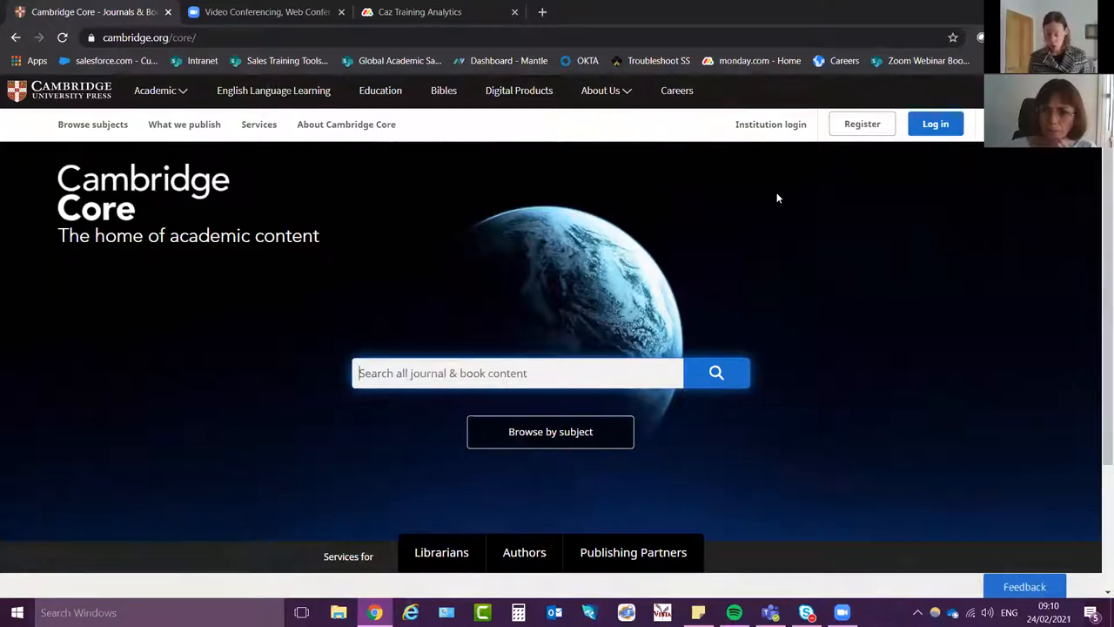
{"action": "type", "text": "water resources"}
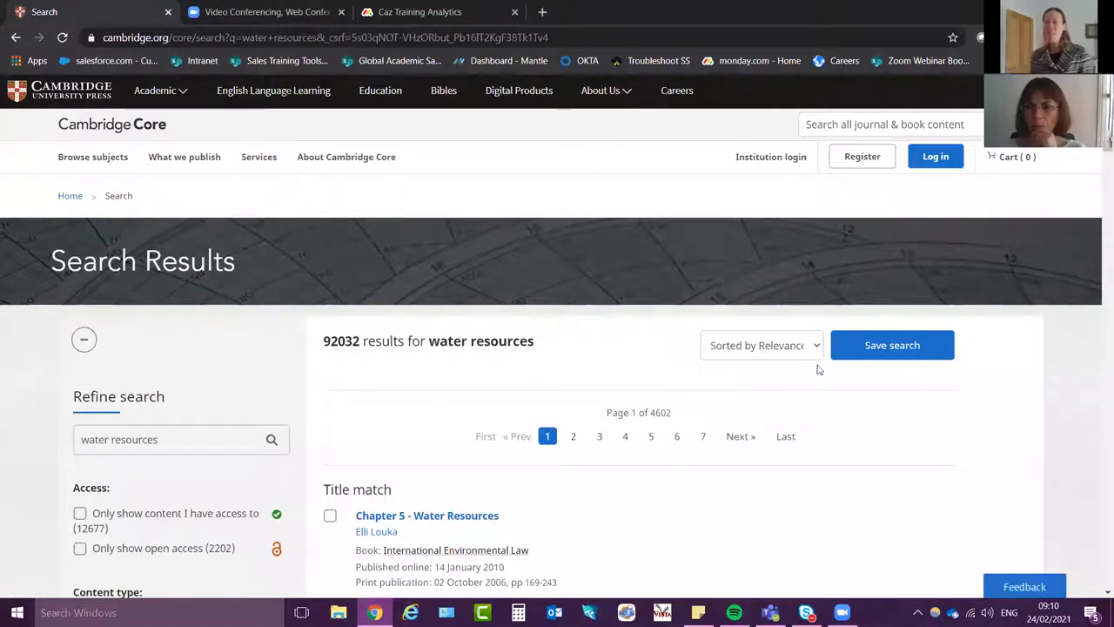
{"action": "mouse_move", "coordinate": [324, 337]}
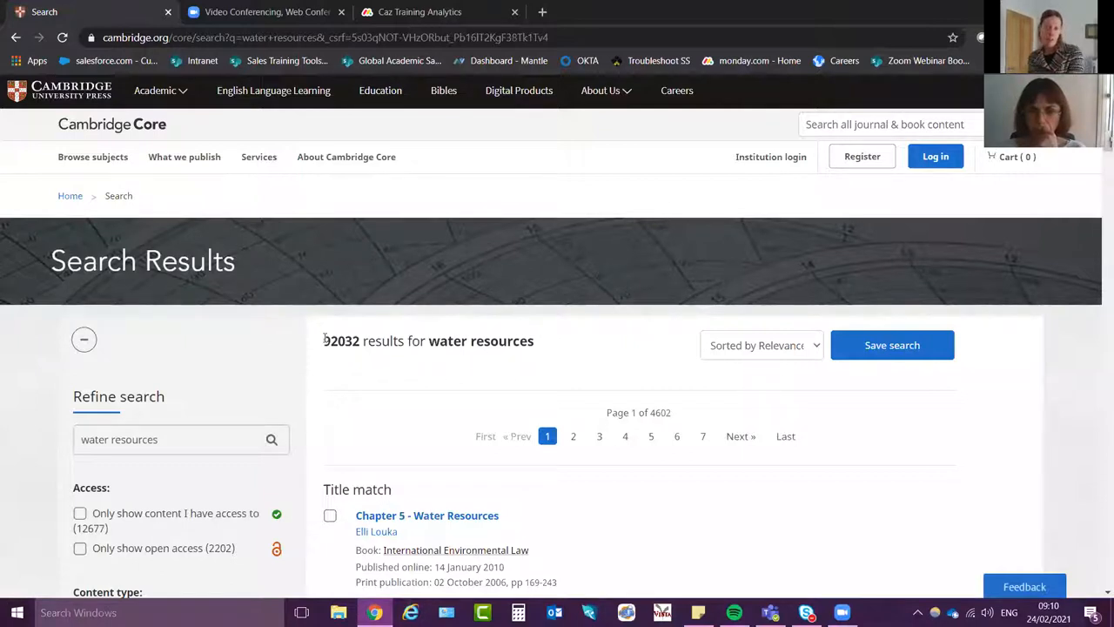
Refine to 'Only show content I have access to' and Articles, narrowing to 12,549 results
{"action": "double_click", "coordinate": [334, 339]}
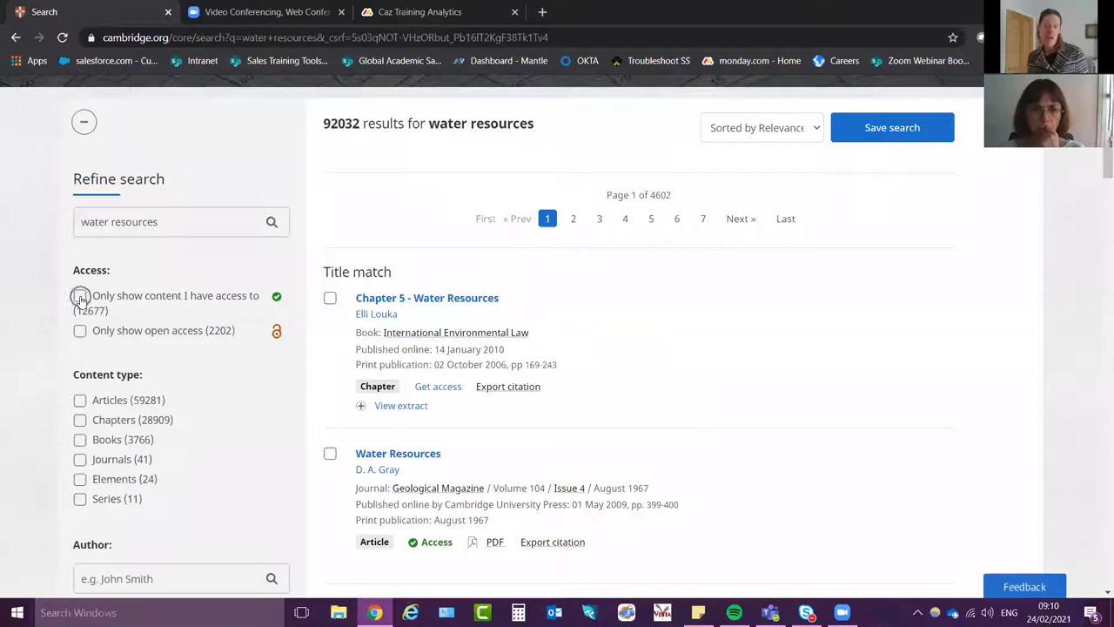
{"action": "left_click", "coordinate": [80, 296]}
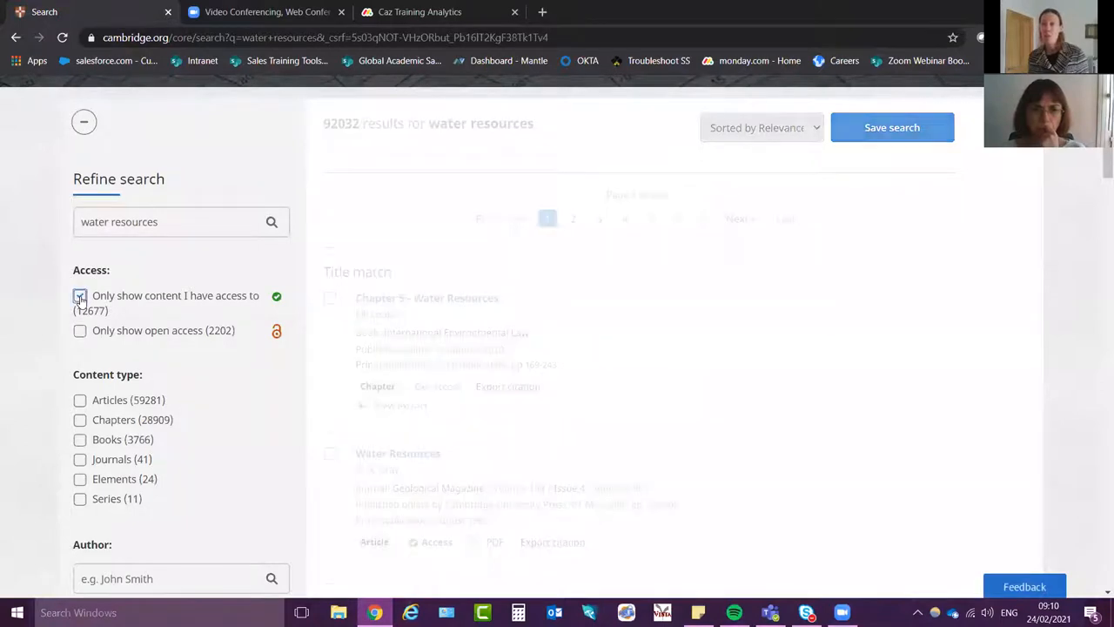
{"action": "left_click", "coordinate": [80, 296]}
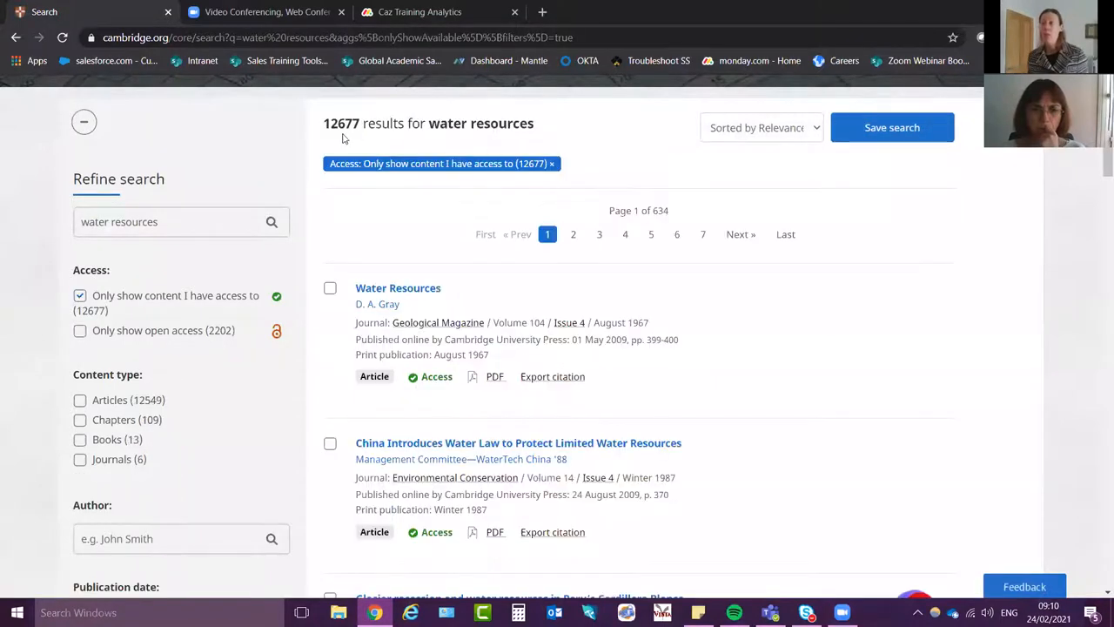
{"action": "mouse_move", "coordinate": [449, 195]}
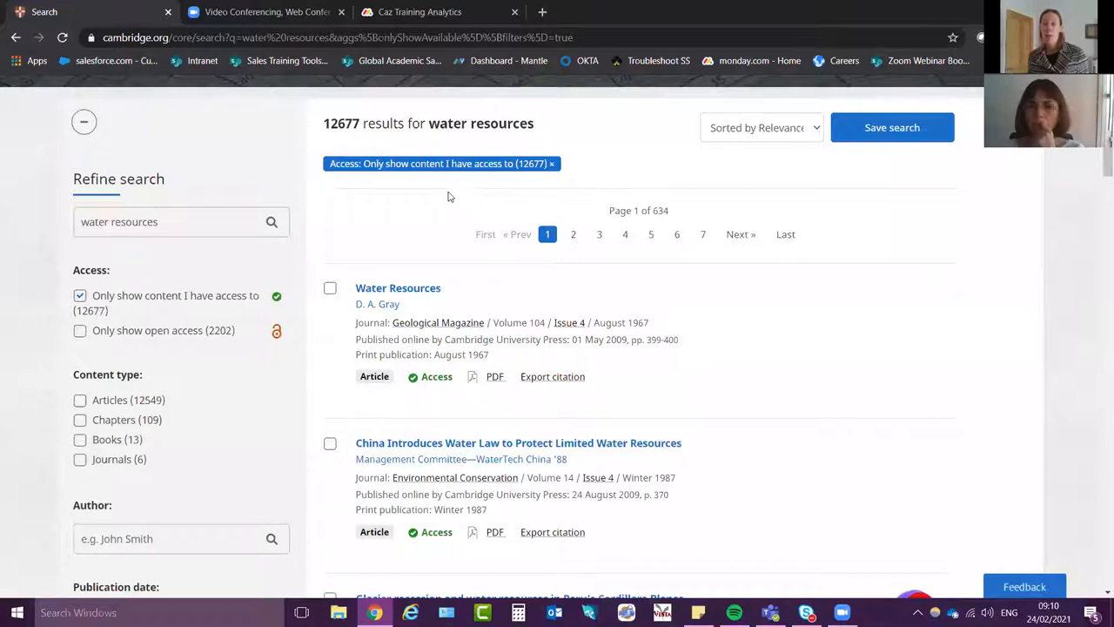
{"action": "mouse_move", "coordinate": [380, 254]}
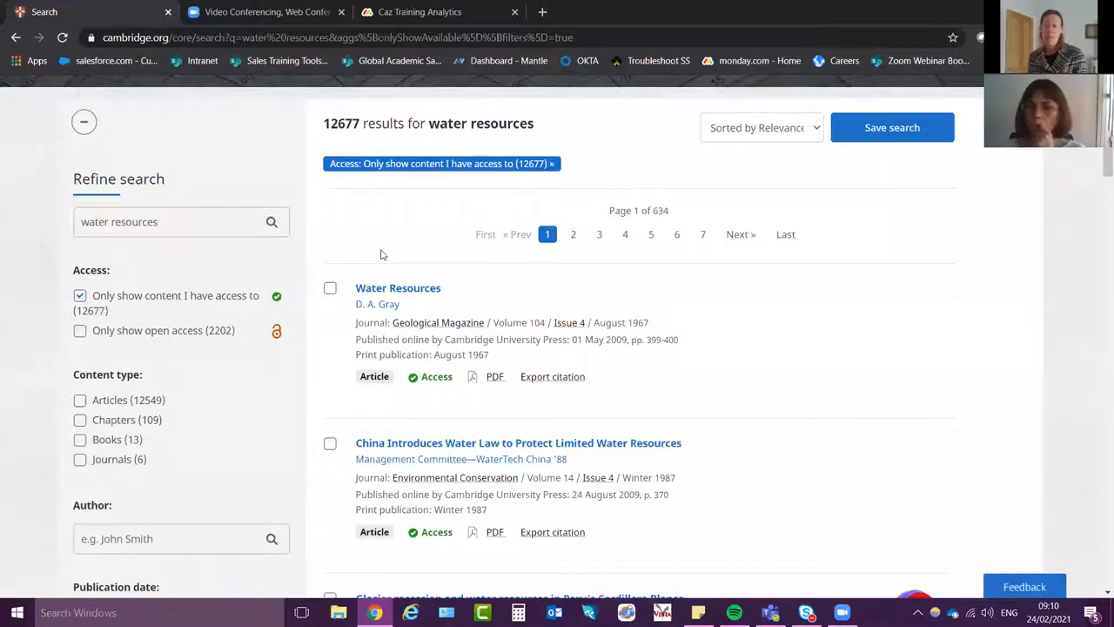
{"action": "mouse_move", "coordinate": [365, 192]}
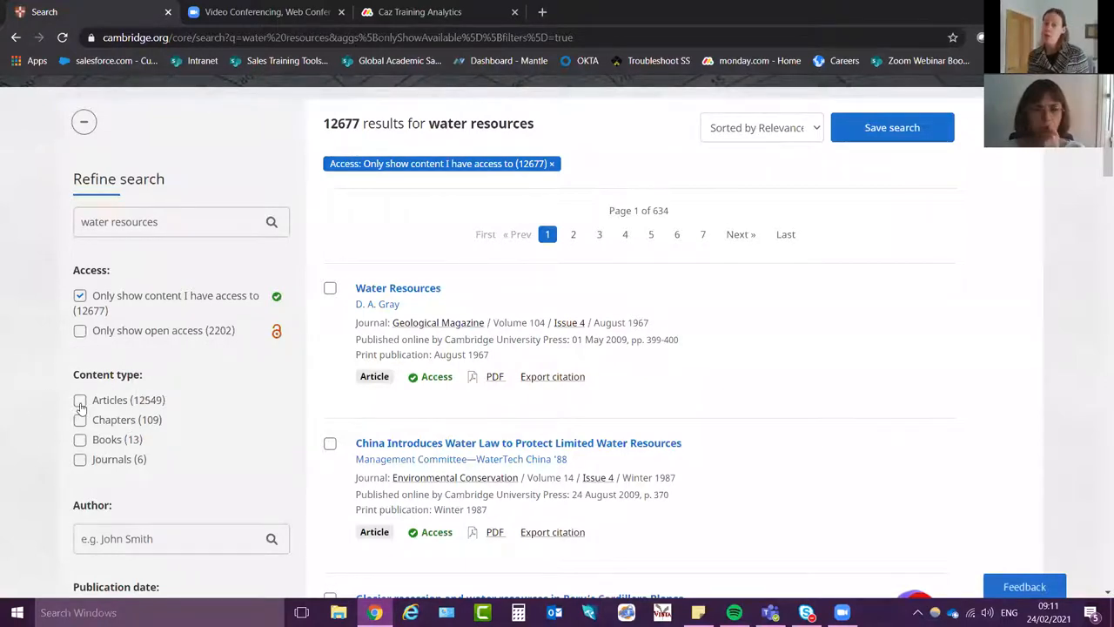
{"action": "left_click", "coordinate": [80, 399]}
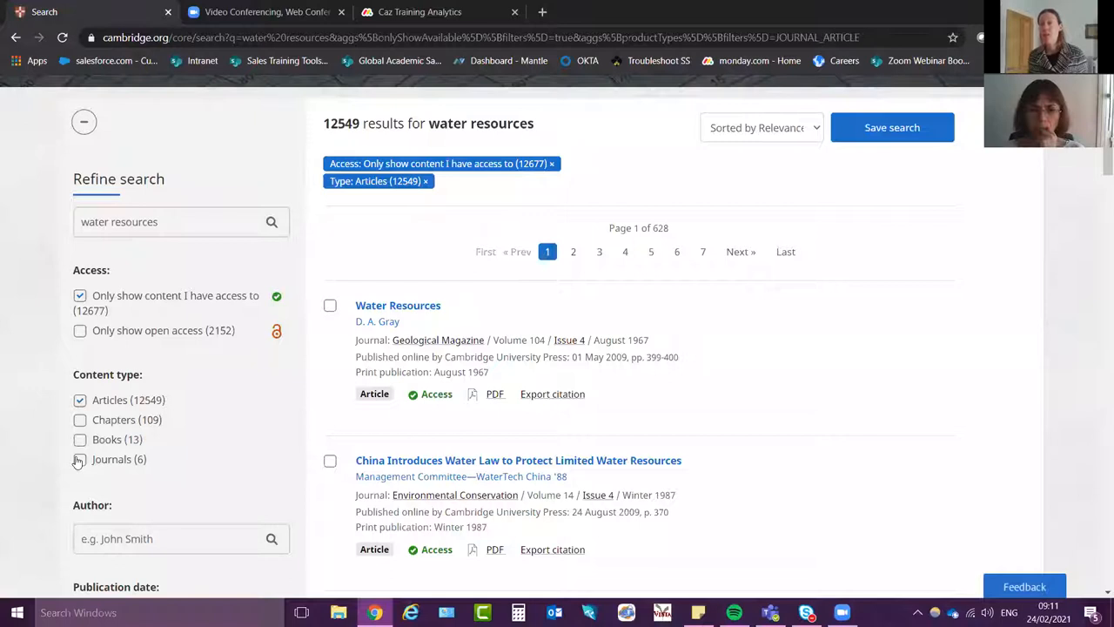
{"action": "scroll", "scroll_direction": "down", "scroll_amount": 3}
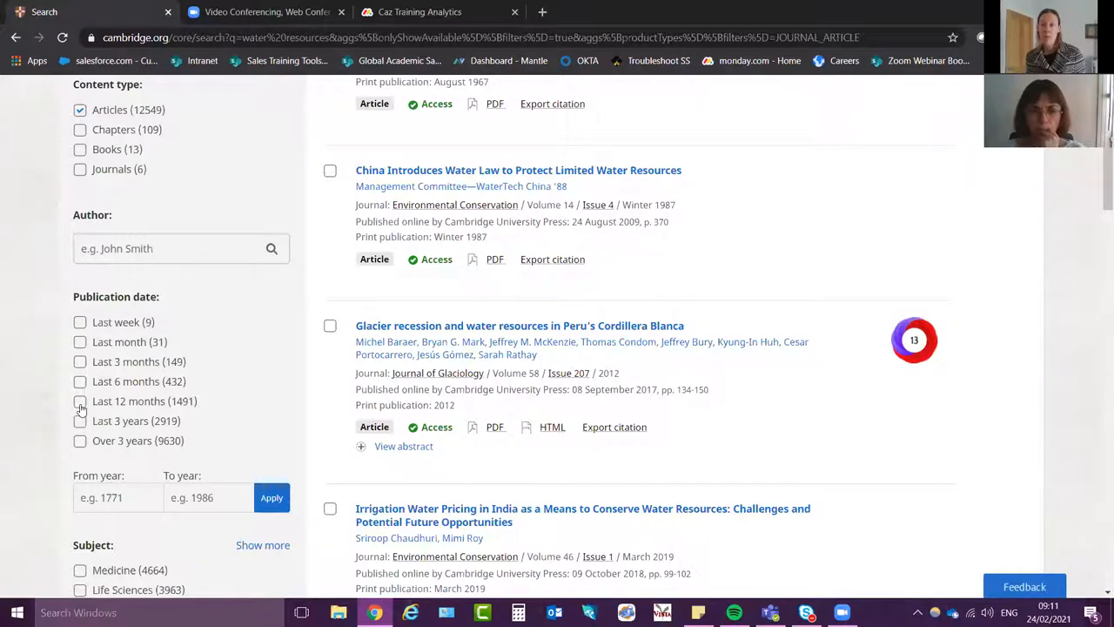
Limit the water resources results to the last 12 months and Life Sciences, giving 169 results
{"action": "left_click", "coordinate": [80, 400]}
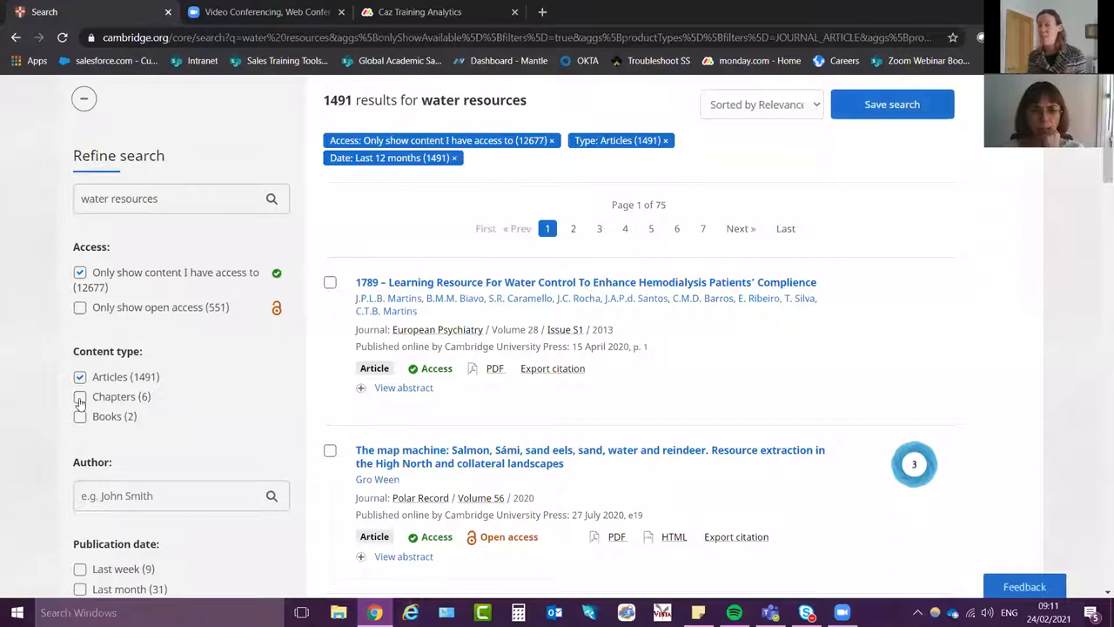
{"action": "scroll", "scroll_direction": "down", "scroll_amount": 3}
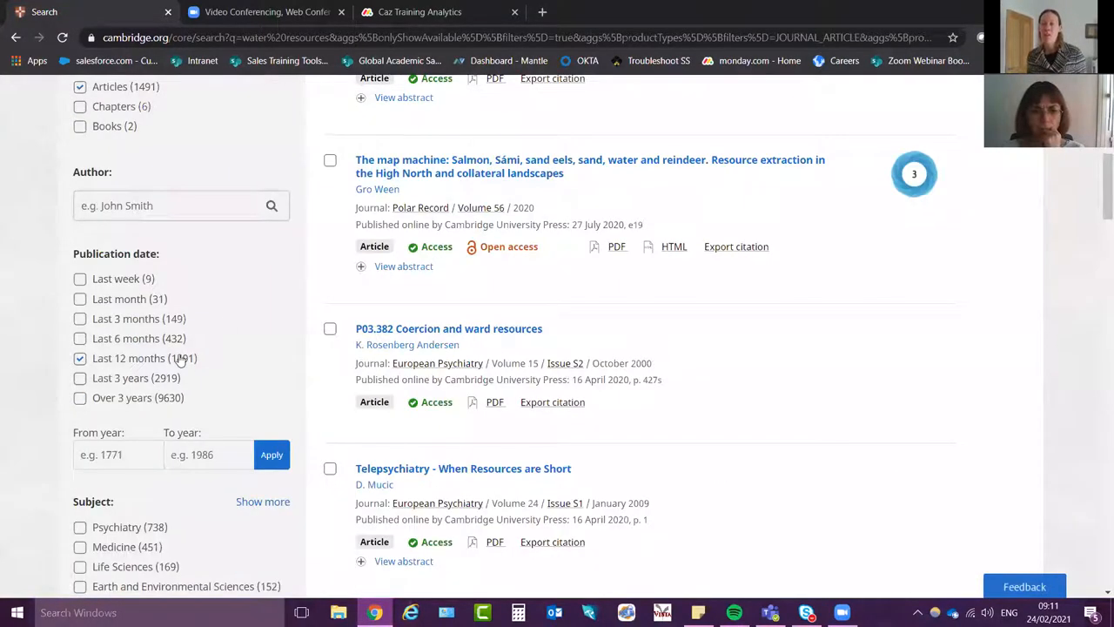
{"action": "scroll", "scroll_direction": "down", "scroll_amount": 3}
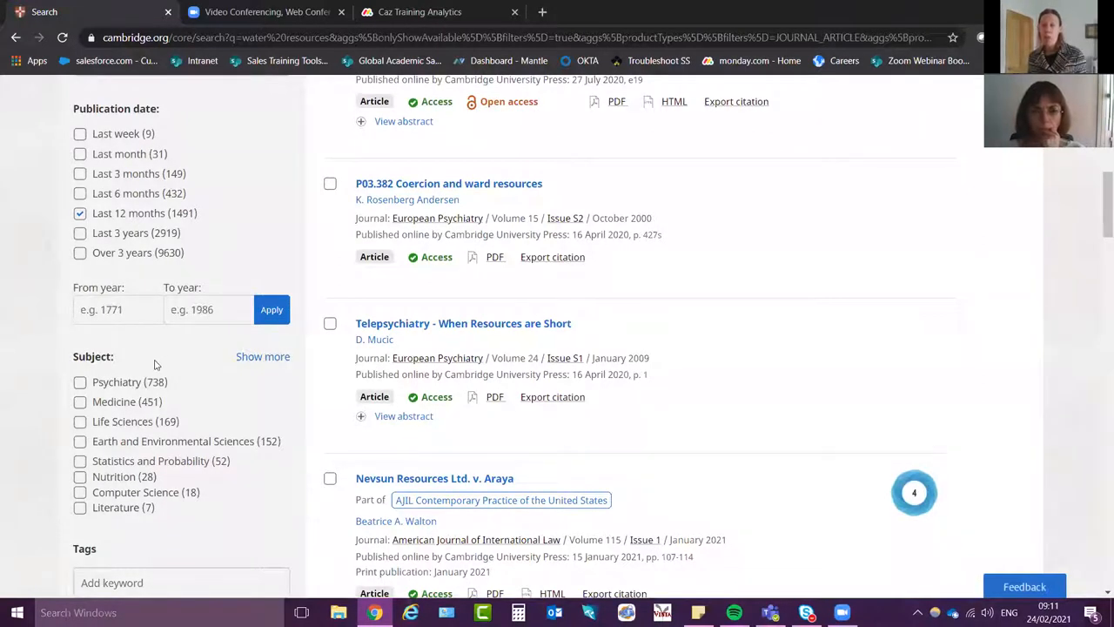
{"action": "mouse_move", "coordinate": [87, 420]}
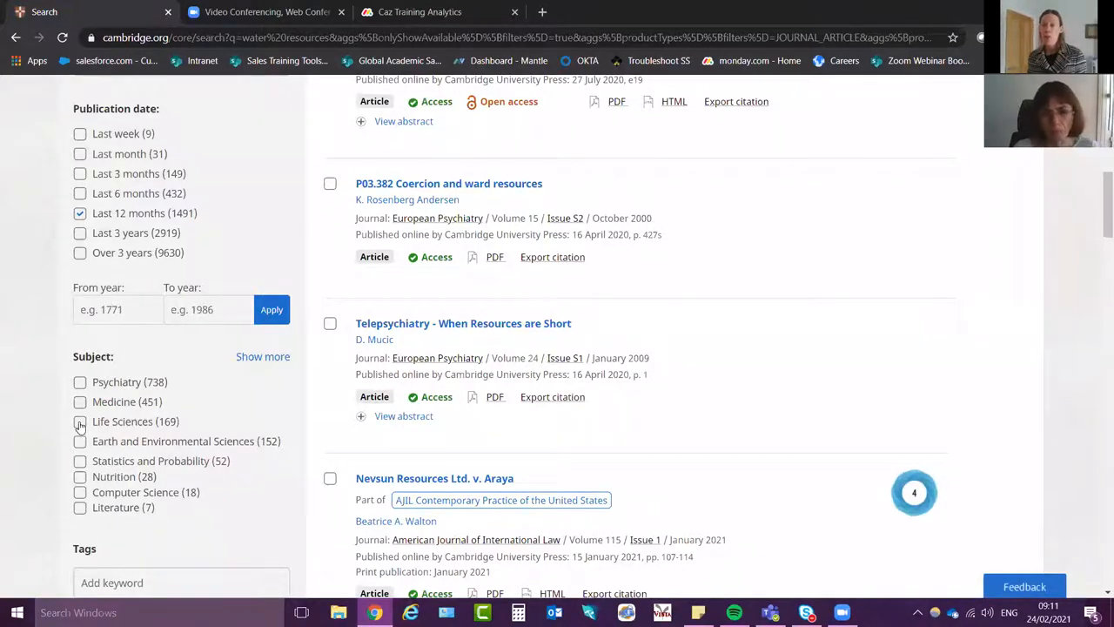
{"action": "left_click", "coordinate": [80, 421]}
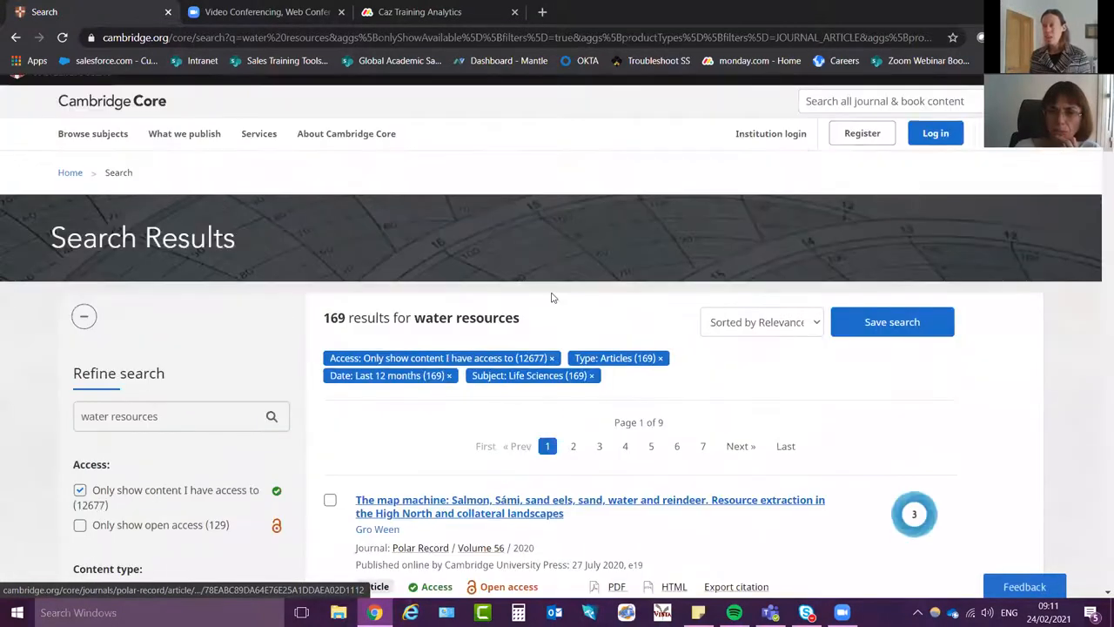
{"action": "scroll", "scroll_direction": "down", "scroll_amount": 3}
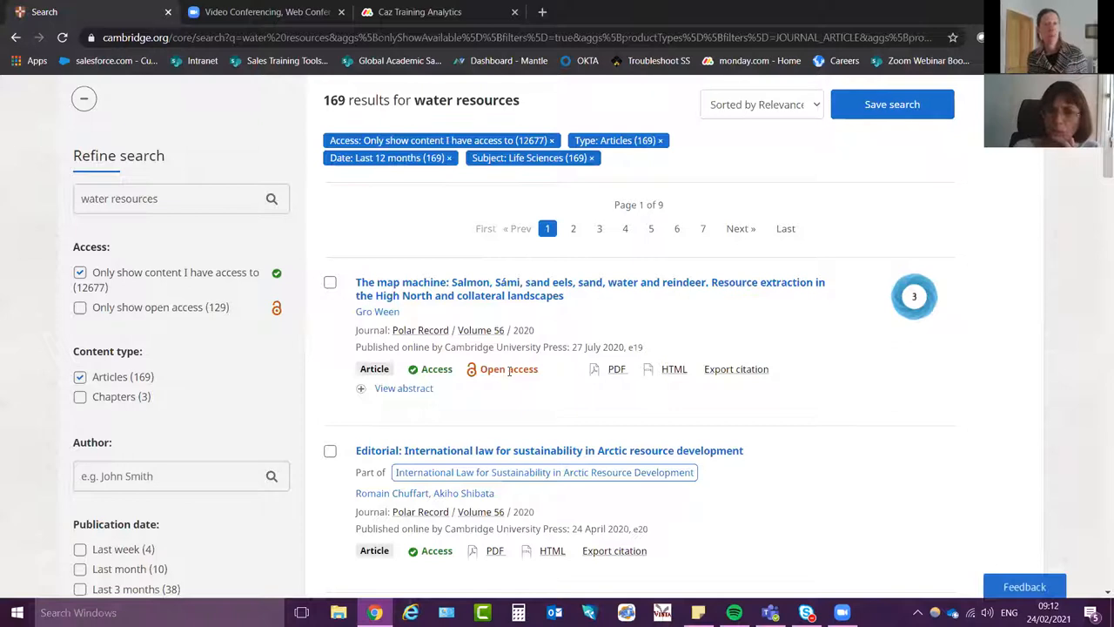
{"action": "mouse_move", "coordinate": [616, 369]}
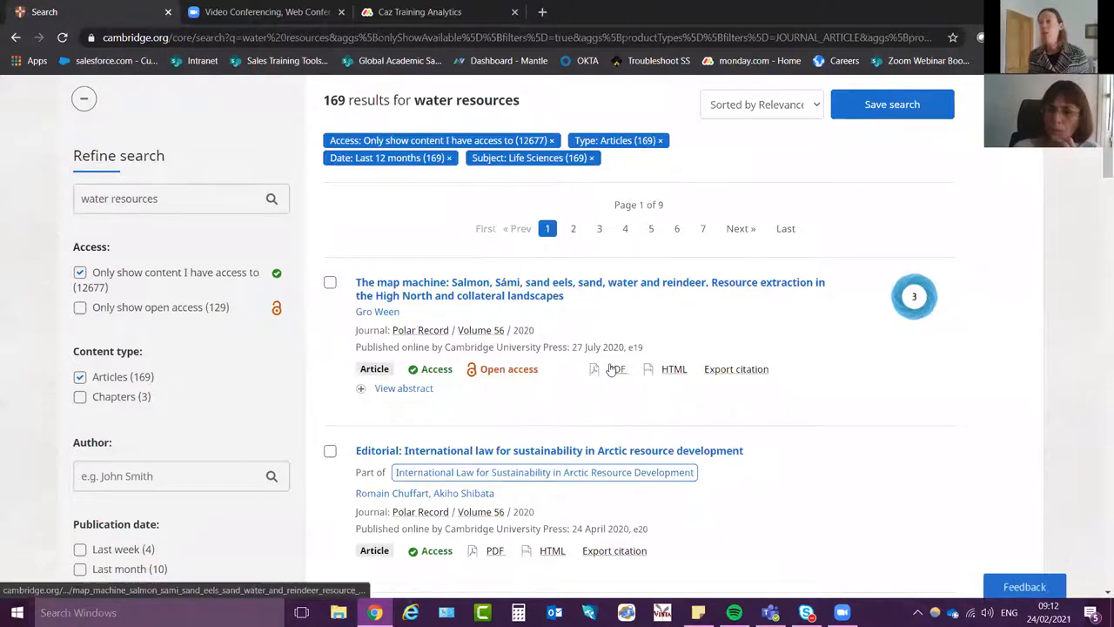
View 'The map machine' article PDF from the results and jump to its second page
{"action": "left_click", "coordinate": [590, 289]}
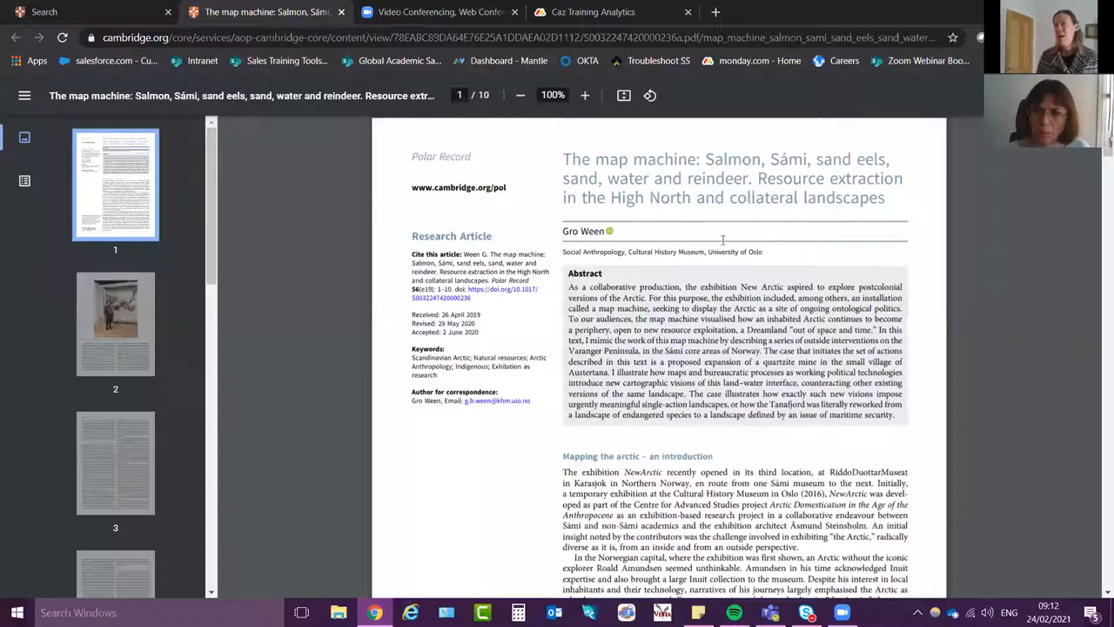
{"action": "mouse_move", "coordinate": [769, 374]}
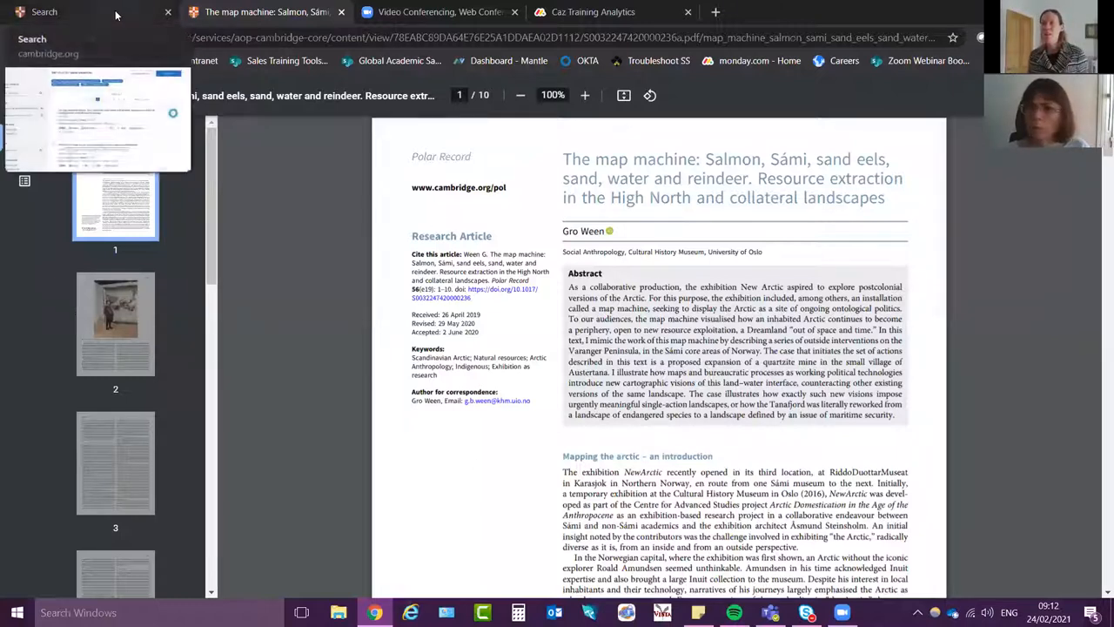
{"action": "left_click", "coordinate": [115, 324]}
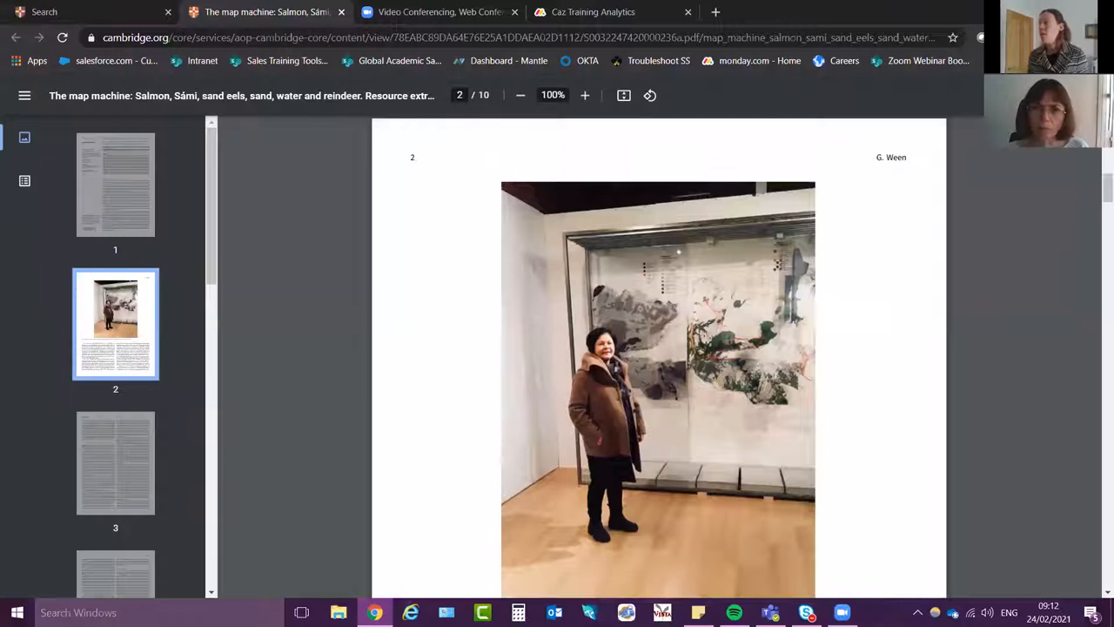
{"action": "mouse_move", "coordinate": [484, 413]}
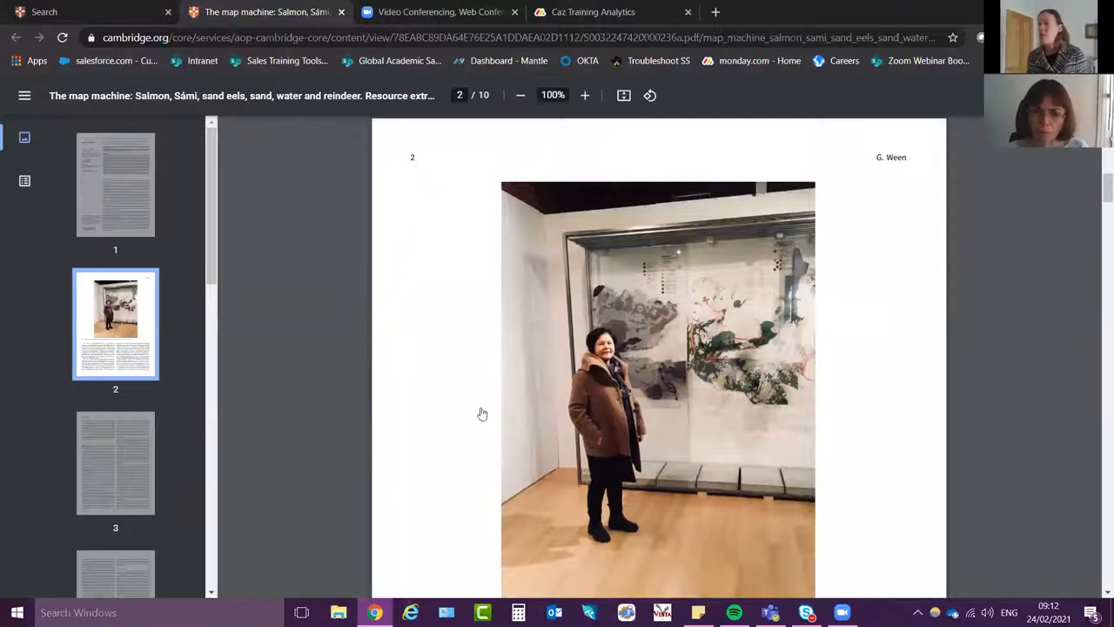
{"action": "mouse_move", "coordinate": [459, 395]}
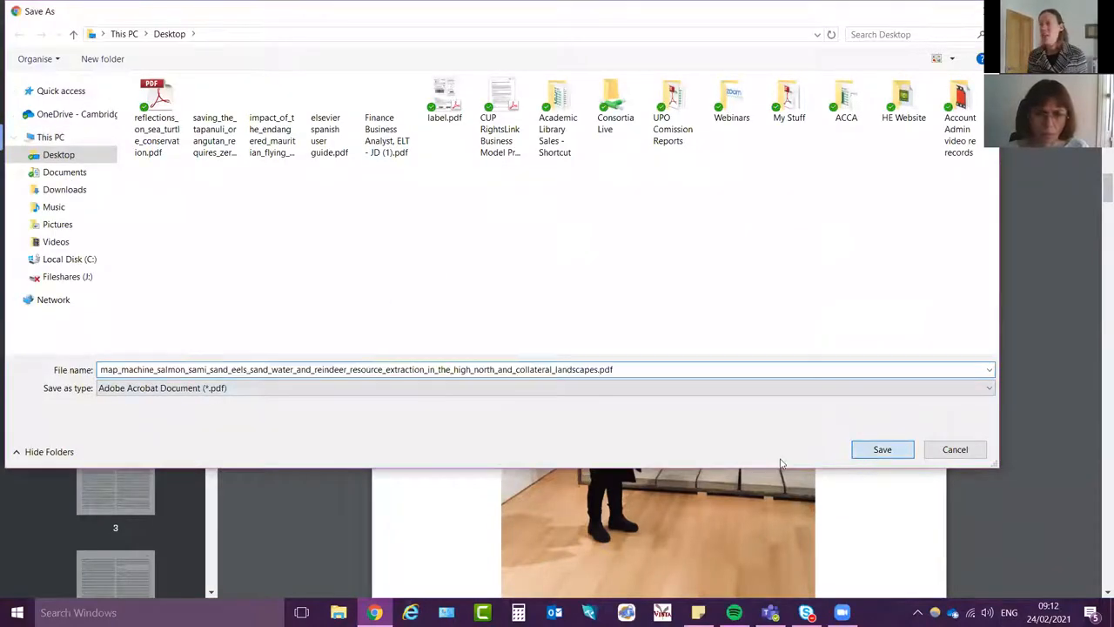
Save the map machine PDF to the Desktop and launch the saved copy in Acrobat
{"action": "left_click", "coordinate": [881, 449]}
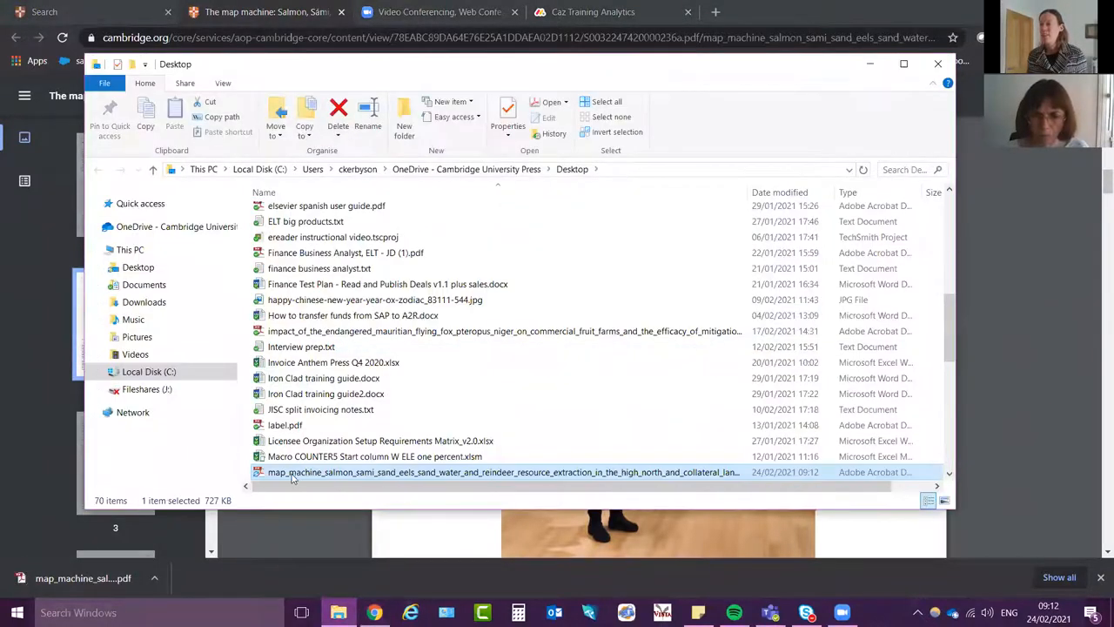
{"action": "double_click", "coordinate": [503, 471]}
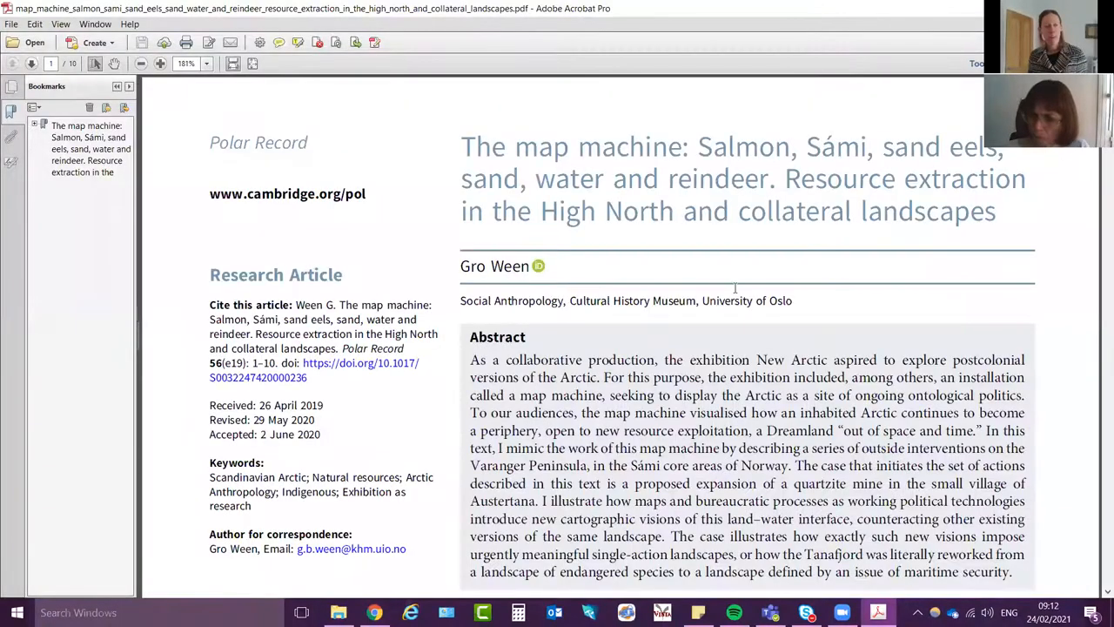
Scroll the saved article from its abstract past the Fig. 1 museum photo onto page 3
{"action": "scroll", "scroll_direction": "down", "scroll_amount": 3}
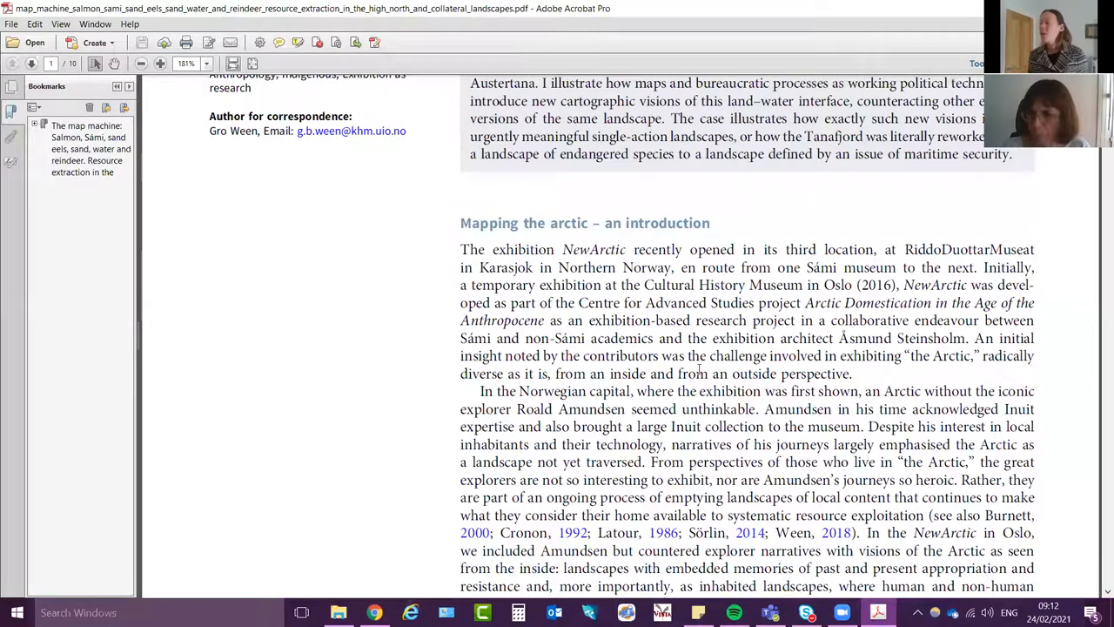
{"action": "scroll", "scroll_direction": "down", "scroll_amount": 3}
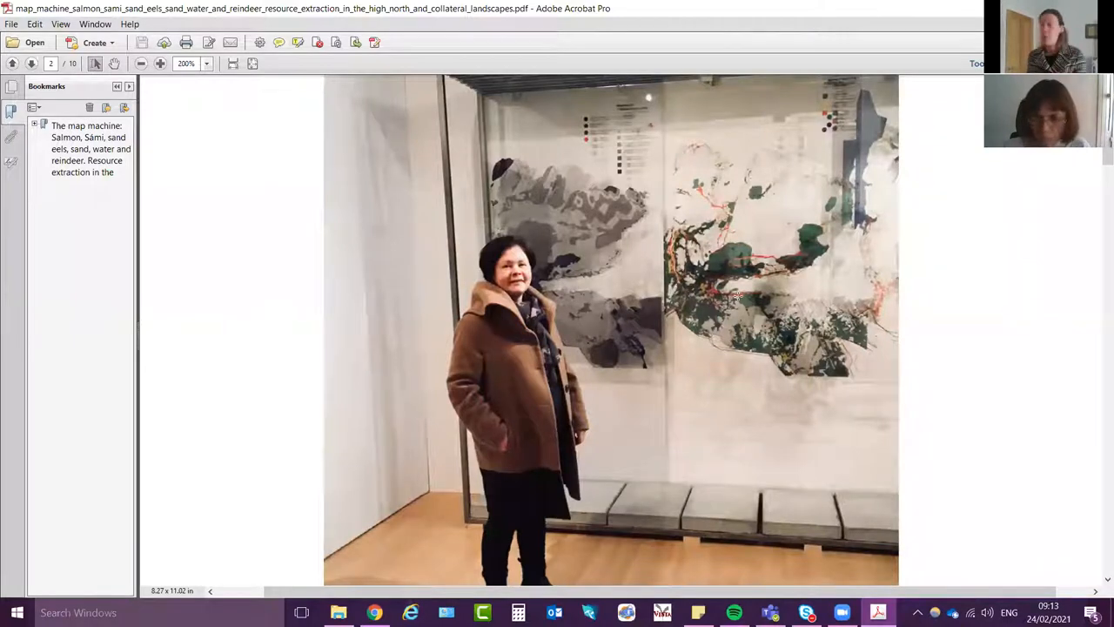
{"action": "scroll", "scroll_direction": "down", "scroll_amount": 3}
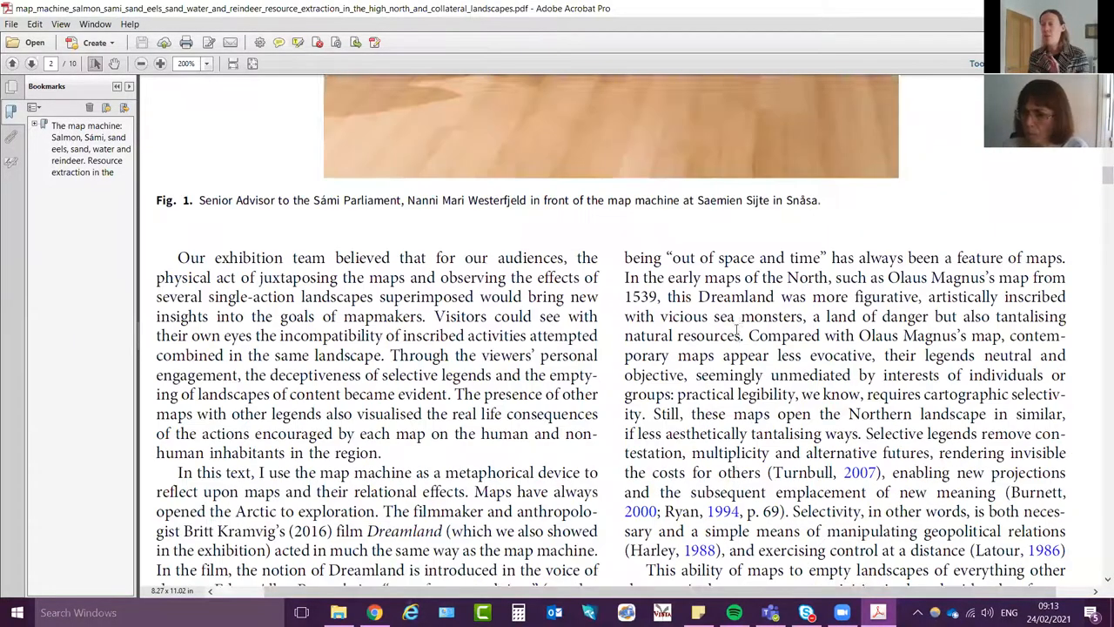
{"action": "scroll", "scroll_direction": "down", "scroll_amount": 3}
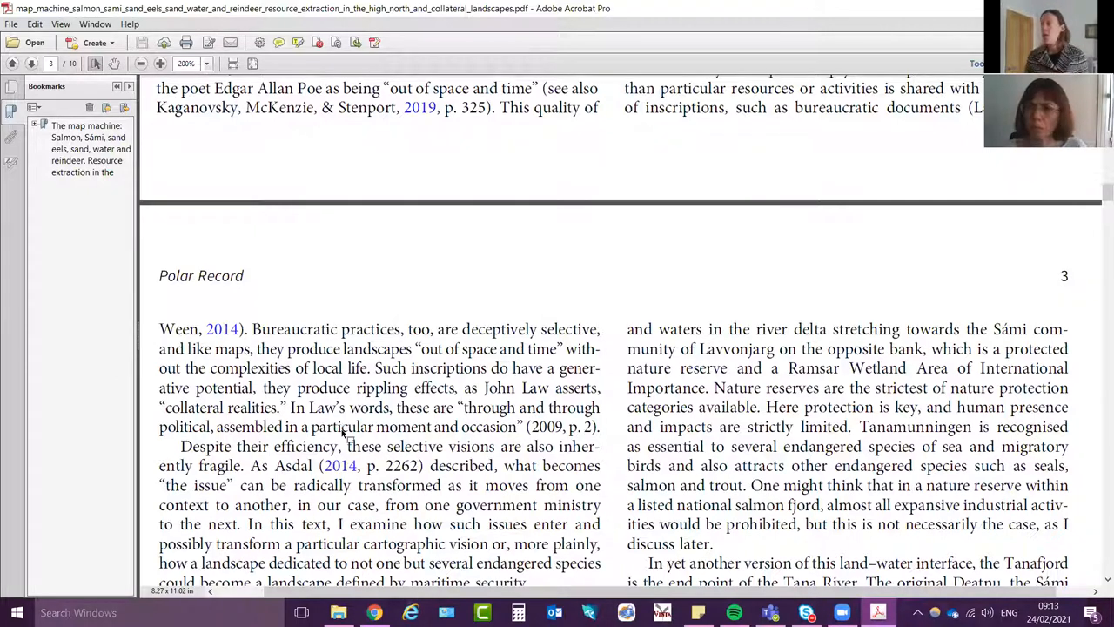
Search the saved article for the word 'river' using Acrobat's Find box
{"action": "key", "text": "ctrl+f"}
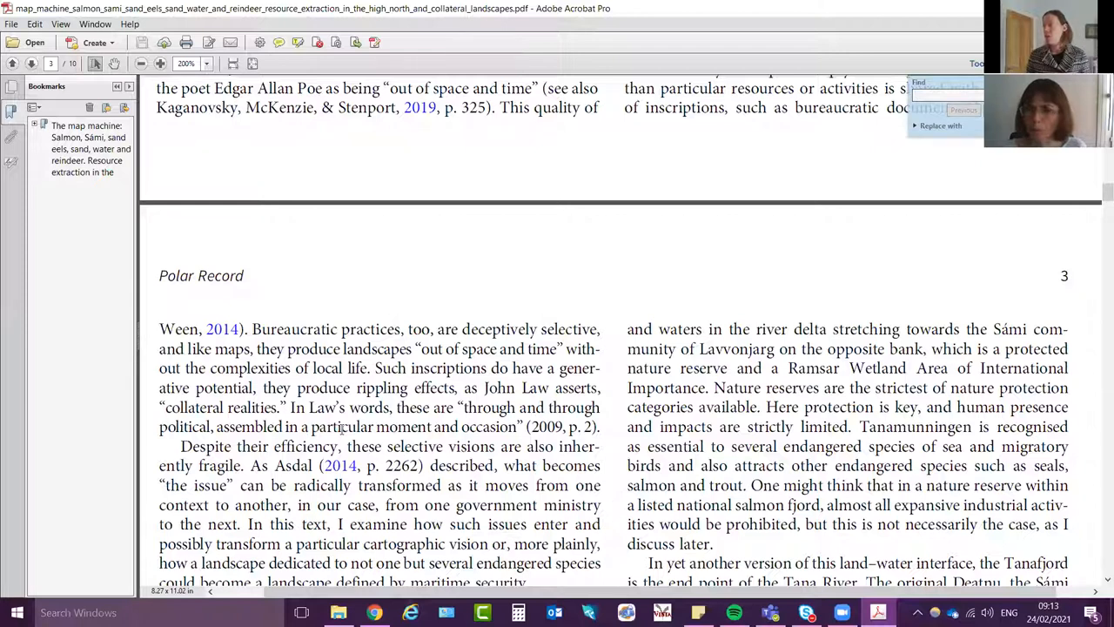
{"action": "type", "text": "r"}
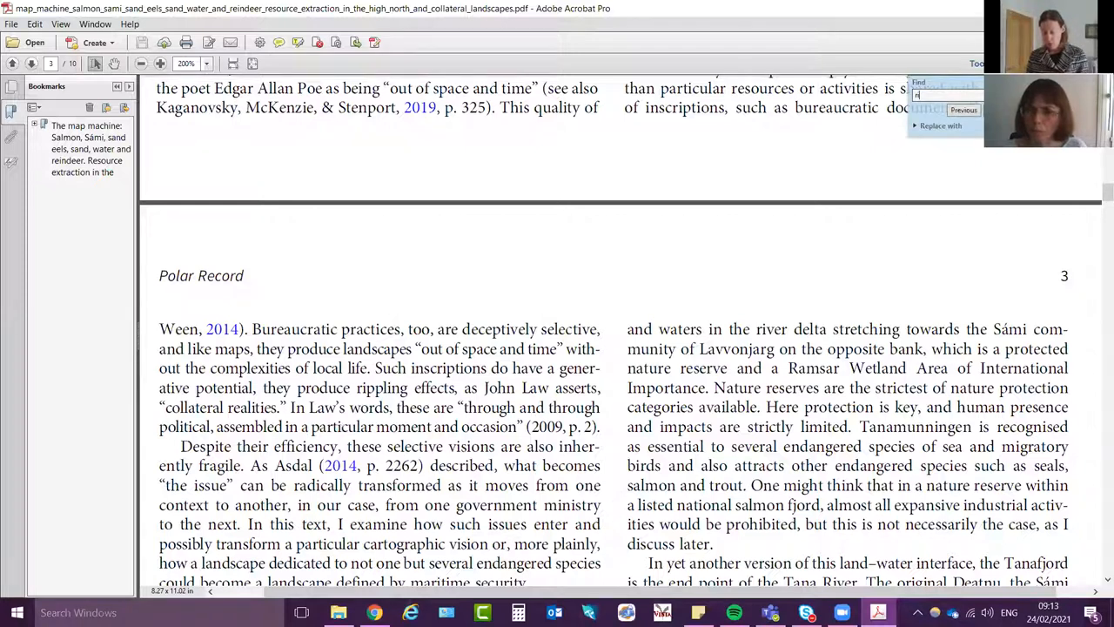
{"action": "type", "text": "river"}
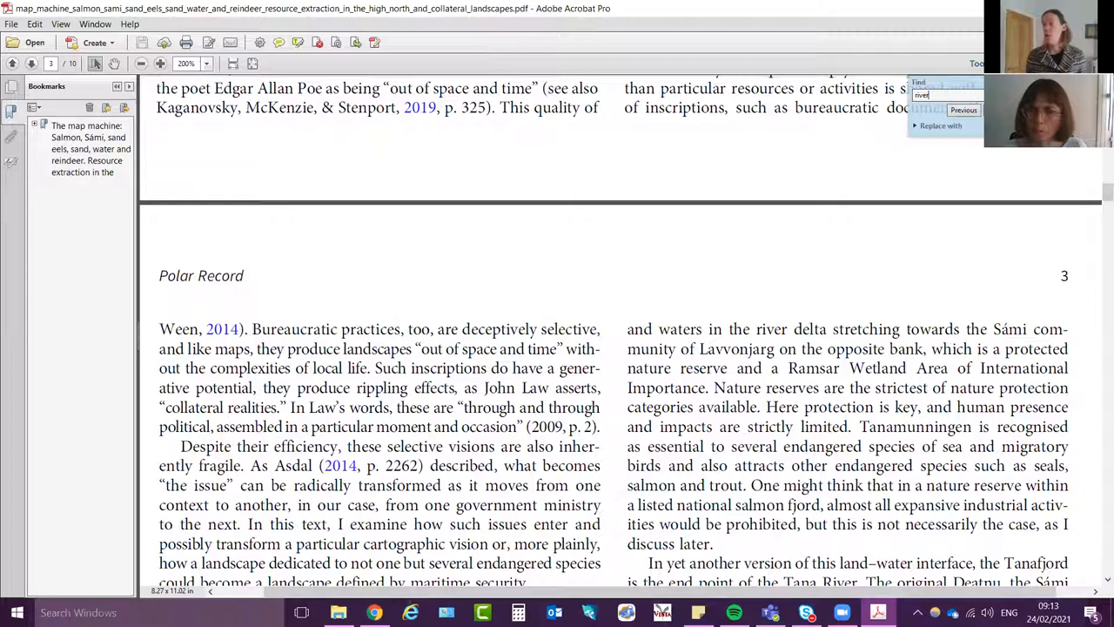
{"action": "scroll", "scroll_direction": "down", "scroll_amount": 3}
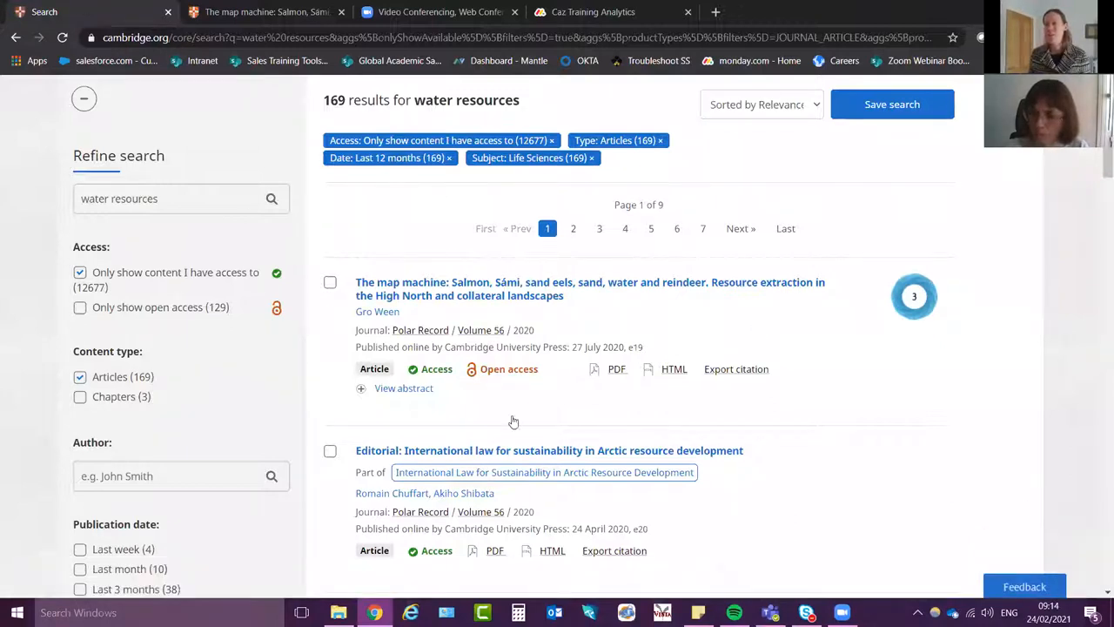
{"action": "mouse_move", "coordinate": [596, 339]}
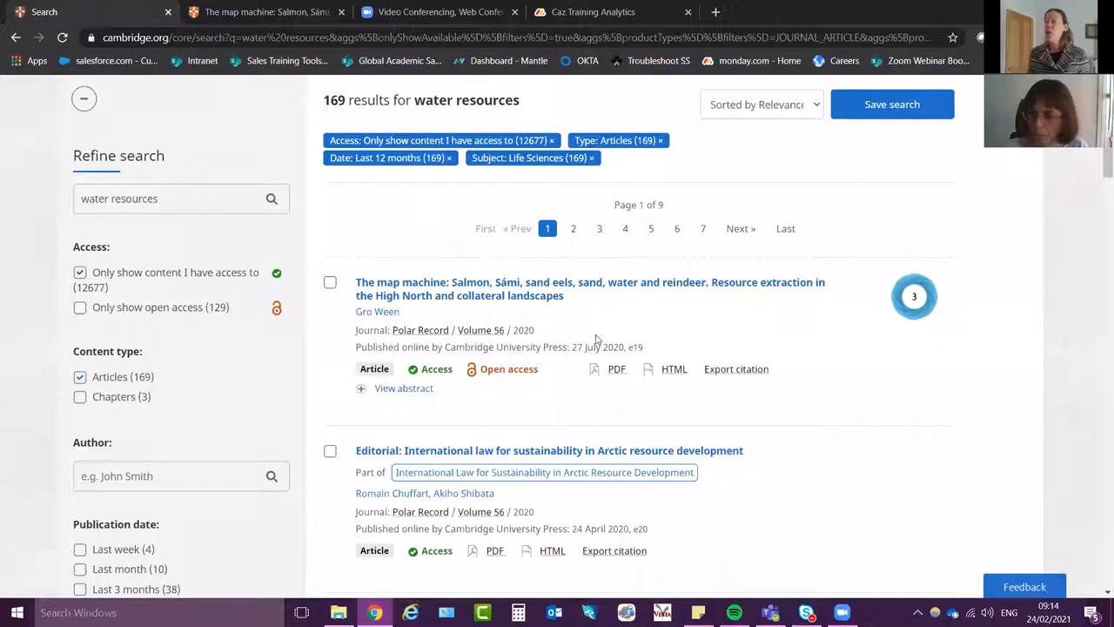
{"action": "mouse_move", "coordinate": [672, 369]}
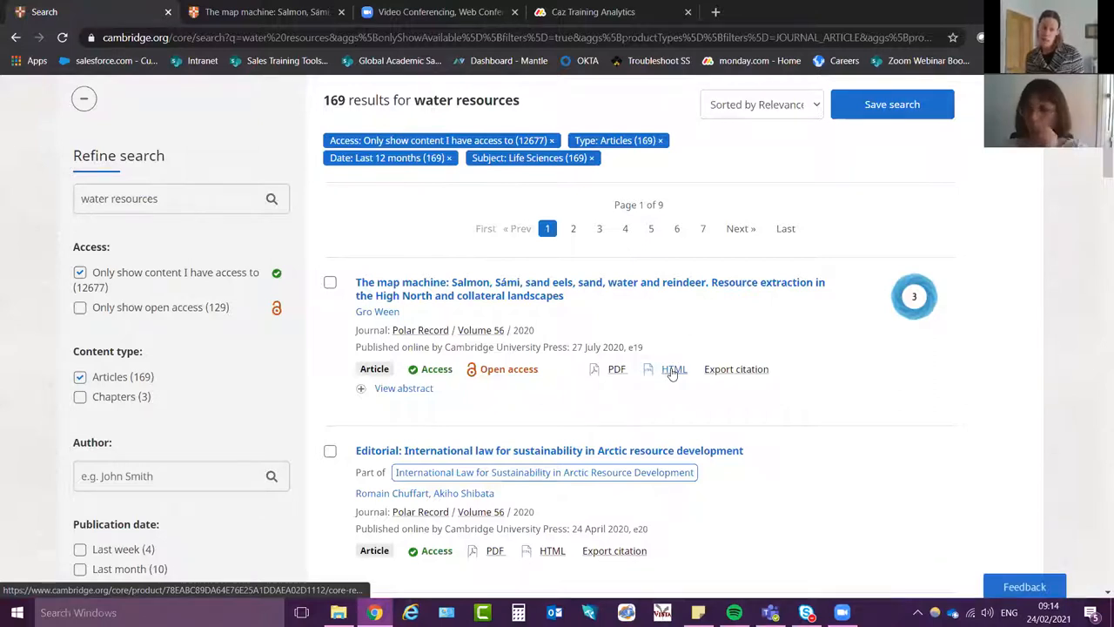
Load the map machine article's HTML full-text page in Polar Record
{"action": "left_click", "coordinate": [588, 289]}
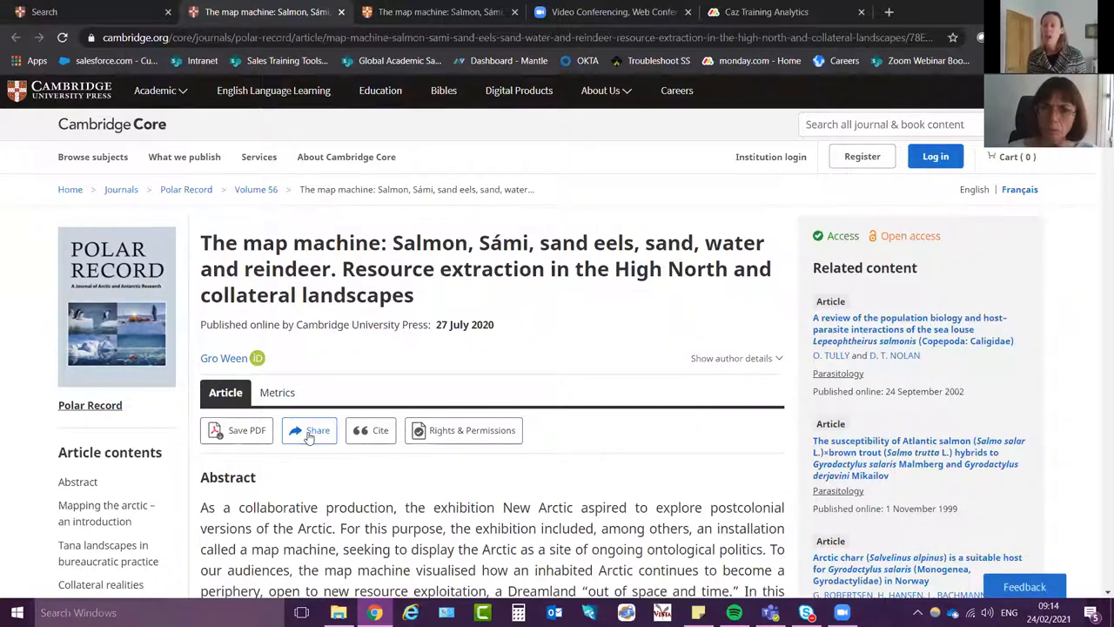
Show the article's Share options, then scroll its web full text down to the References section
{"action": "left_click", "coordinate": [309, 430]}
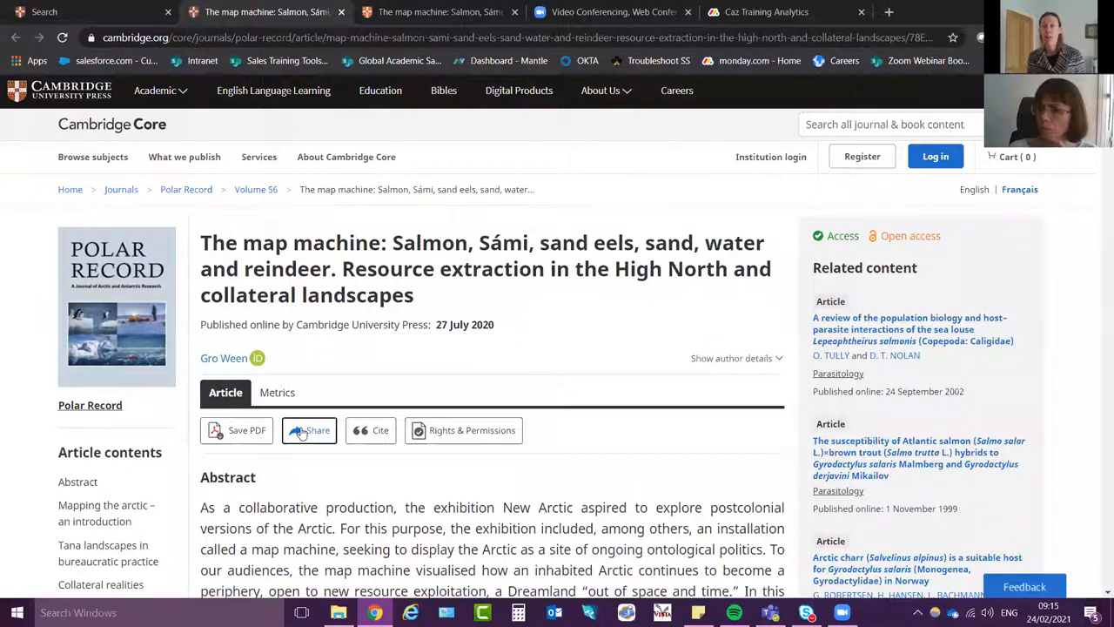
{"action": "left_click", "coordinate": [310, 430]}
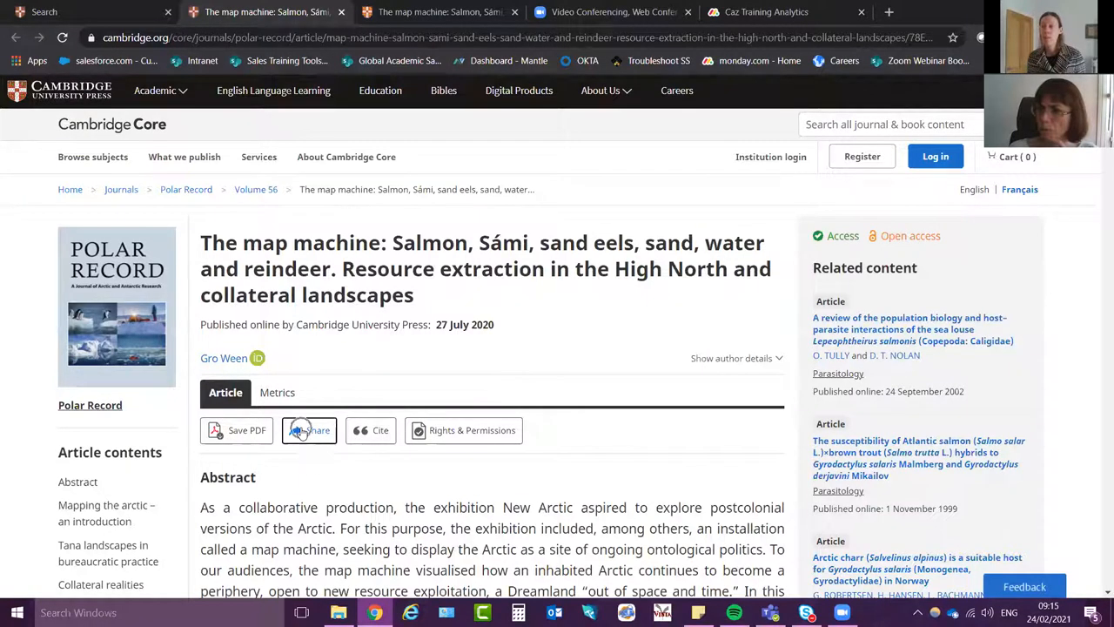
{"action": "scroll", "scroll_direction": "down", "scroll_amount": 3}
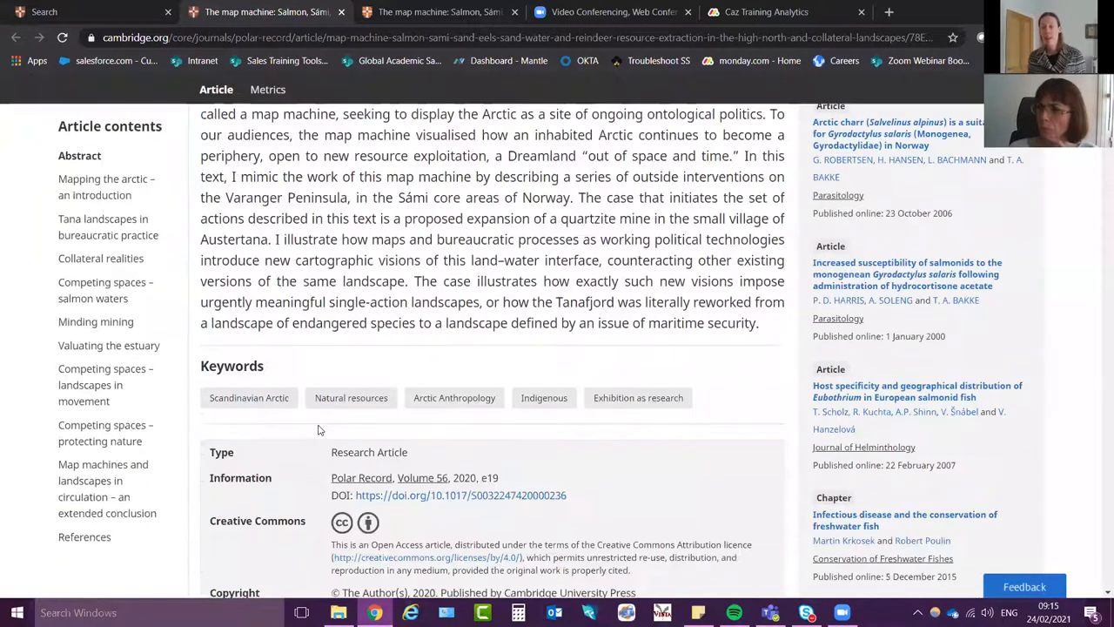
{"action": "scroll", "scroll_direction": "down", "scroll_amount": 3}
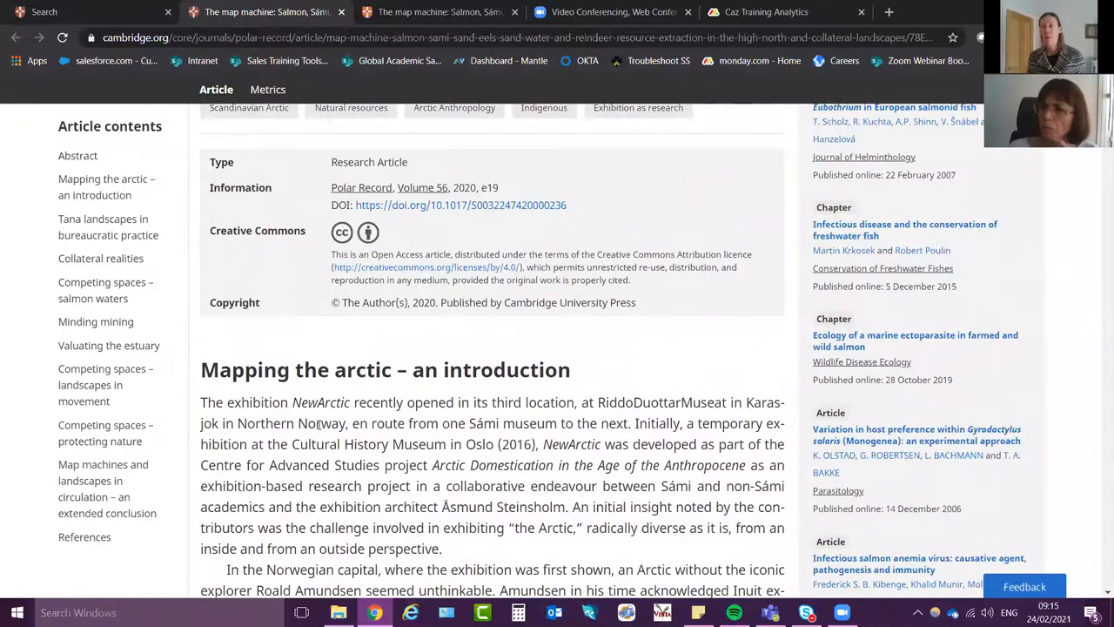
{"action": "scroll", "scroll_direction": "down", "scroll_amount": 3}
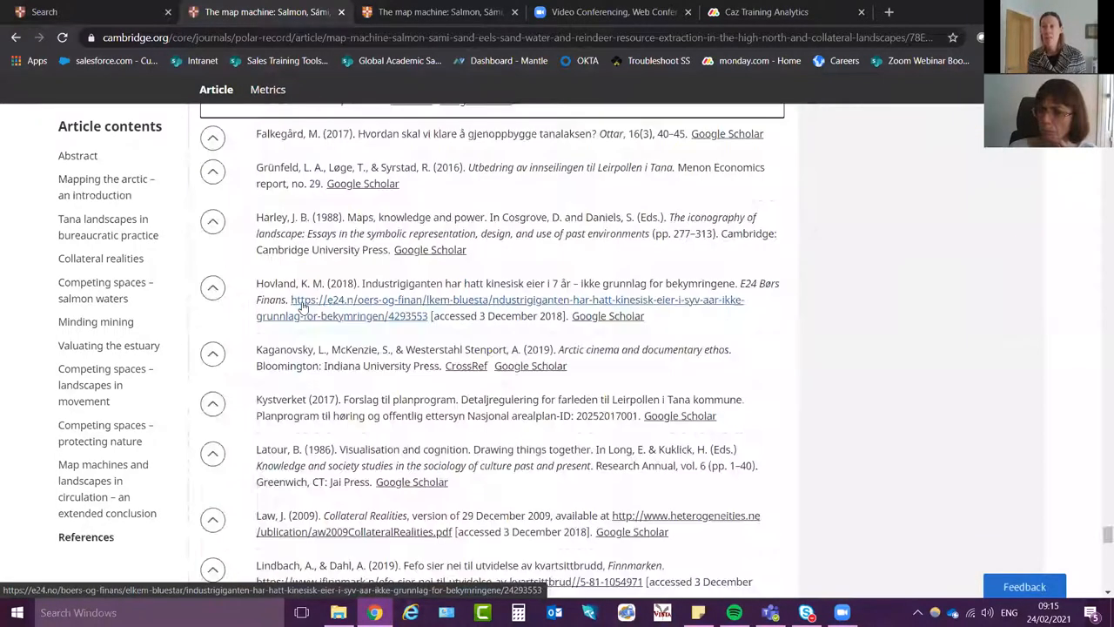
{"action": "mouse_move", "coordinate": [373, 331]}
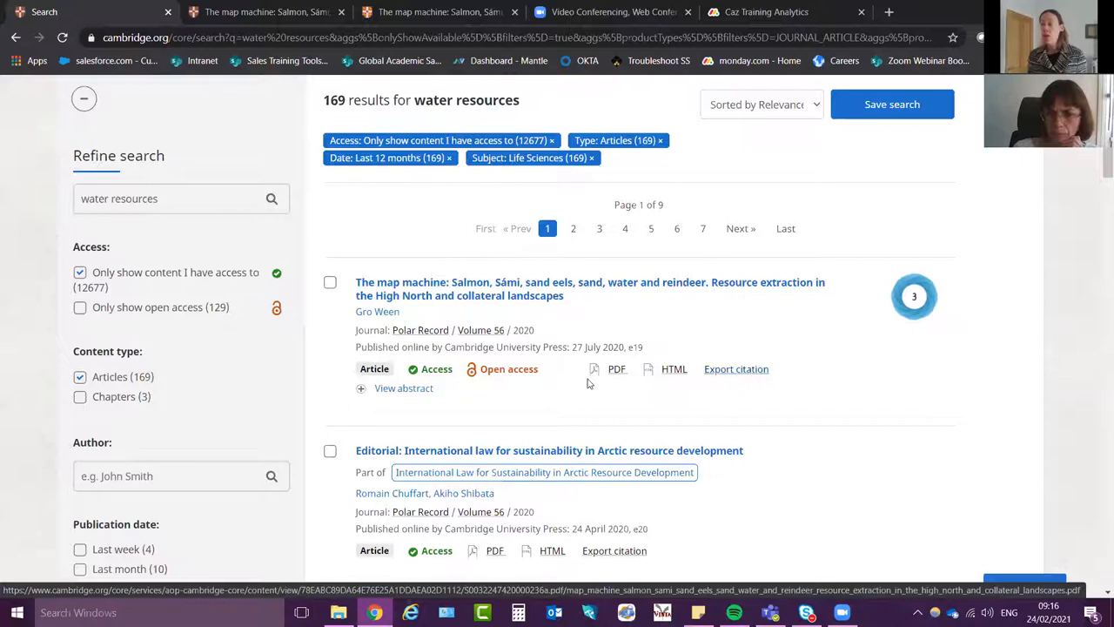
{"action": "scroll", "scroll_direction": "down", "scroll_amount": 3}
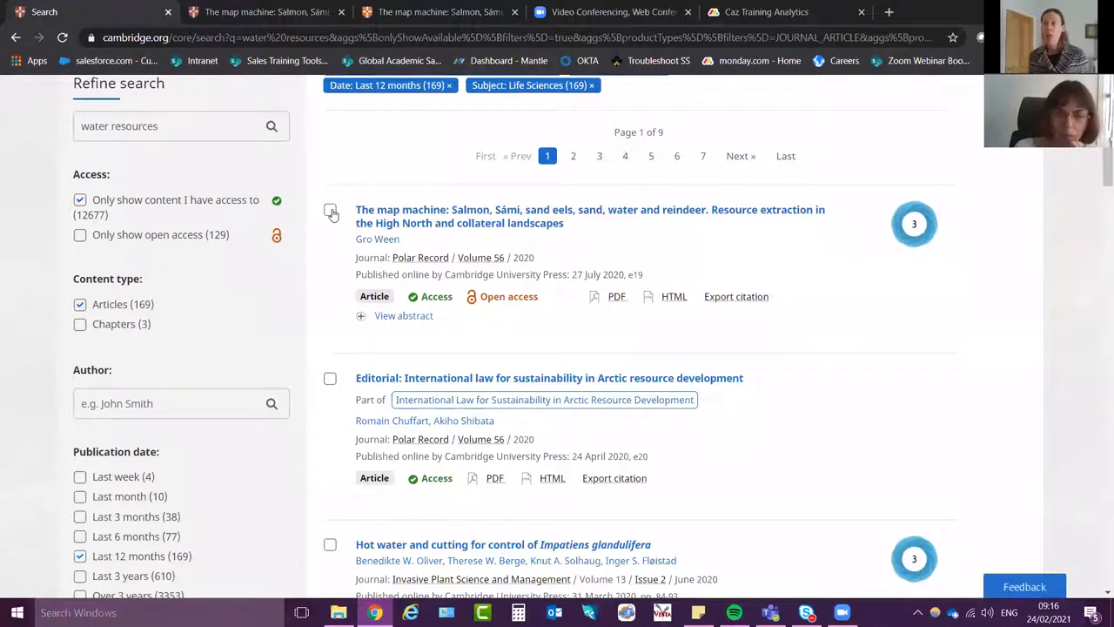
{"action": "left_click", "coordinate": [331, 209]}
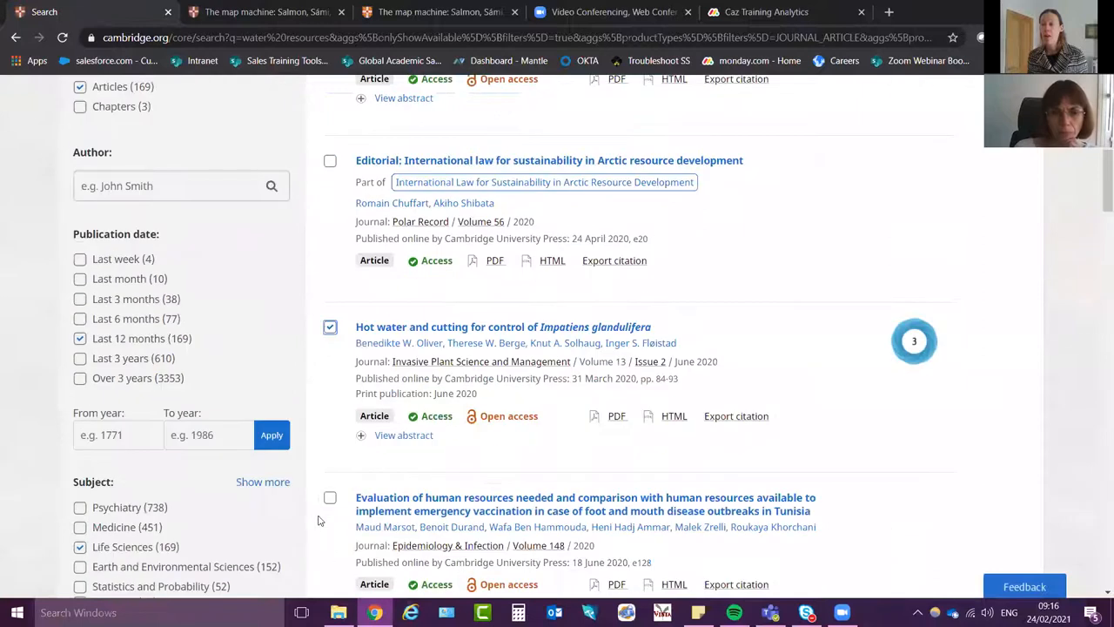
{"action": "left_click", "coordinate": [330, 498]}
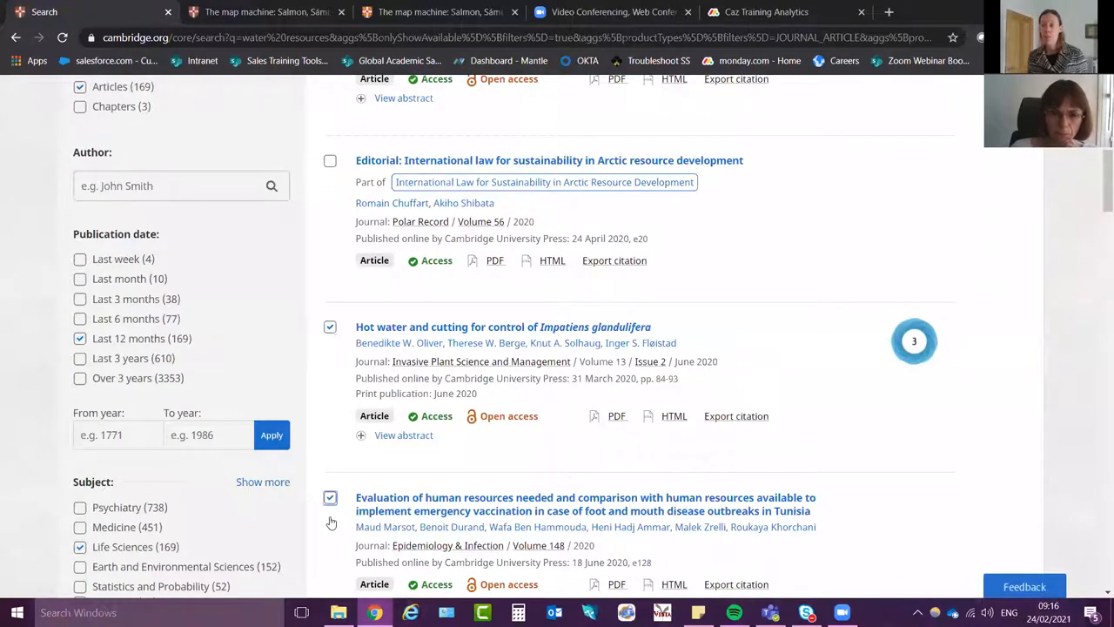
{"action": "scroll", "scroll_direction": "down", "scroll_amount": 3}
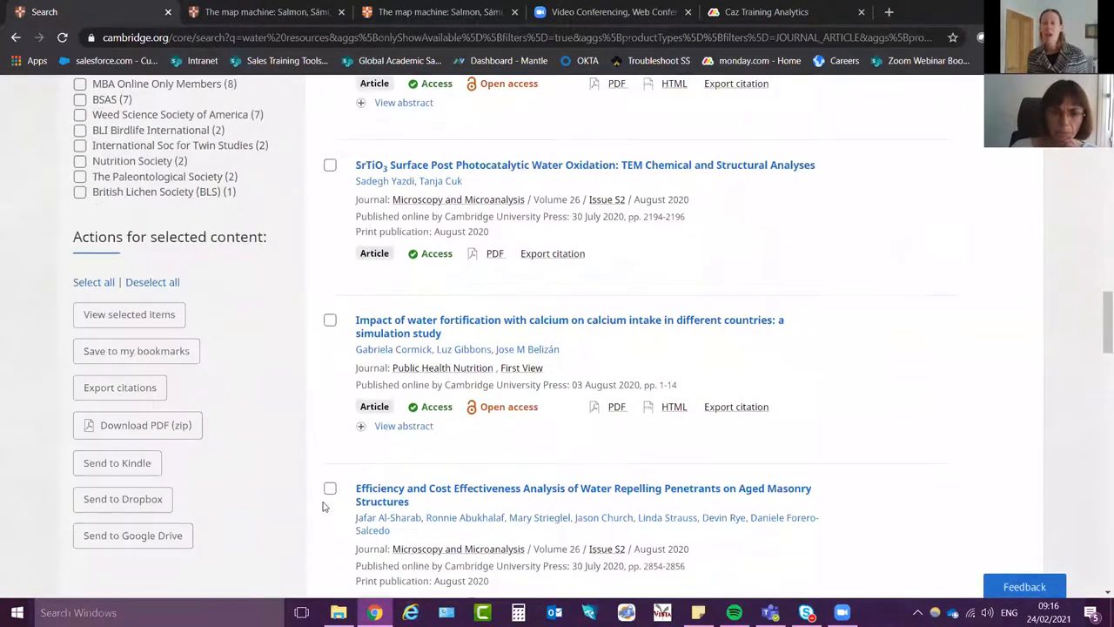
{"action": "scroll", "scroll_direction": "down", "scroll_amount": 3}
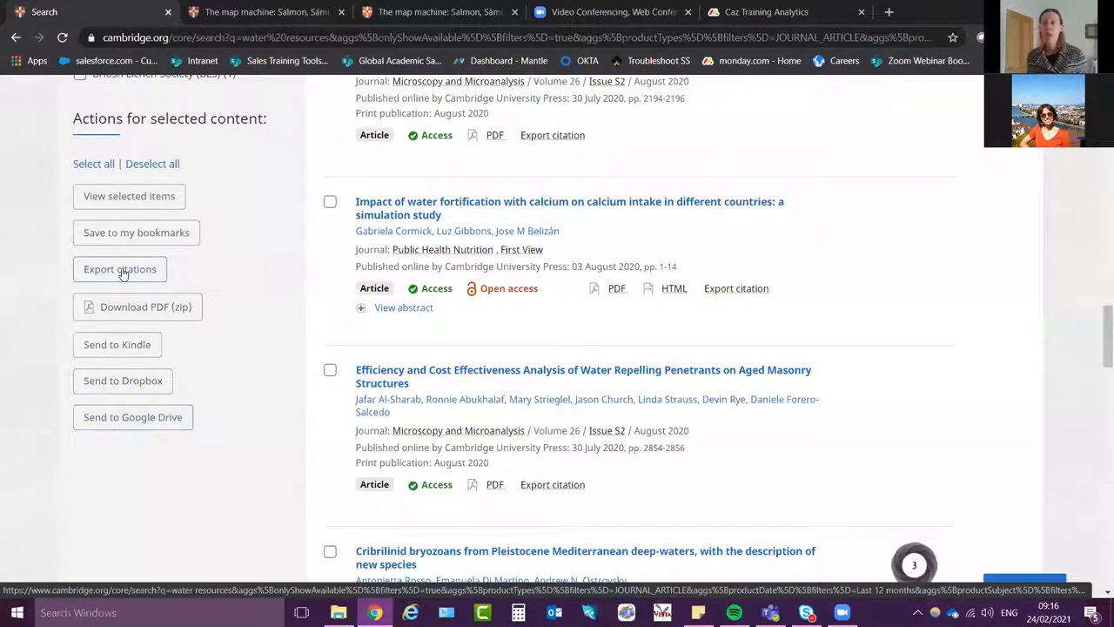
Export the selected articles' citations and switch the style to American Psychological Association 5th edition
{"action": "left_click", "coordinate": [118, 268]}
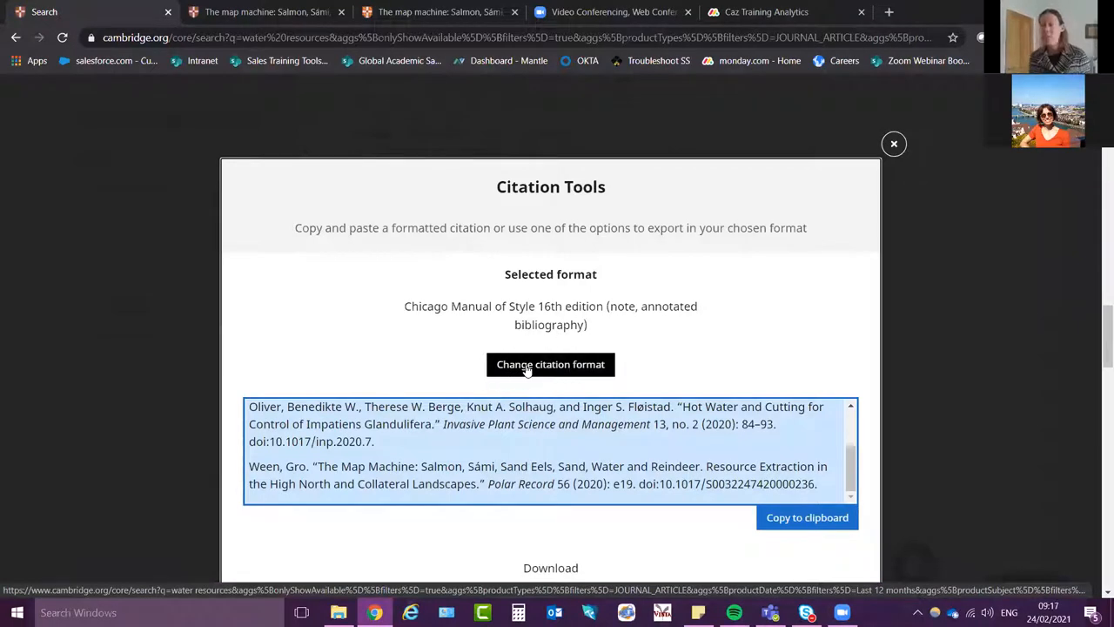
{"action": "left_click", "coordinate": [550, 364]}
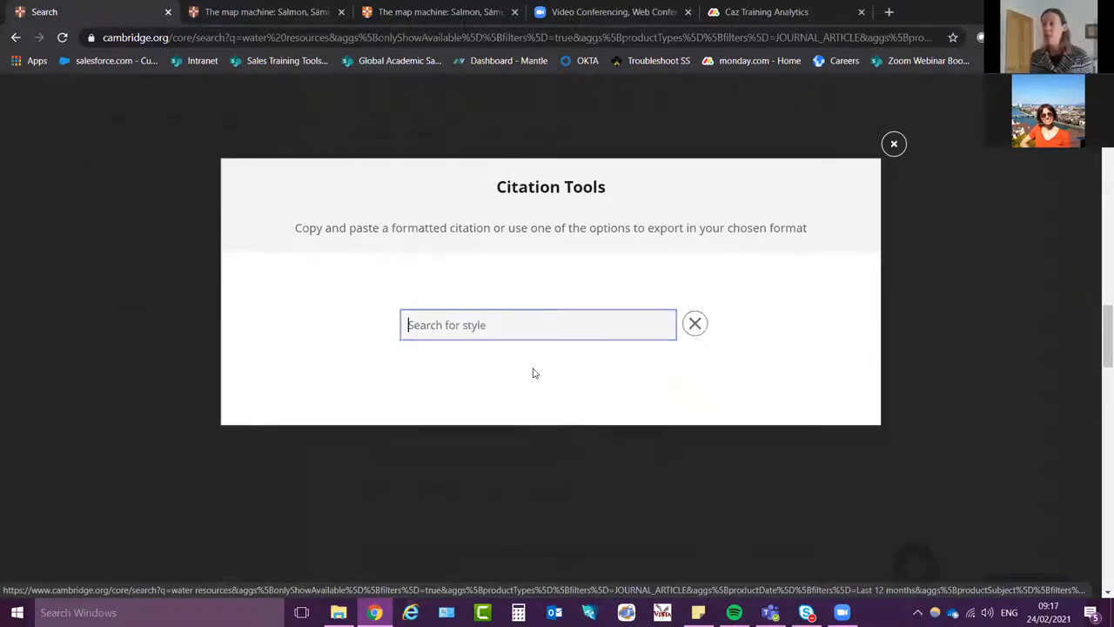
{"action": "type", "text": "apa"}
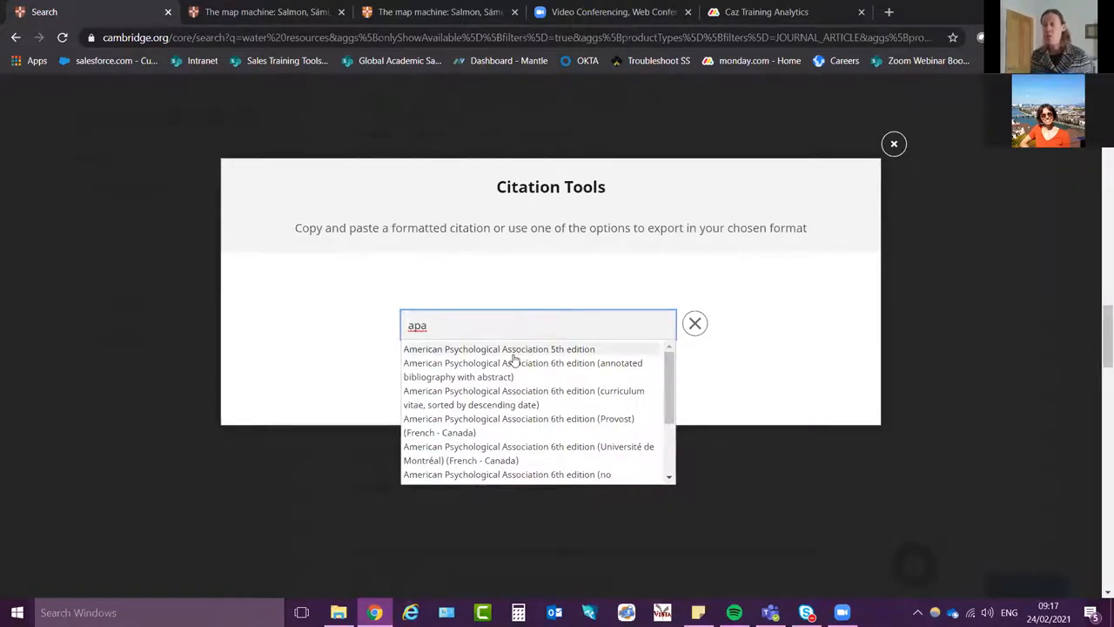
{"action": "left_click", "coordinate": [498, 348]}
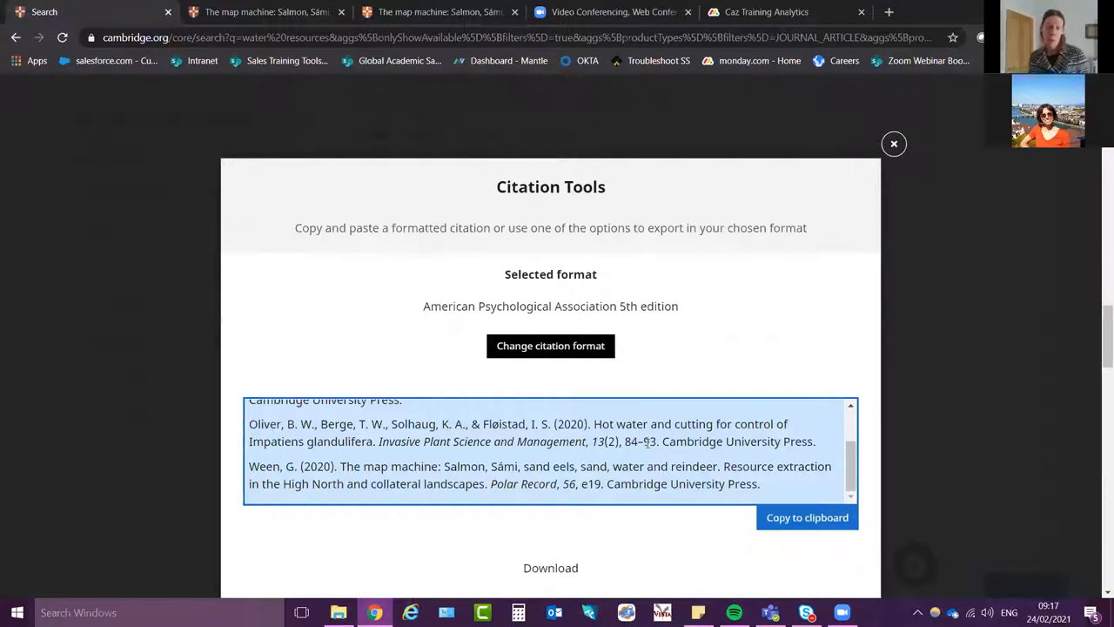
{"action": "mouse_move", "coordinate": [550, 344]}
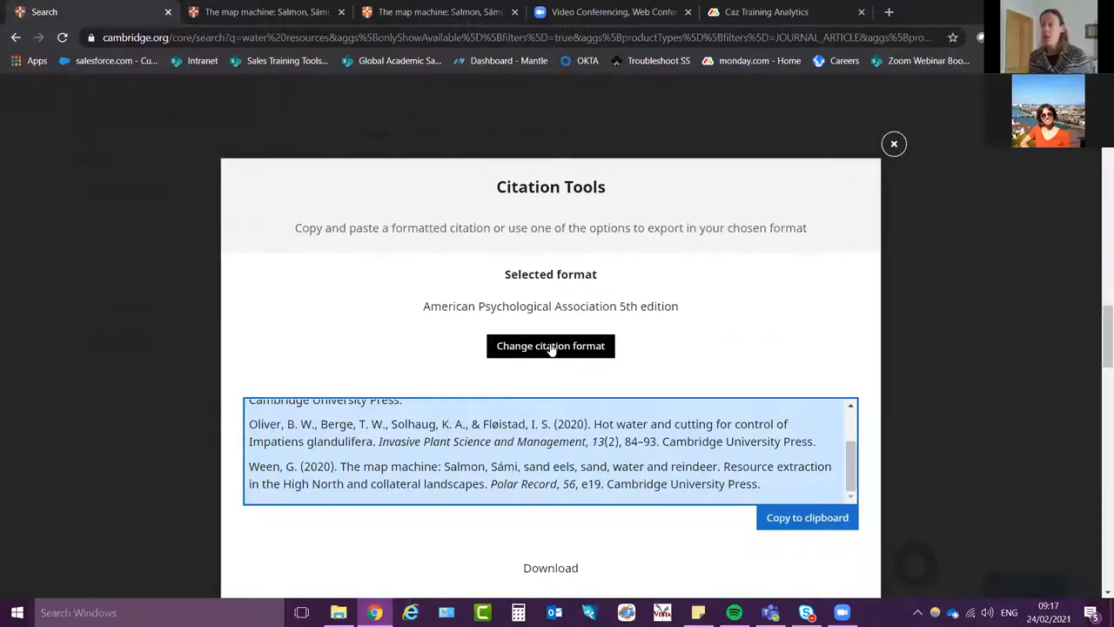
Copy the APA-formatted citations to the clipboard from Citation Tools
{"action": "scroll", "scroll_direction": "down", "scroll_amount": 3}
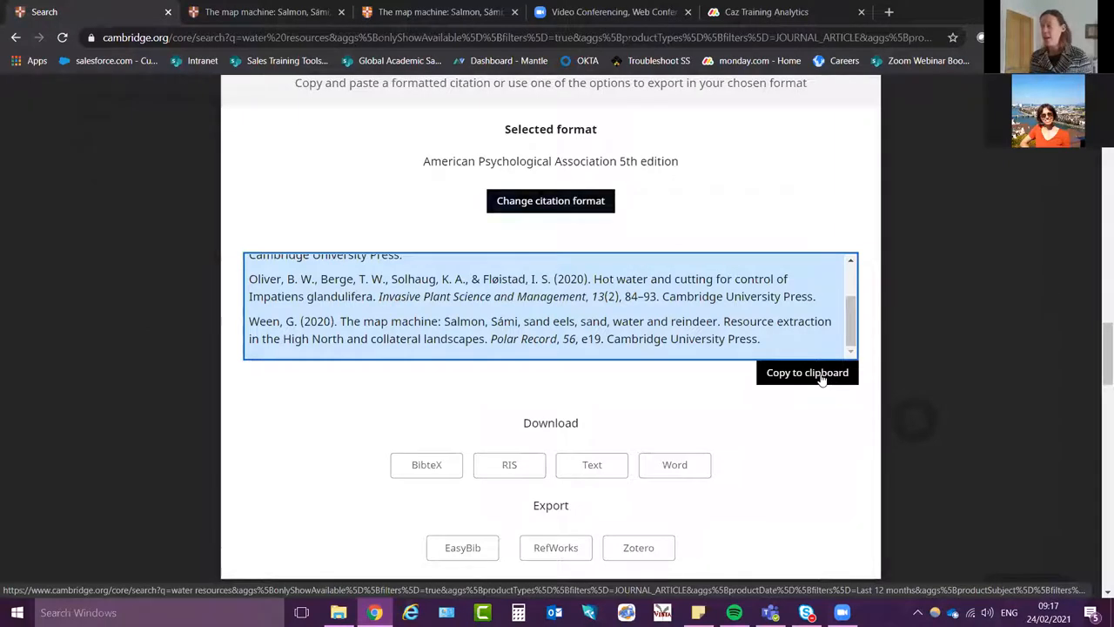
{"action": "left_click", "coordinate": [807, 372]}
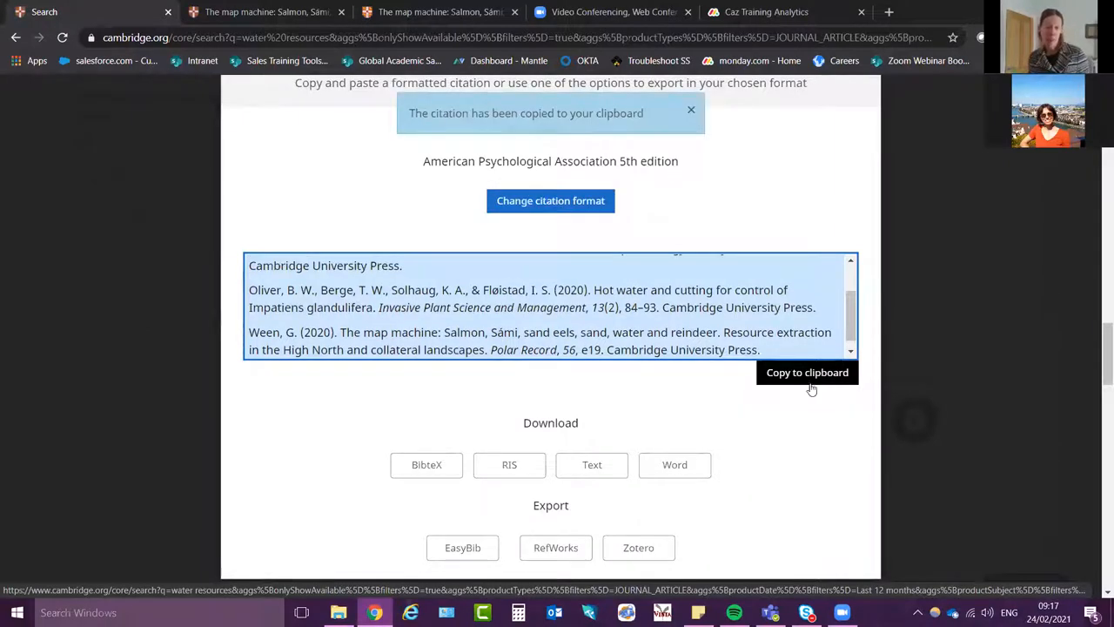
{"action": "mouse_move", "coordinate": [756, 401]}
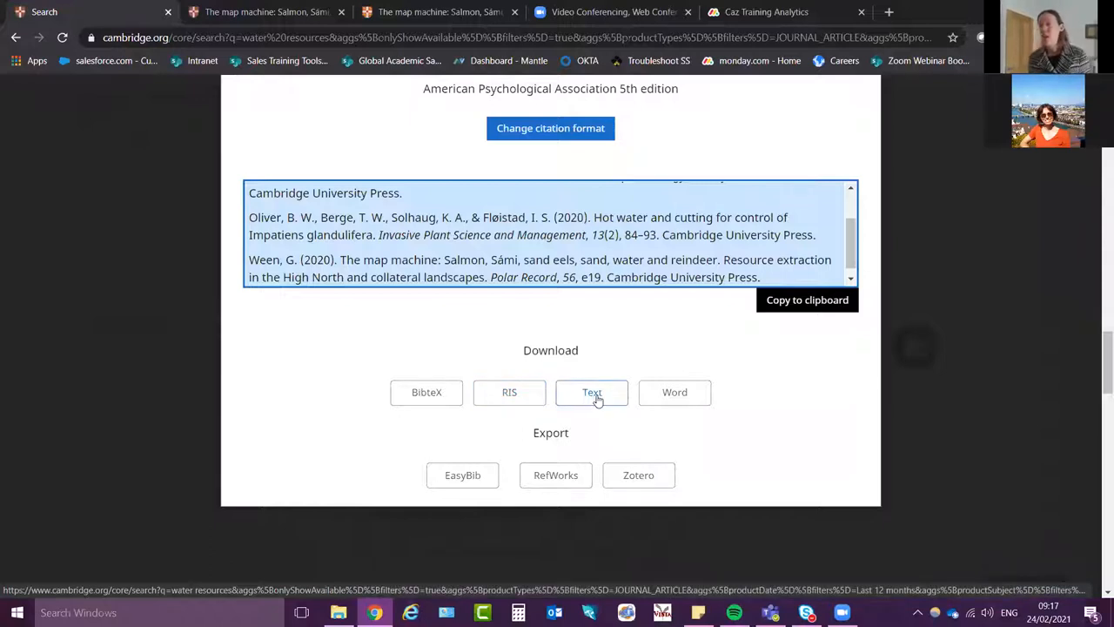
{"action": "mouse_move", "coordinate": [463, 476]}
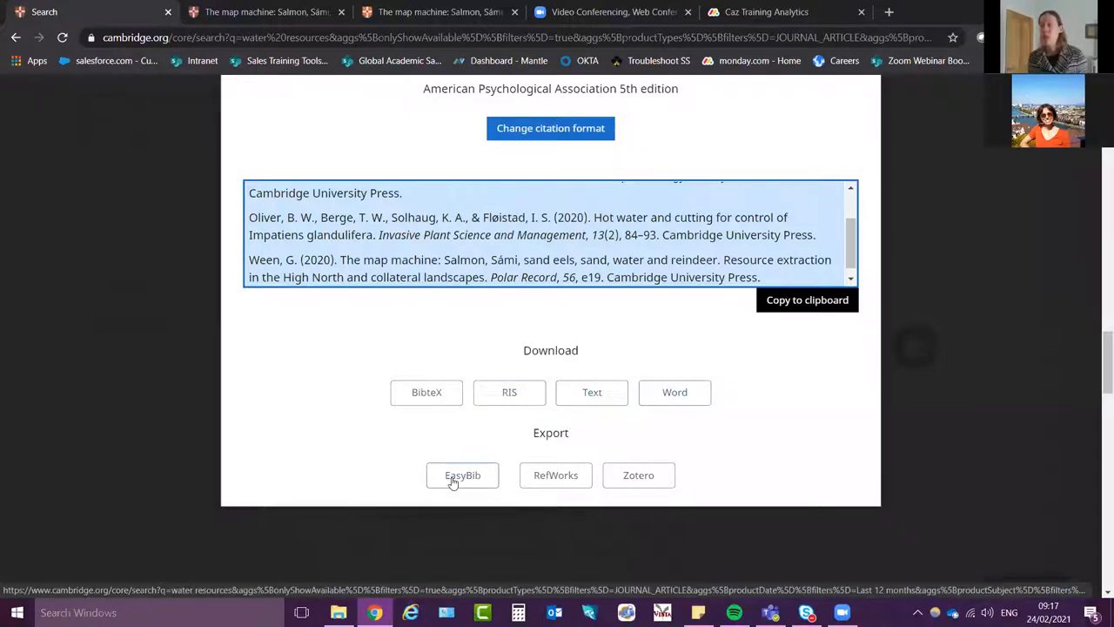
{"action": "mouse_move", "coordinate": [556, 474]}
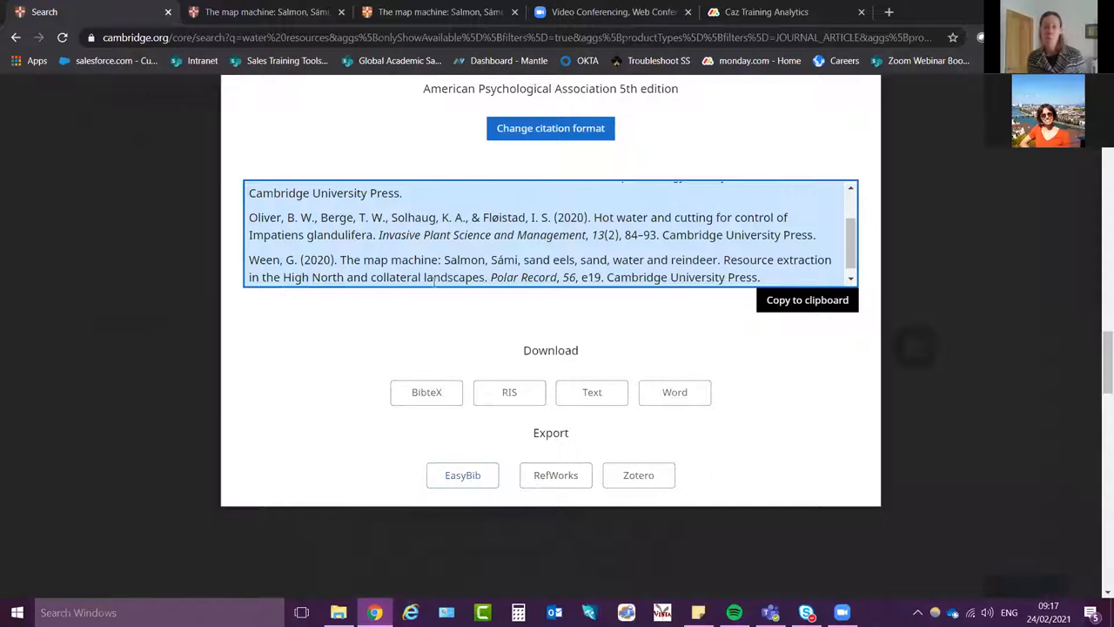
{"action": "left_click", "coordinate": [808, 299]}
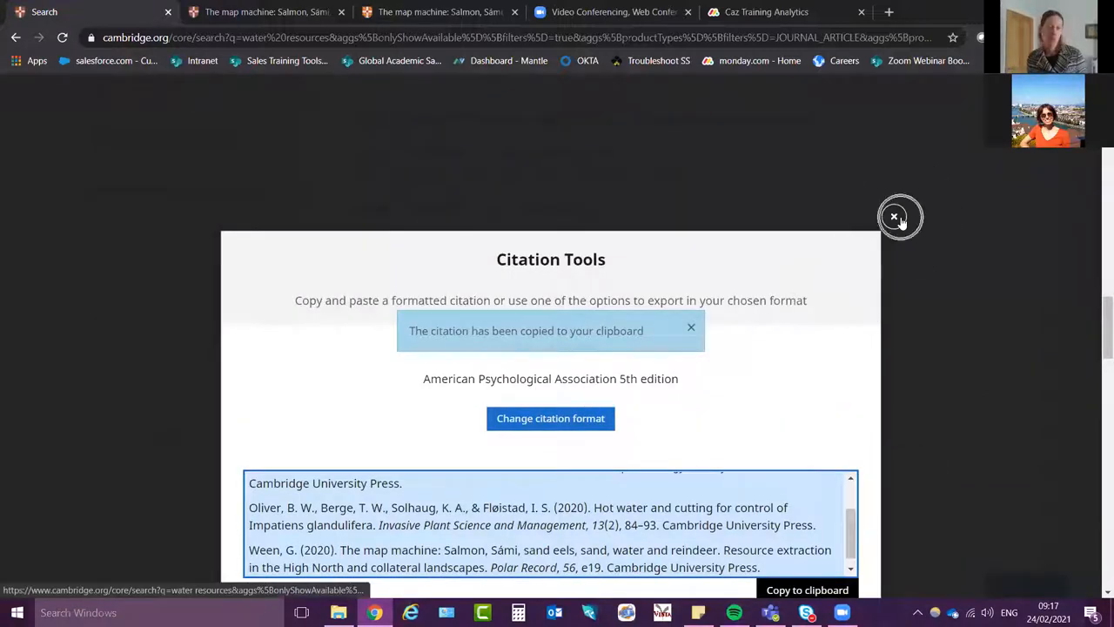
Dismiss Citation Tools to return to the 169 water resources results
{"action": "left_click", "coordinate": [895, 216]}
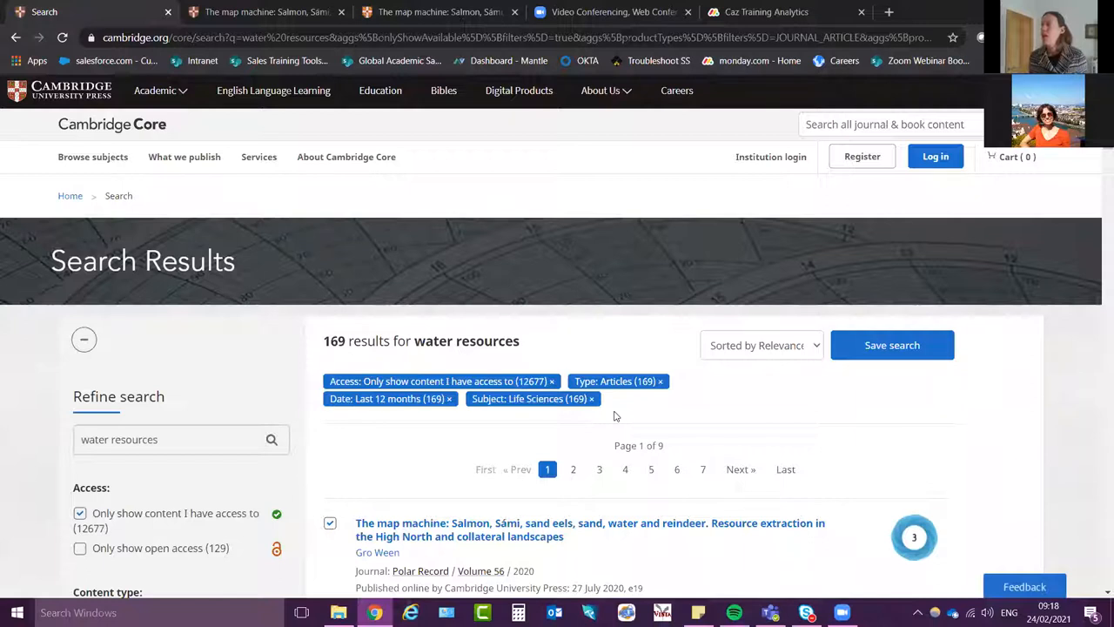
{"action": "mouse_move", "coordinate": [860, 156]}
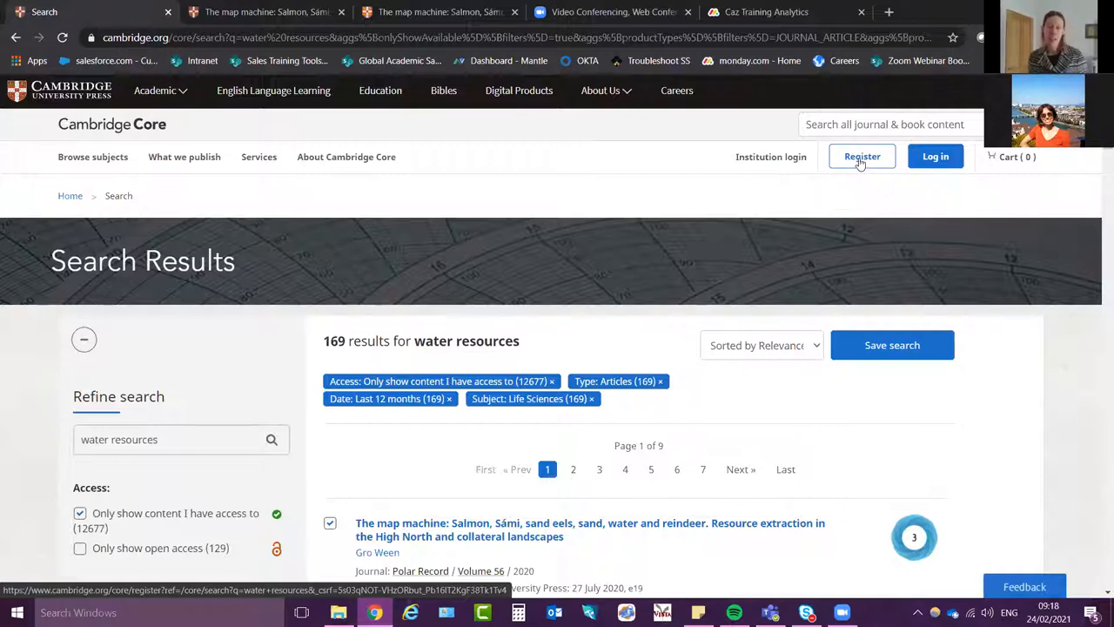
Start a new account registration with title Mx, first and last name, and country Zambia
{"action": "left_click", "coordinate": [861, 156]}
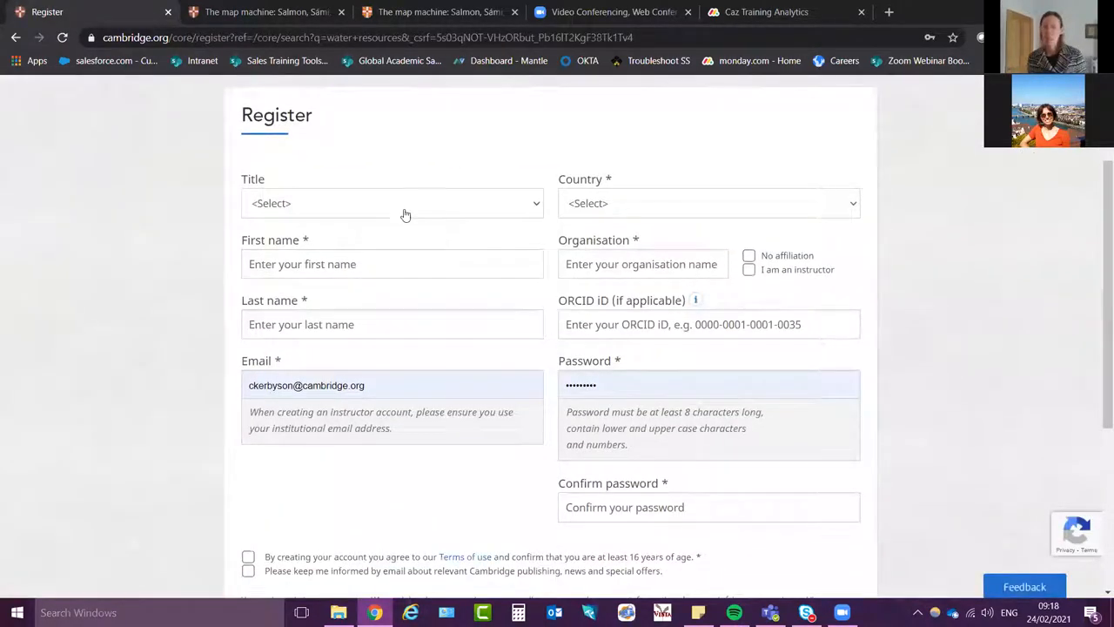
{"action": "left_click", "coordinate": [390, 201]}
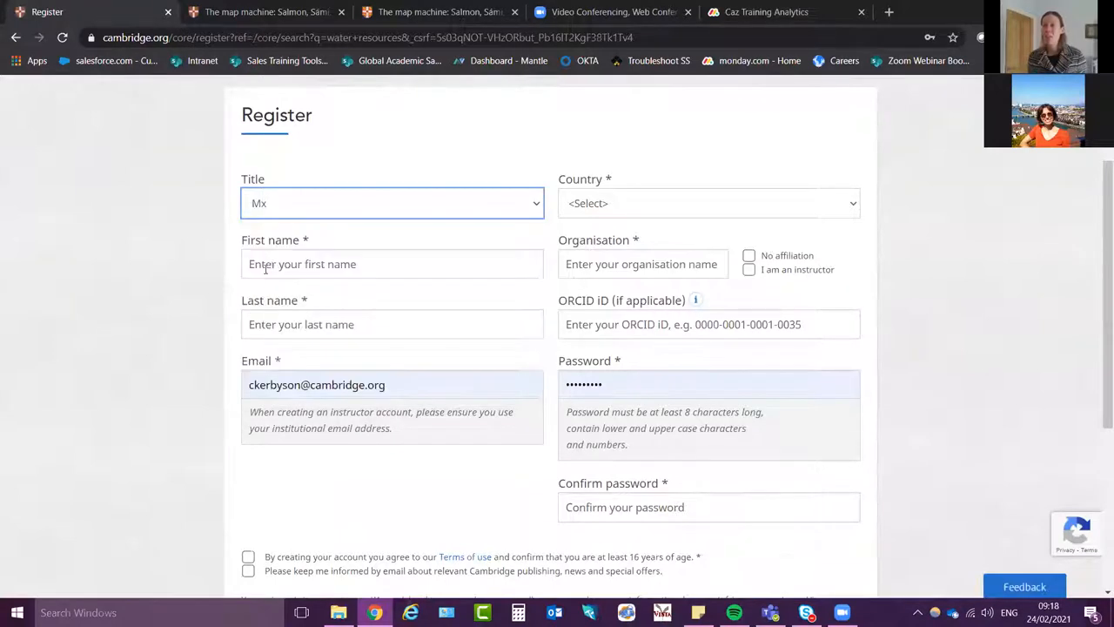
{"action": "type", "text": "Car"}
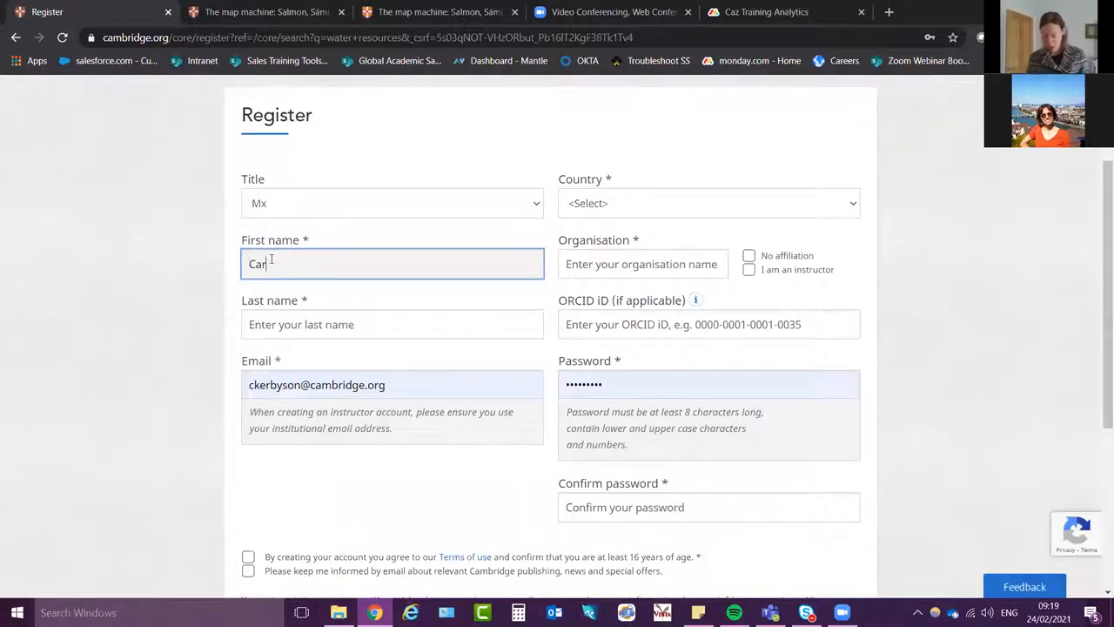
{"action": "type", "text": "Kerbyson"}
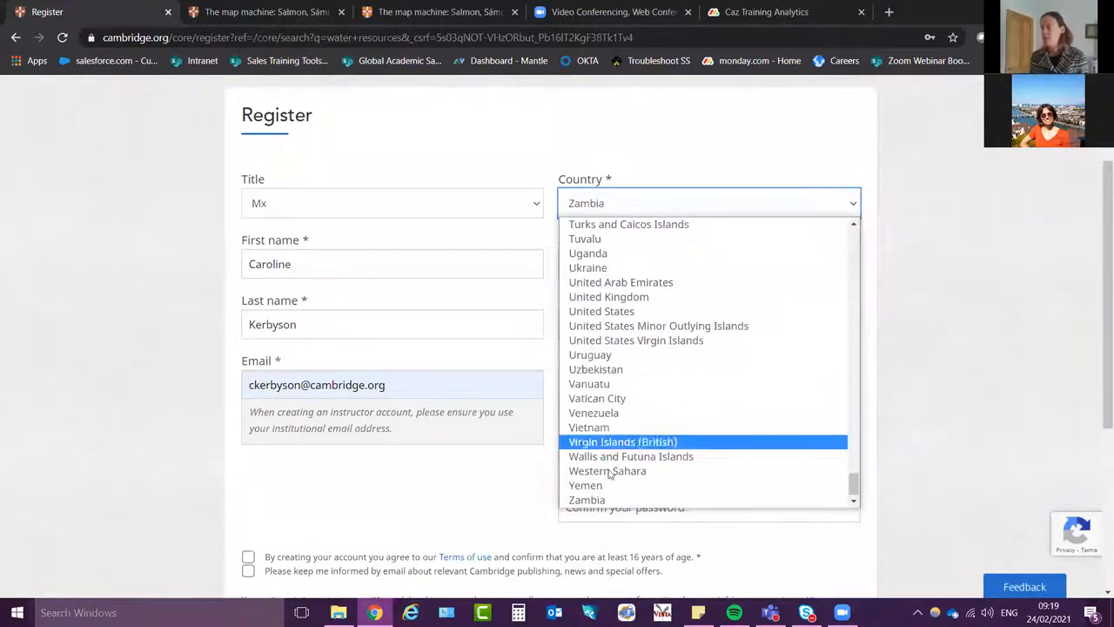
{"action": "left_click", "coordinate": [586, 498]}
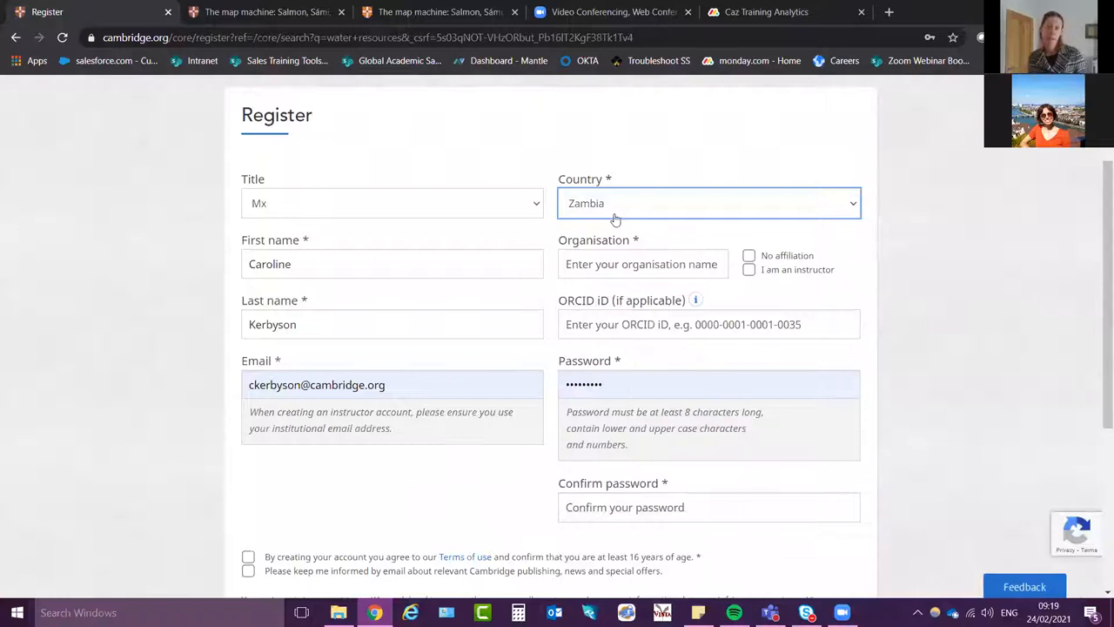
{"action": "mouse_move", "coordinate": [616, 253]}
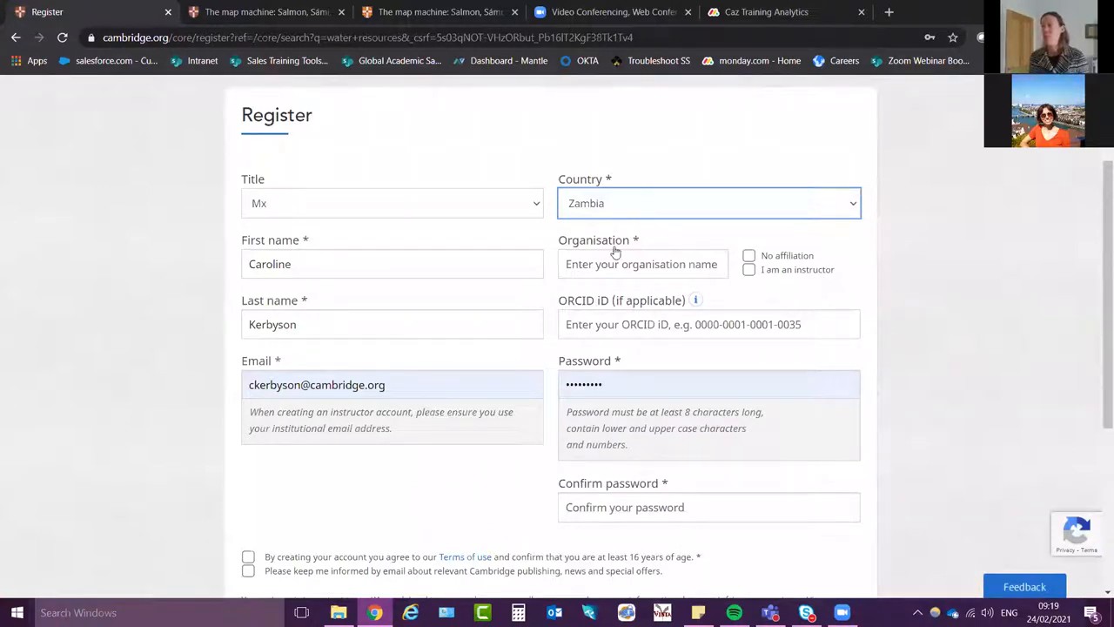
Choose University of Lusaka as organisation, then overwrite it with a free-text organisation name
{"action": "left_click", "coordinate": [641, 264]}
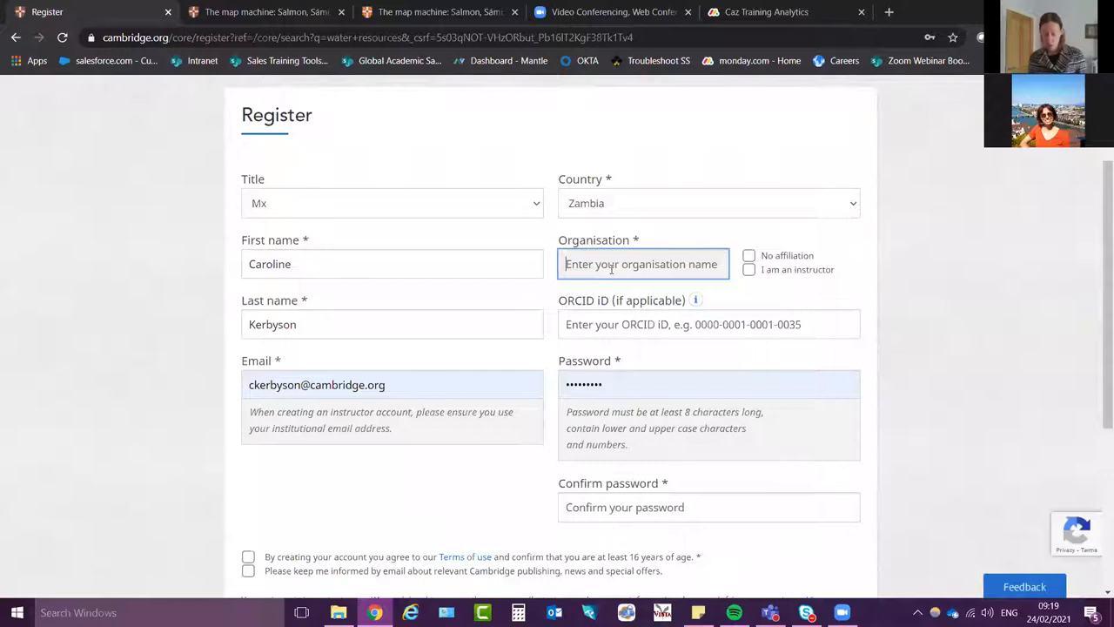
{"action": "type", "text": "lusaka"}
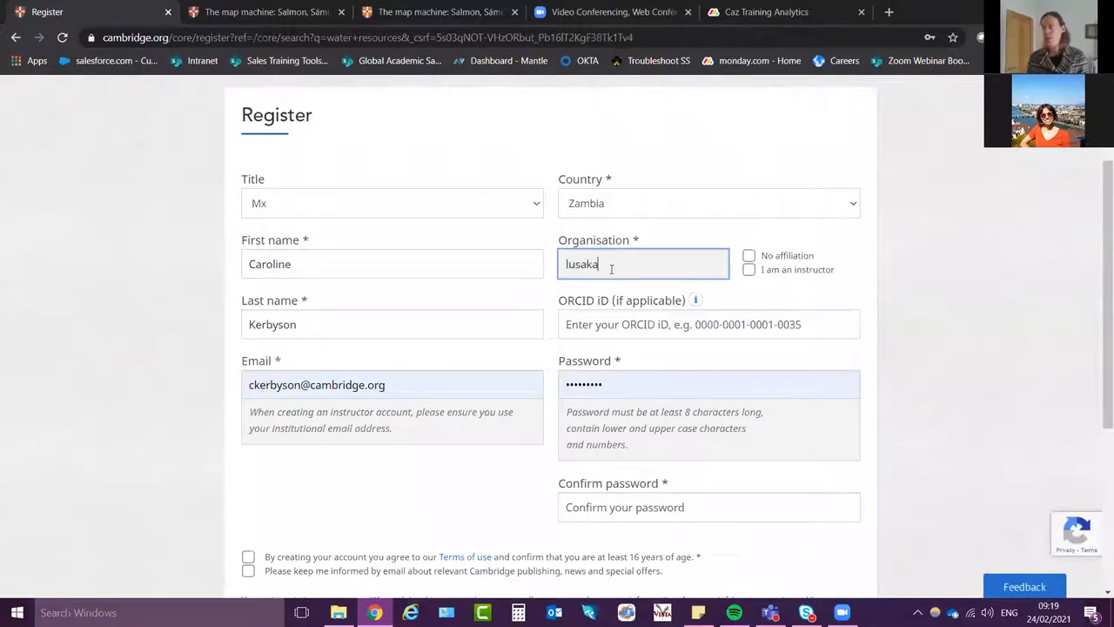
{"action": "type", "text": "lusaka"}
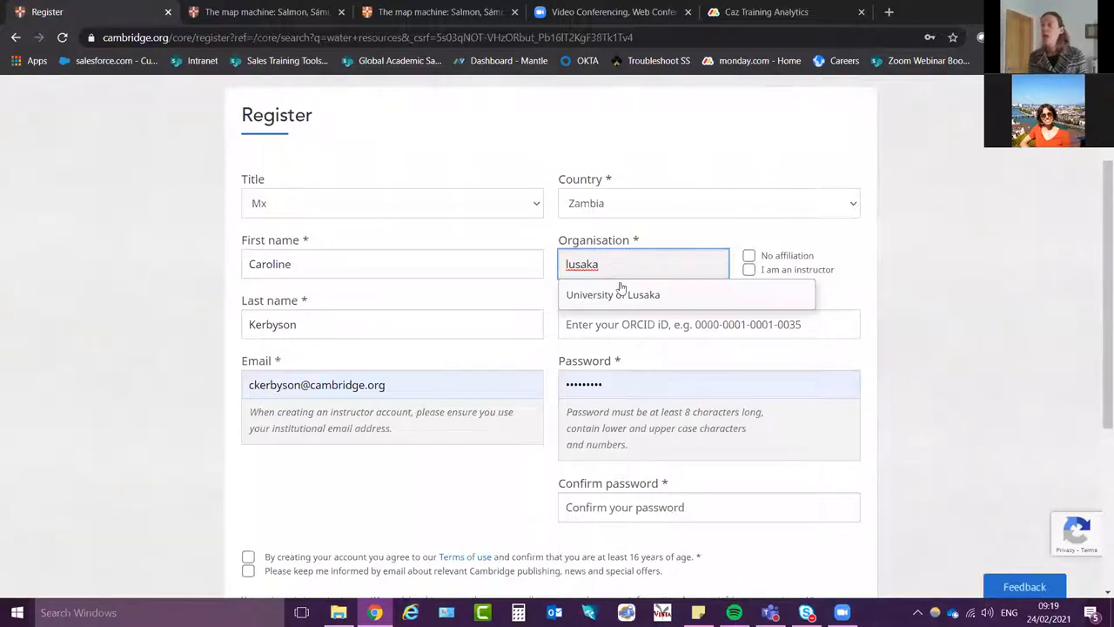
{"action": "left_click", "coordinate": [613, 294]}
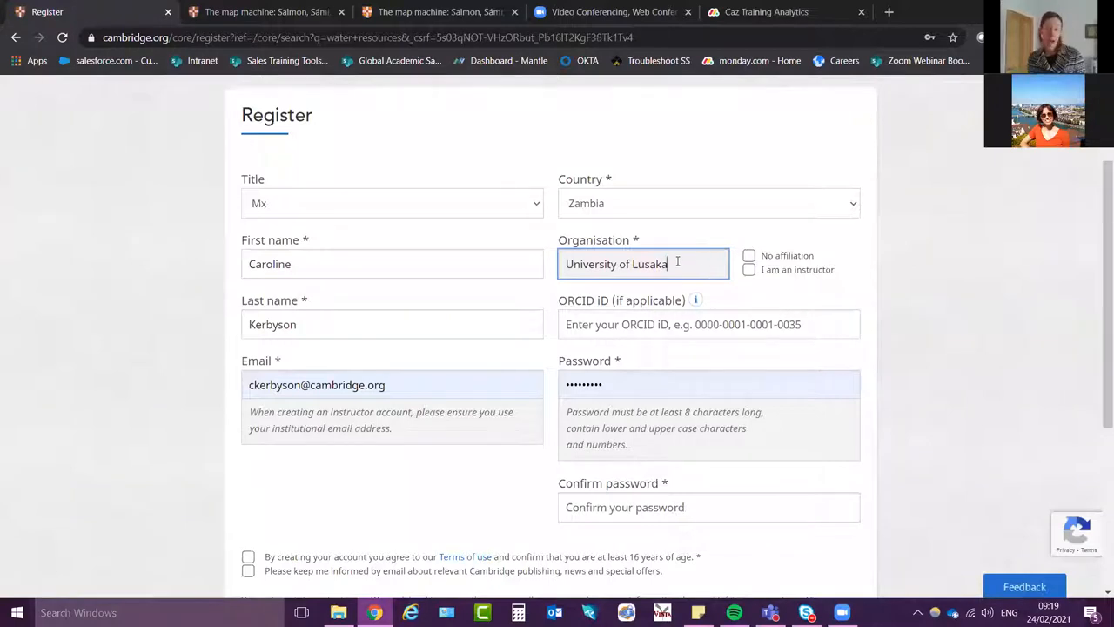
{"action": "double_click", "coordinate": [618, 264]}
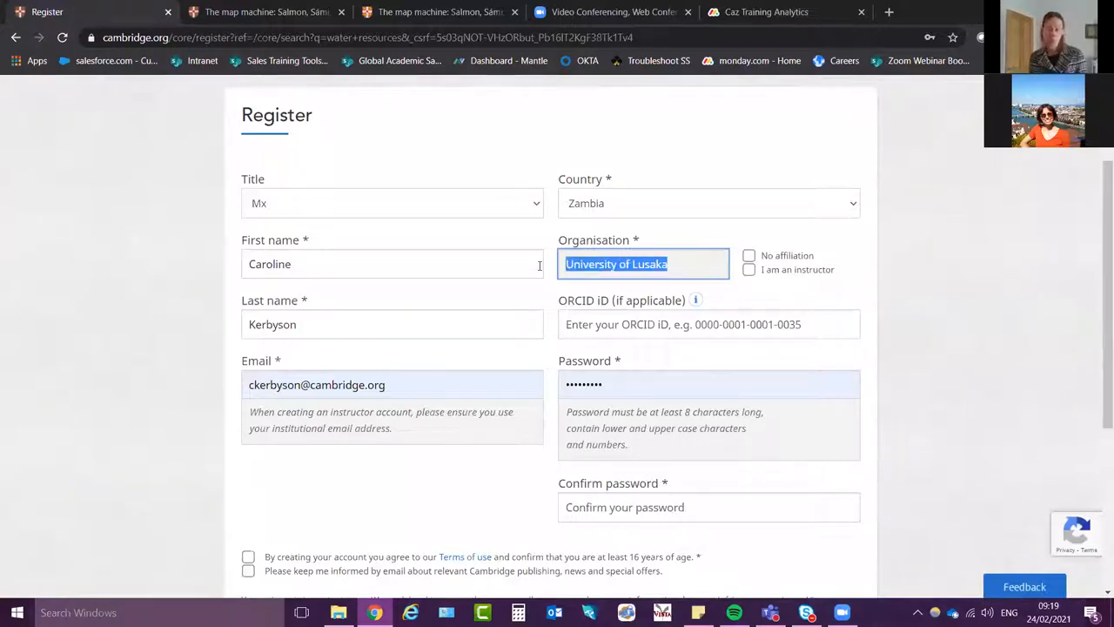
{"action": "type", "text": "Free Text Organisat"}
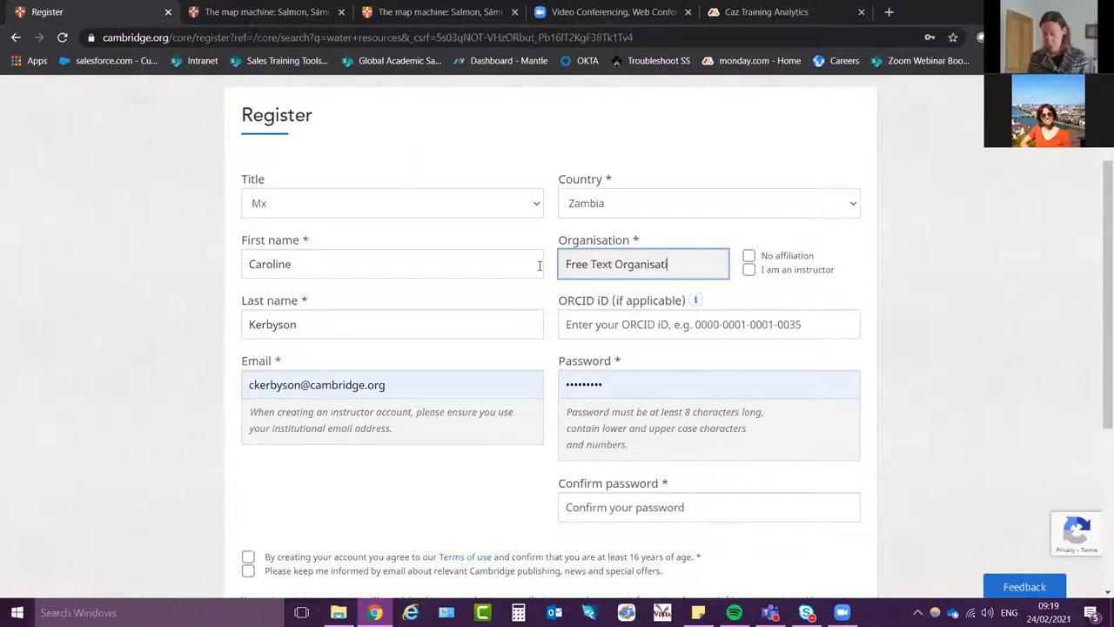
{"action": "type", "text": "ion"}
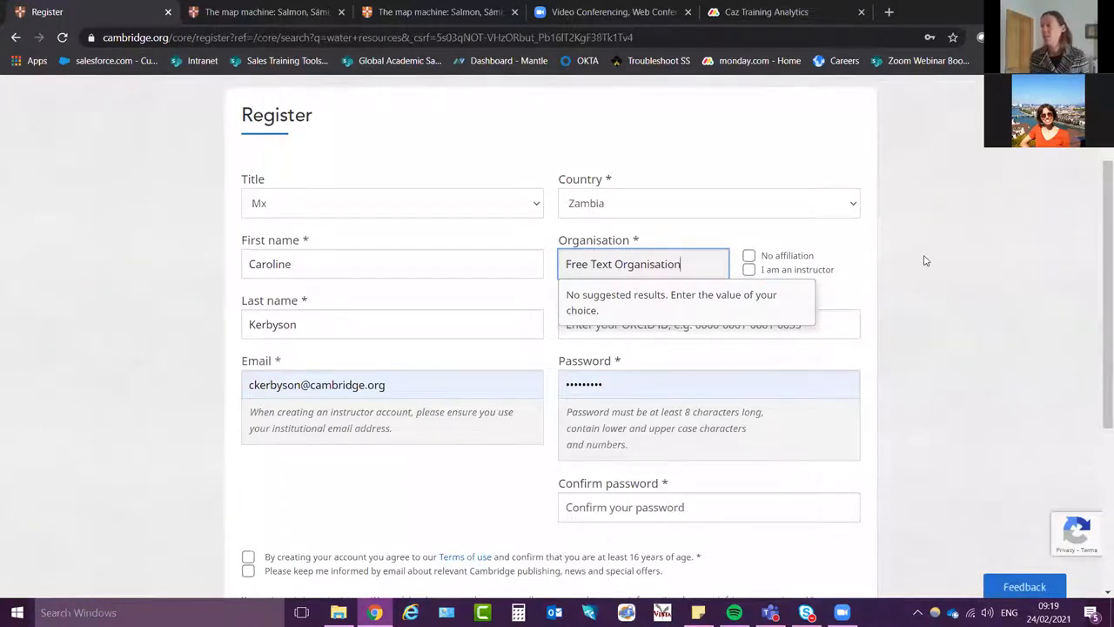
Agree to the terms, tick then untick marketing emails, and cancel the registration
{"action": "scroll", "scroll_direction": "down", "scroll_amount": 3}
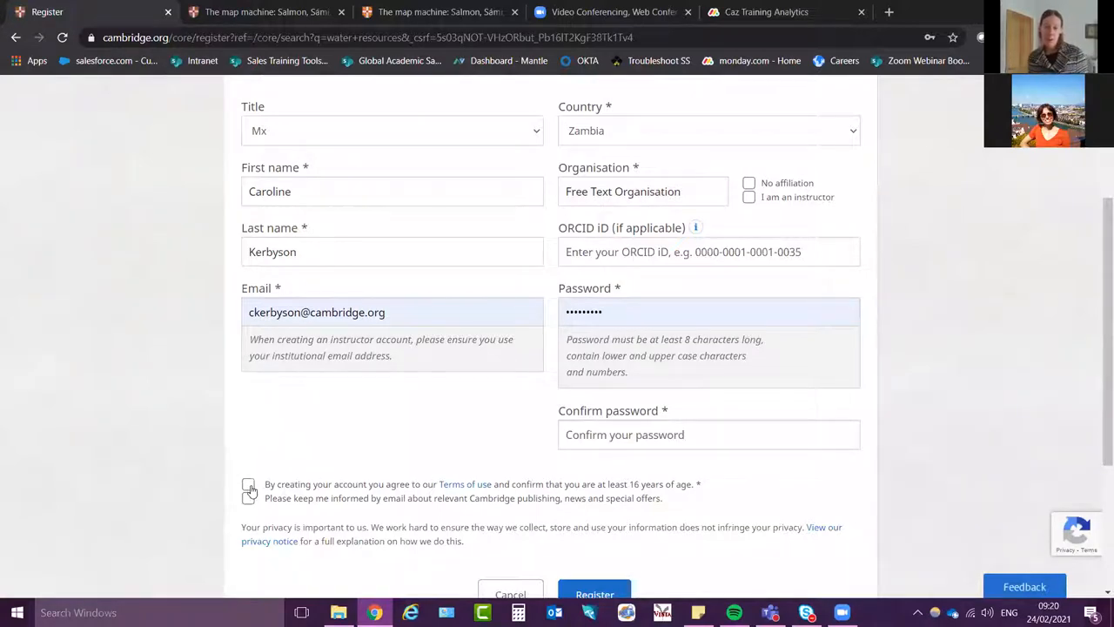
{"action": "left_click", "coordinate": [247, 484]}
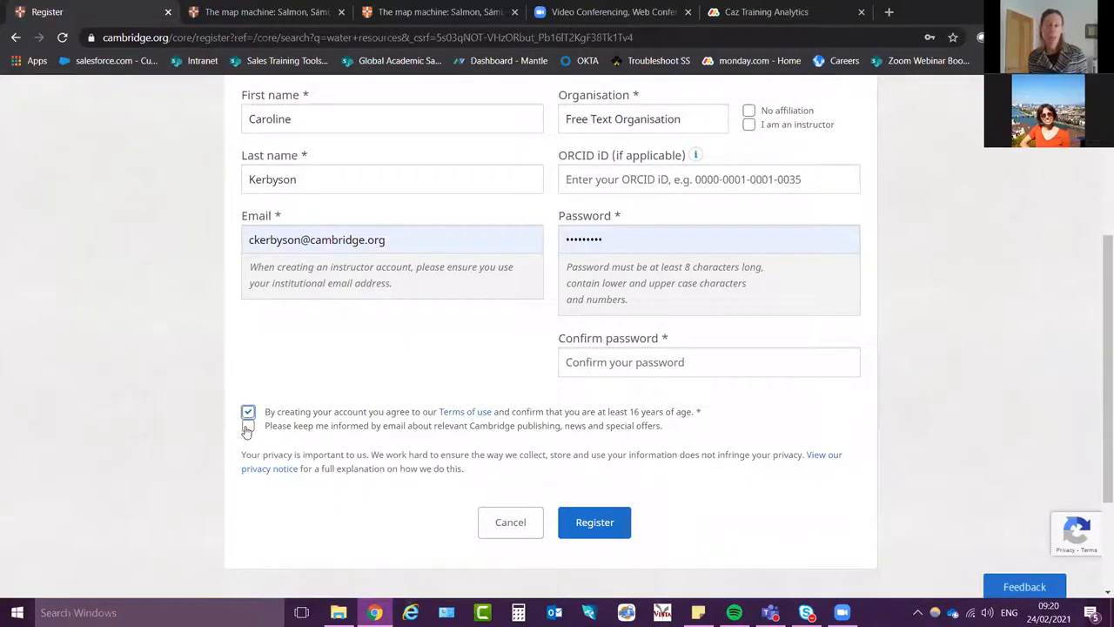
{"action": "left_click", "coordinate": [247, 425]}
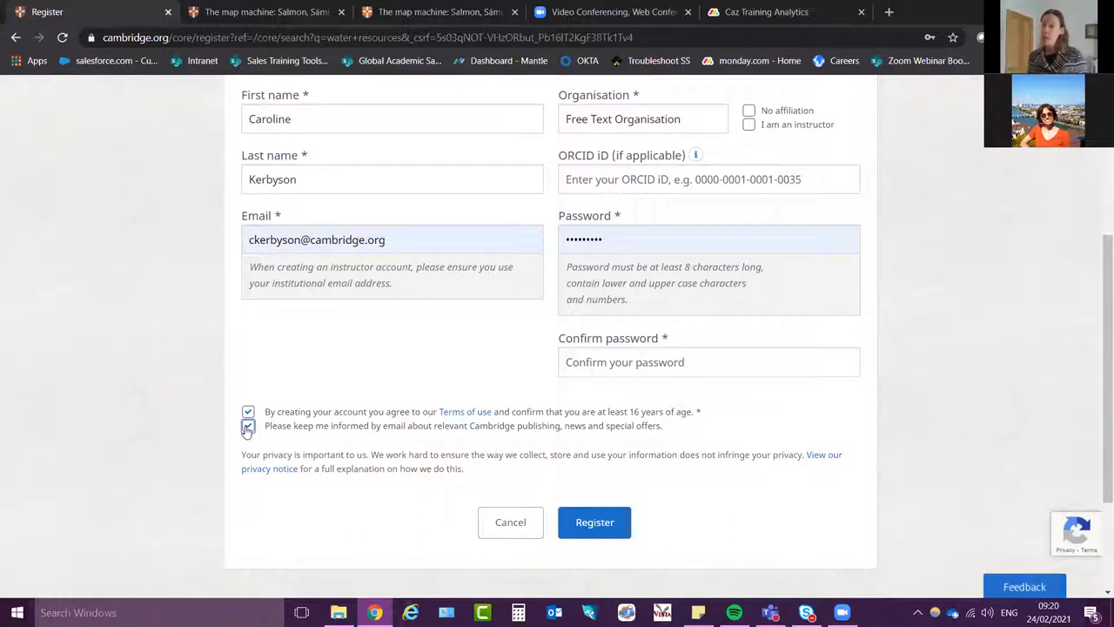
{"action": "left_click", "coordinate": [247, 425]}
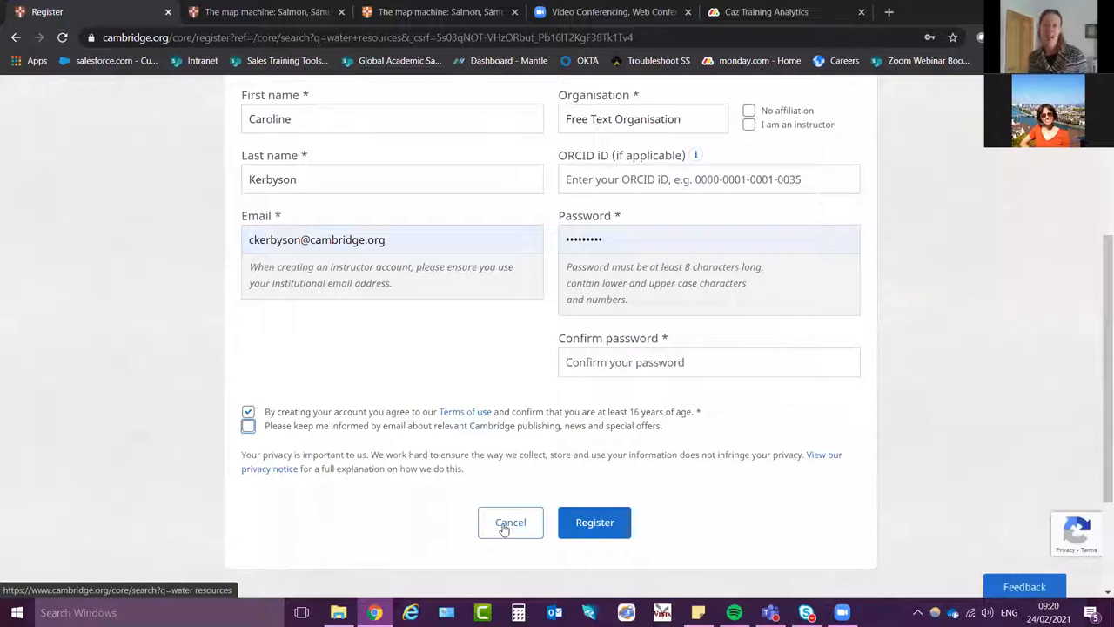
{"action": "left_click", "coordinate": [510, 522]}
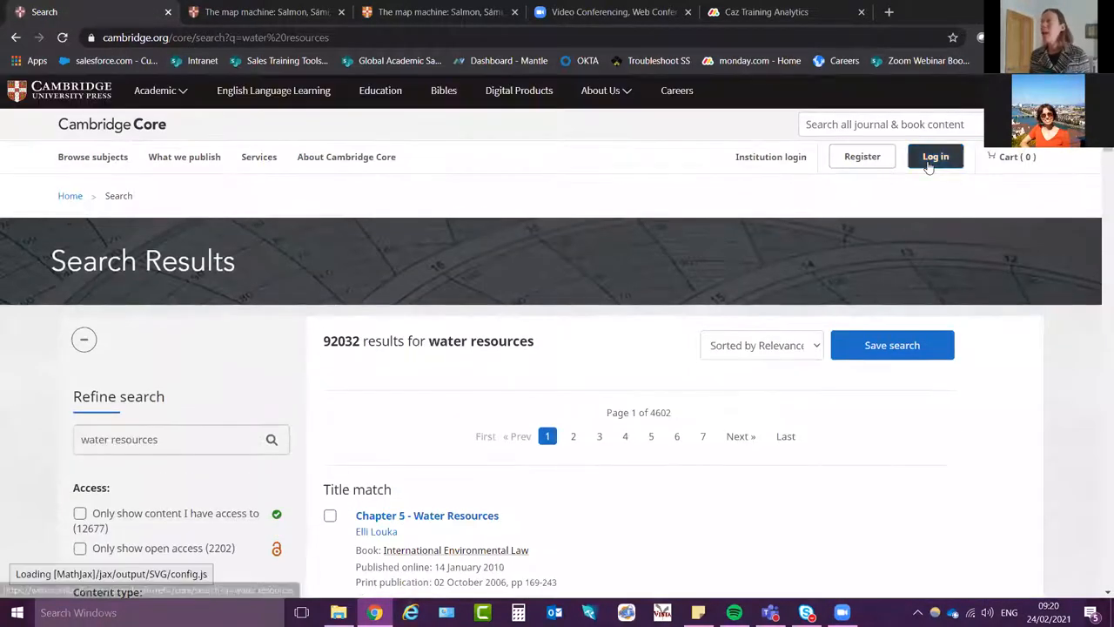
Log in with a Cambridge Core account email and password and return to the water resources results
{"action": "left_click", "coordinate": [935, 157]}
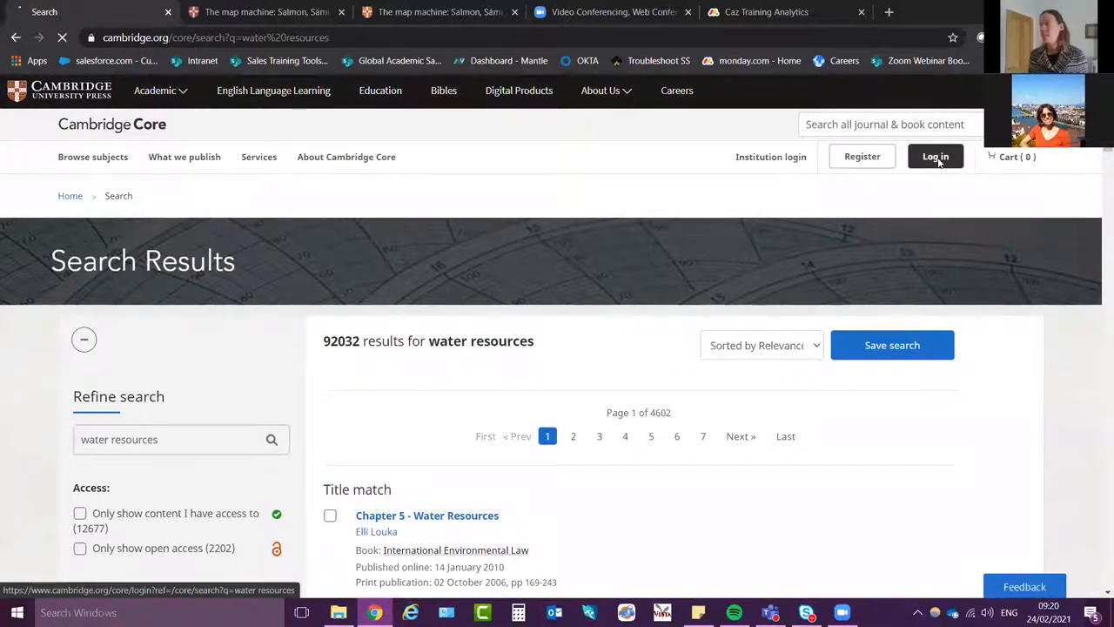
{"action": "left_click", "coordinate": [934, 157]}
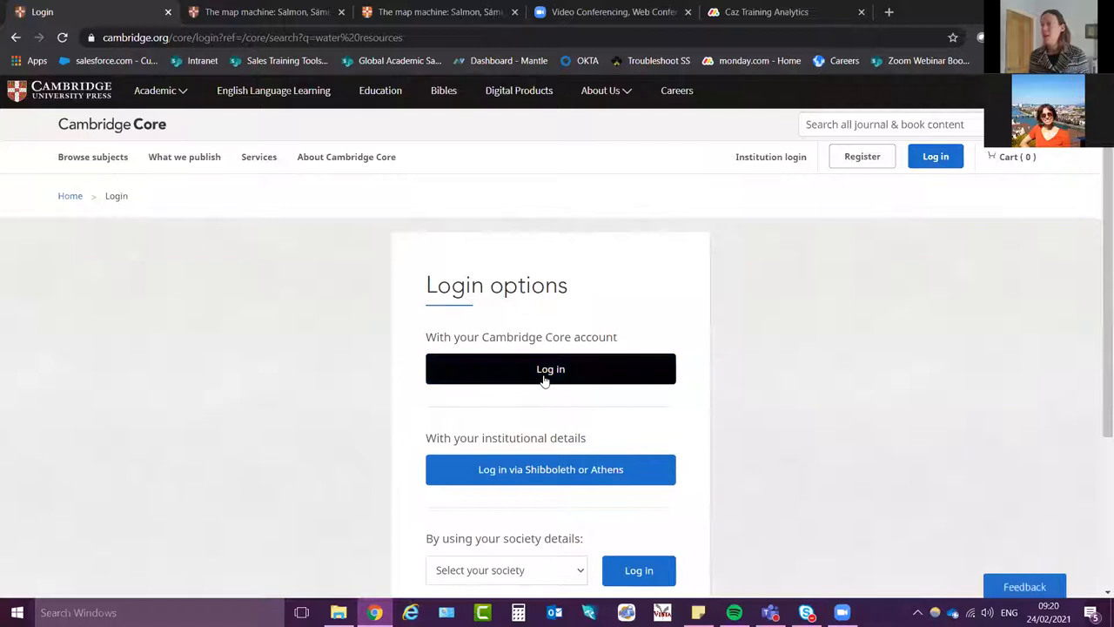
{"action": "left_click", "coordinate": [551, 369]}
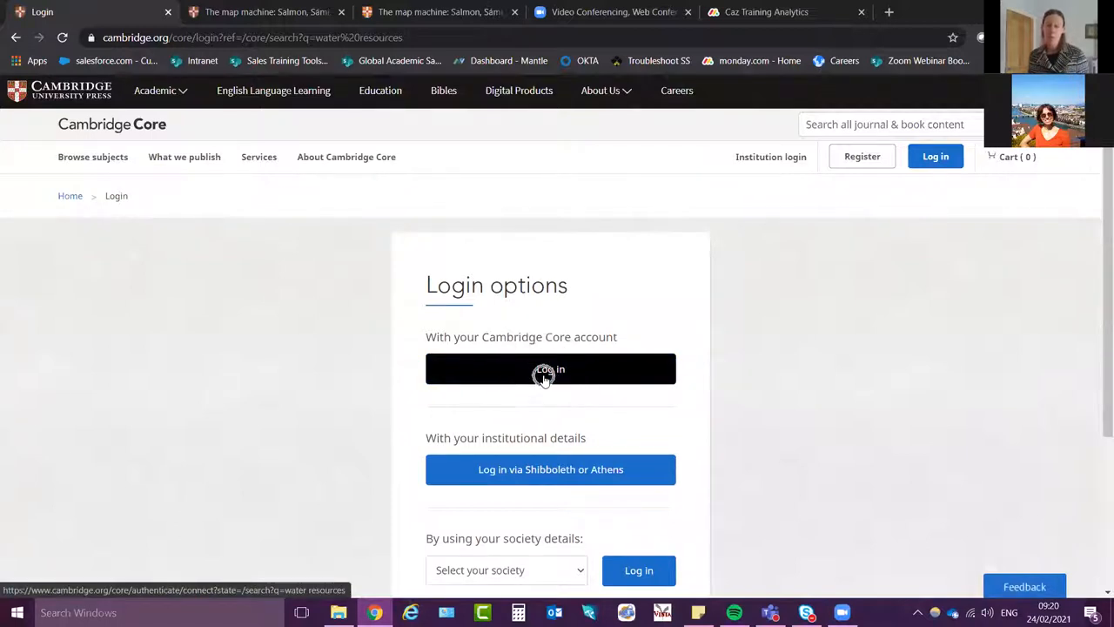
{"action": "left_click", "coordinate": [550, 369]}
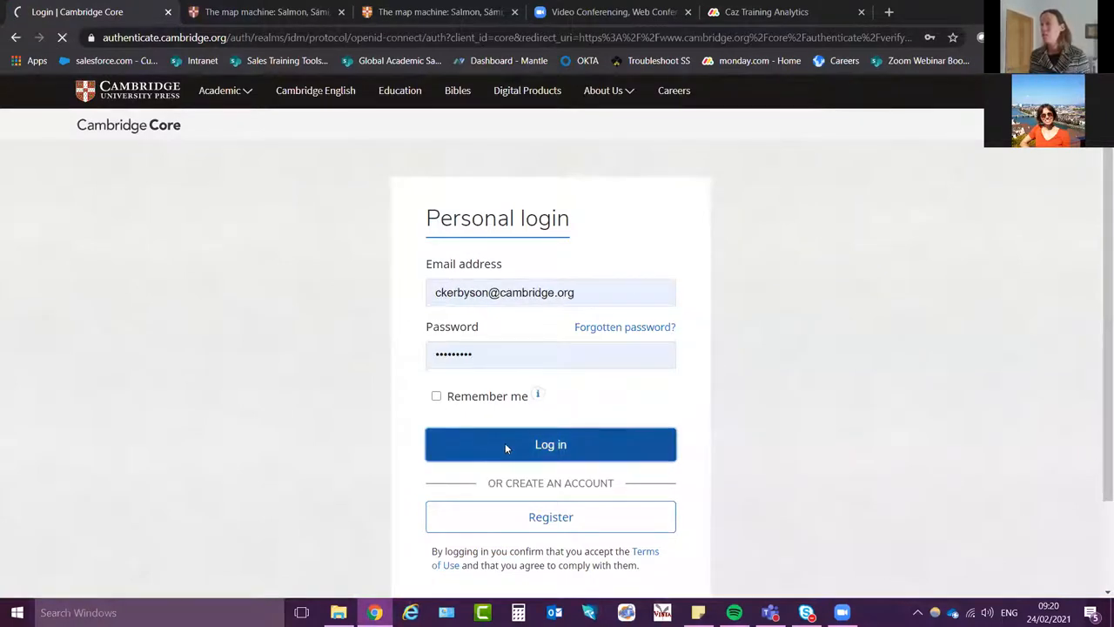
{"action": "left_click", "coordinate": [550, 444]}
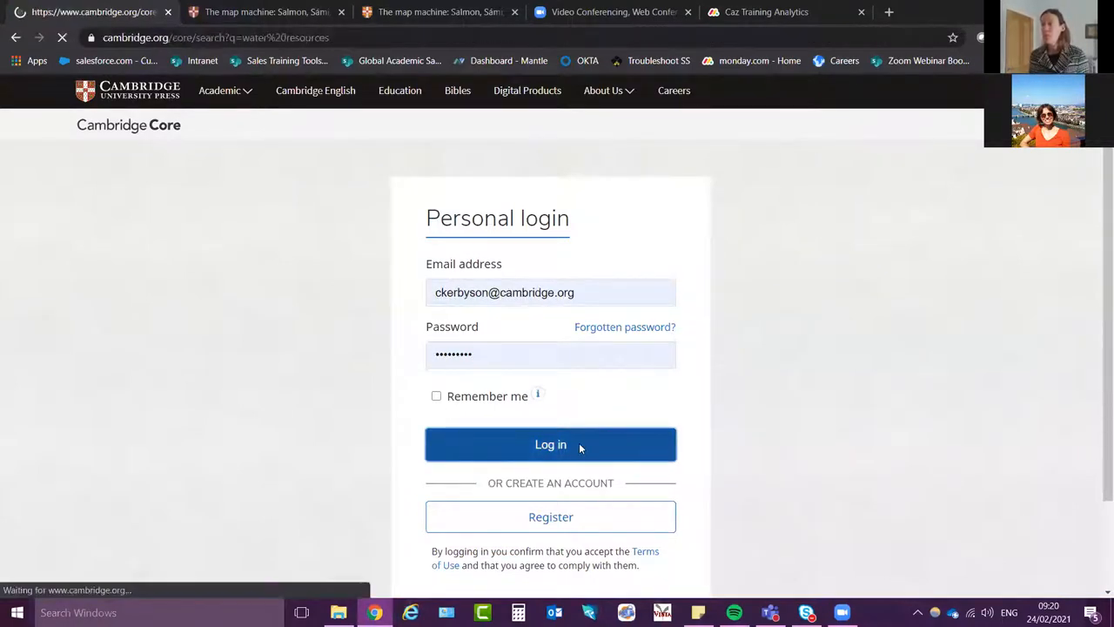
{"action": "left_click", "coordinate": [550, 444]}
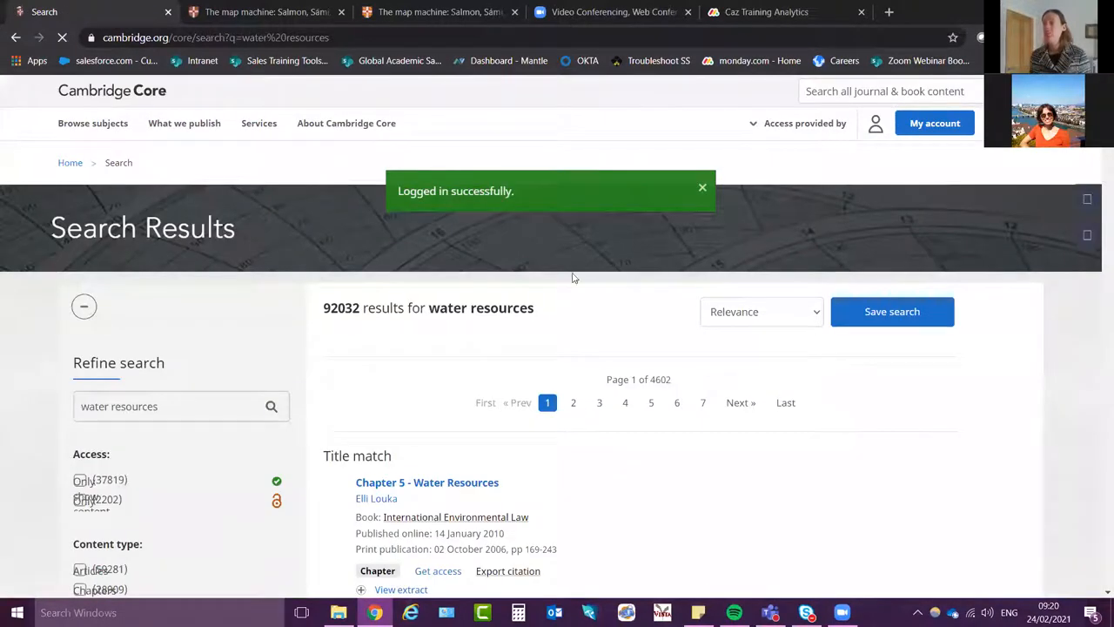
{"action": "left_click", "coordinate": [762, 156]}
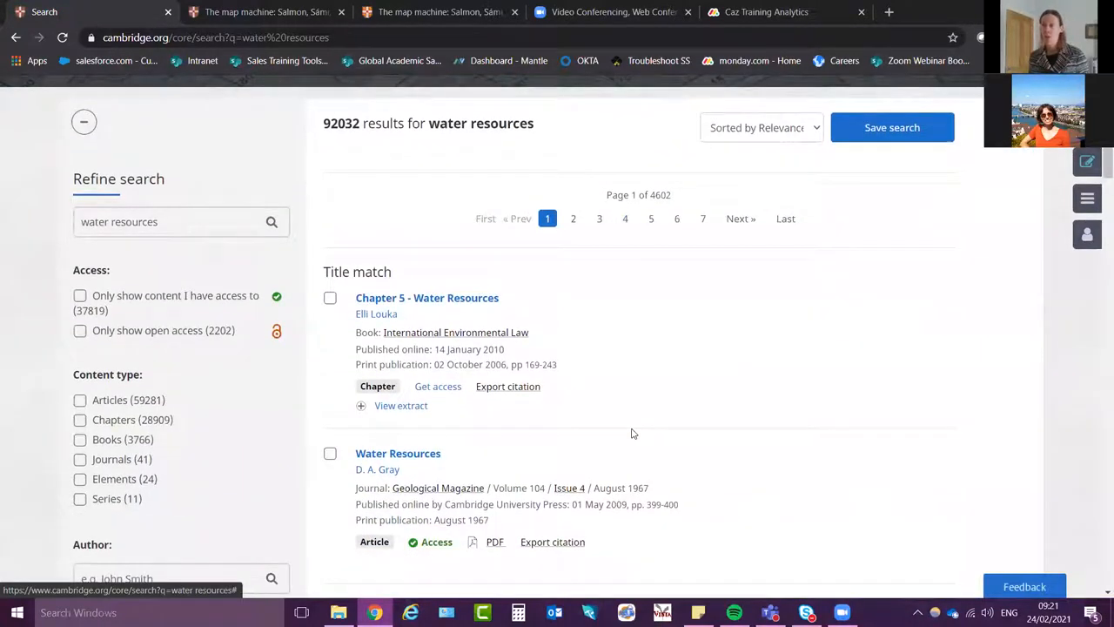
{"action": "mouse_move", "coordinate": [581, 562]}
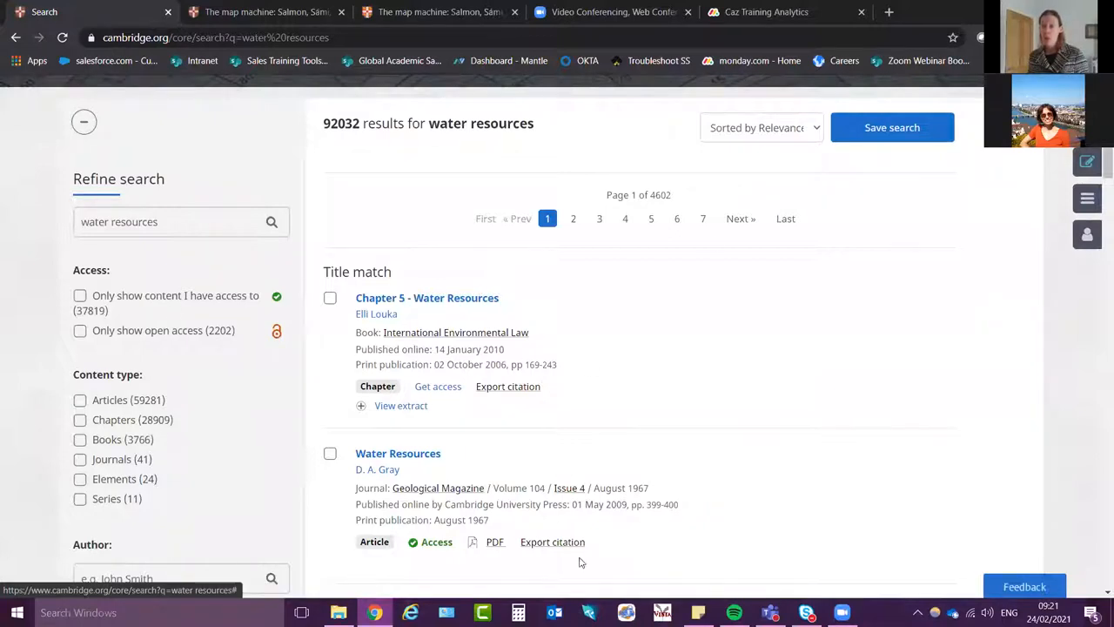
{"action": "mouse_move", "coordinate": [311, 128]}
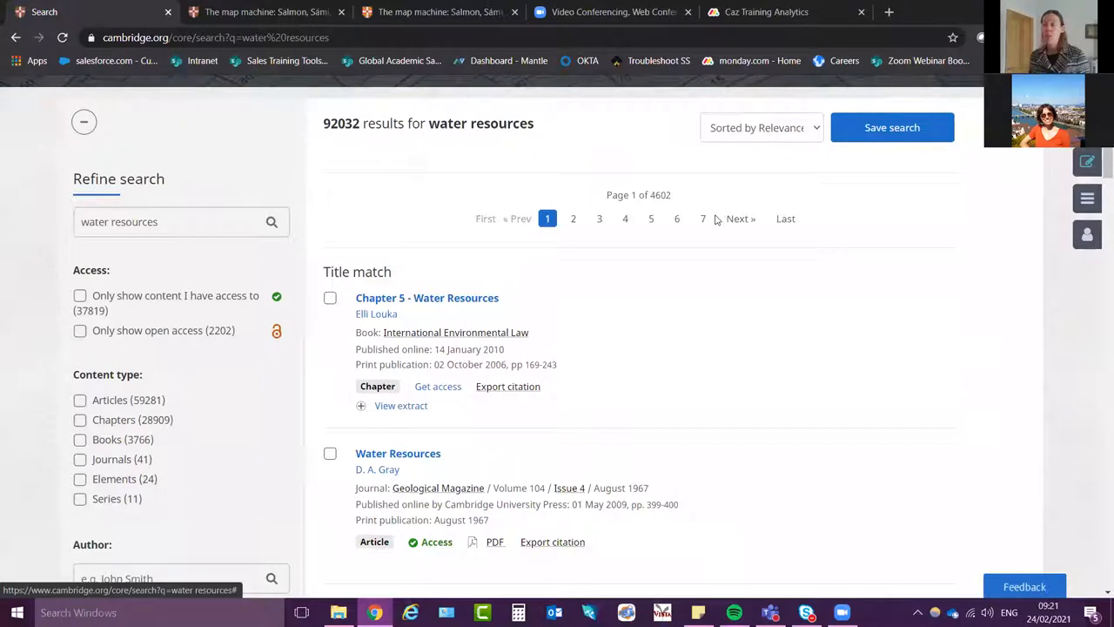
Limit the results to Articles and select the Congress and Water Resources result
{"action": "scroll", "scroll_direction": "down", "scroll_amount": 3}
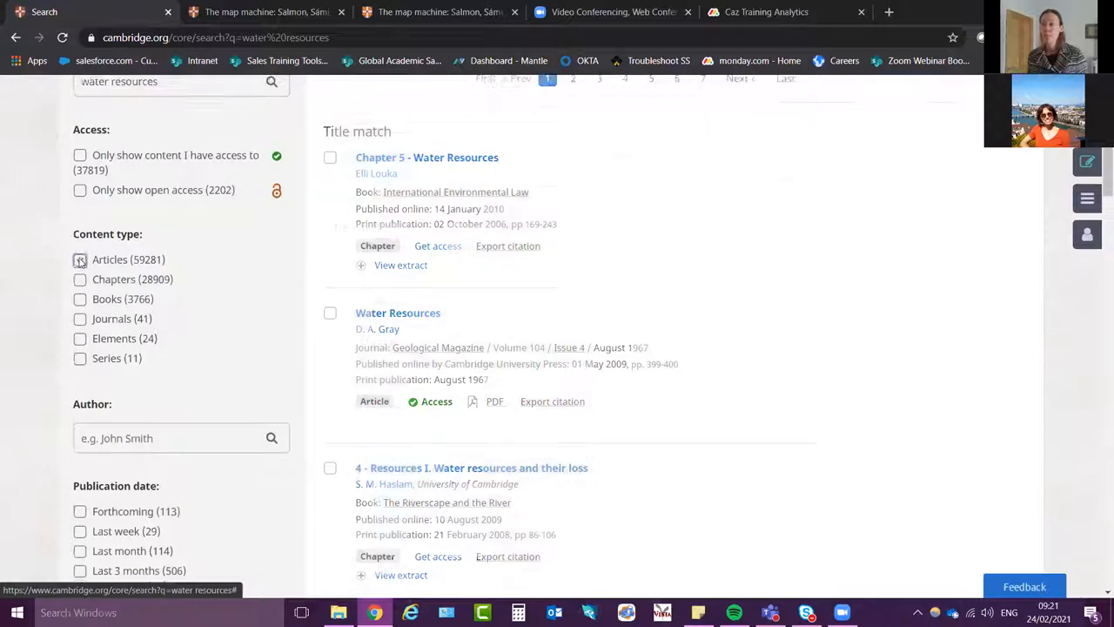
{"action": "left_click", "coordinate": [80, 259]}
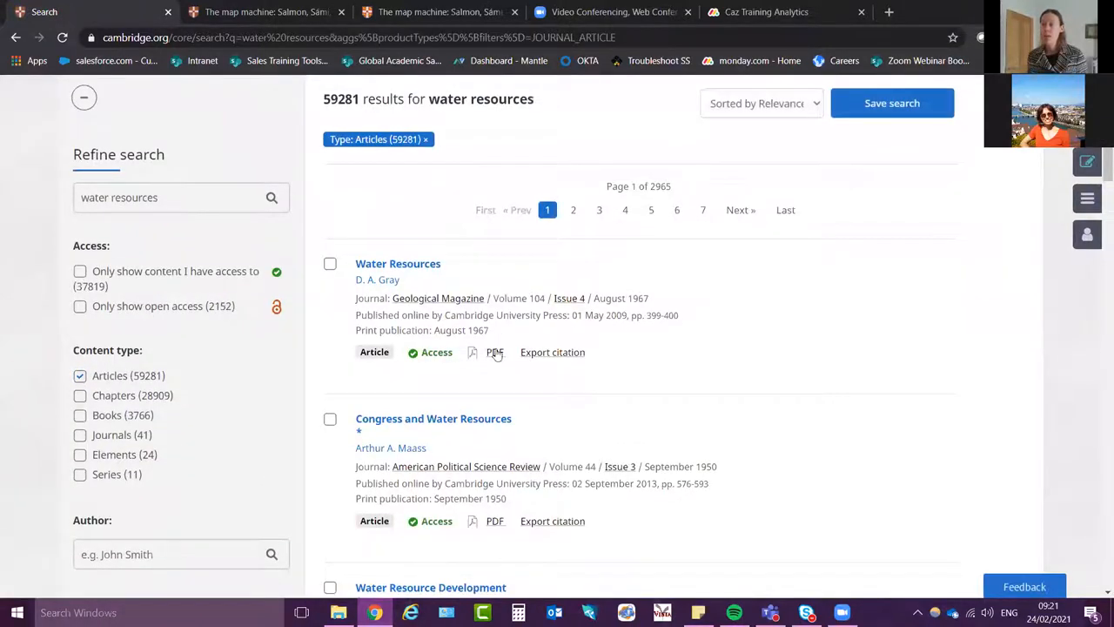
{"action": "scroll", "scroll_direction": "down", "scroll_amount": 3}
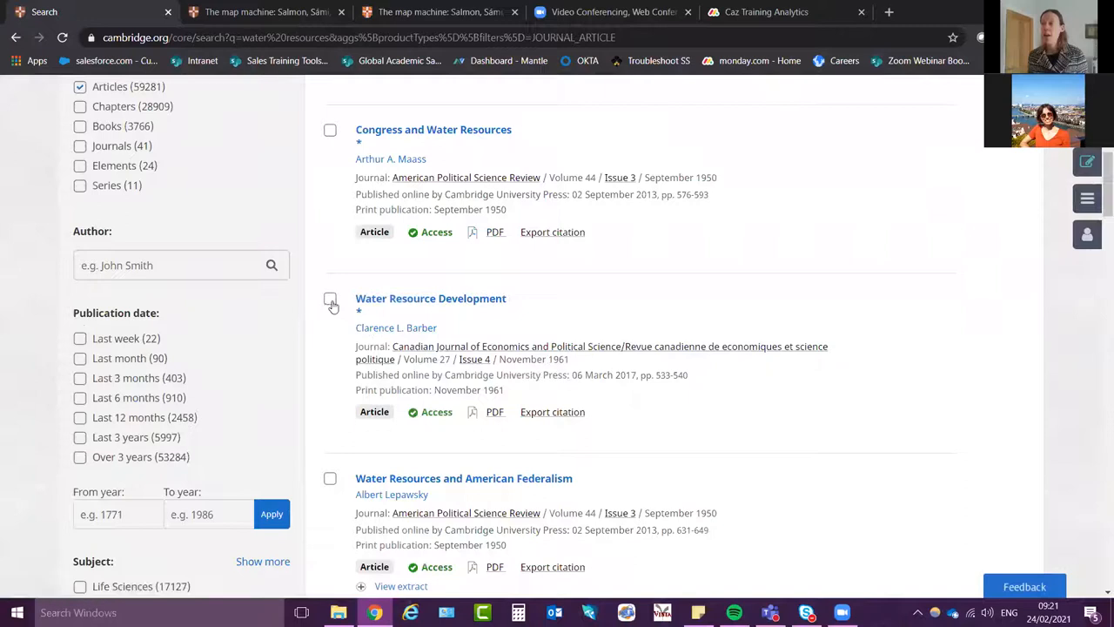
{"action": "left_click", "coordinate": [330, 299]}
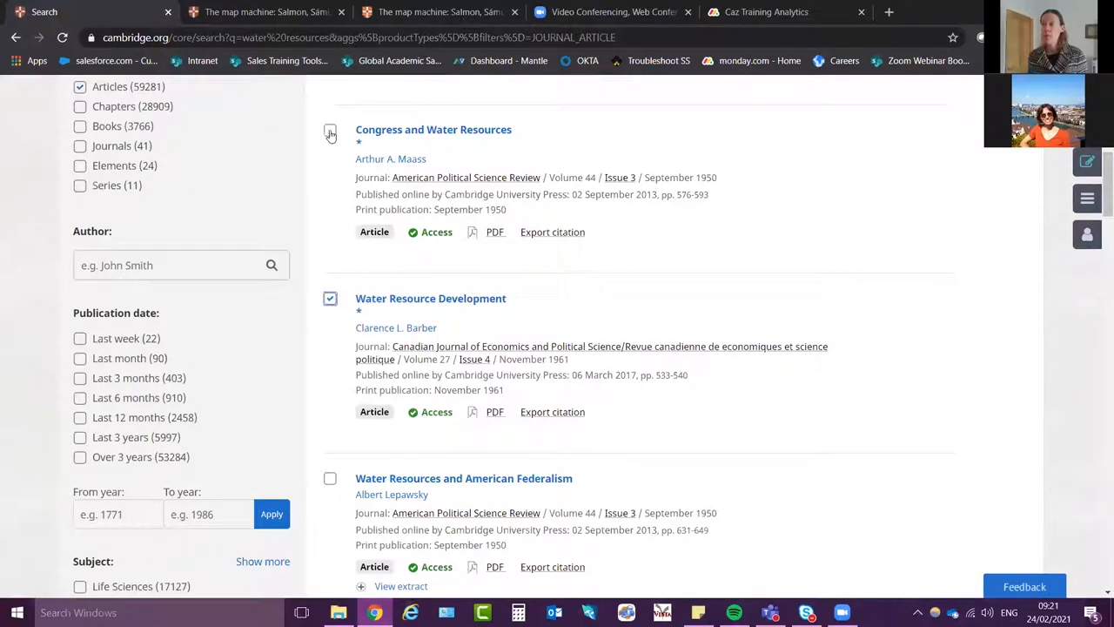
{"action": "left_click", "coordinate": [330, 129]}
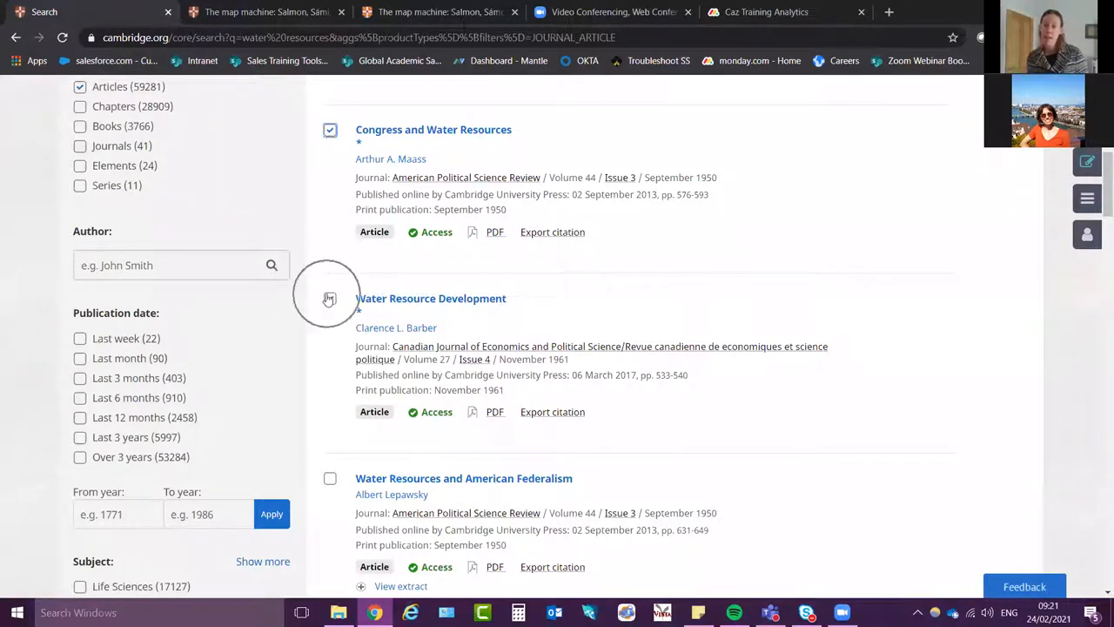
Save the selected Congress and Water Resources article to my bookmarks
{"action": "scroll", "scroll_direction": "down", "scroll_amount": 3}
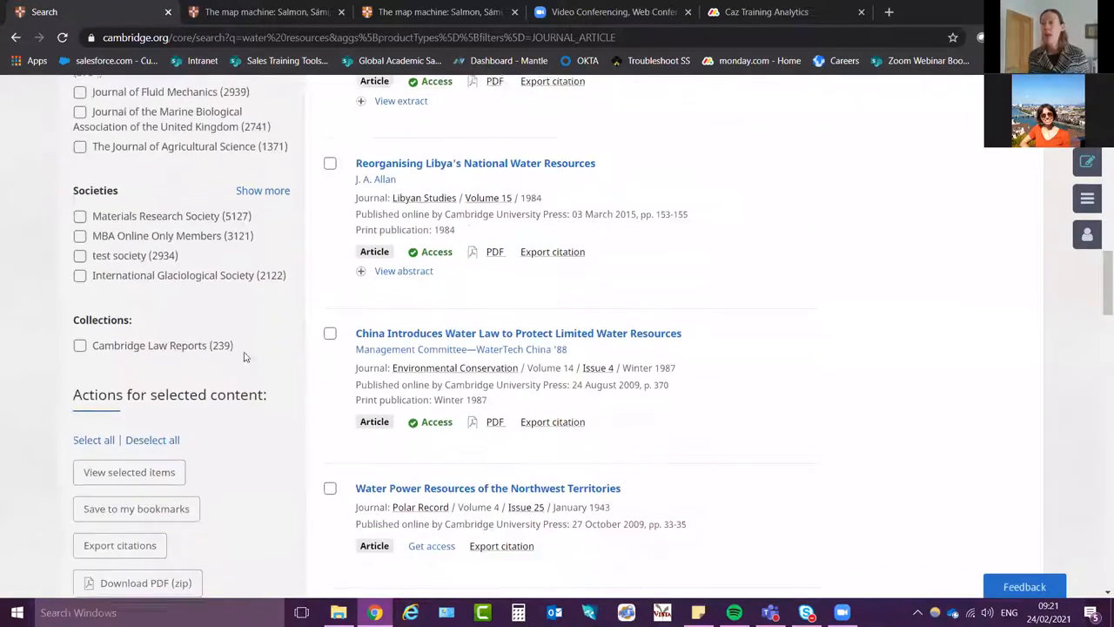
{"action": "scroll", "scroll_direction": "down", "scroll_amount": 3}
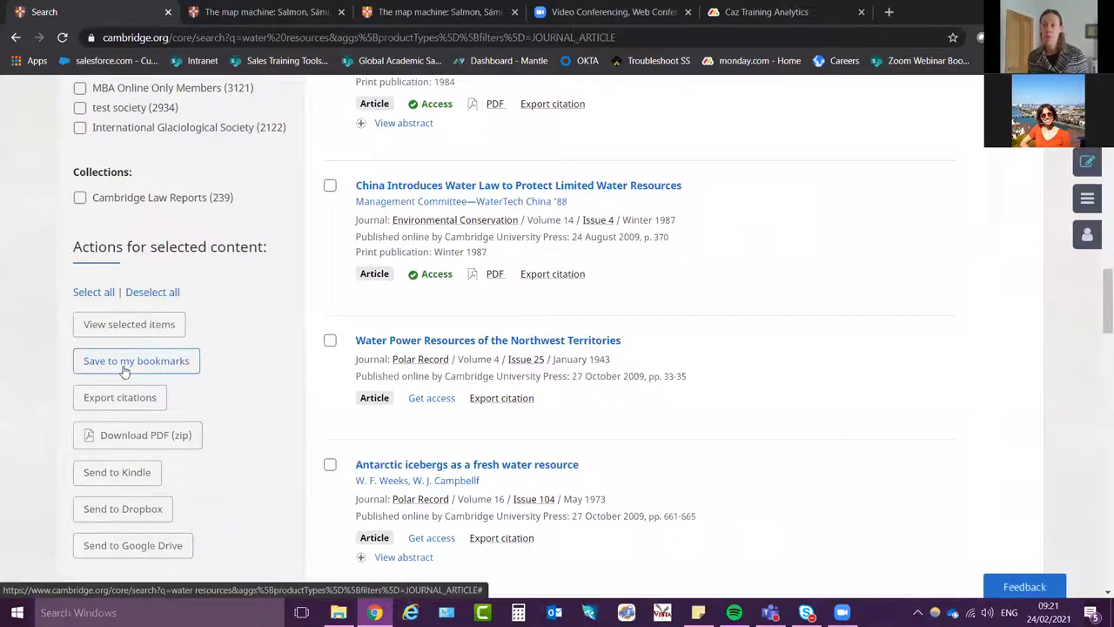
{"action": "left_click", "coordinate": [136, 361]}
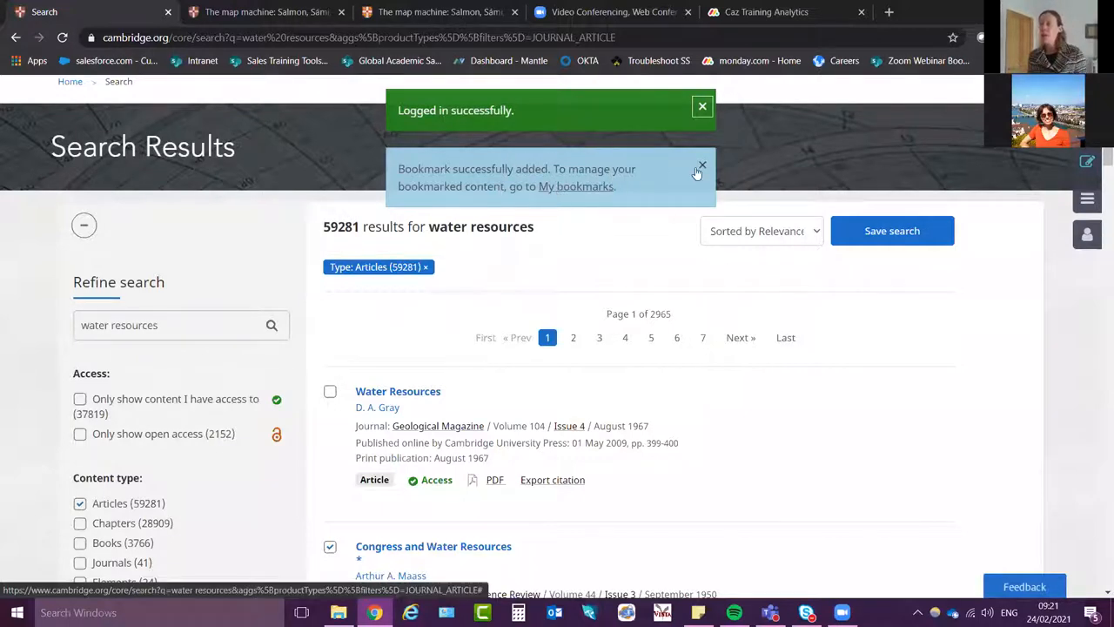
{"action": "scroll", "scroll_direction": "down", "scroll_amount": 3}
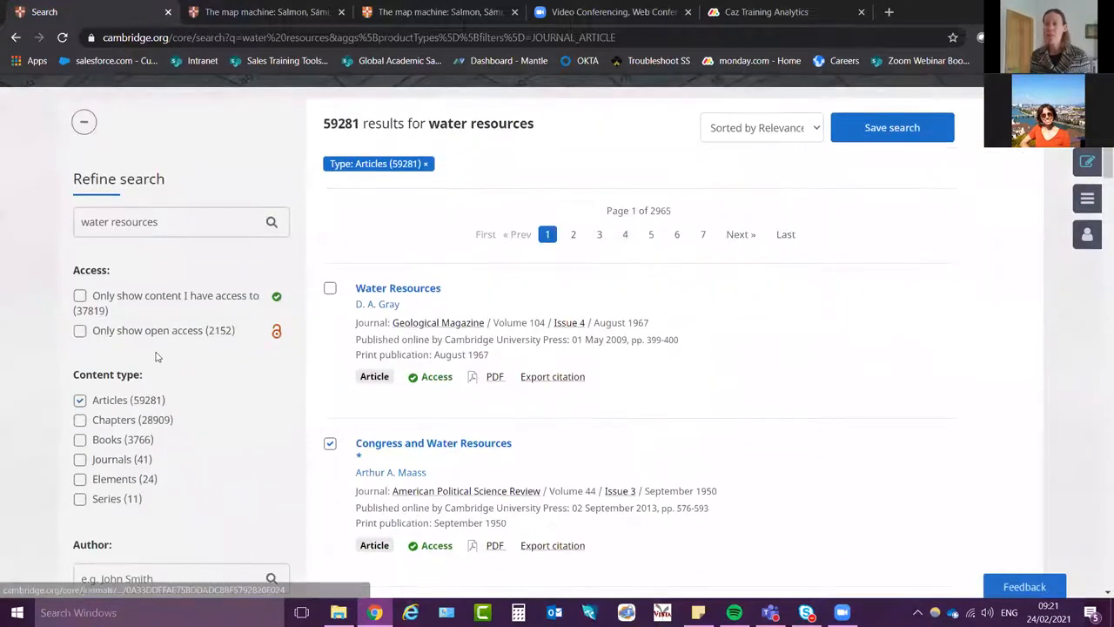
Remove the Articles filter and show only content I have access to, 30,690 results
{"action": "left_click", "coordinate": [80, 399]}
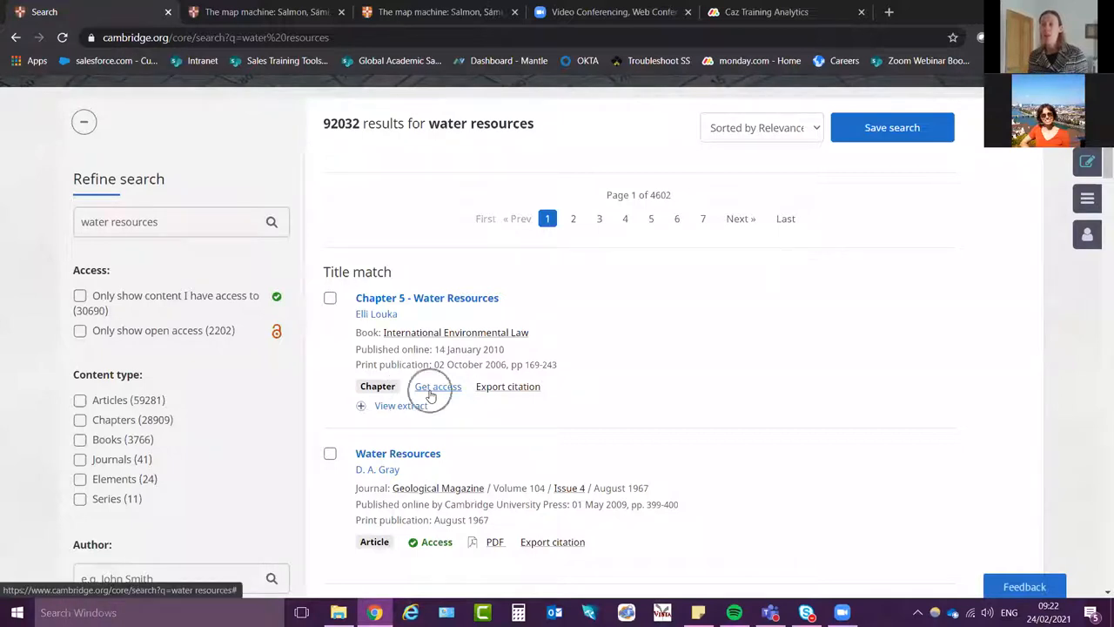
{"action": "left_click", "coordinate": [437, 386]}
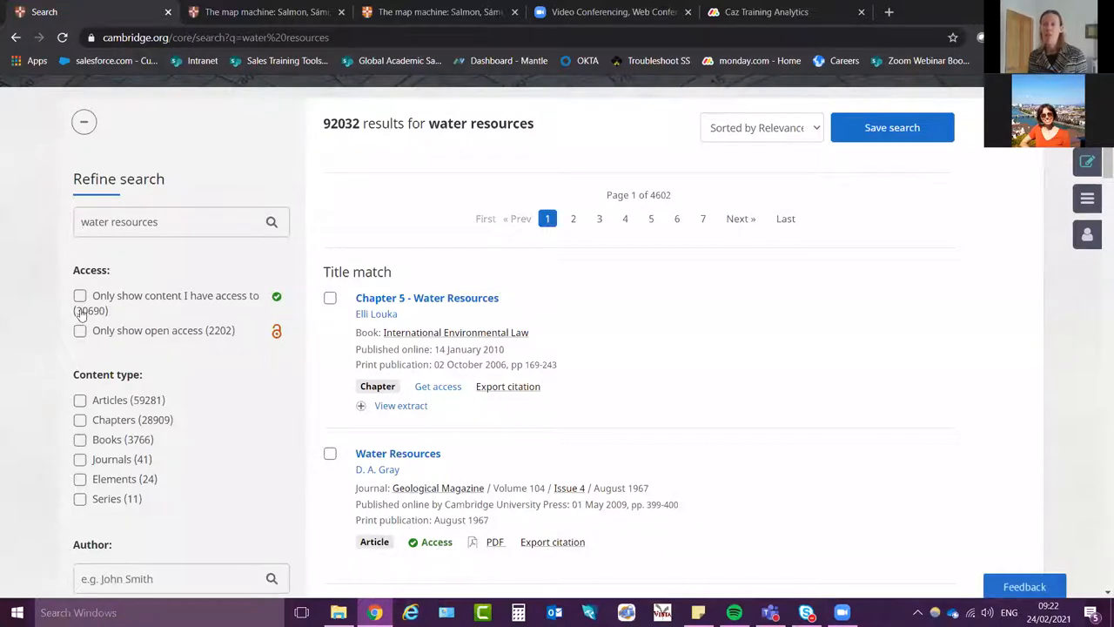
{"action": "left_click", "coordinate": [80, 296]}
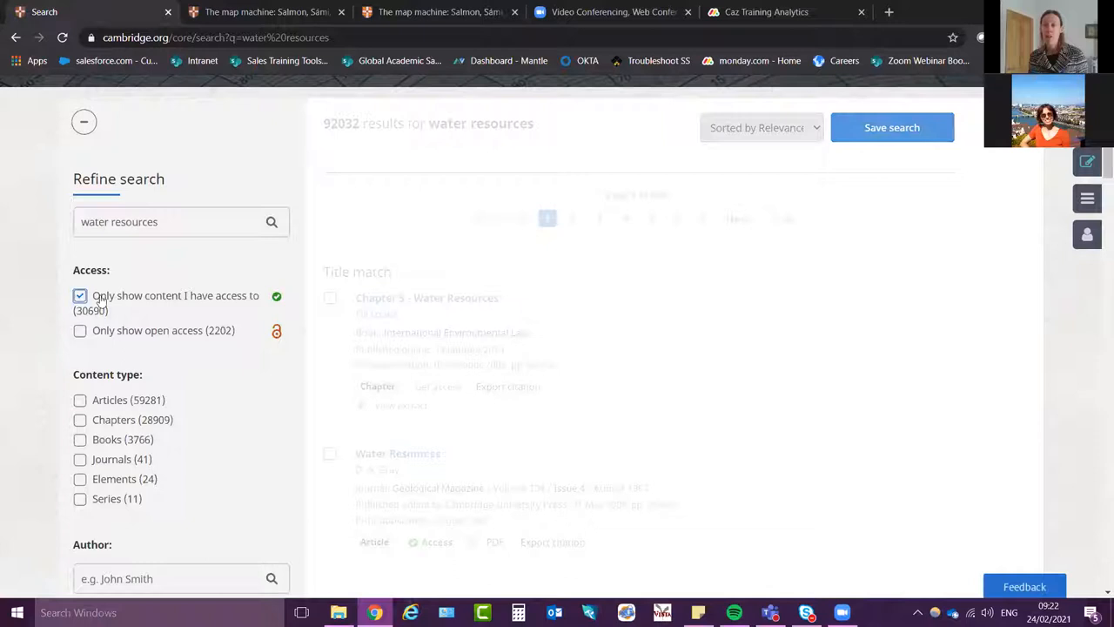
{"action": "left_click", "coordinate": [80, 296]}
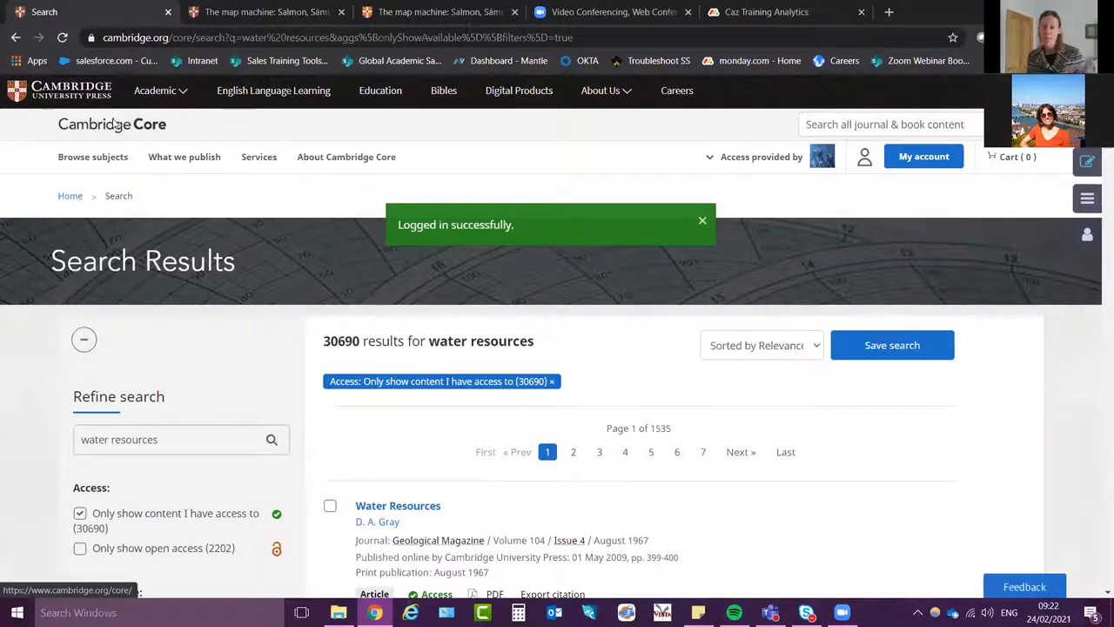
Search Cambridge Core for 'oryx' and open the Oryx journal home page from the results
{"action": "left_click", "coordinate": [111, 124]}
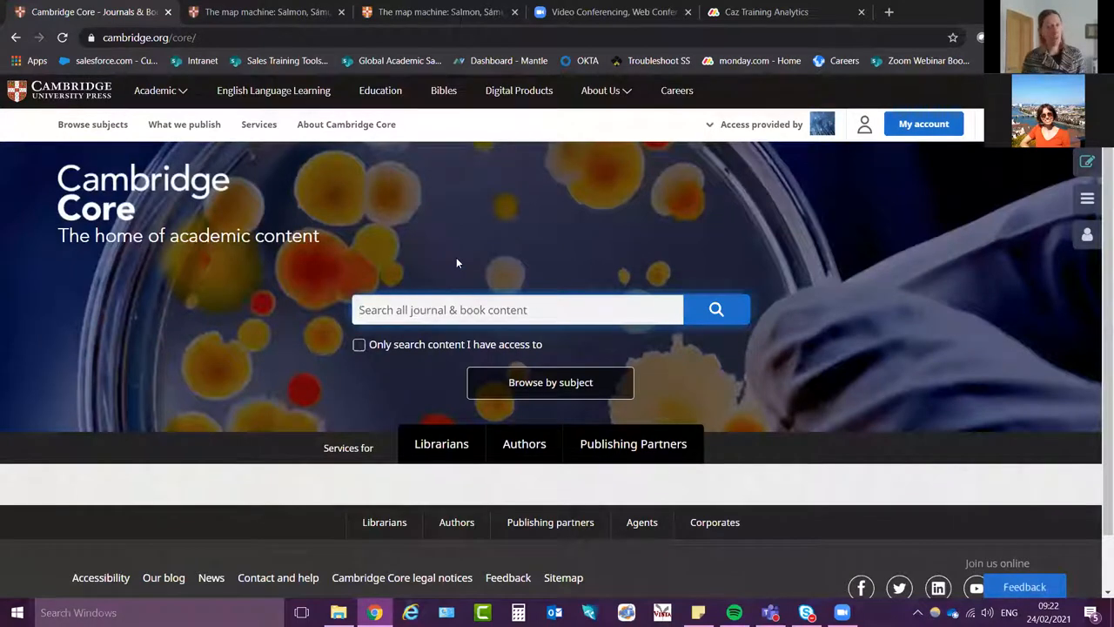
{"action": "type", "text": "oryx"}
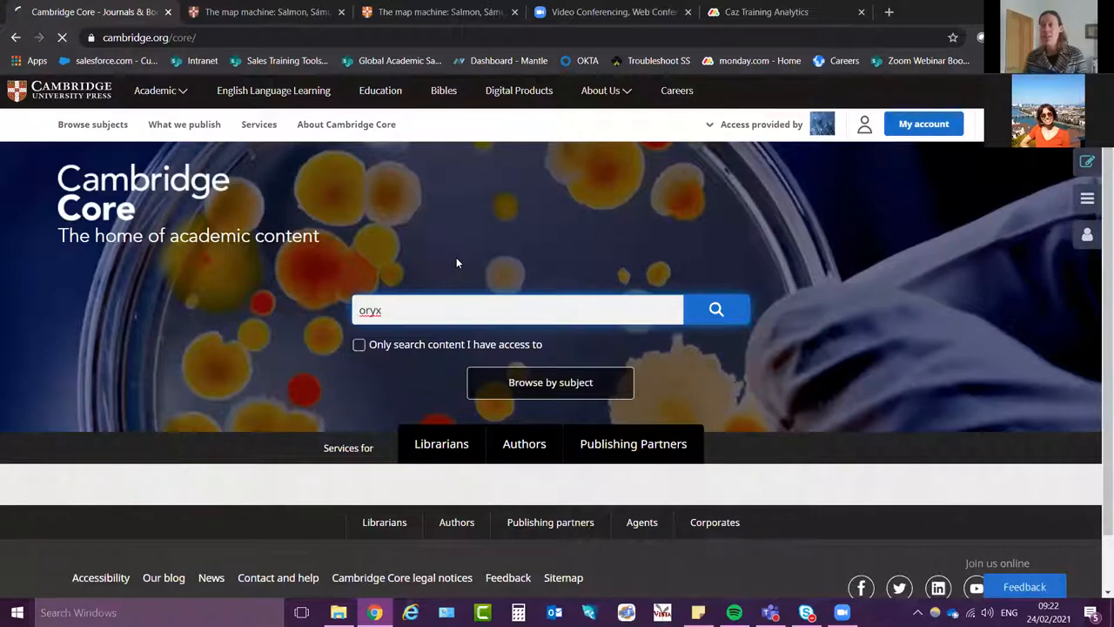
{"action": "left_click", "coordinate": [716, 310]}
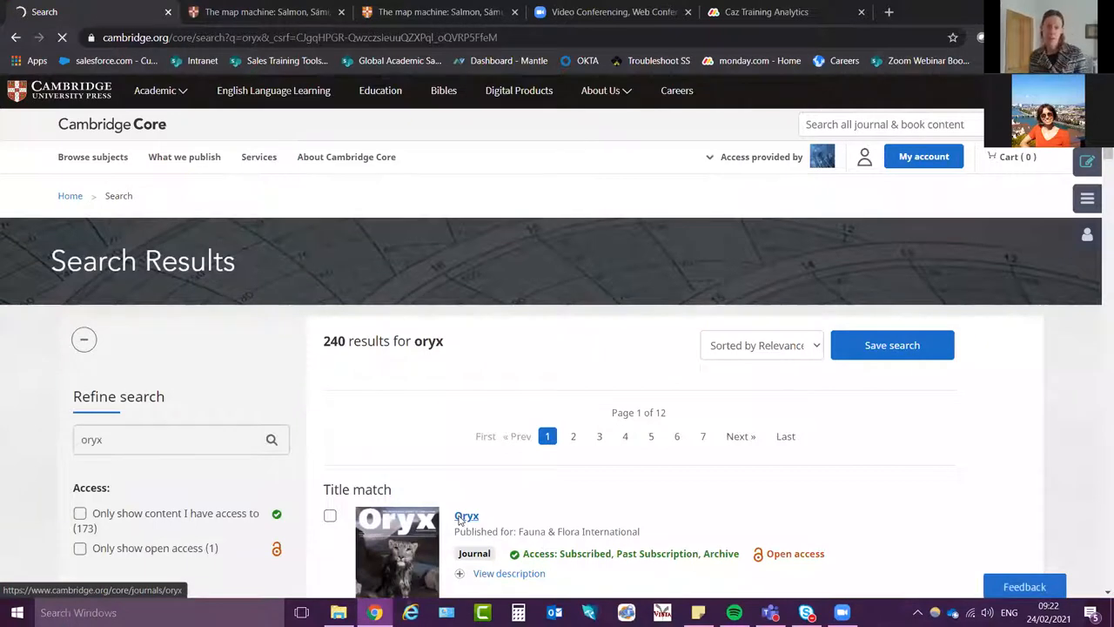
{"action": "left_click", "coordinate": [467, 515]}
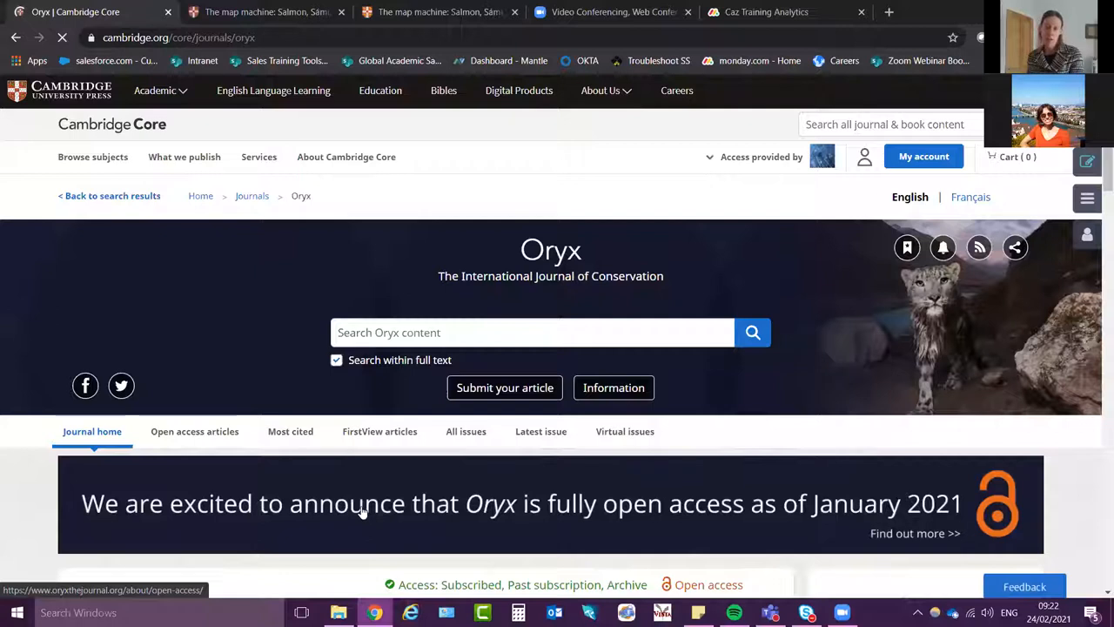
{"action": "mouse_move", "coordinate": [444, 520]}
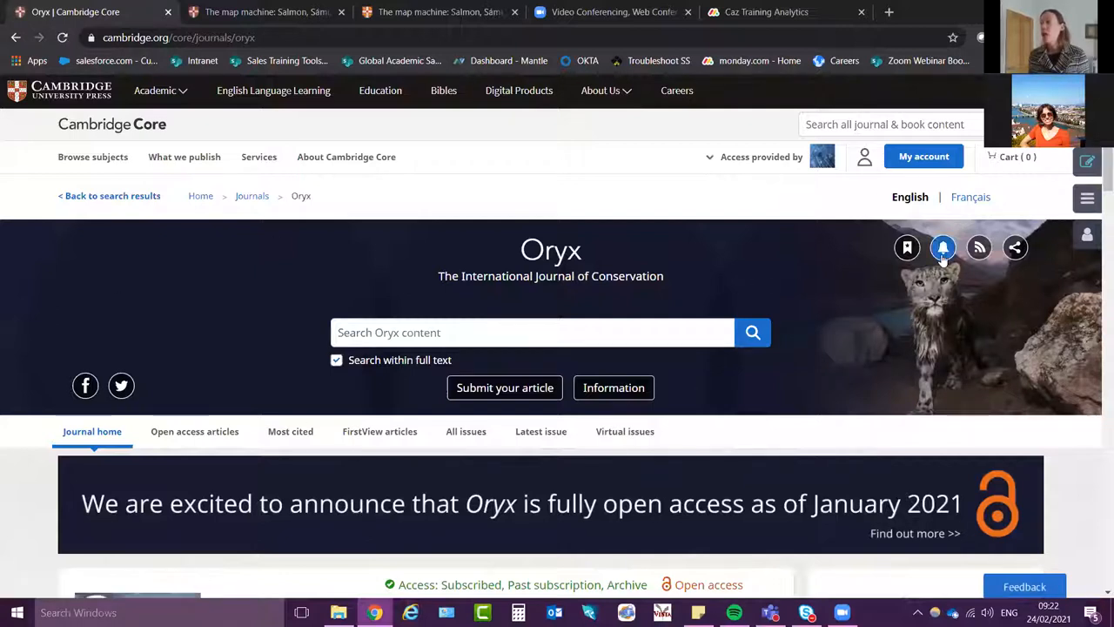
{"action": "mouse_move", "coordinate": [943, 247]}
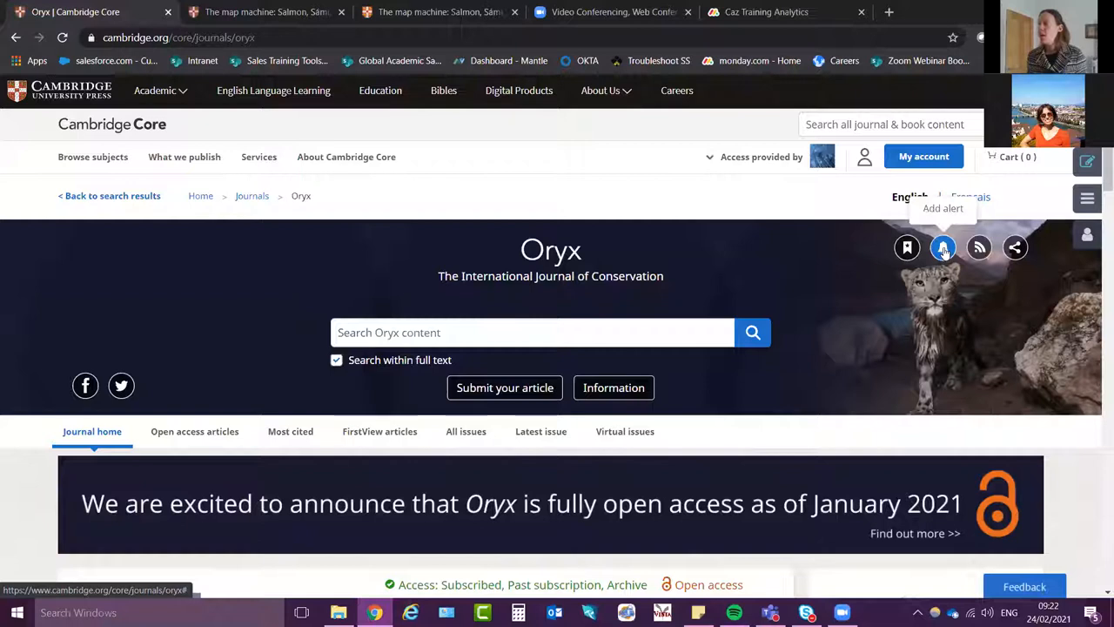
Add new-issue email alerts and a bookmark for Oryx, dismissing each confirmation message
{"action": "left_click", "coordinate": [943, 247]}
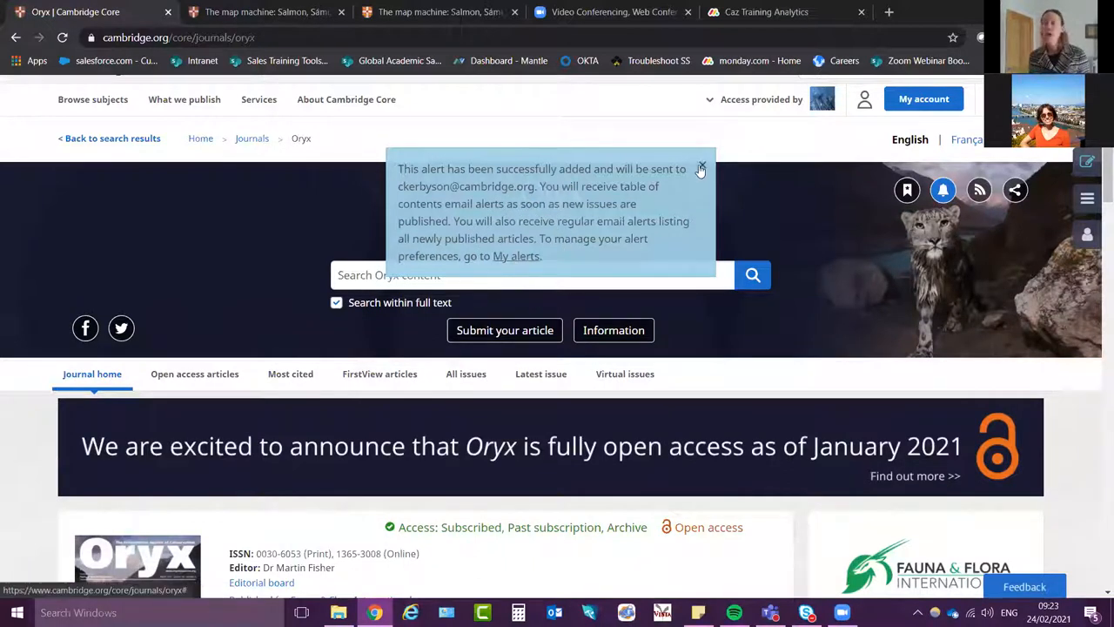
{"action": "left_click", "coordinate": [700, 167]}
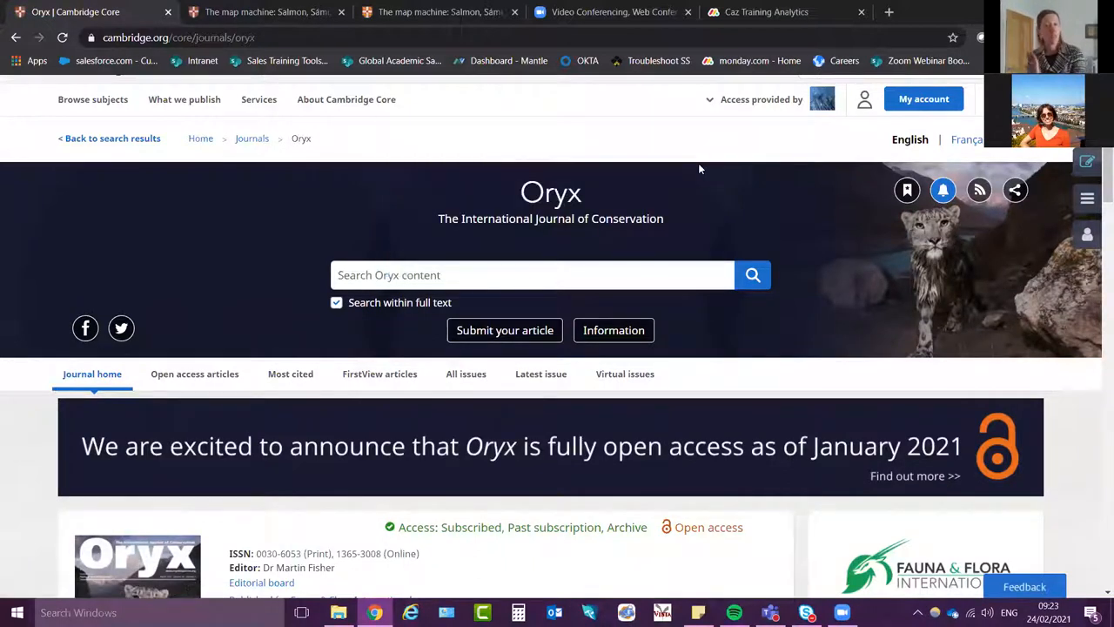
{"action": "left_click", "coordinate": [943, 190]}
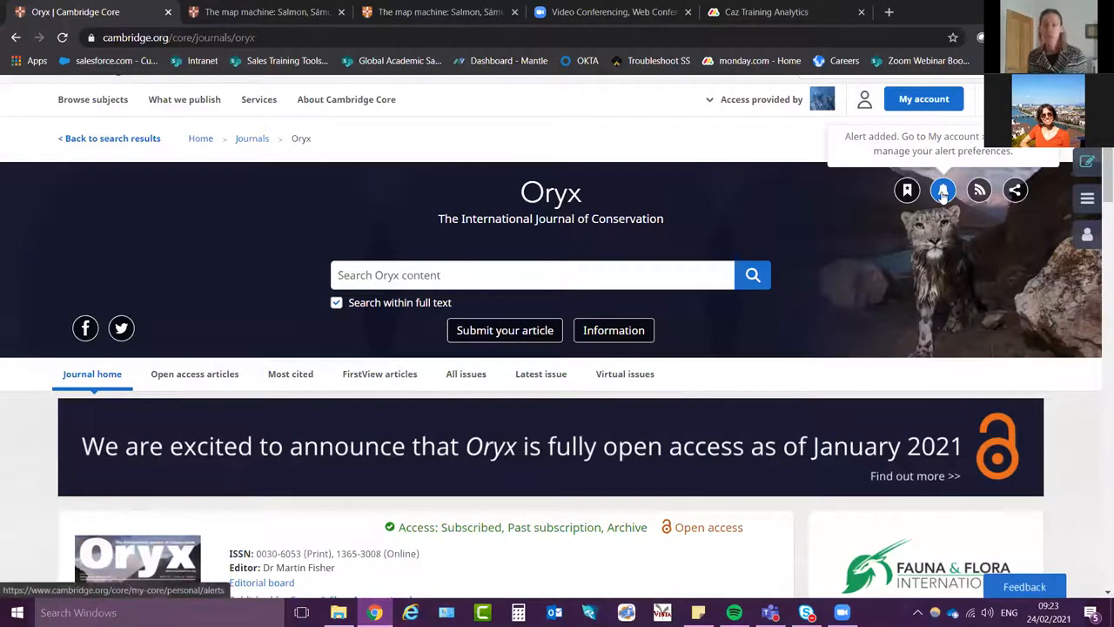
{"action": "mouse_move", "coordinate": [764, 199]}
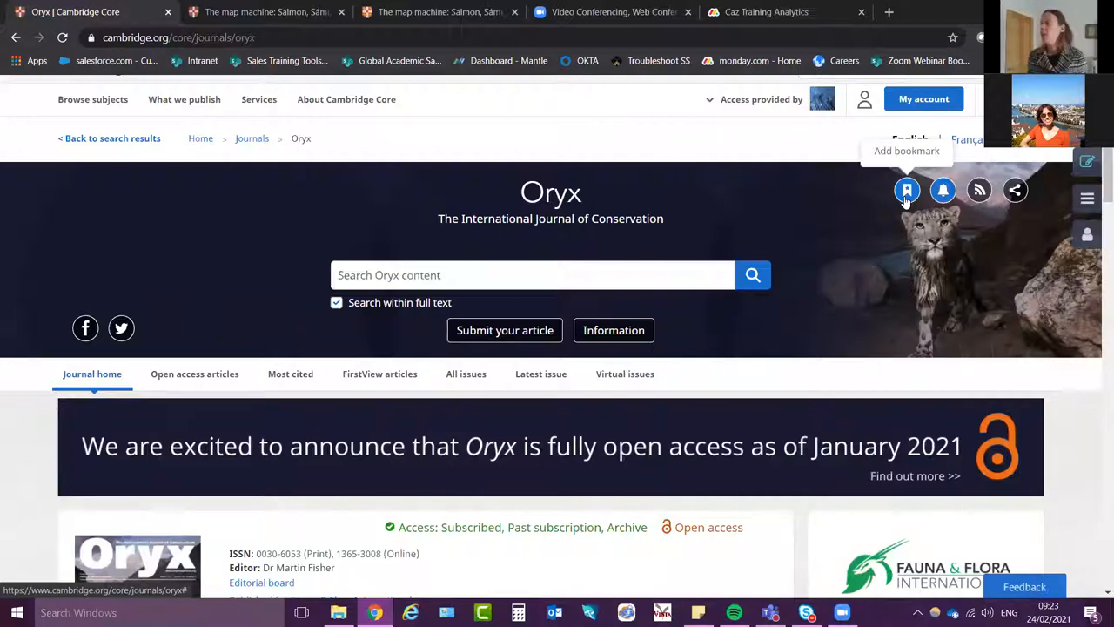
{"action": "left_click", "coordinate": [907, 189]}
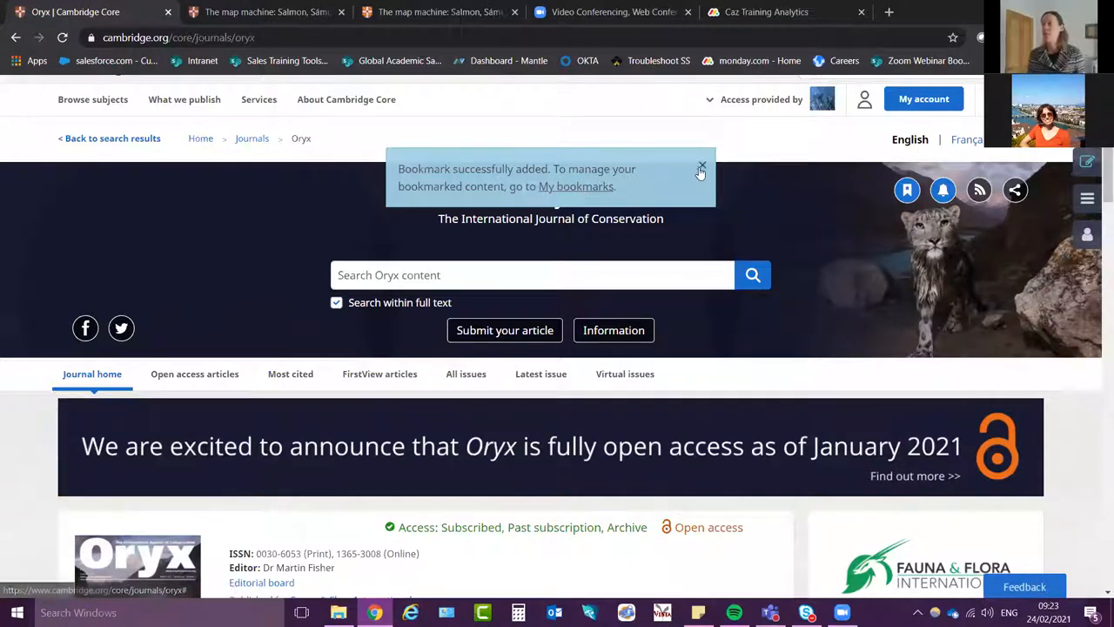
{"action": "left_click", "coordinate": [701, 167]}
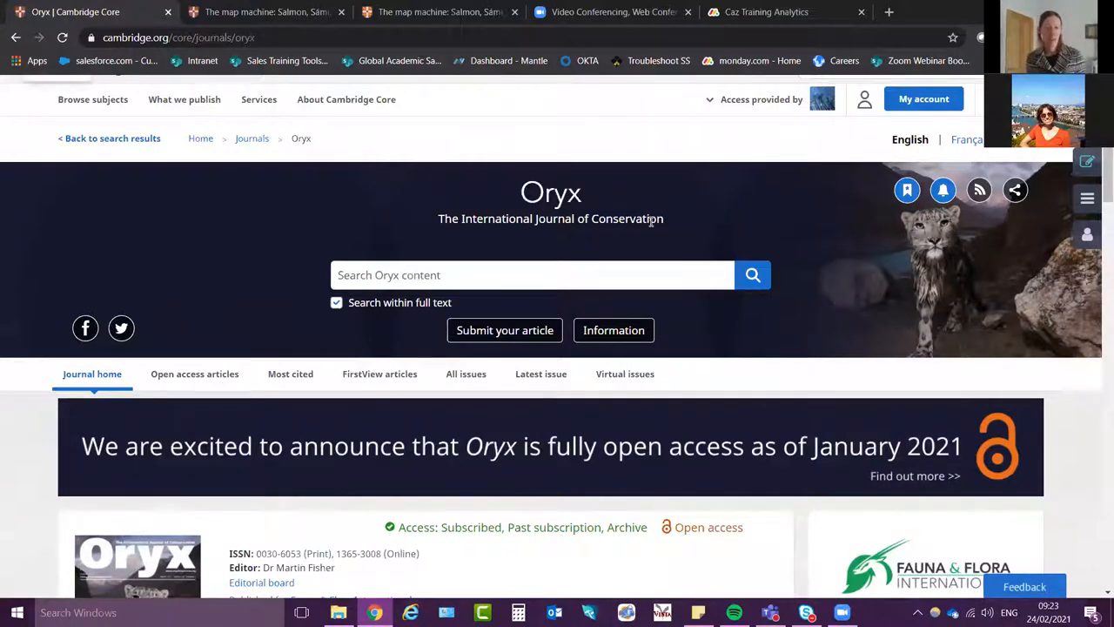
{"action": "mouse_move", "coordinate": [487, 178]}
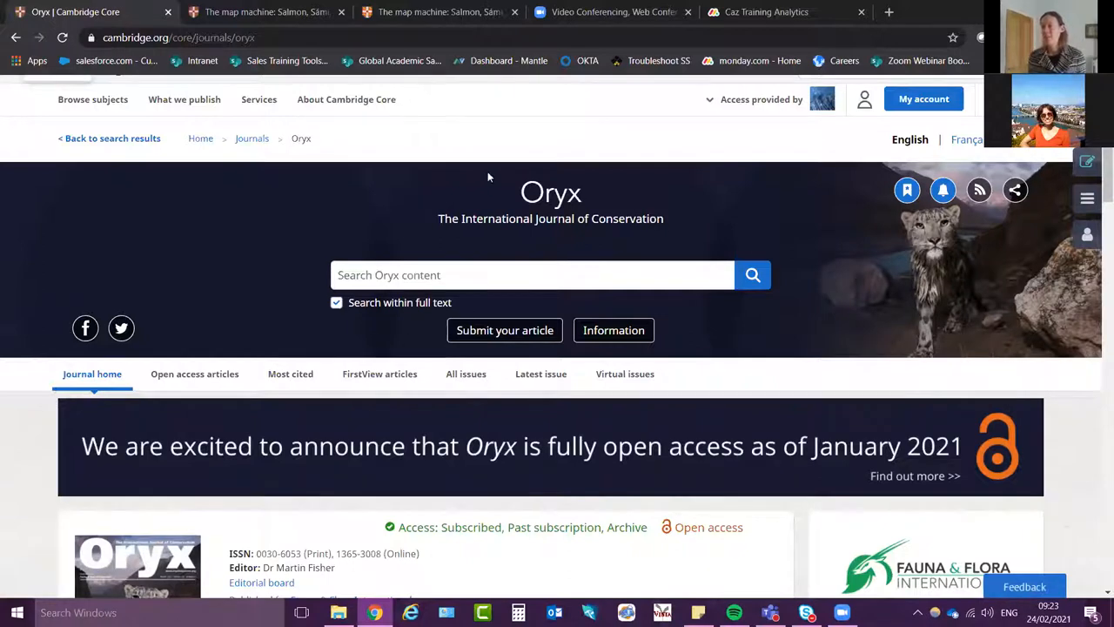
{"action": "mouse_move", "coordinate": [1090, 310]}
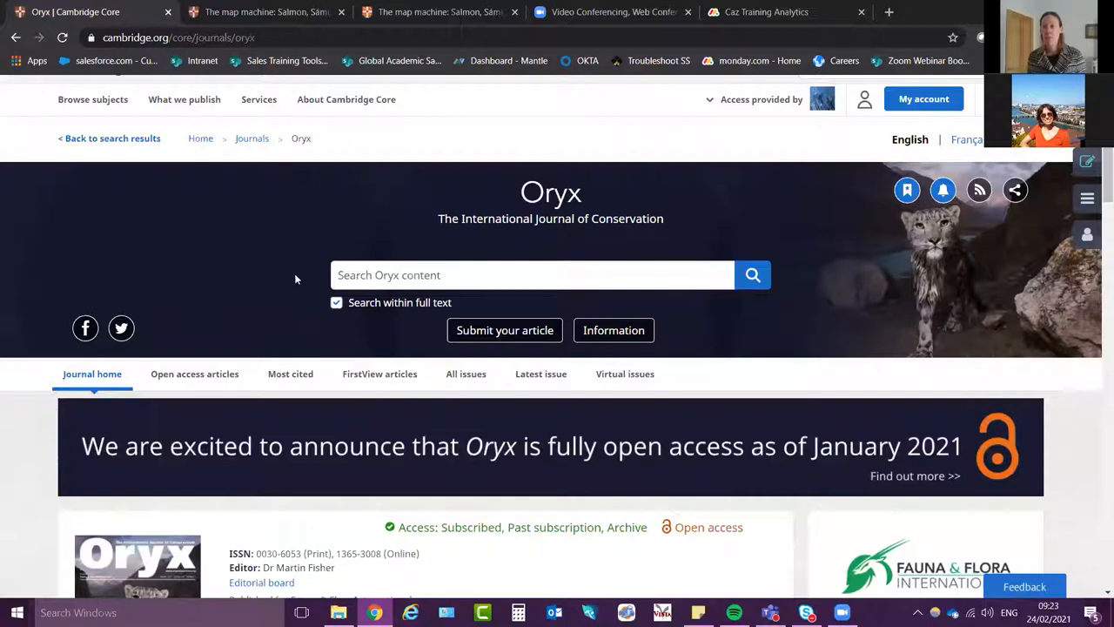
{"action": "scroll", "scroll_direction": "down", "scroll_amount": 3}
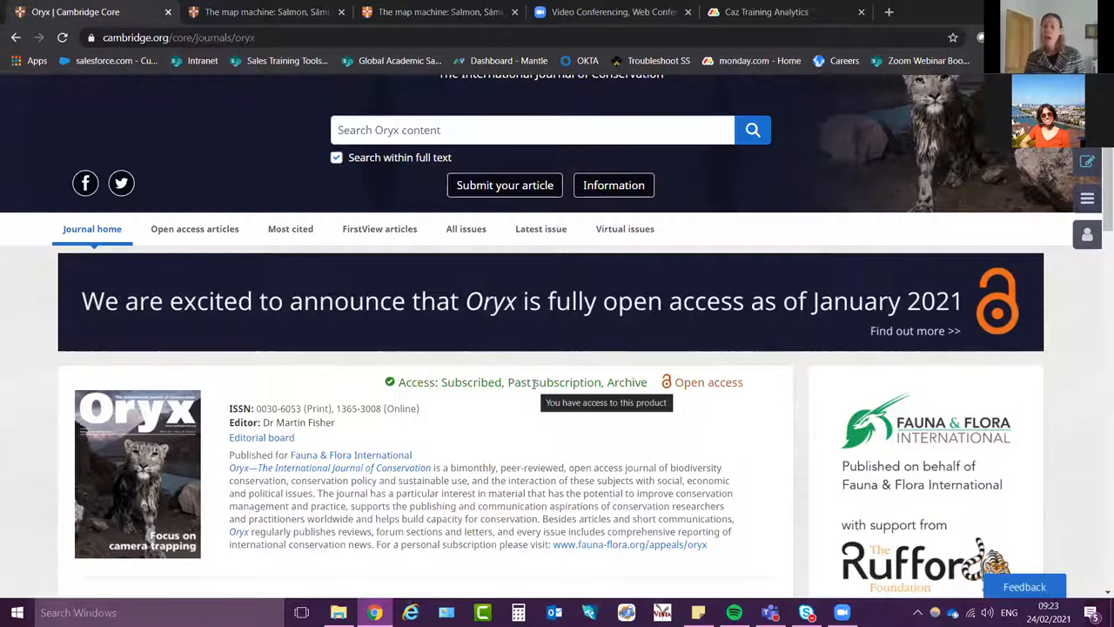
{"action": "mouse_move", "coordinate": [950, 486]}
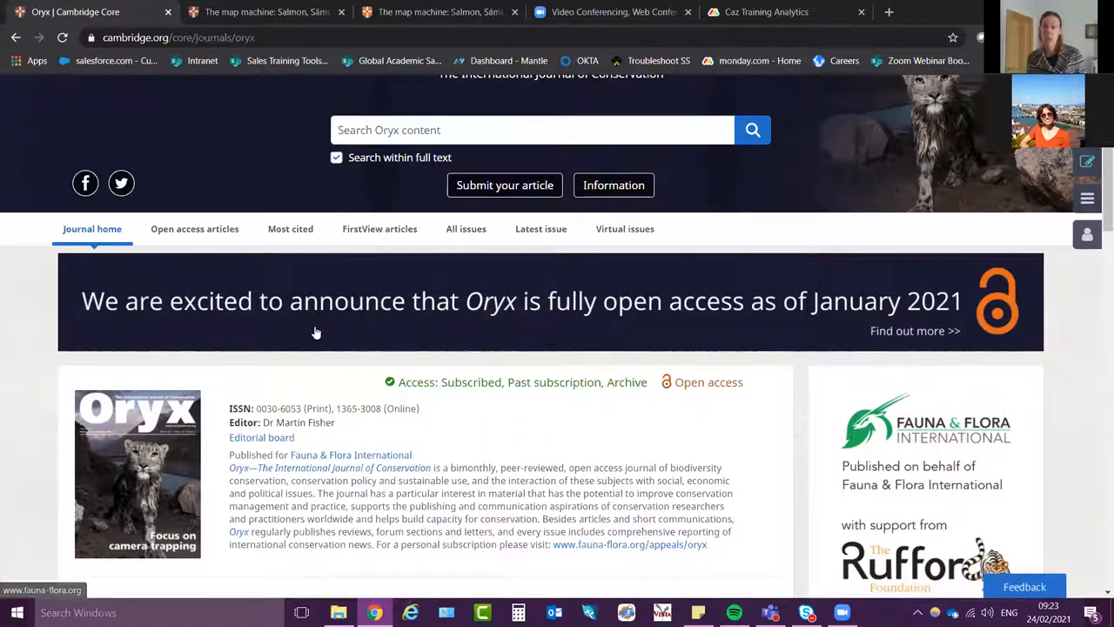
{"action": "mouse_move", "coordinate": [965, 435]}
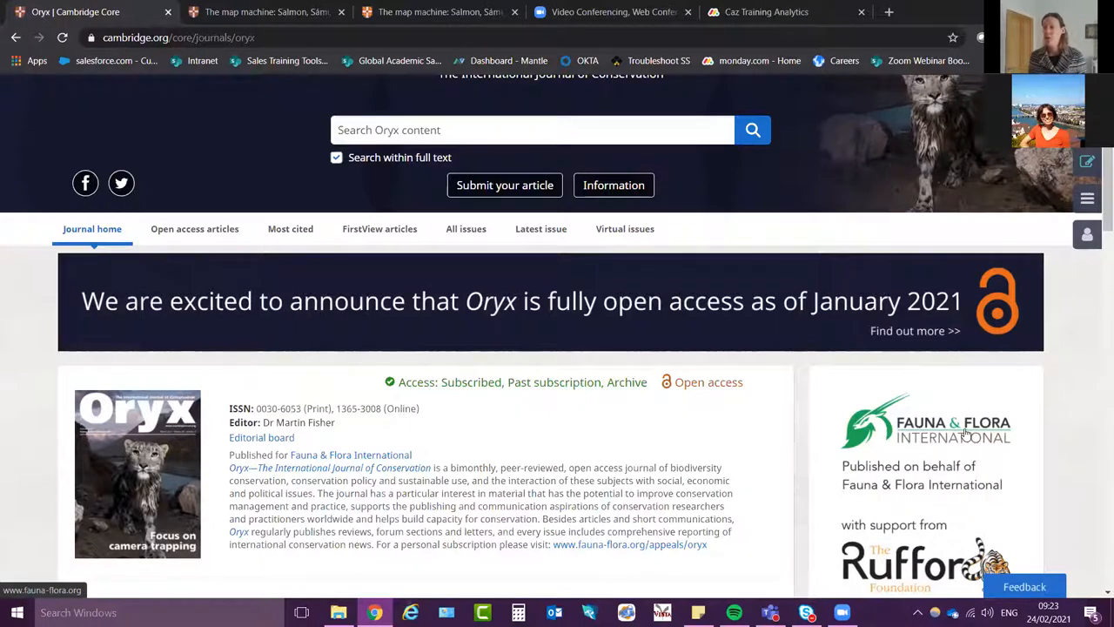
{"action": "scroll", "scroll_direction": "down", "scroll_amount": 3}
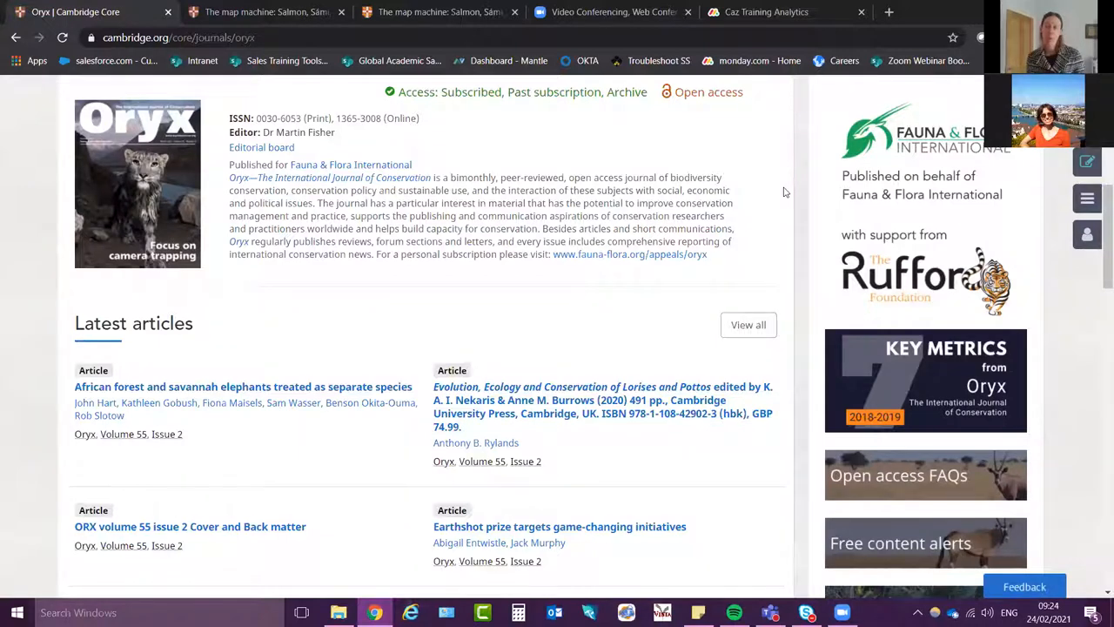
{"action": "scroll", "scroll_direction": "down", "scroll_amount": 3}
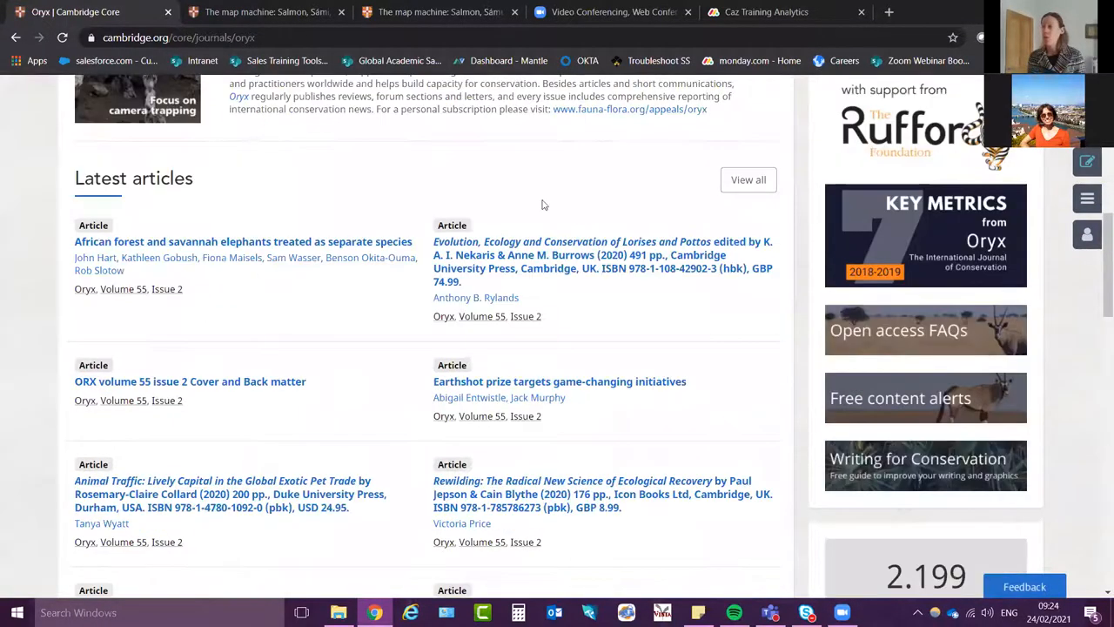
{"action": "scroll", "scroll_direction": "down", "scroll_amount": 3}
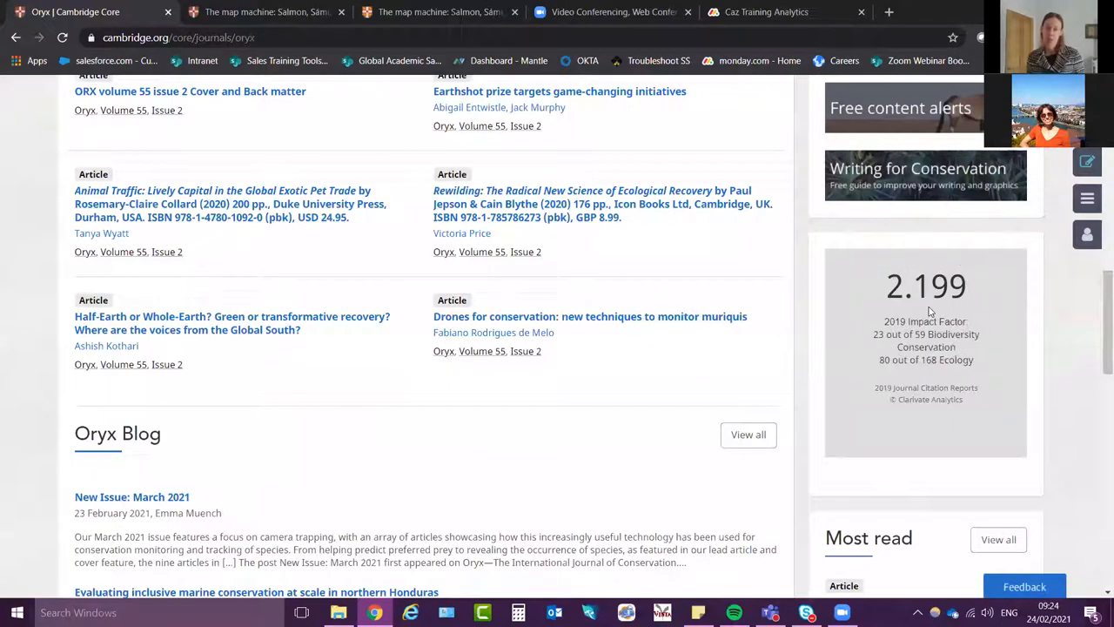
{"action": "mouse_move", "coordinate": [926, 352]}
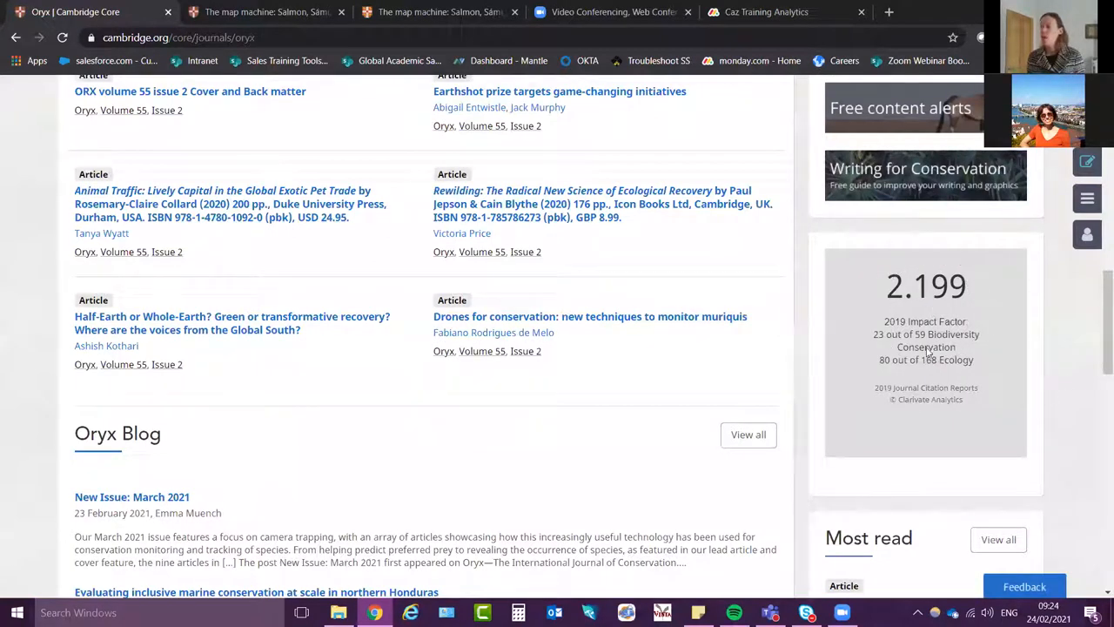
{"action": "mouse_move", "coordinate": [940, 287]}
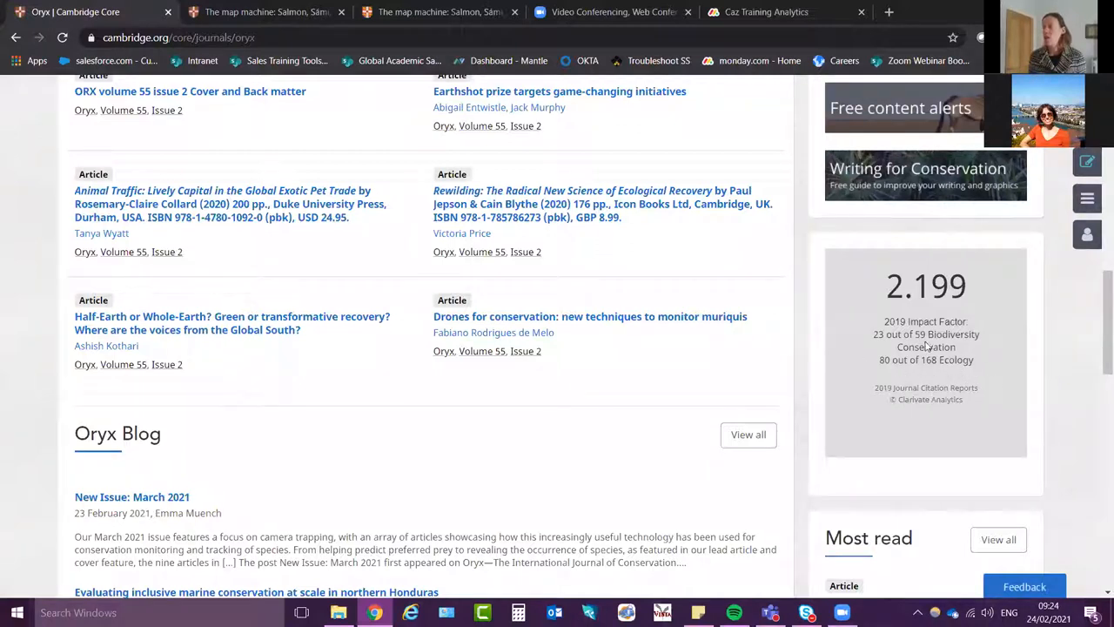
{"action": "scroll", "scroll_direction": "down", "scroll_amount": 3}
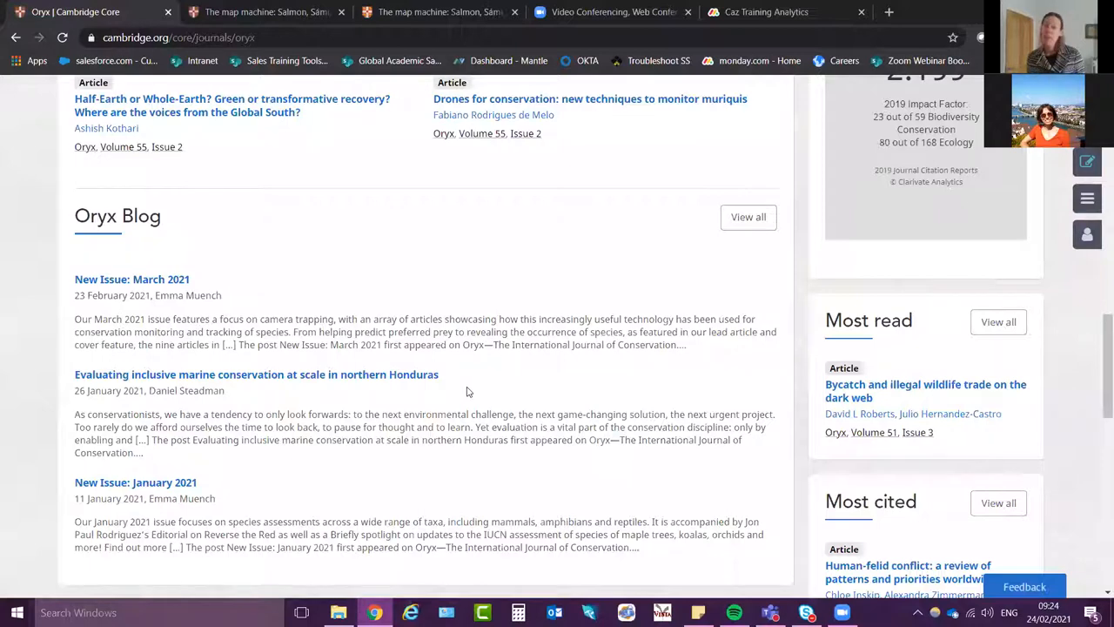
{"action": "mouse_move", "coordinate": [215, 367]}
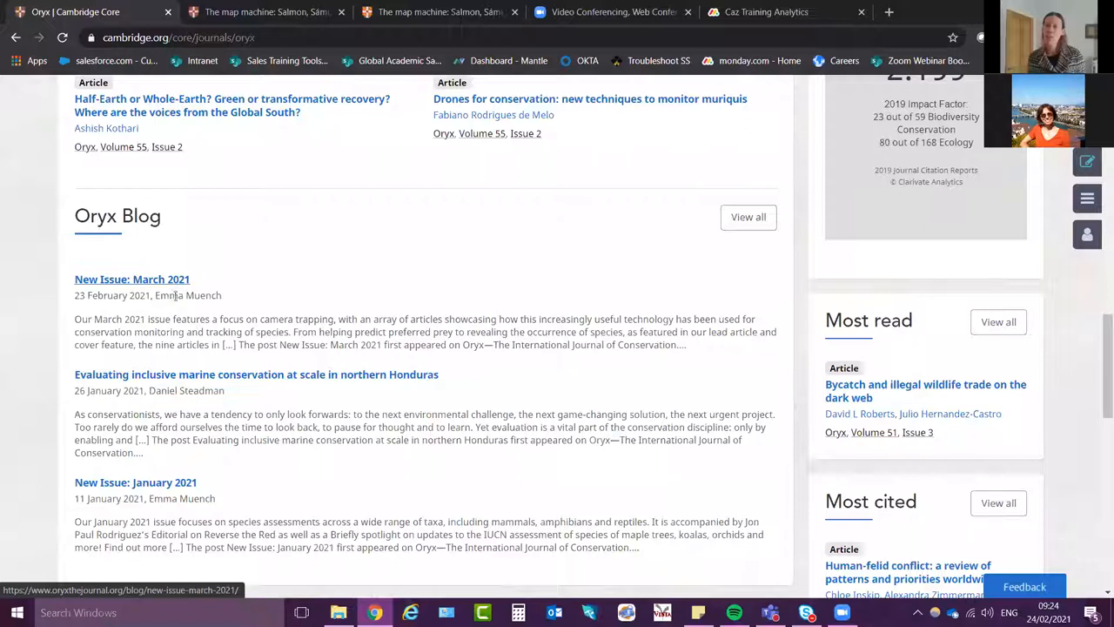
{"action": "mouse_move", "coordinate": [501, 370]}
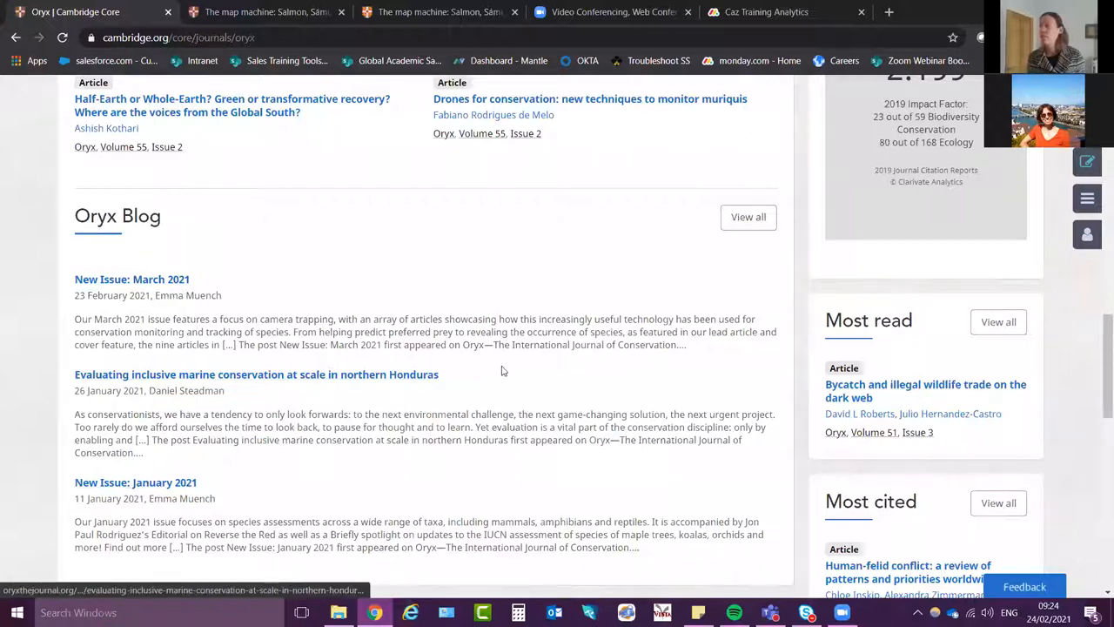
{"action": "scroll", "scroll_direction": "down", "scroll_amount": 3}
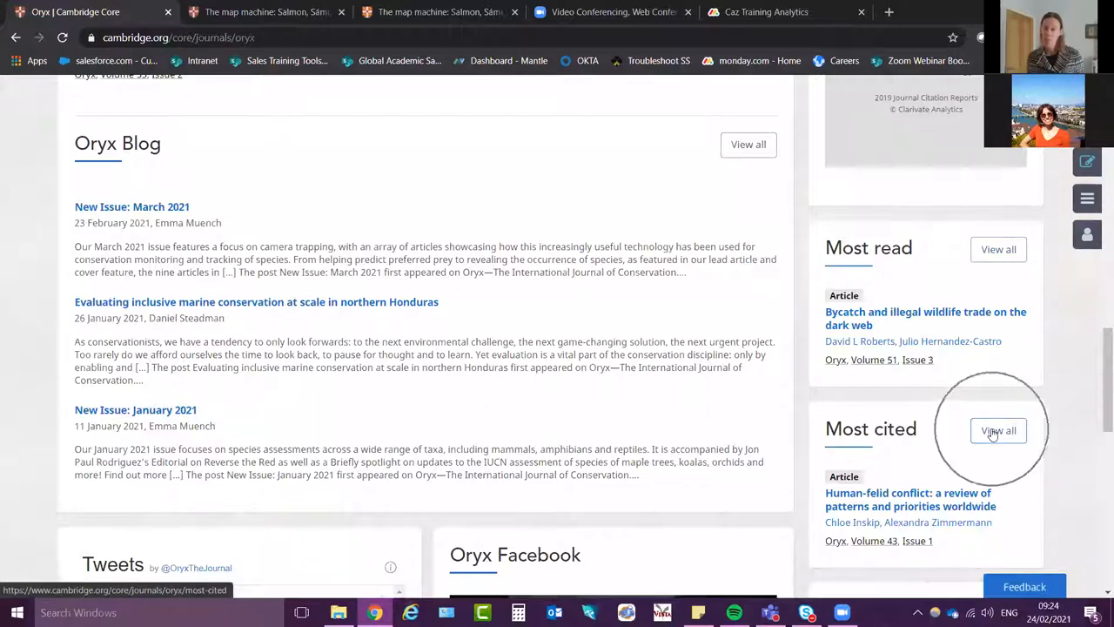
{"action": "scroll", "scroll_direction": "down", "scroll_amount": 3}
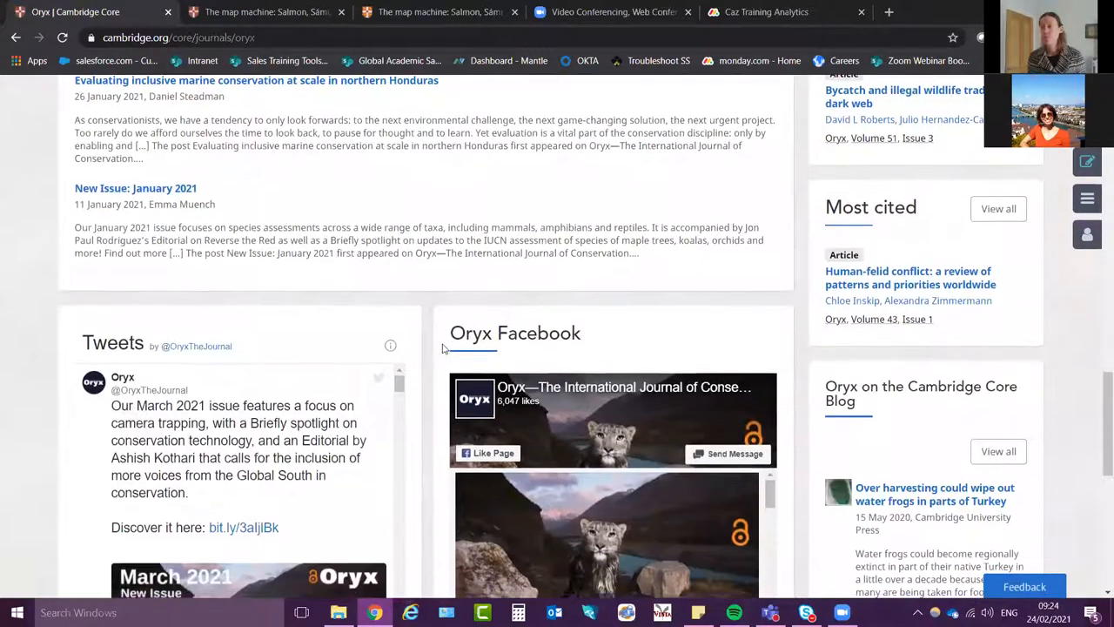
{"action": "scroll", "scroll_direction": "down", "scroll_amount": 3}
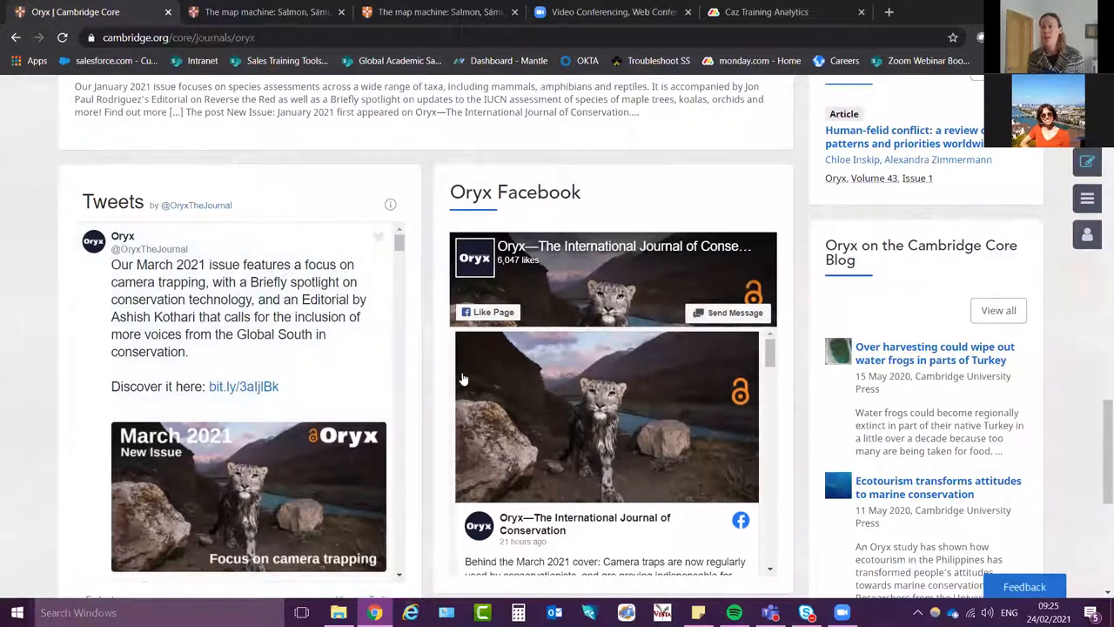
{"action": "scroll", "scroll_direction": "down", "scroll_amount": 3}
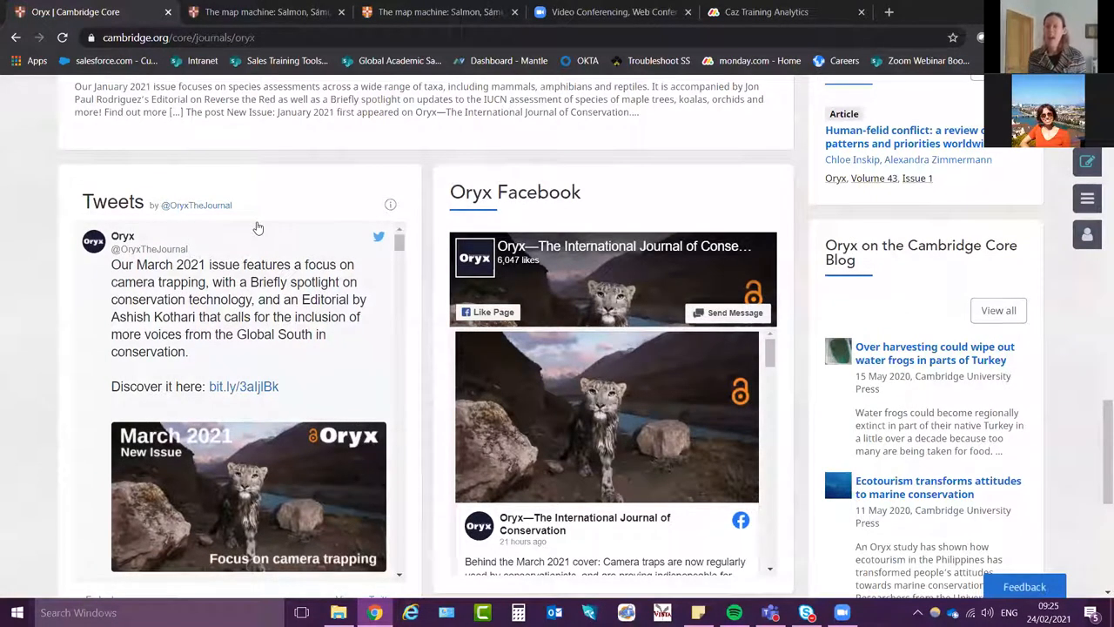
{"action": "mouse_move", "coordinate": [296, 310]}
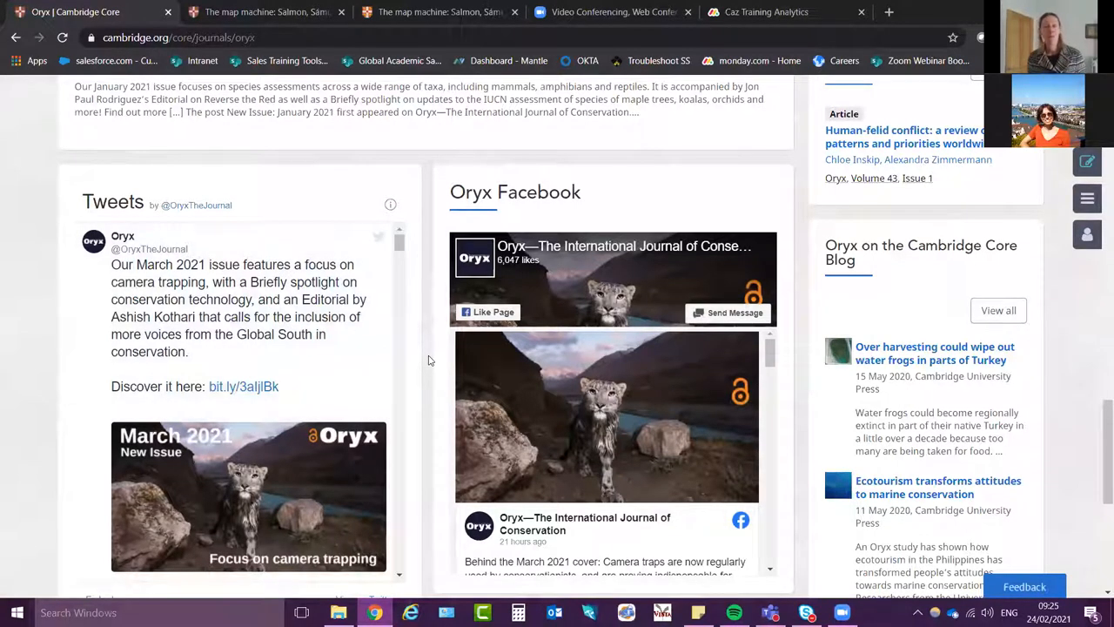
{"action": "mouse_move", "coordinate": [200, 395]}
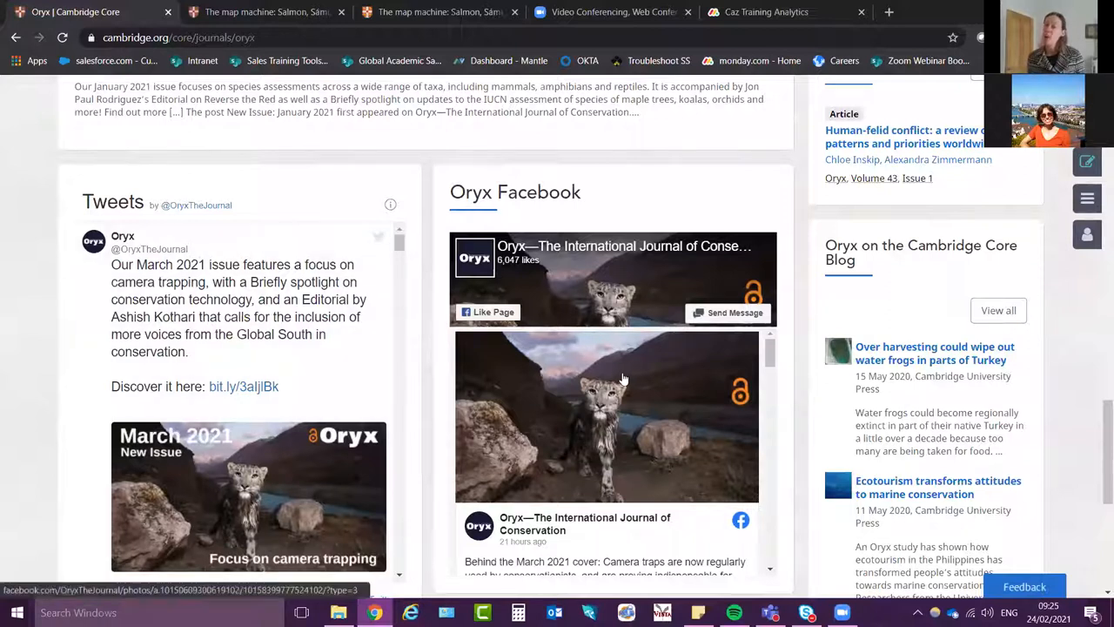
{"action": "scroll", "scroll_direction": "up", "scroll_amount": 3}
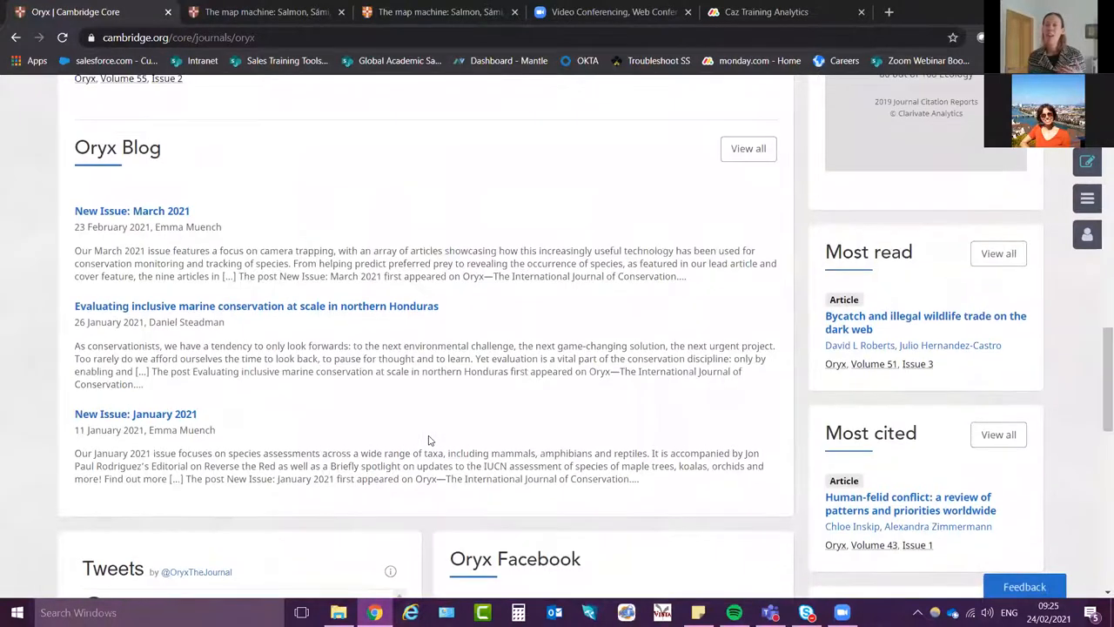
{"action": "scroll", "scroll_direction": "up", "scroll_amount": 3}
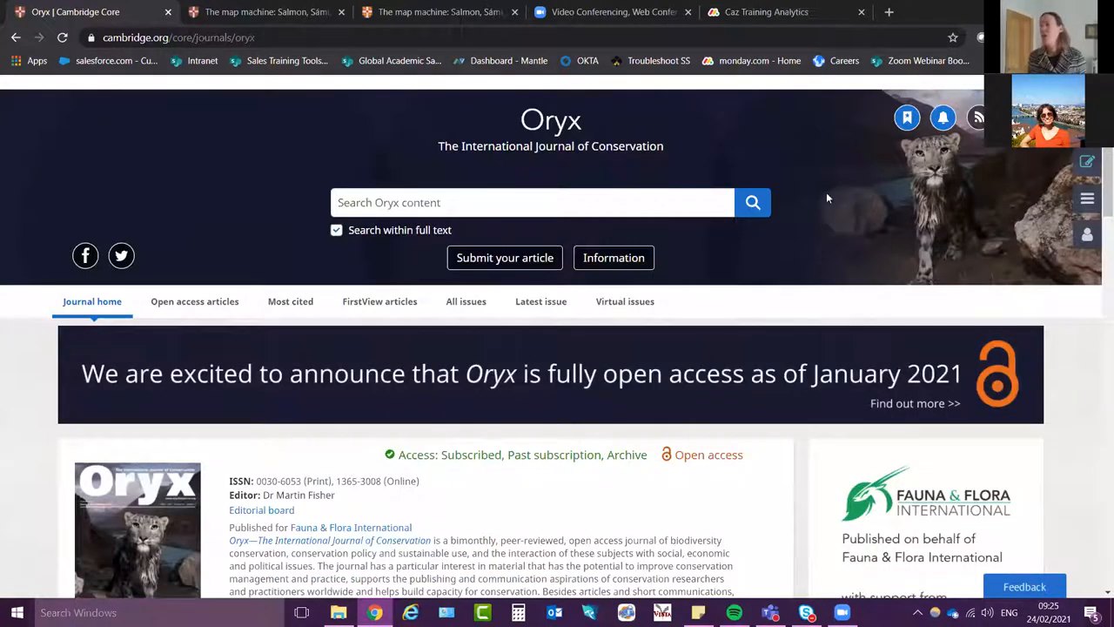
Show All issues of Oryx and expand the 2010s (Vol 44-53) decade
{"action": "left_click", "coordinate": [943, 118]}
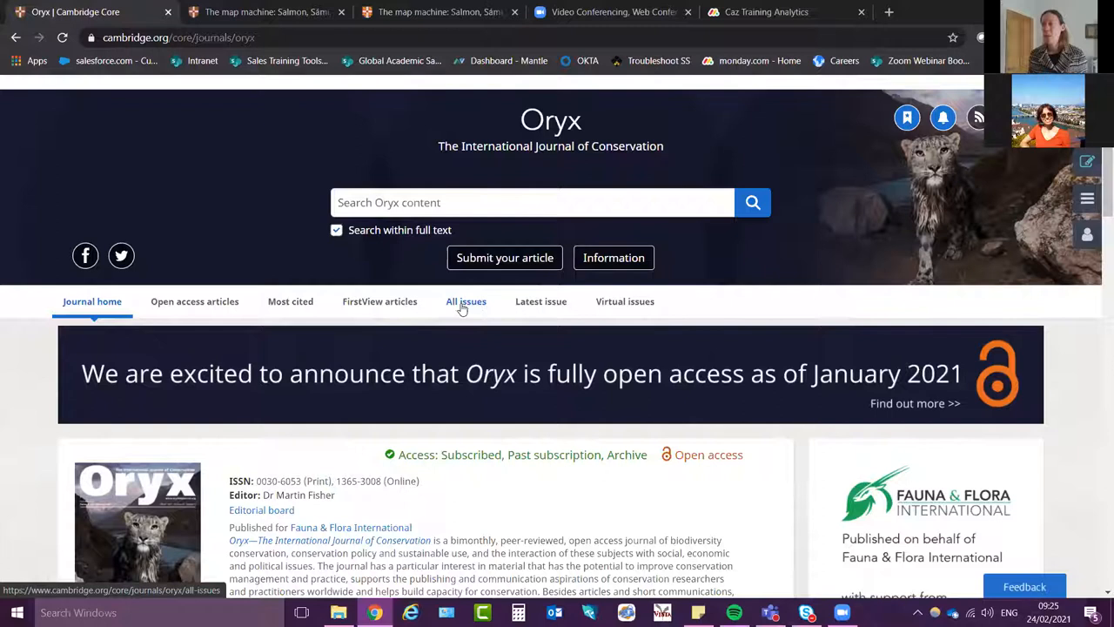
{"action": "left_click", "coordinate": [466, 301]}
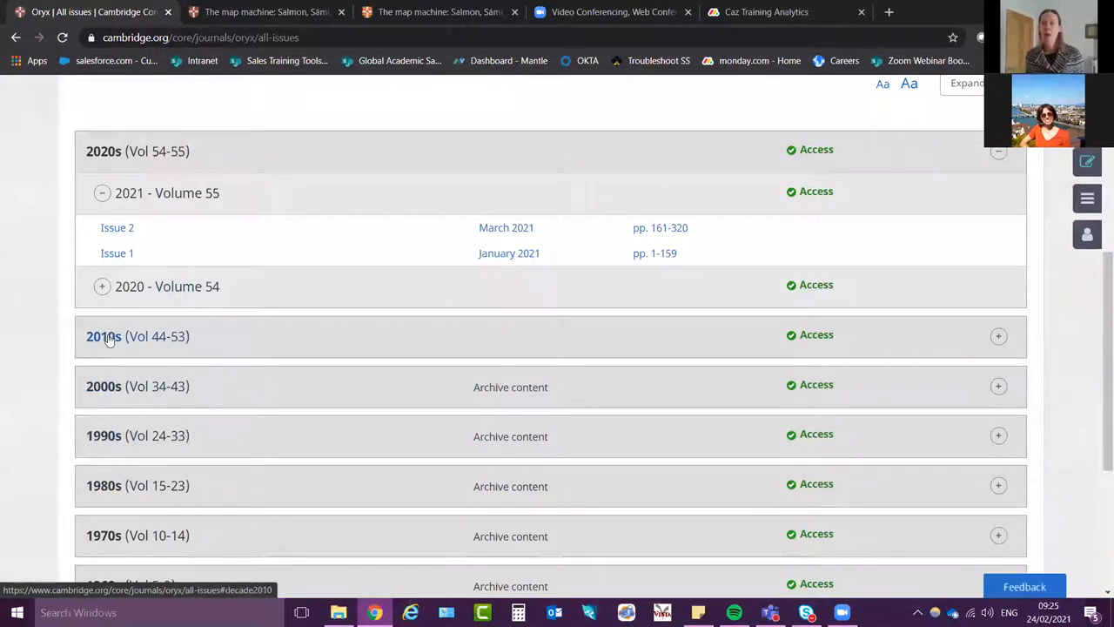
{"action": "left_click", "coordinate": [102, 336]}
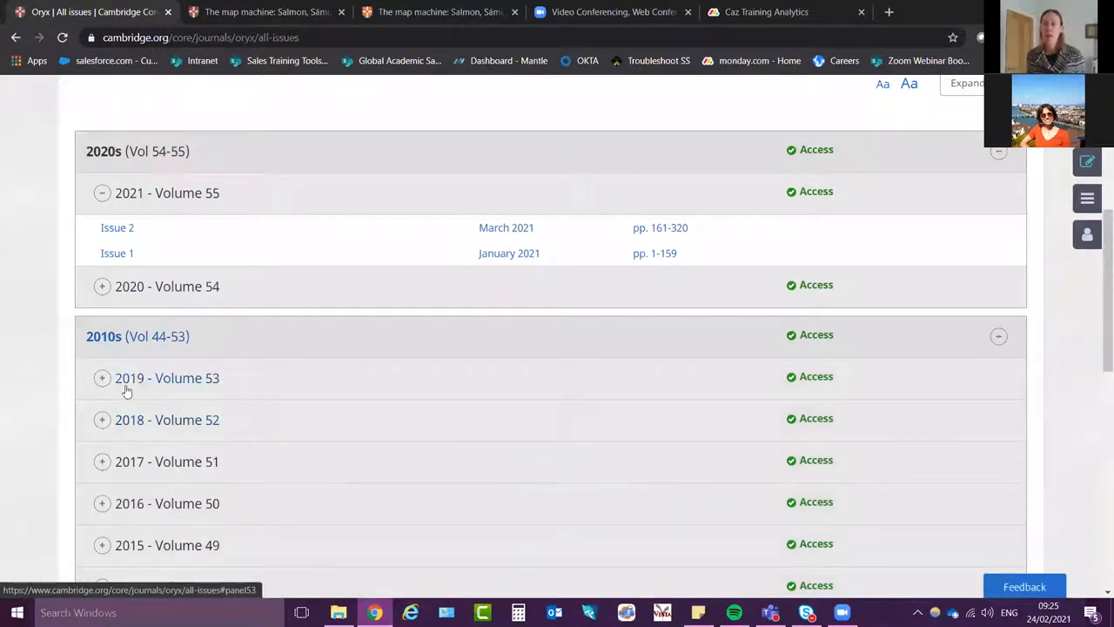
{"action": "mouse_move", "coordinate": [198, 420]}
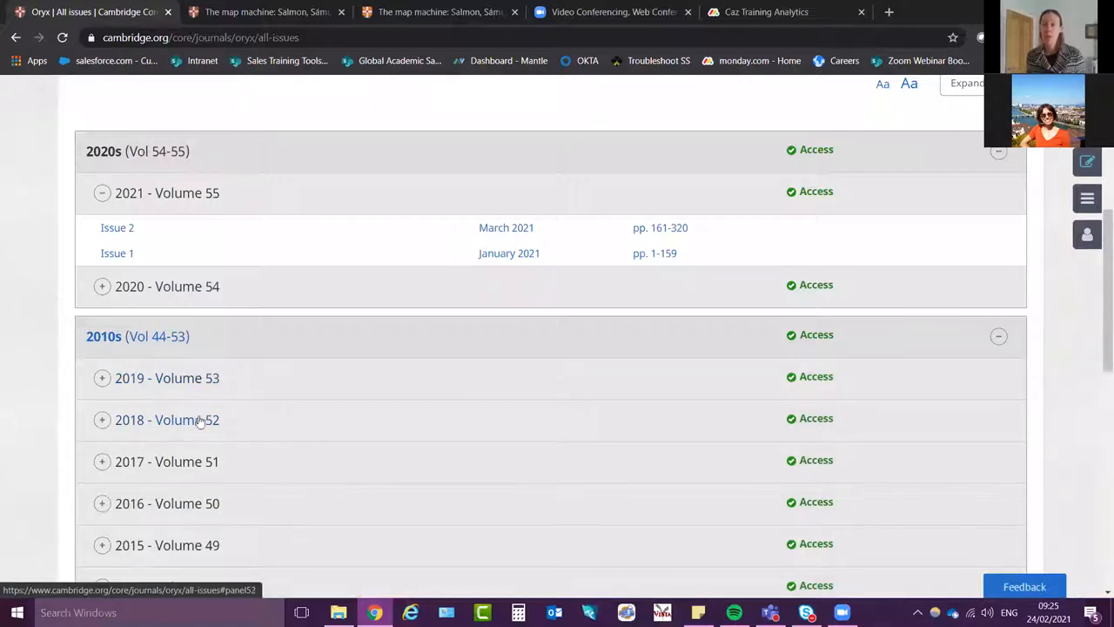
{"action": "left_click", "coordinate": [999, 334]}
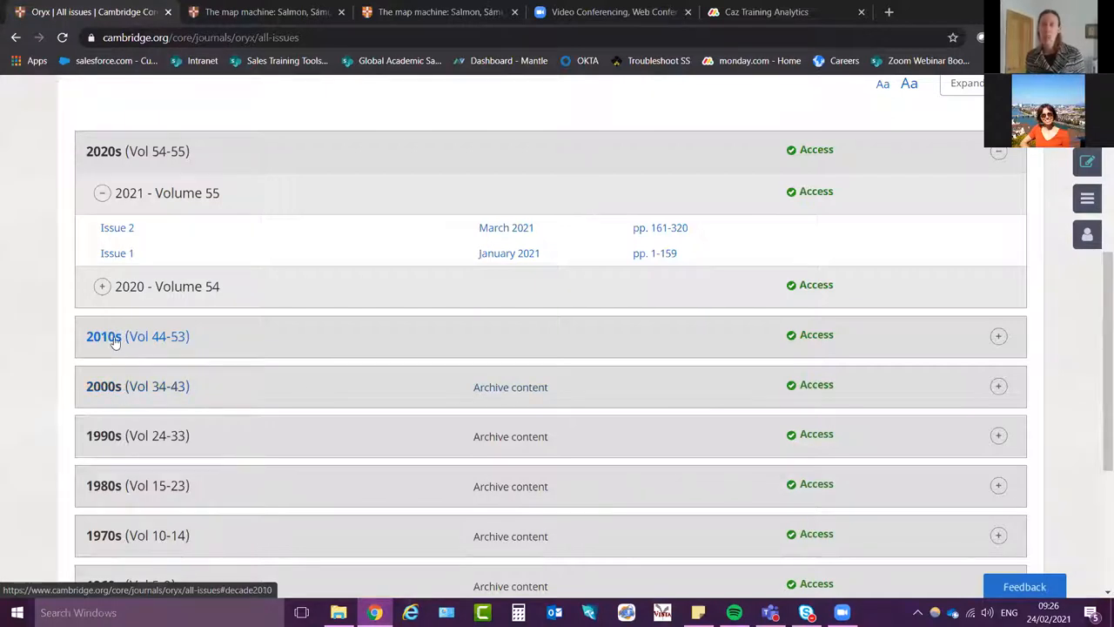
{"action": "left_click", "coordinate": [104, 336]}
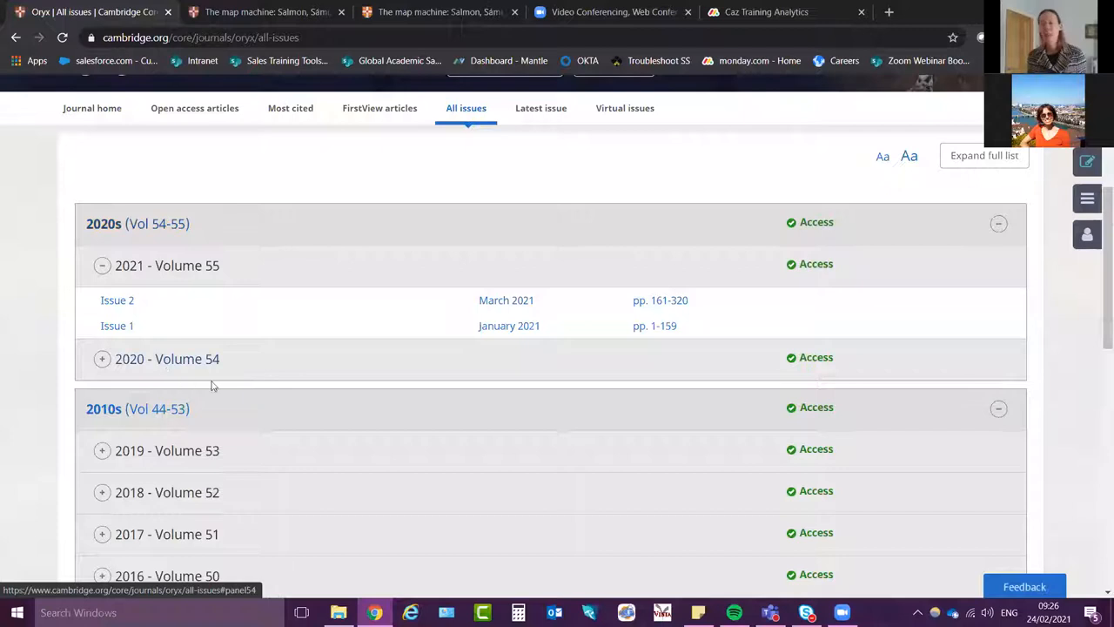
Expand 2019 - Volume 53 and 2018 - Volume 52 to show their issues, then go to the Latest issue
{"action": "scroll", "scroll_direction": "down", "scroll_amount": 3}
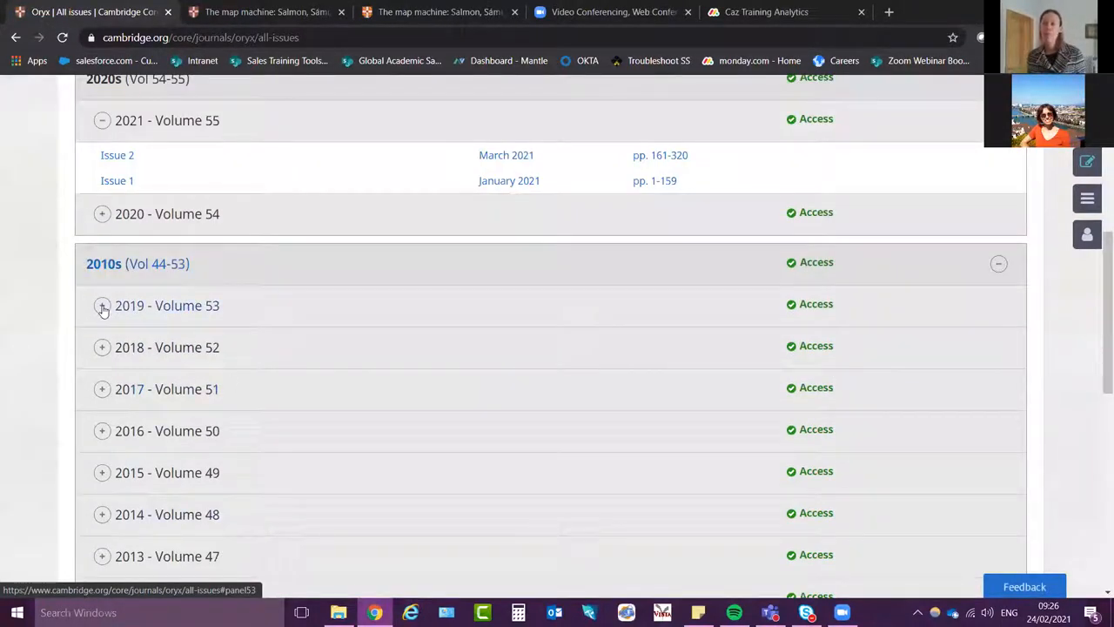
{"action": "left_click", "coordinate": [101, 306]}
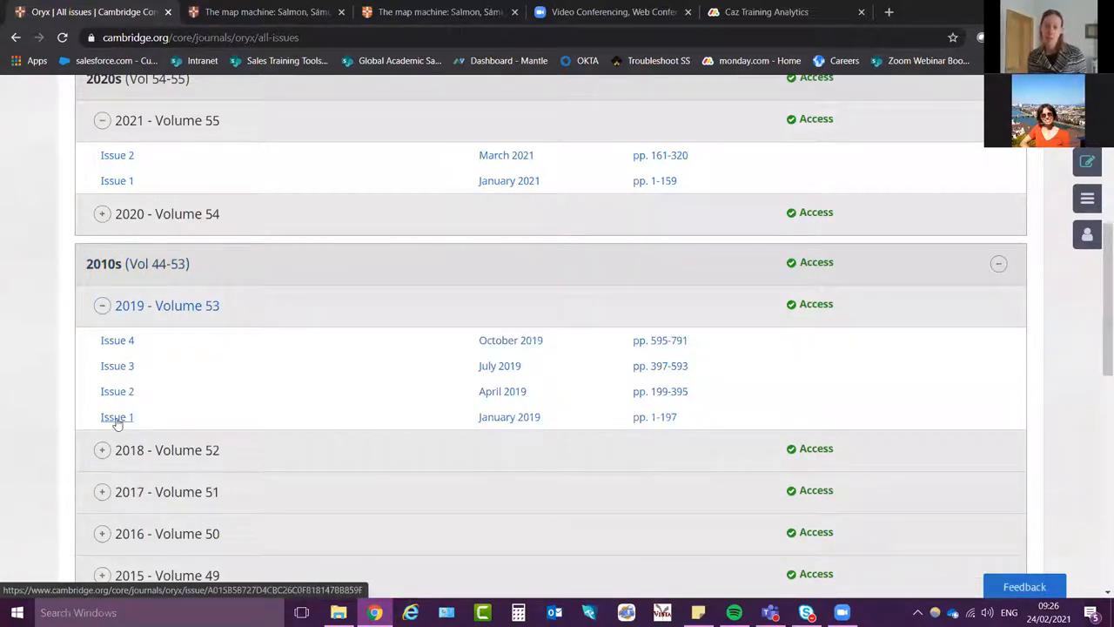
{"action": "scroll", "scroll_direction": "down", "scroll_amount": 3}
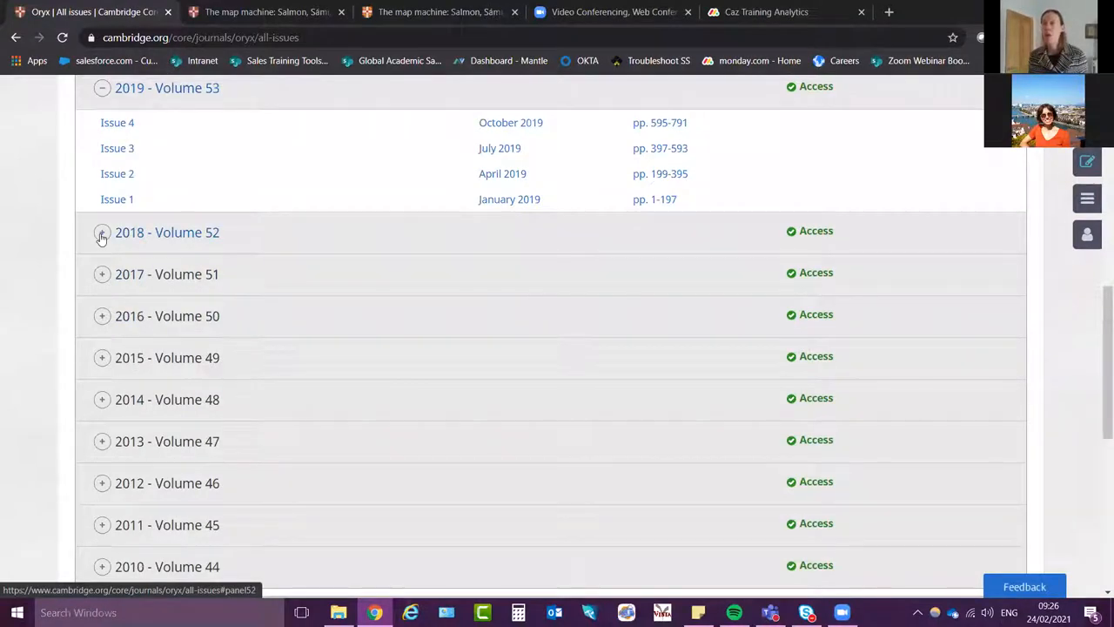
{"action": "left_click", "coordinate": [101, 233]}
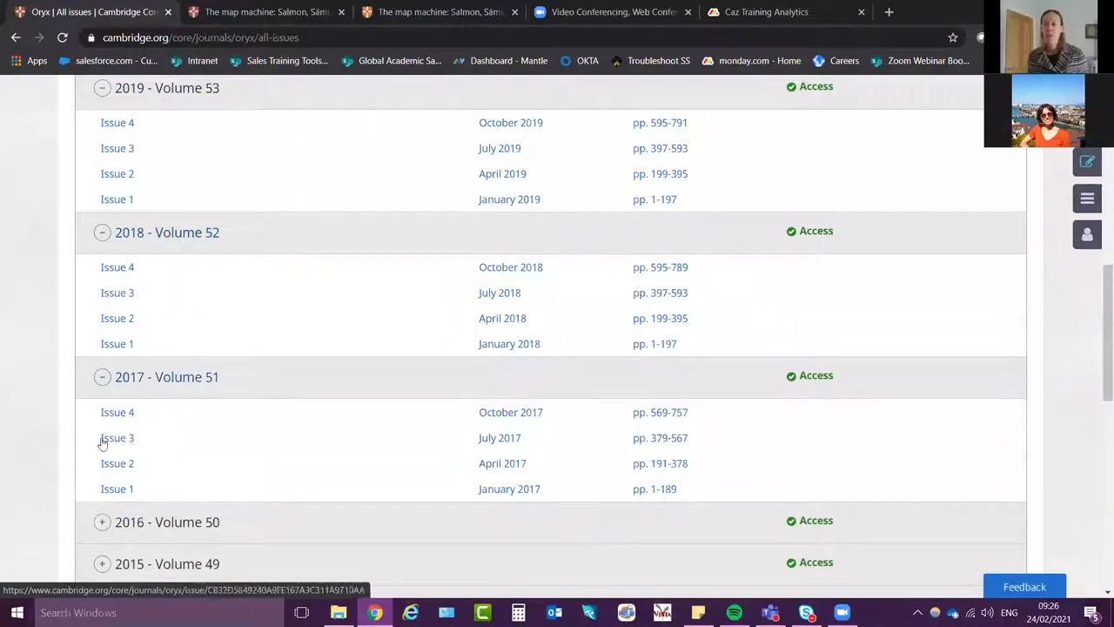
{"action": "scroll", "scroll_direction": "down", "scroll_amount": 3}
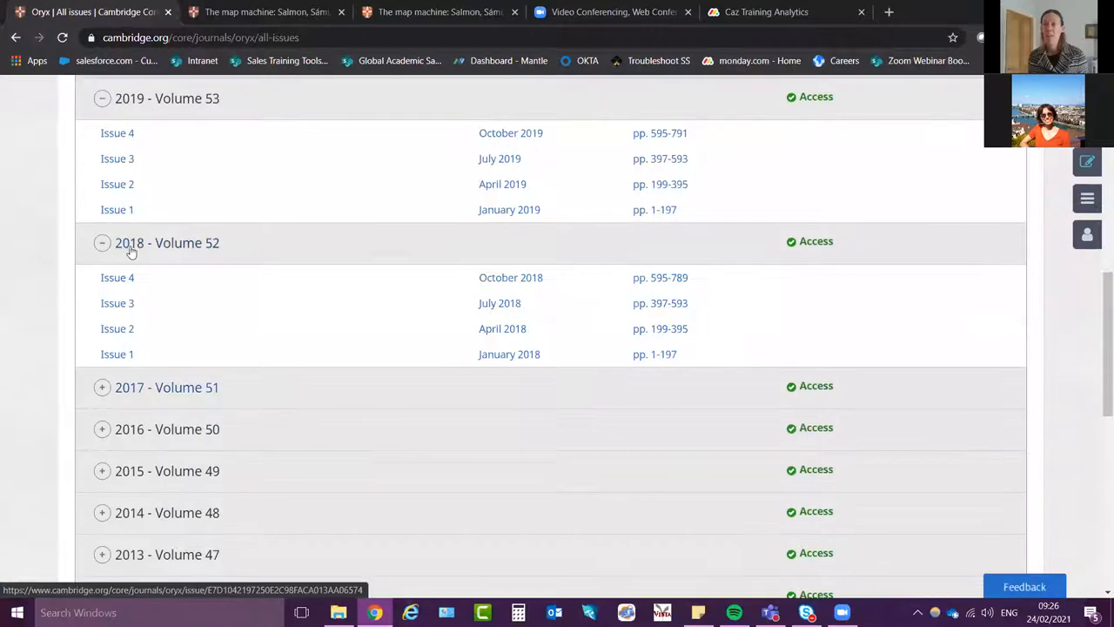
{"action": "scroll", "scroll_direction": "up", "scroll_amount": 3}
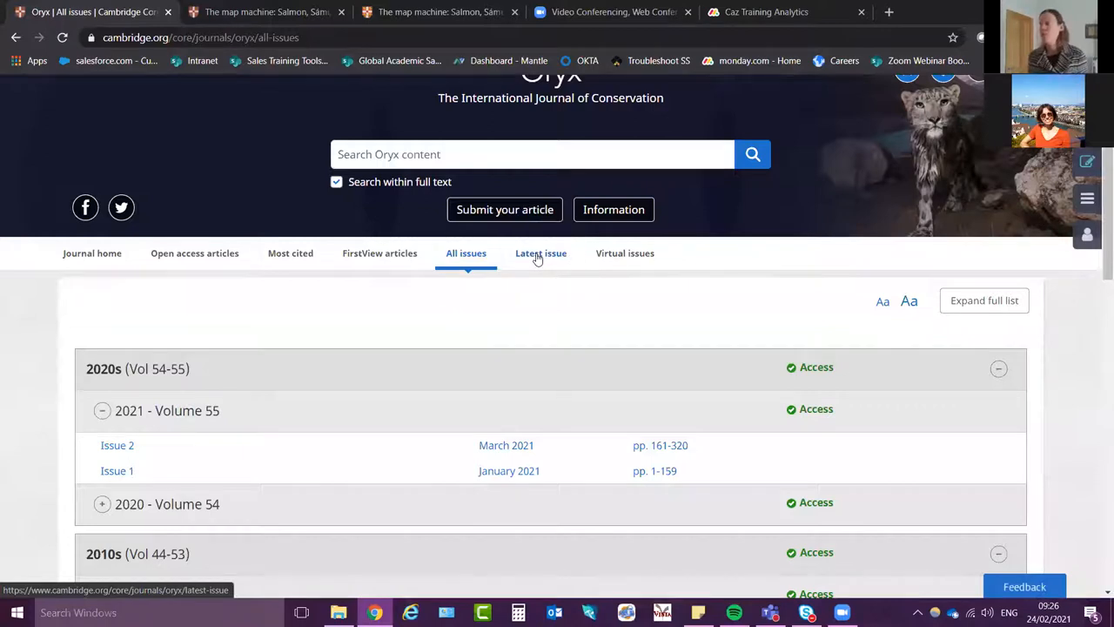
{"action": "left_click", "coordinate": [540, 252]}
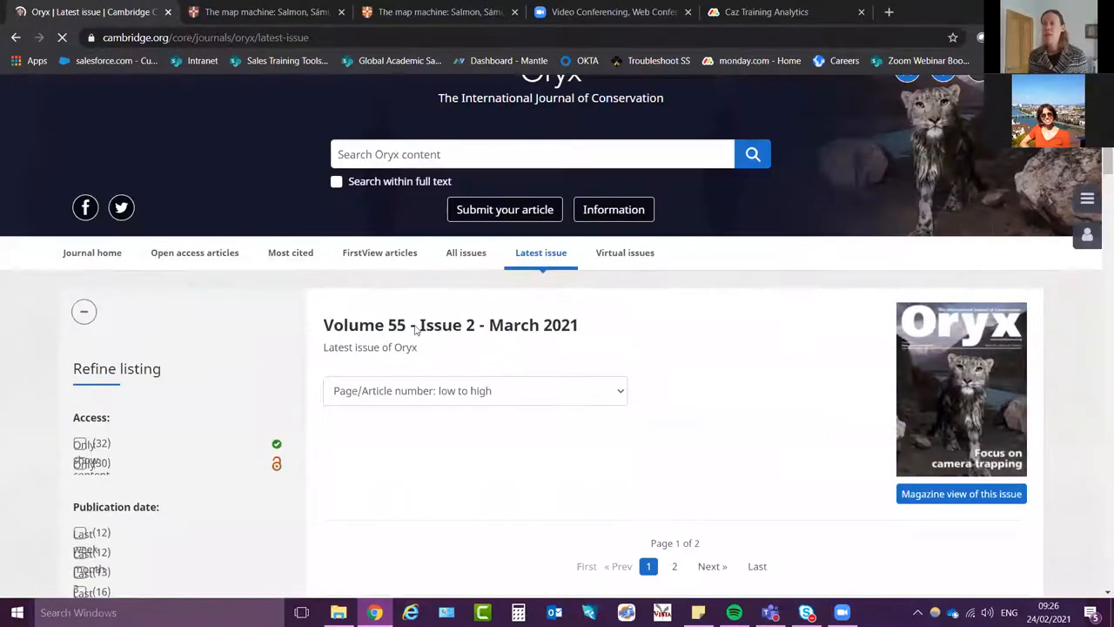
Scroll through the Volume 55 Issue 2 article listing, from the Half-Earth editorial to camera-trap studies
{"action": "scroll", "scroll_direction": "down", "scroll_amount": 3}
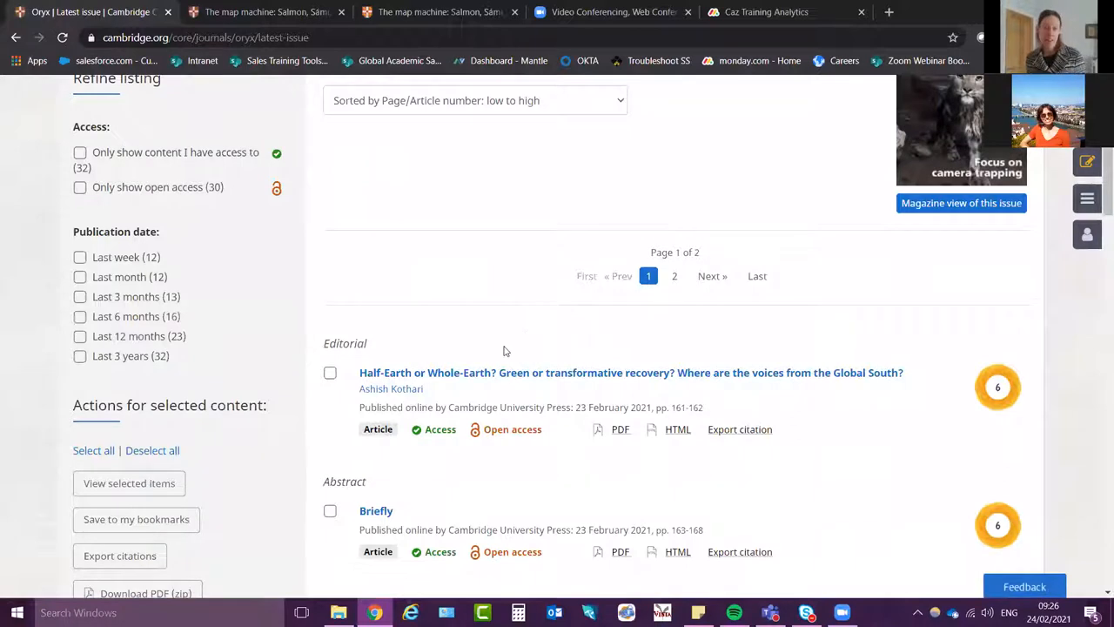
{"action": "scroll", "scroll_direction": "down", "scroll_amount": 3}
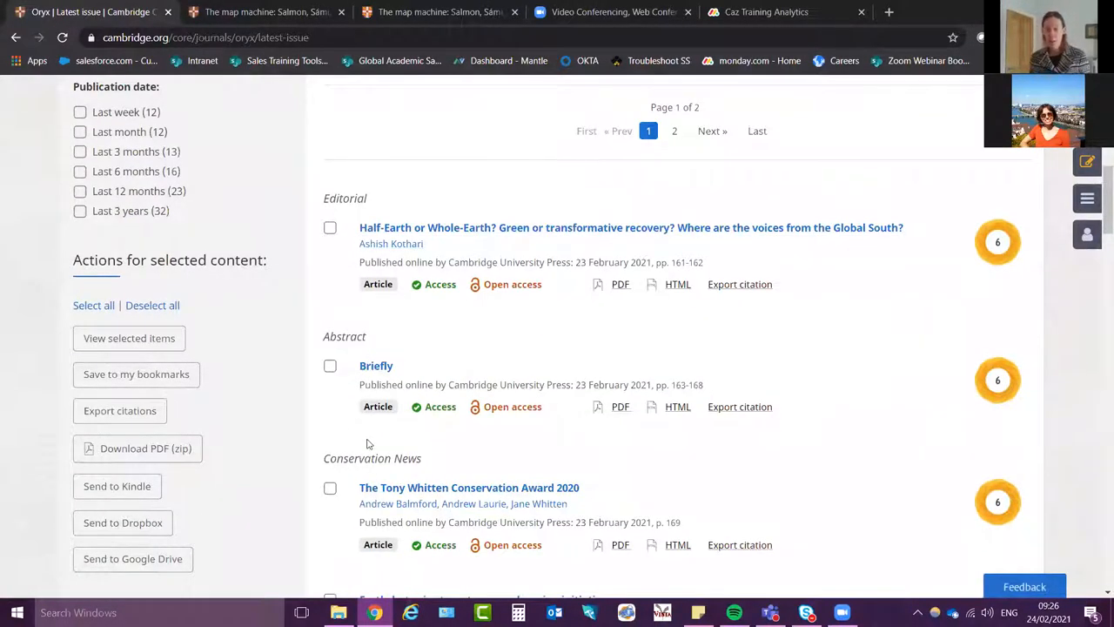
{"action": "scroll", "scroll_direction": "down", "scroll_amount": 3}
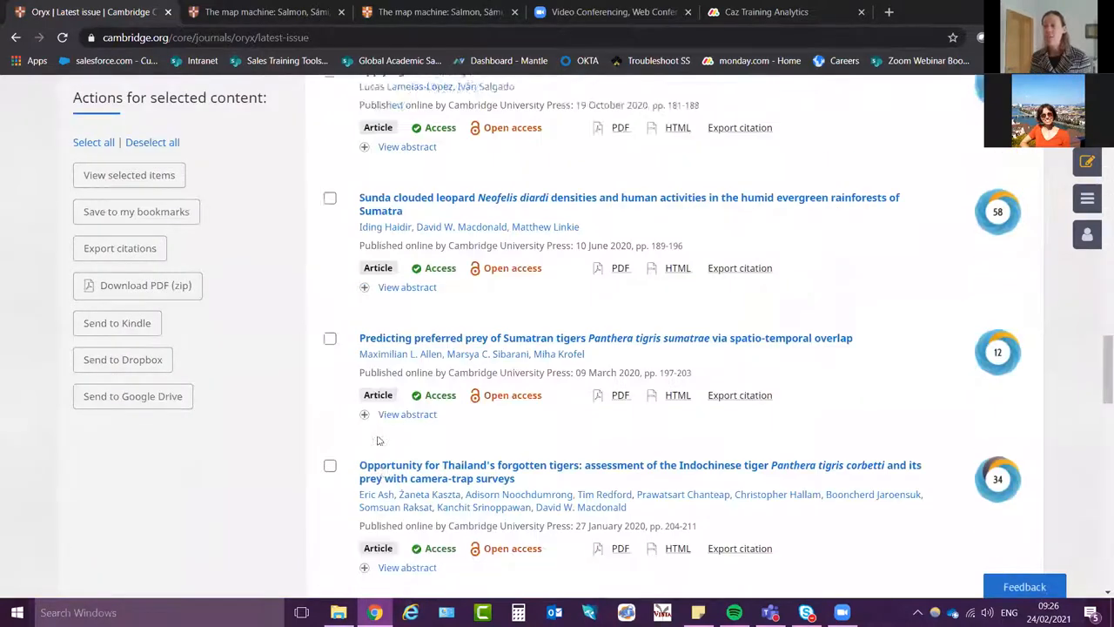
{"action": "scroll", "scroll_direction": "down", "scroll_amount": 3}
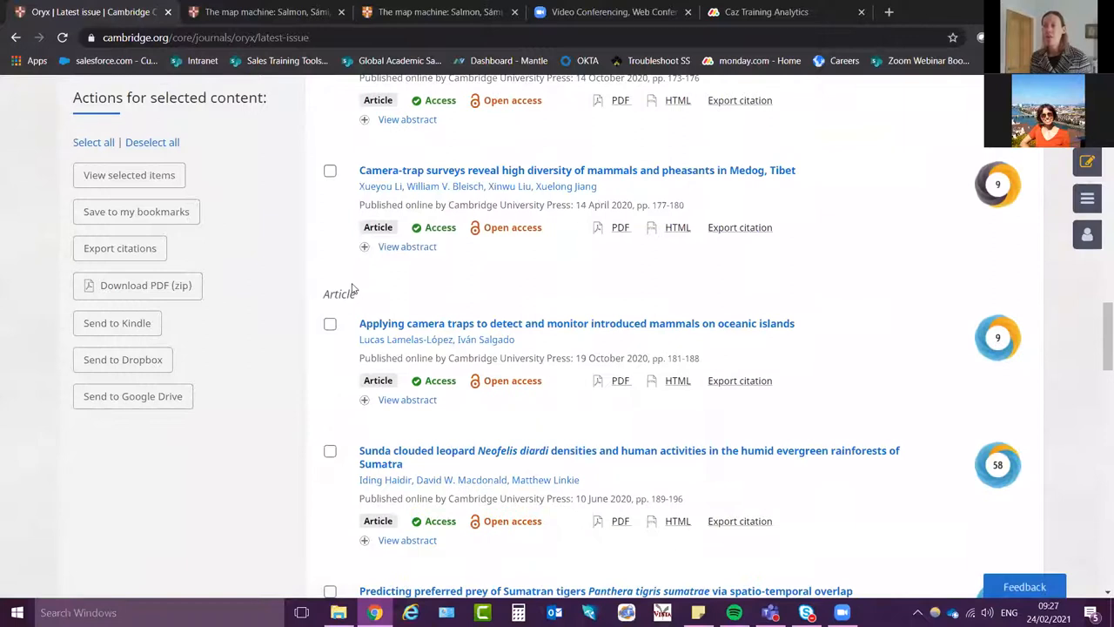
{"action": "scroll", "scroll_direction": "up", "scroll_amount": 3}
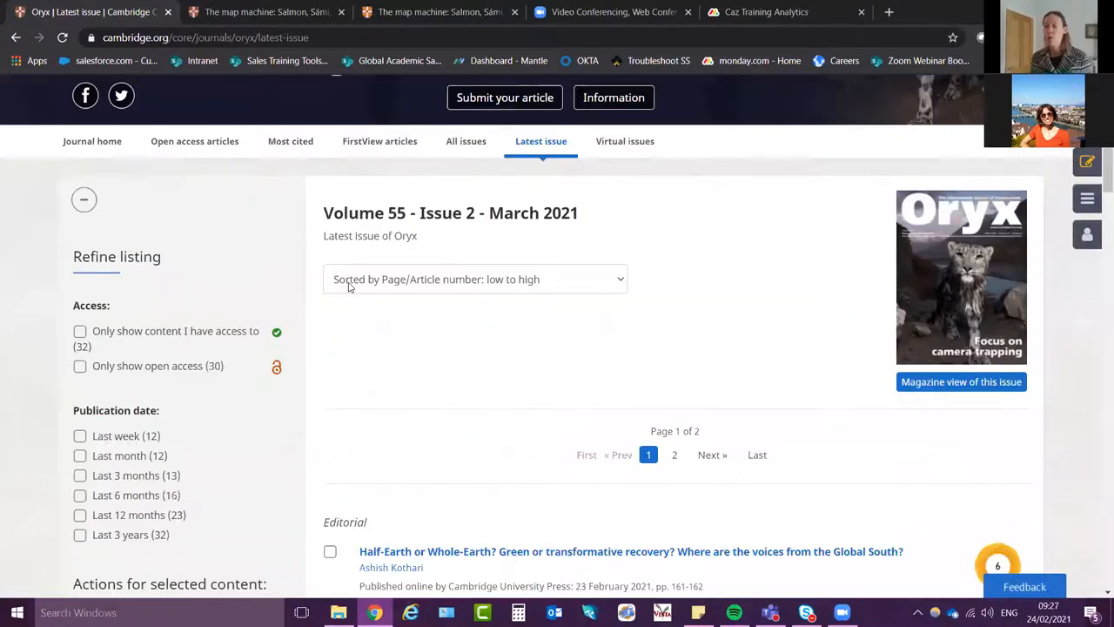
{"action": "scroll", "scroll_direction": "down", "scroll_amount": 3}
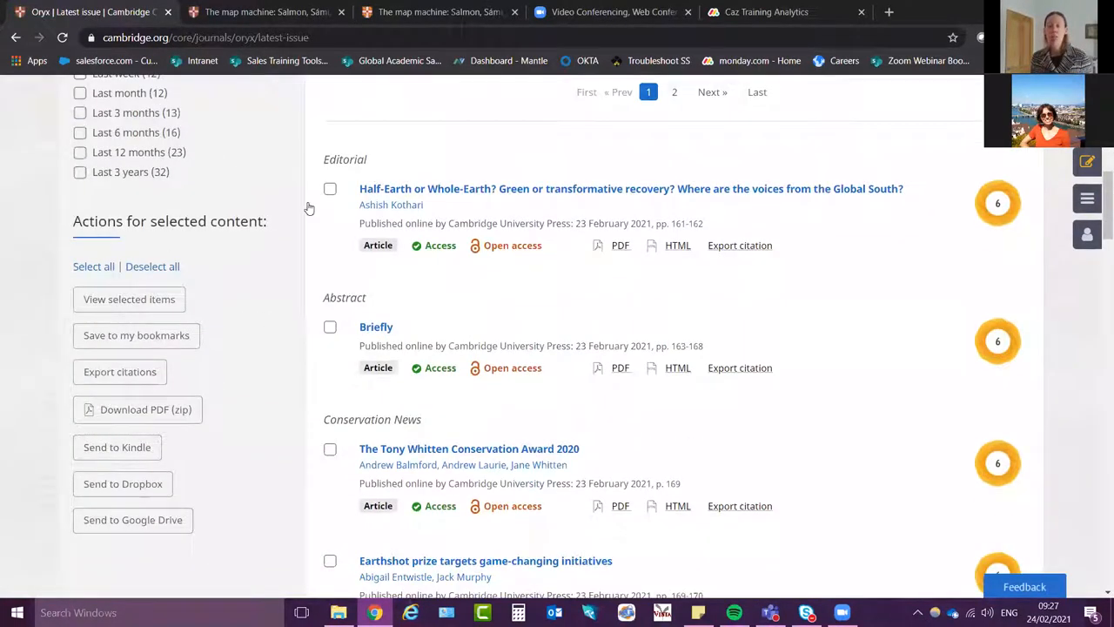
{"action": "mouse_move", "coordinate": [294, 581]}
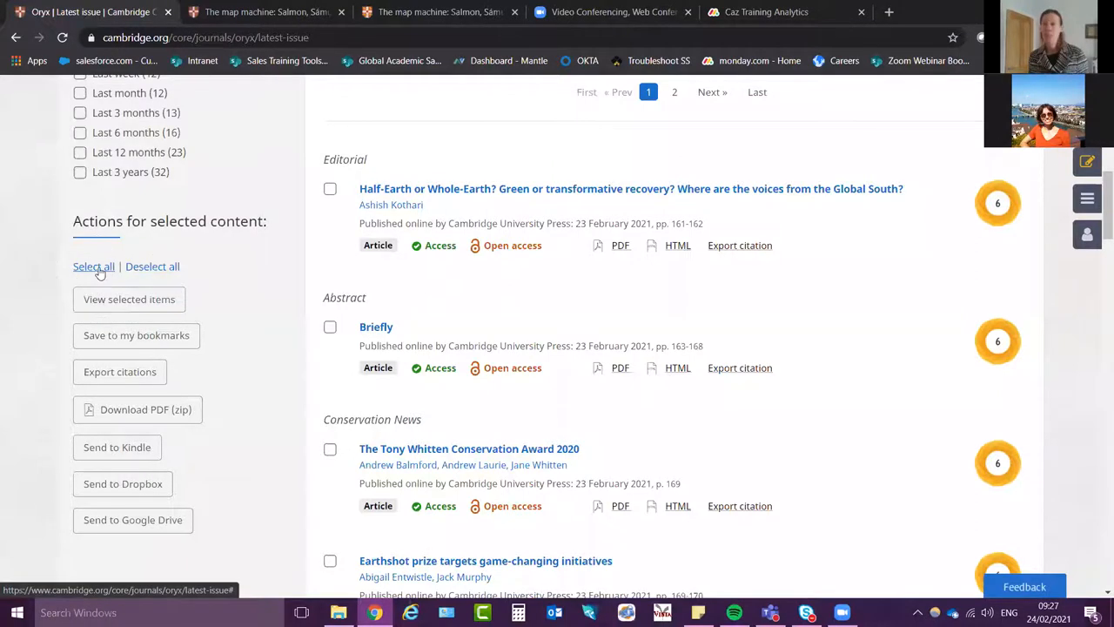
Select all 20 articles in the issue and download them as one zip of PDFs, confirming the download
{"action": "left_click", "coordinate": [94, 266]}
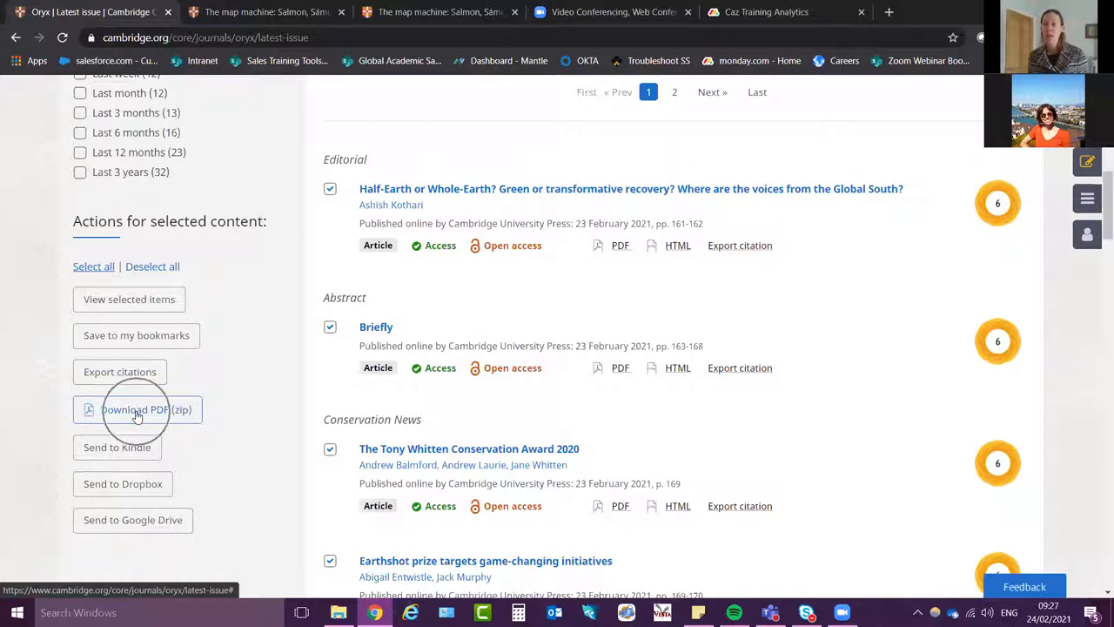
{"action": "left_click", "coordinate": [146, 410]}
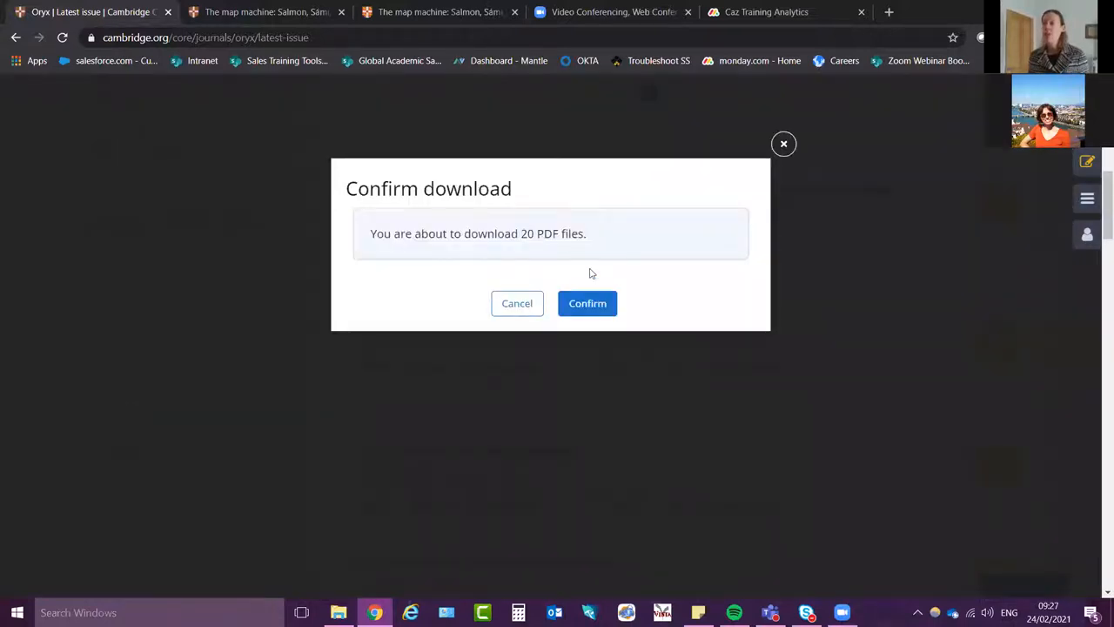
{"action": "left_click", "coordinate": [588, 303]}
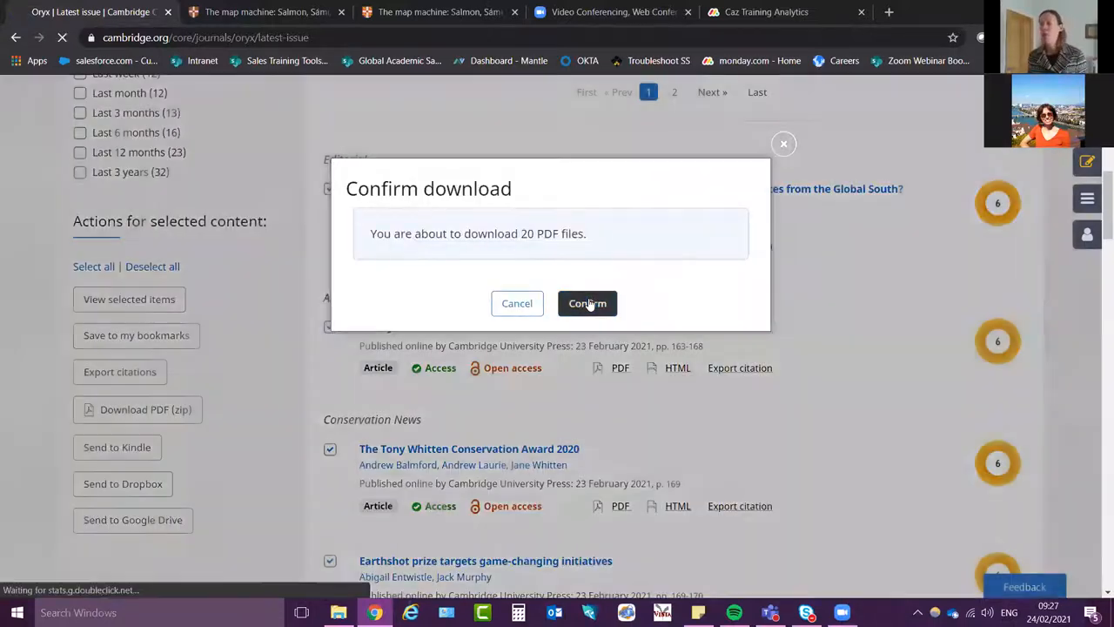
{"action": "left_click", "coordinate": [589, 303]}
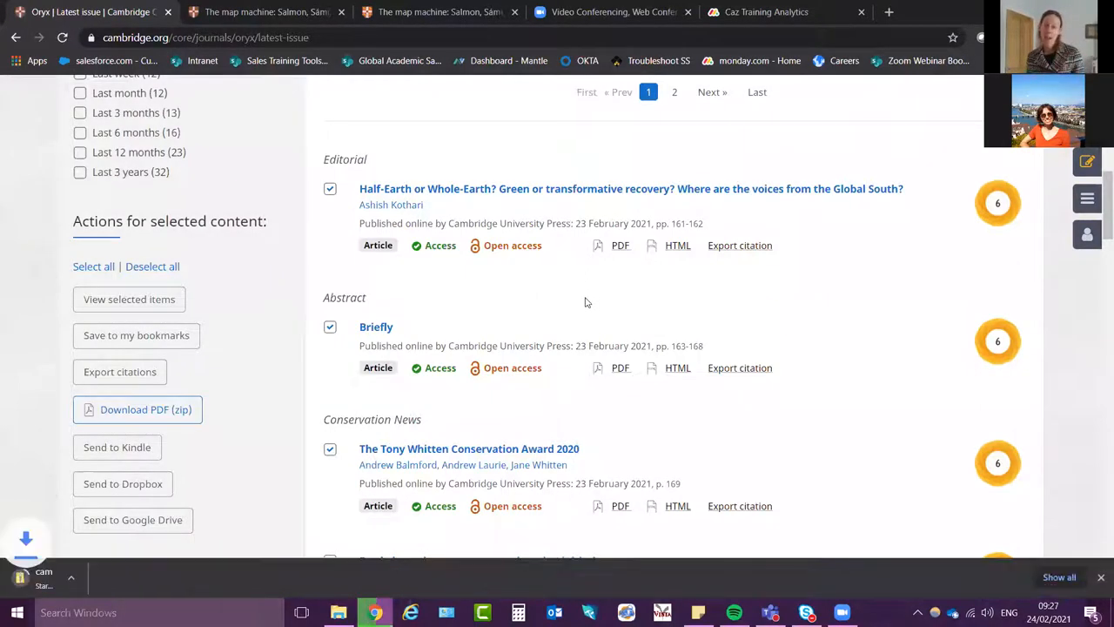
{"action": "left_click", "coordinate": [135, 409]}
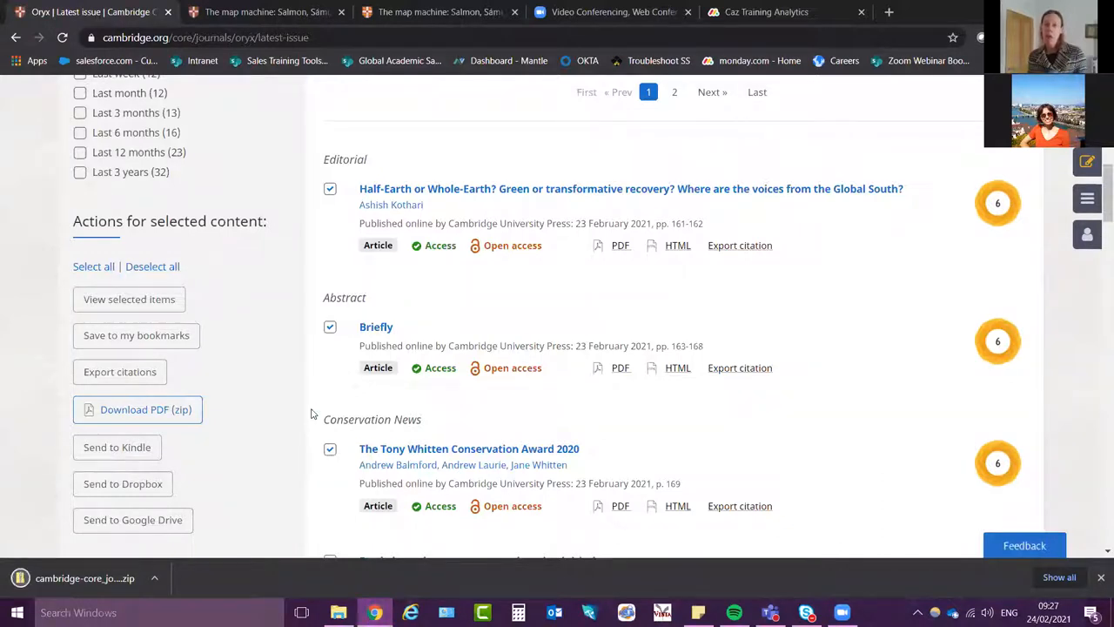
{"action": "mouse_move", "coordinate": [317, 406]}
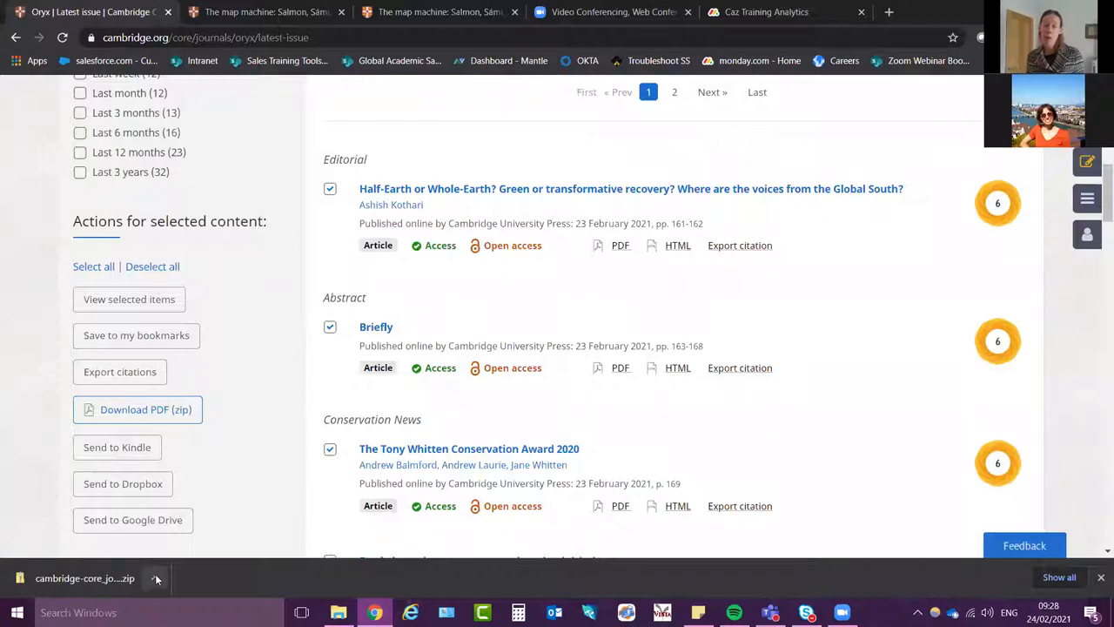
Reveal the downloaded Oryx issue zip in the Downloads folder via the download bar
{"action": "left_click", "coordinate": [156, 578]}
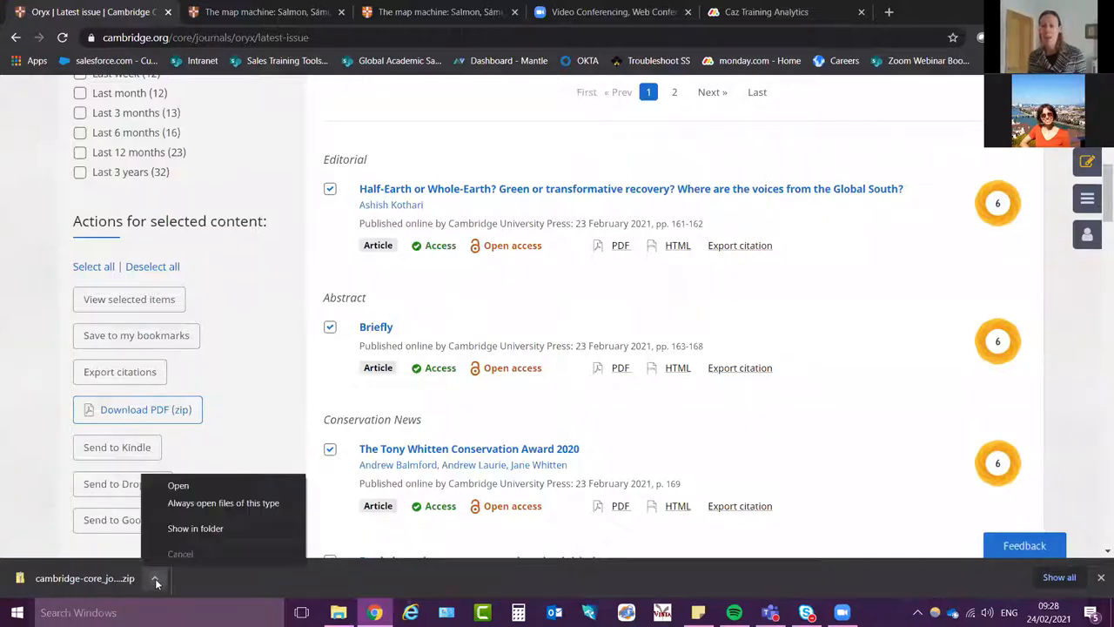
{"action": "mouse_move", "coordinate": [195, 529]}
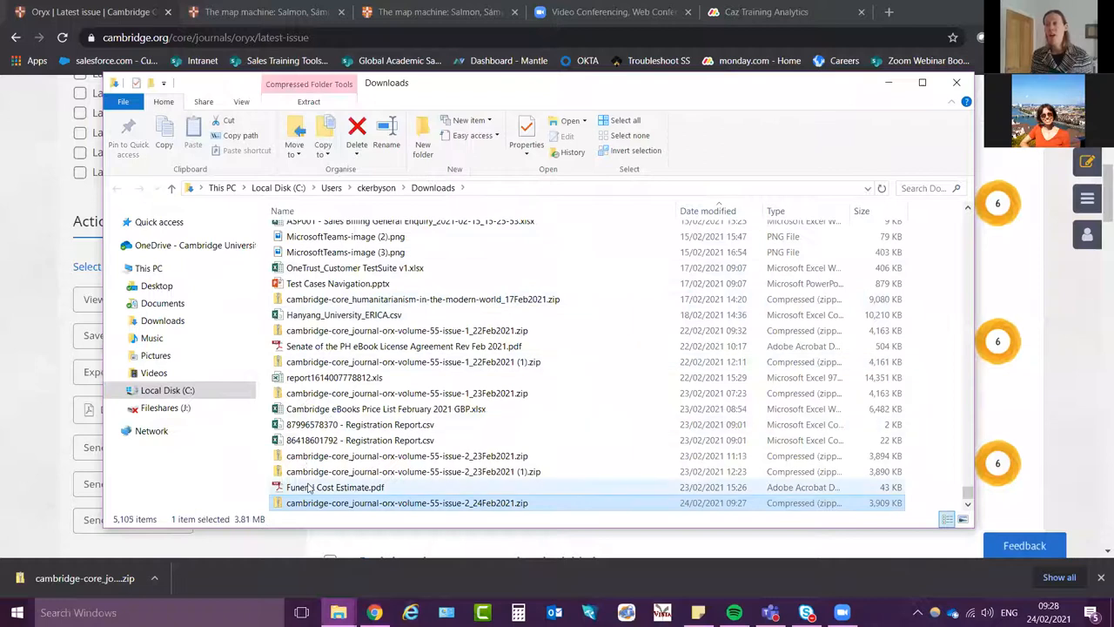
Open the cambridge-core journal zip and browse its article PDFs, selecting the Half-Earth and cultural values articles
{"action": "double_click", "coordinate": [407, 501]}
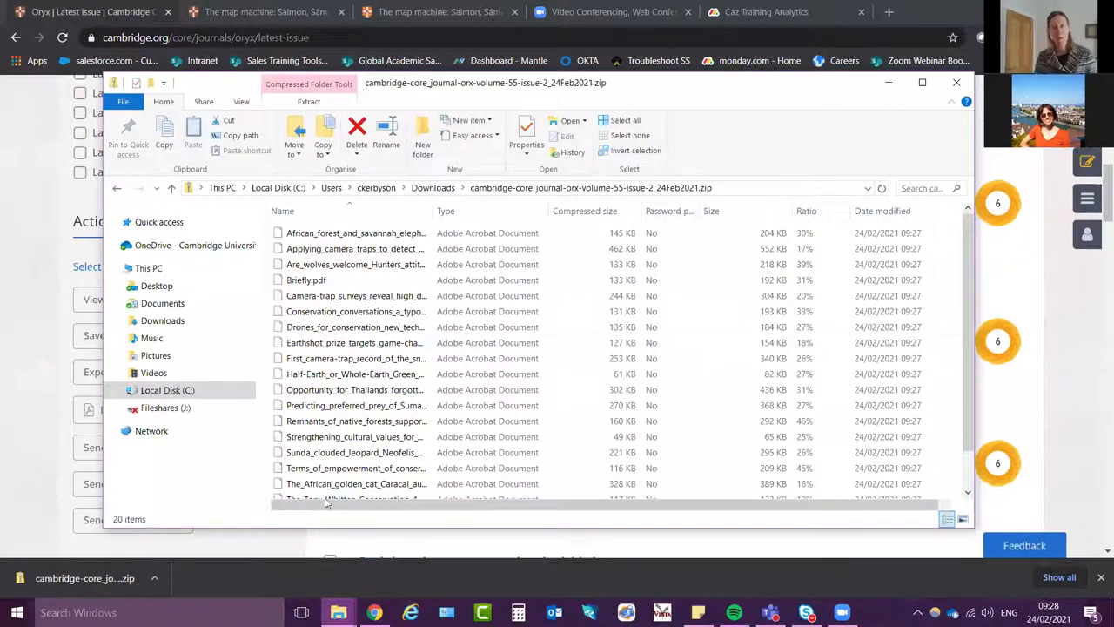
{"action": "left_click", "coordinate": [310, 101]}
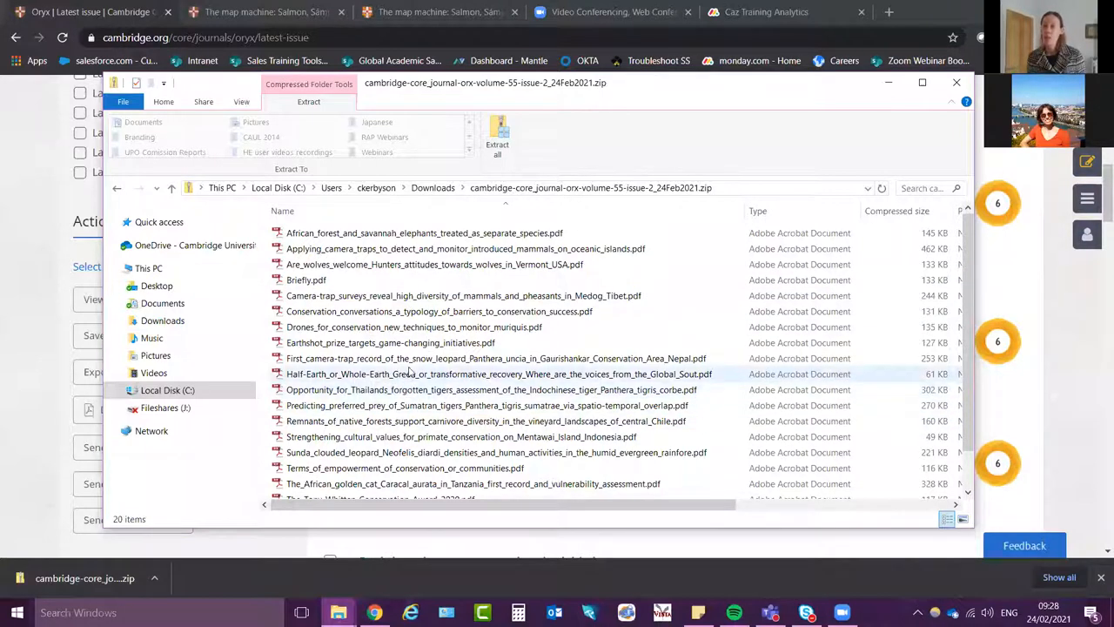
{"action": "left_click", "coordinate": [390, 341]}
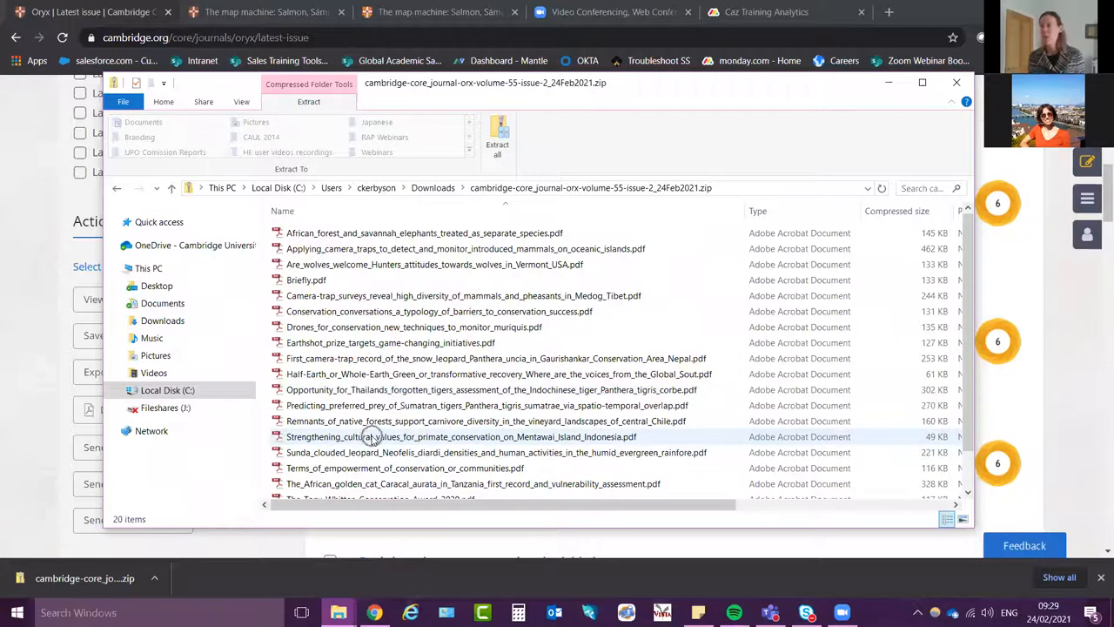
{"action": "left_click", "coordinate": [491, 390]}
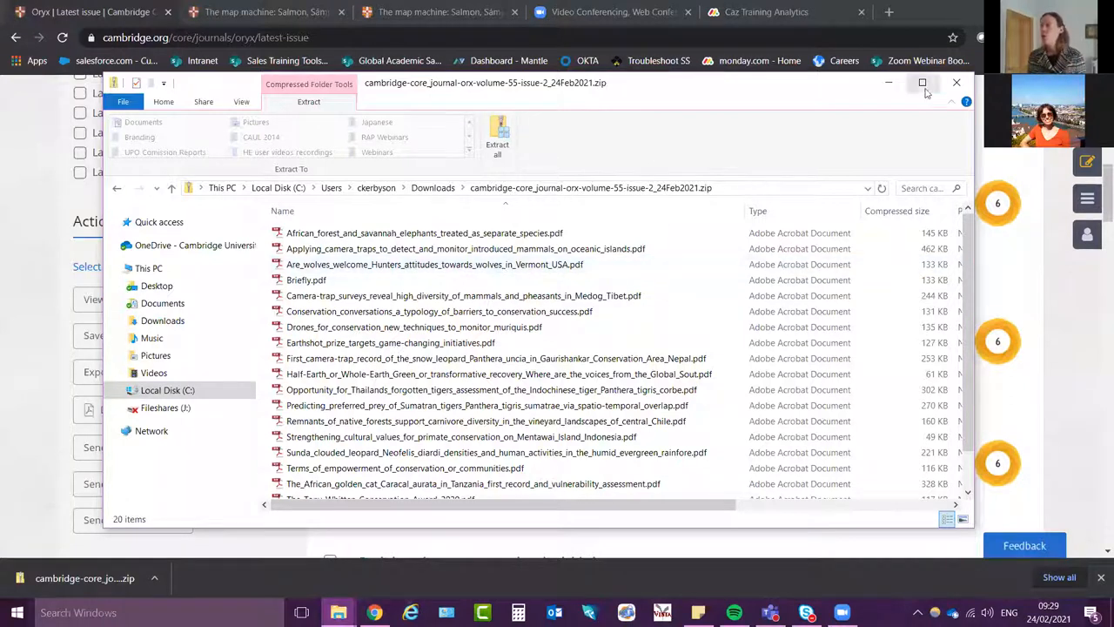
Close the zip window and go to page 2 of the Oryx latest issue listing
{"action": "left_click", "coordinate": [957, 82]}
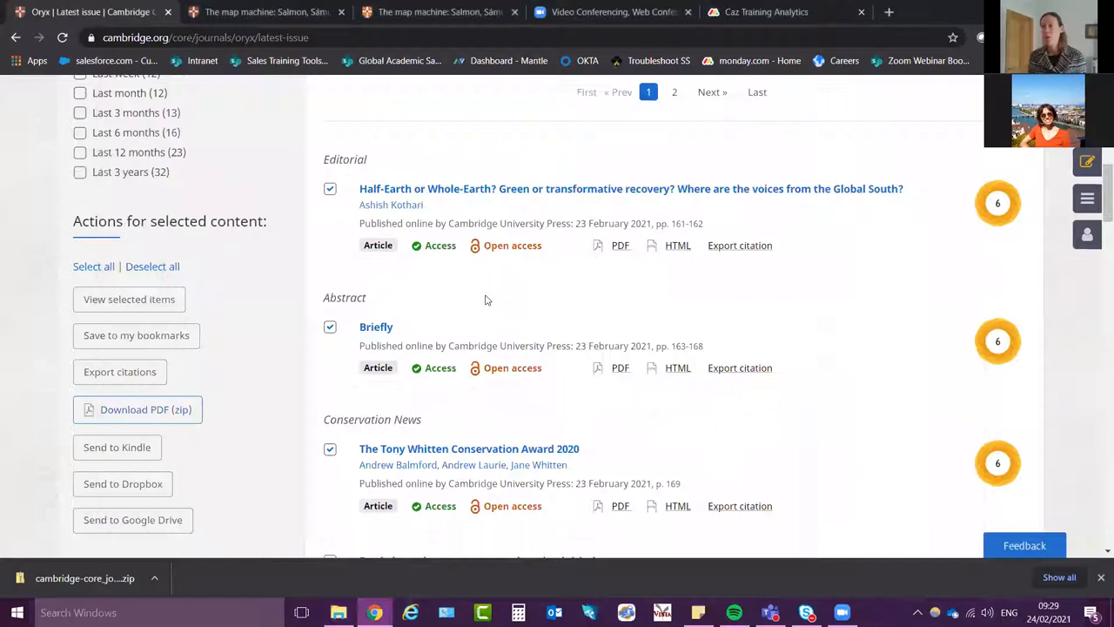
{"action": "mouse_move", "coordinate": [606, 296]}
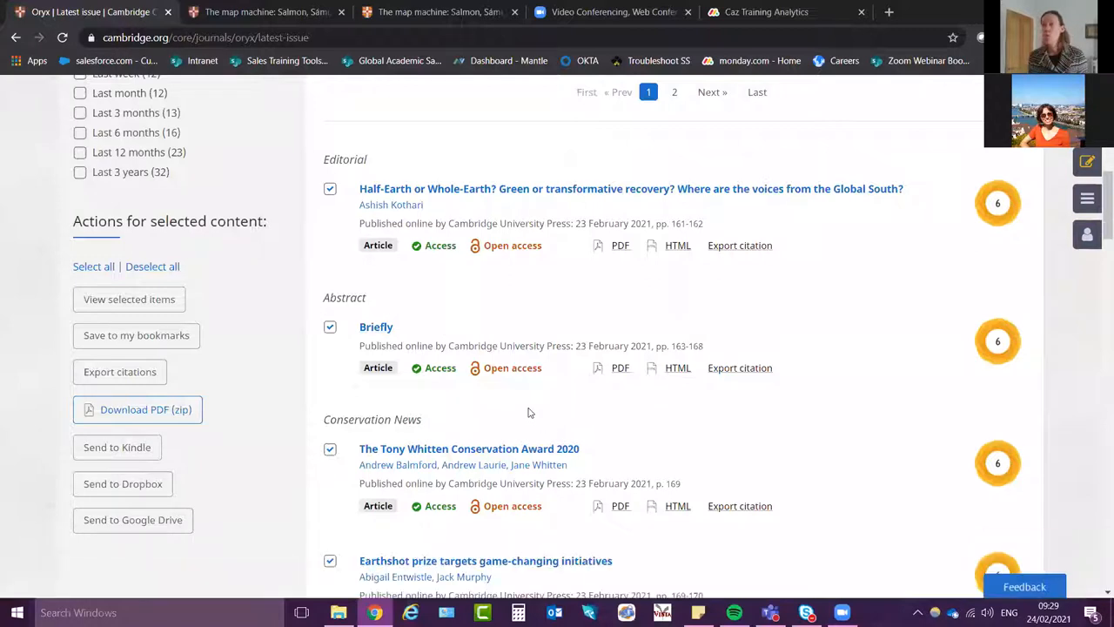
{"action": "scroll", "scroll_direction": "down", "scroll_amount": 3}
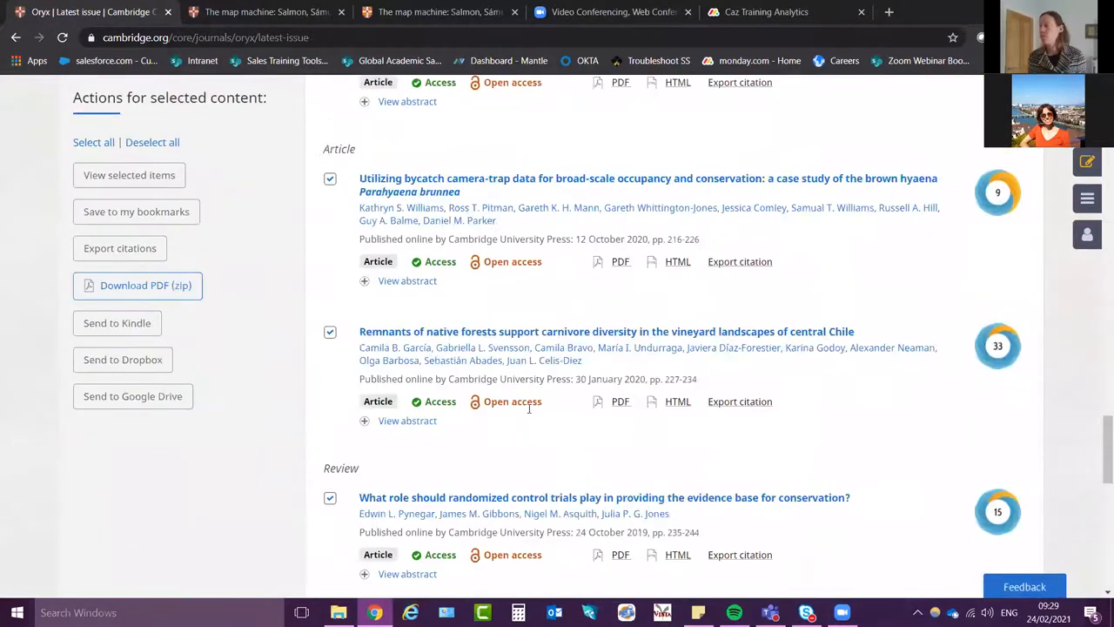
{"action": "scroll", "scroll_direction": "down", "scroll_amount": 3}
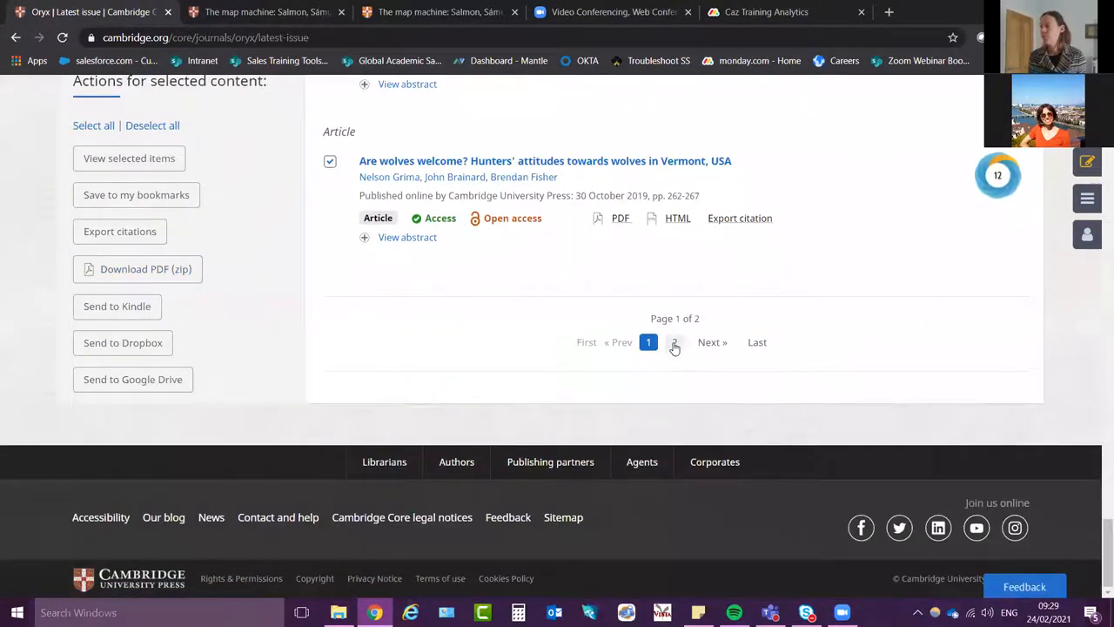
{"action": "left_click", "coordinate": [674, 341]}
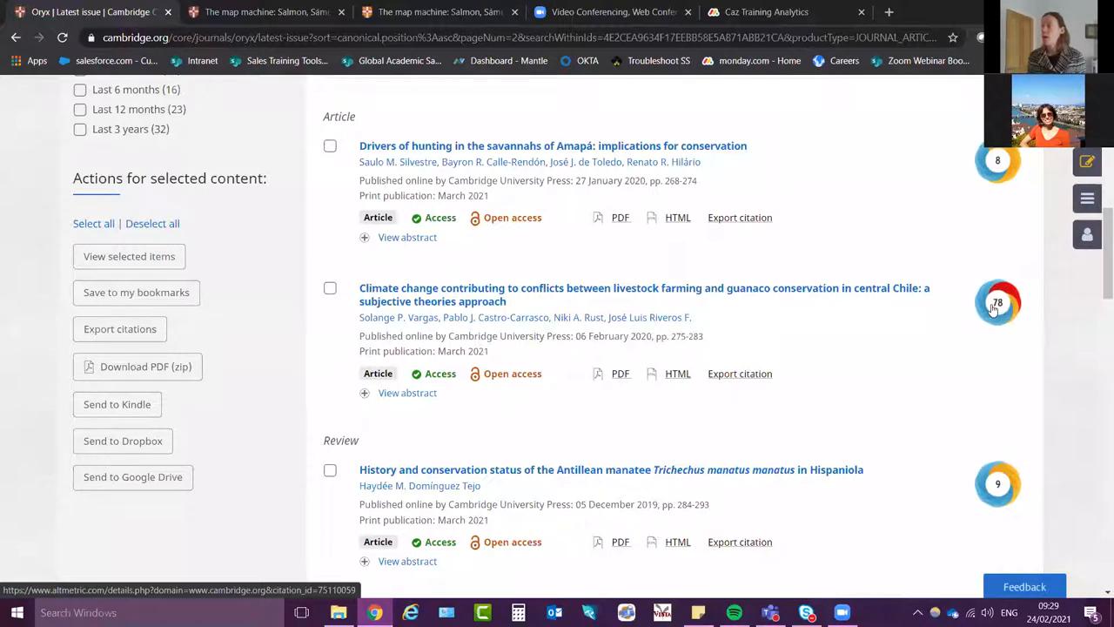
{"action": "mouse_move", "coordinate": [1045, 289]}
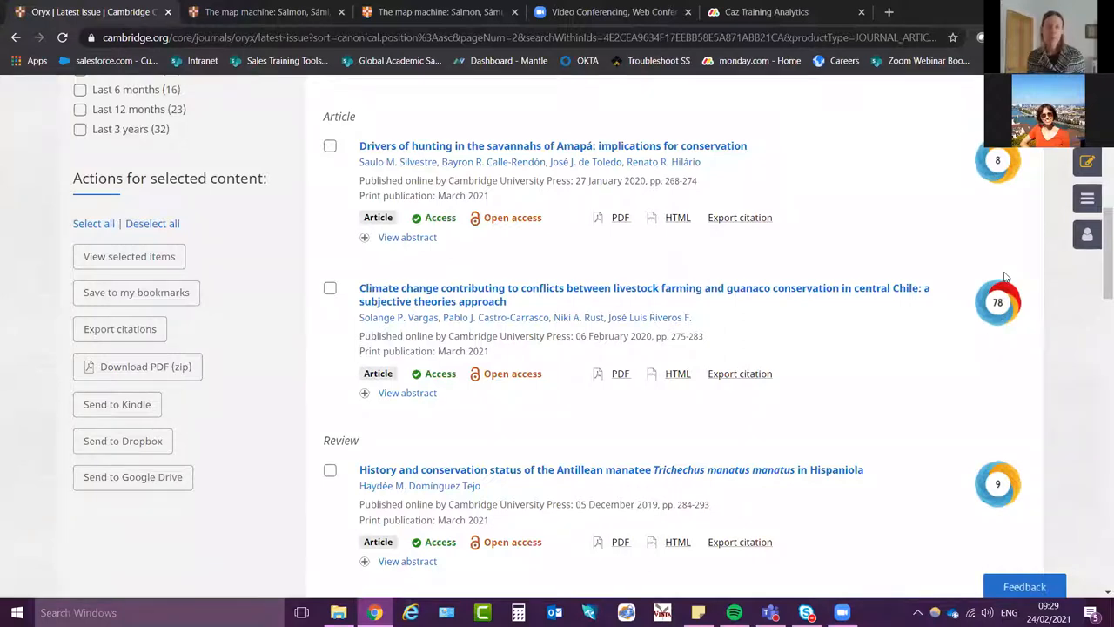
{"action": "mouse_move", "coordinate": [989, 296]}
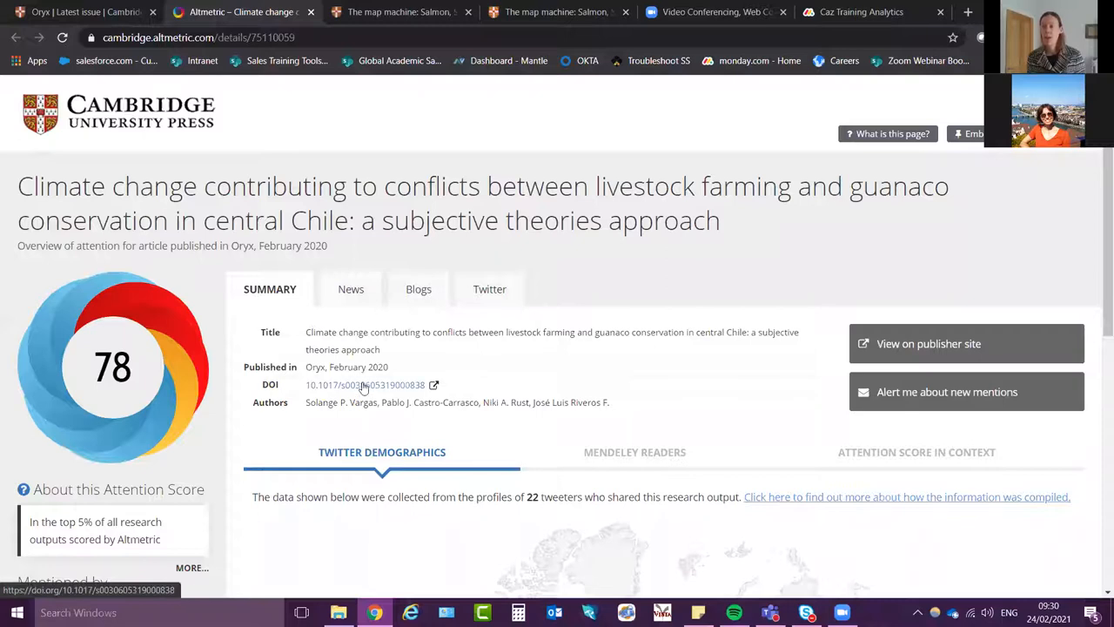
{"action": "scroll", "scroll_direction": "down", "scroll_amount": 3}
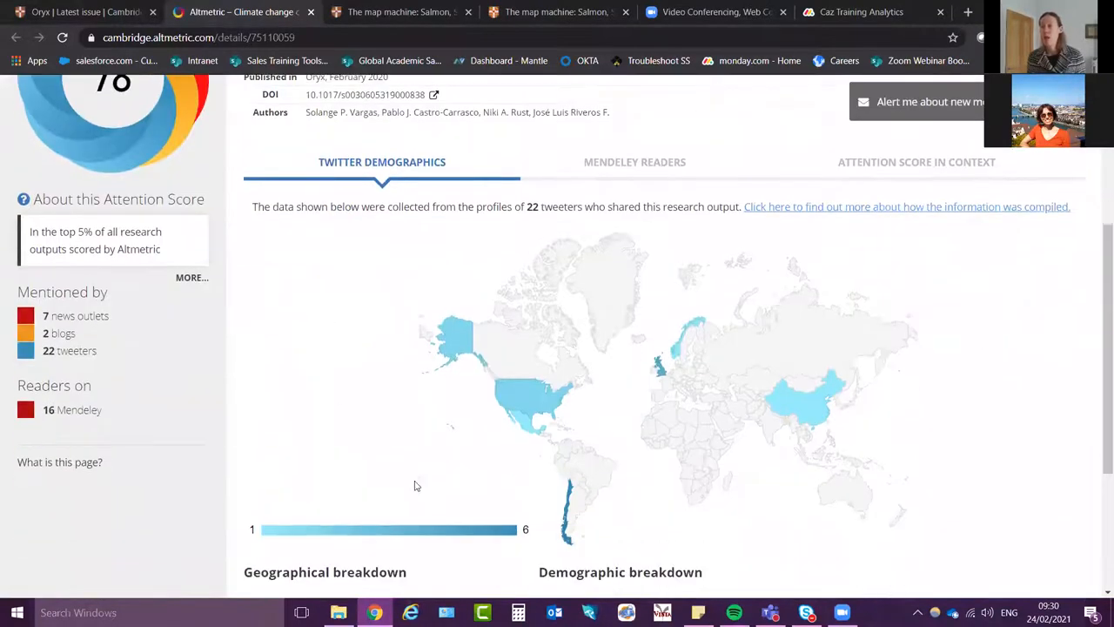
{"action": "mouse_move", "coordinate": [585, 526]}
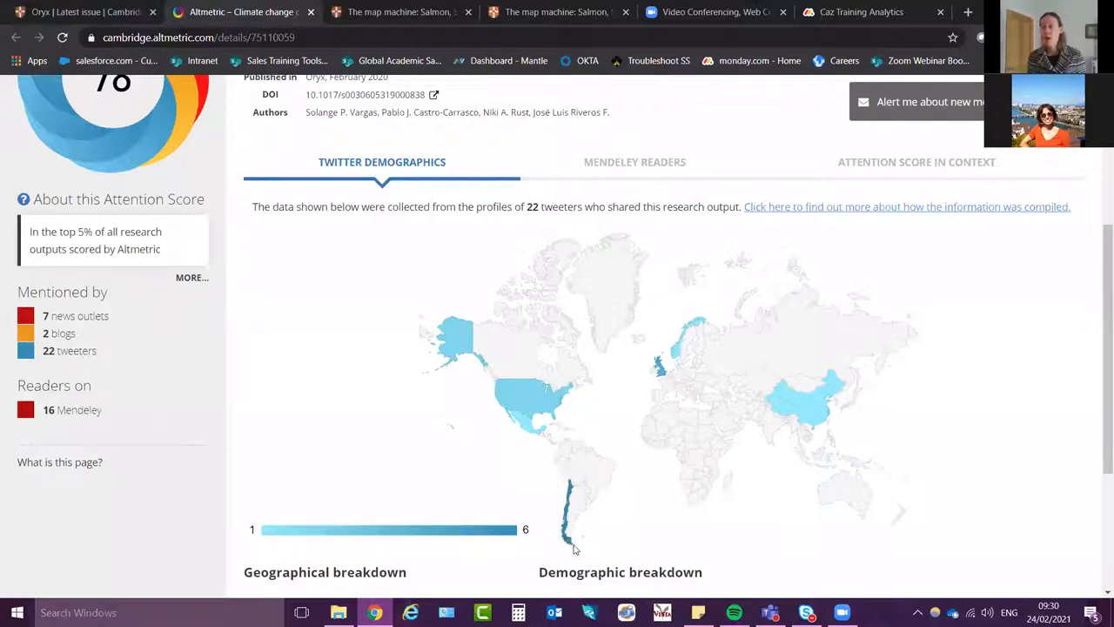
{"action": "mouse_move", "coordinate": [566, 536]}
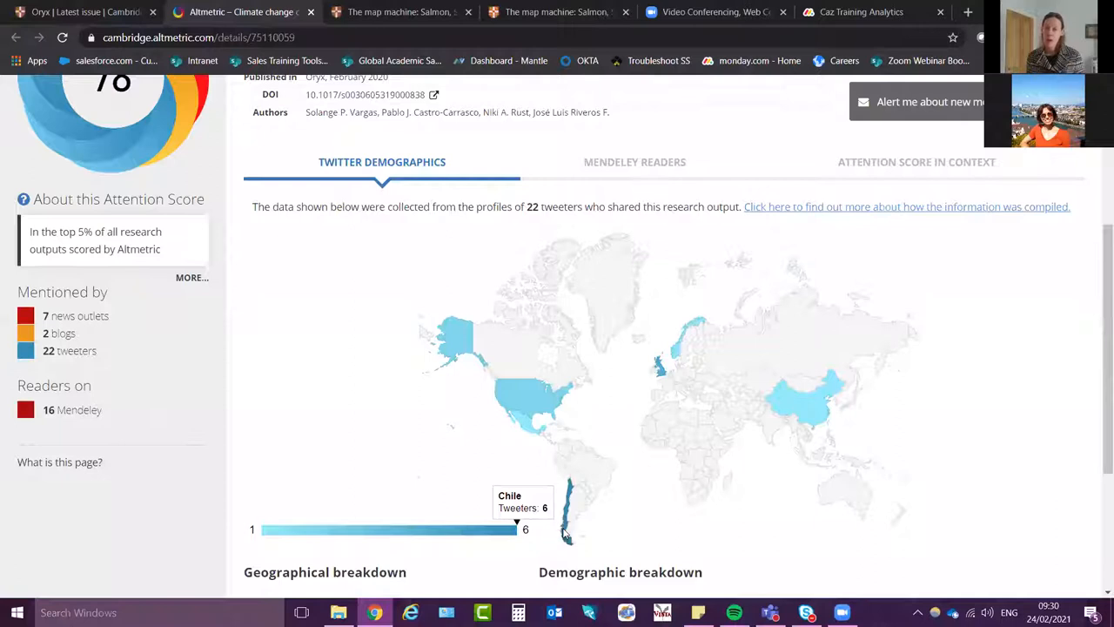
{"action": "mouse_move", "coordinate": [566, 513]}
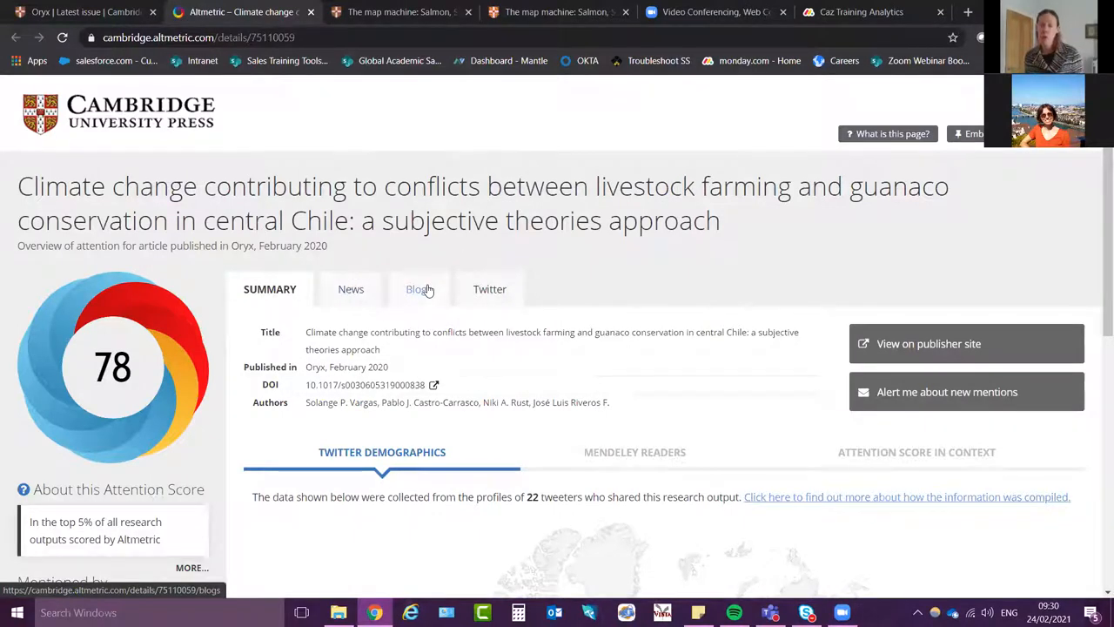
{"action": "mouse_move", "coordinate": [374, 292]}
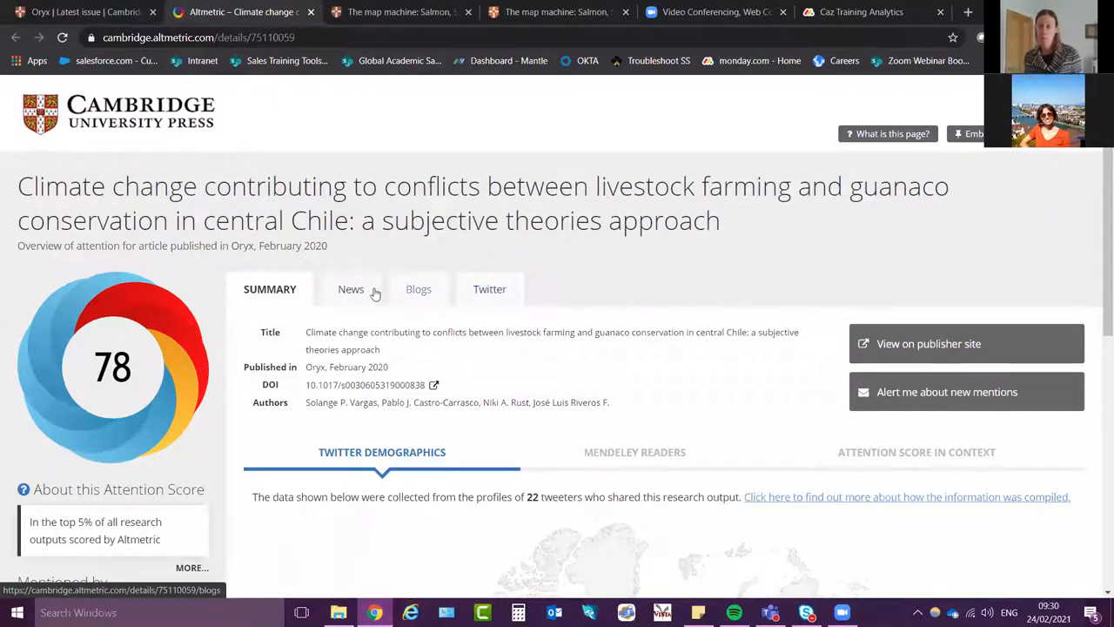
Show the News coverage of the guanaco conservation article: 8 stories from 7 outlets
{"action": "left_click", "coordinate": [352, 289]}
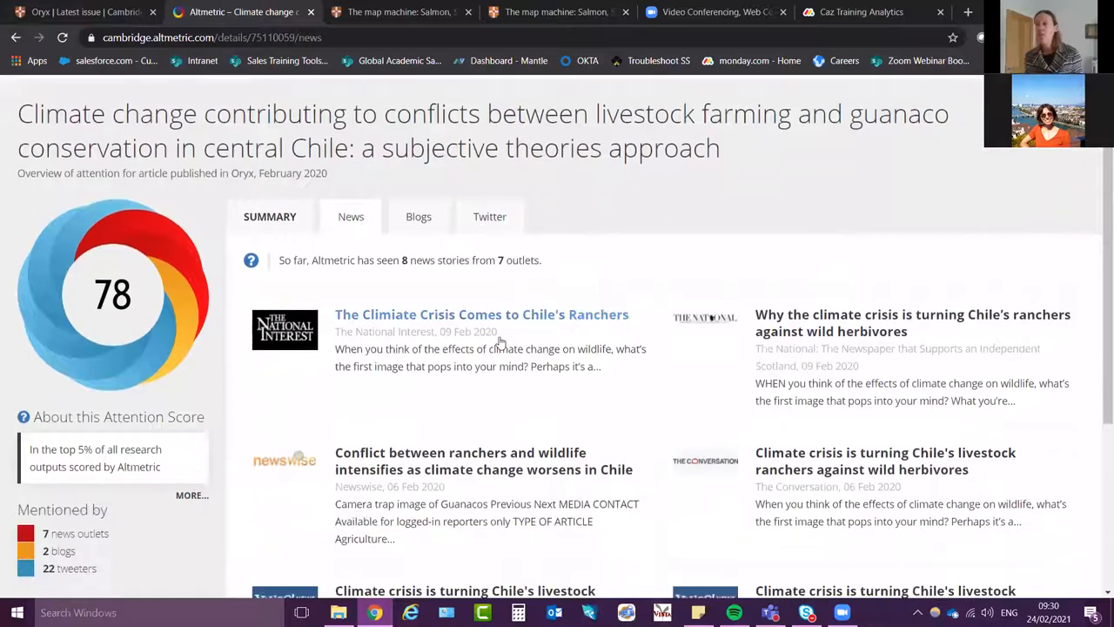
{"action": "scroll", "scroll_direction": "down", "scroll_amount": 3}
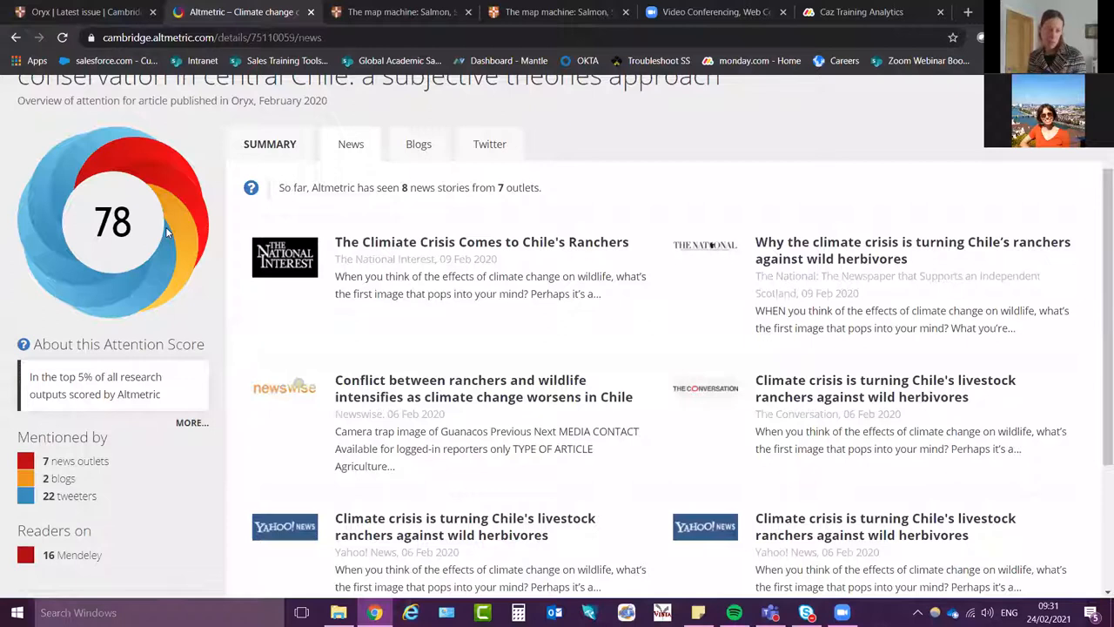
{"action": "mouse_move", "coordinate": [78, 317]}
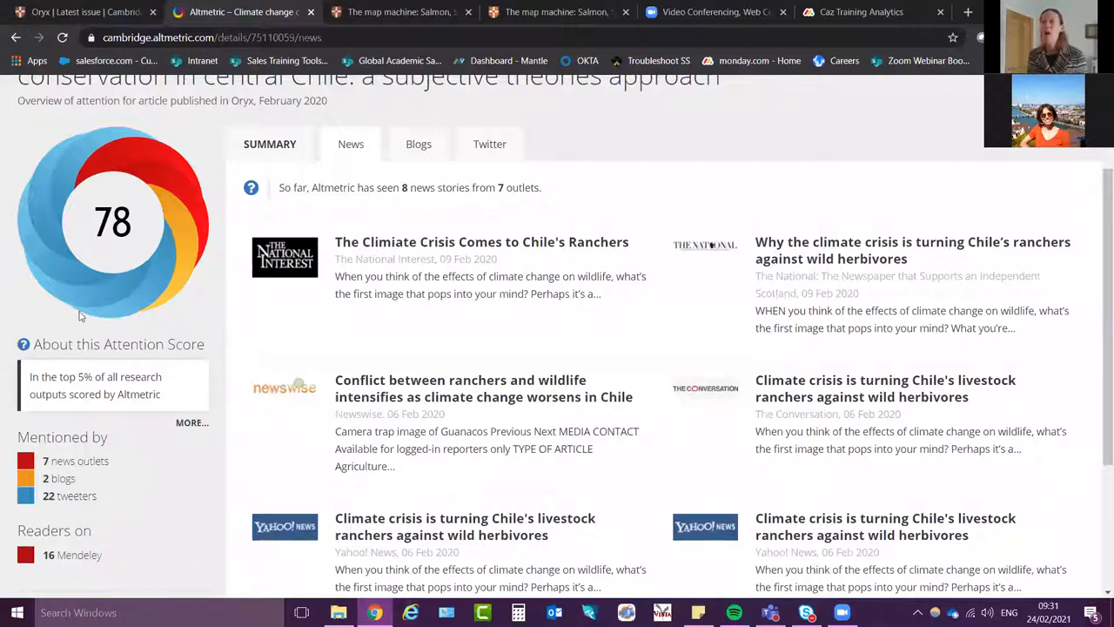
{"action": "mouse_move", "coordinate": [99, 285]}
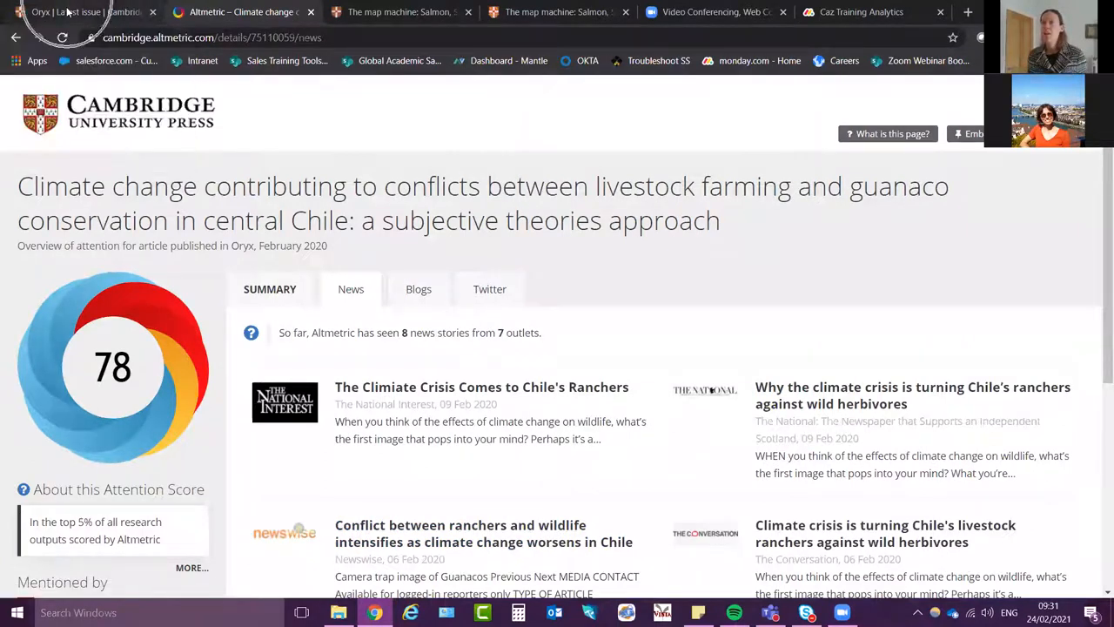
Return to the Oryx Volume 55, Issue 2 page and head to My account in the header
{"action": "left_click", "coordinate": [78, 10]}
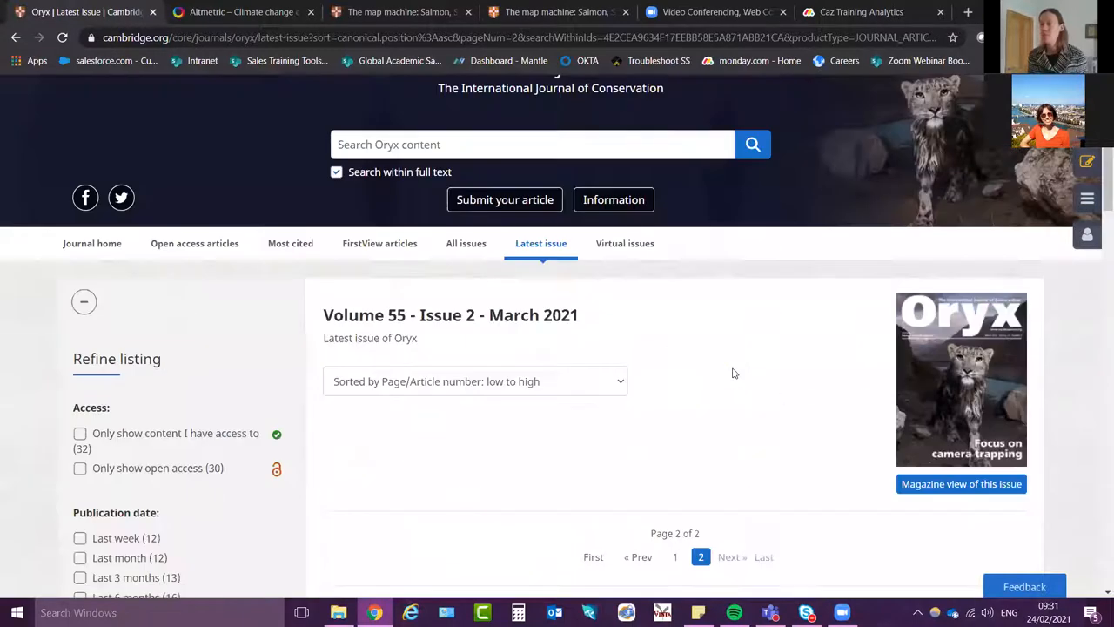
{"action": "scroll", "scroll_direction": "up", "scroll_amount": 3}
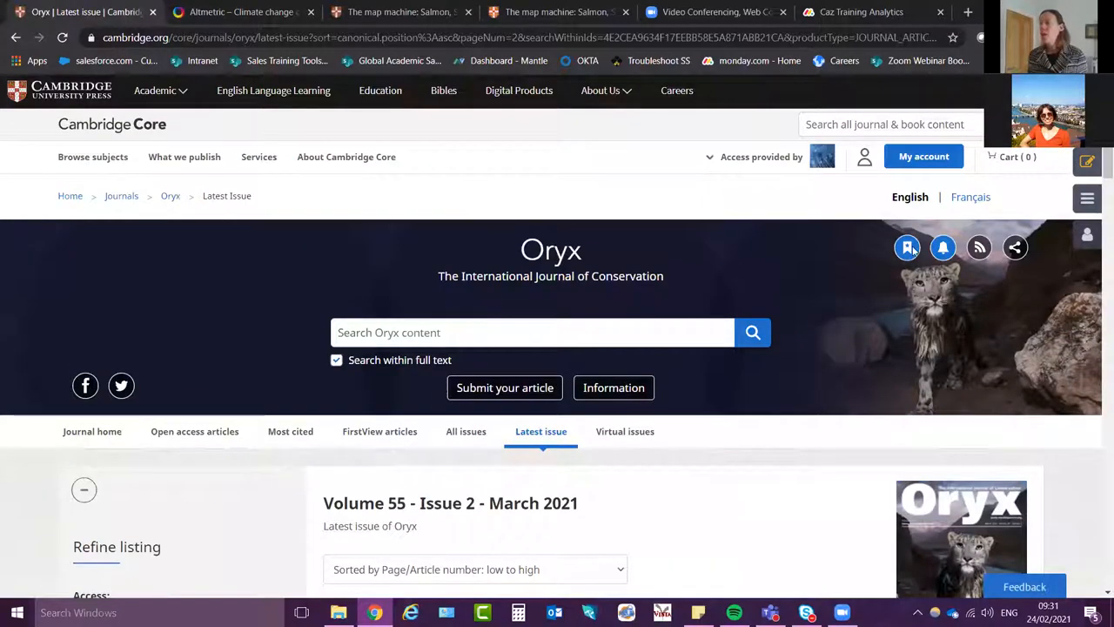
{"action": "left_click", "coordinate": [906, 247]}
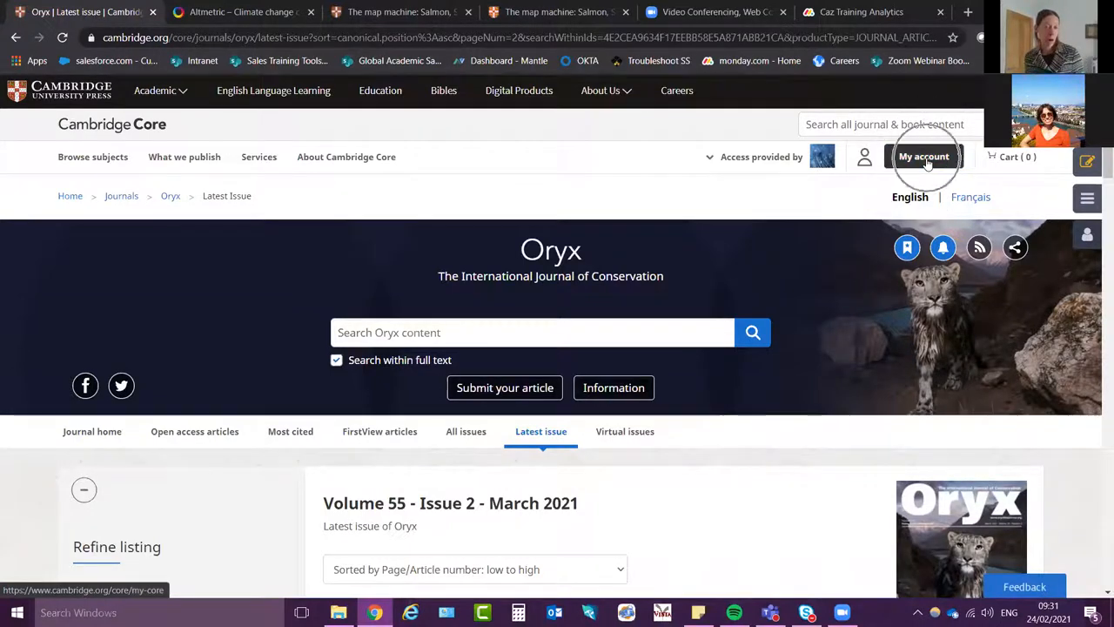
{"action": "left_click", "coordinate": [923, 157]}
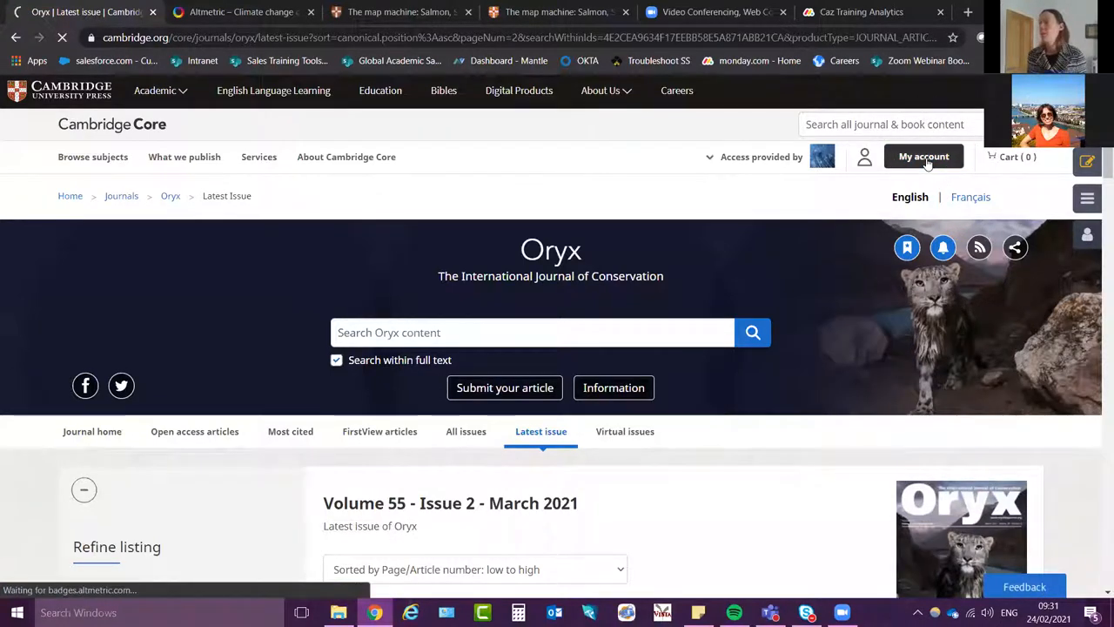
In My Core, collapse Organisation home, expand the My account section and go to My alerts
{"action": "left_click", "coordinate": [923, 156]}
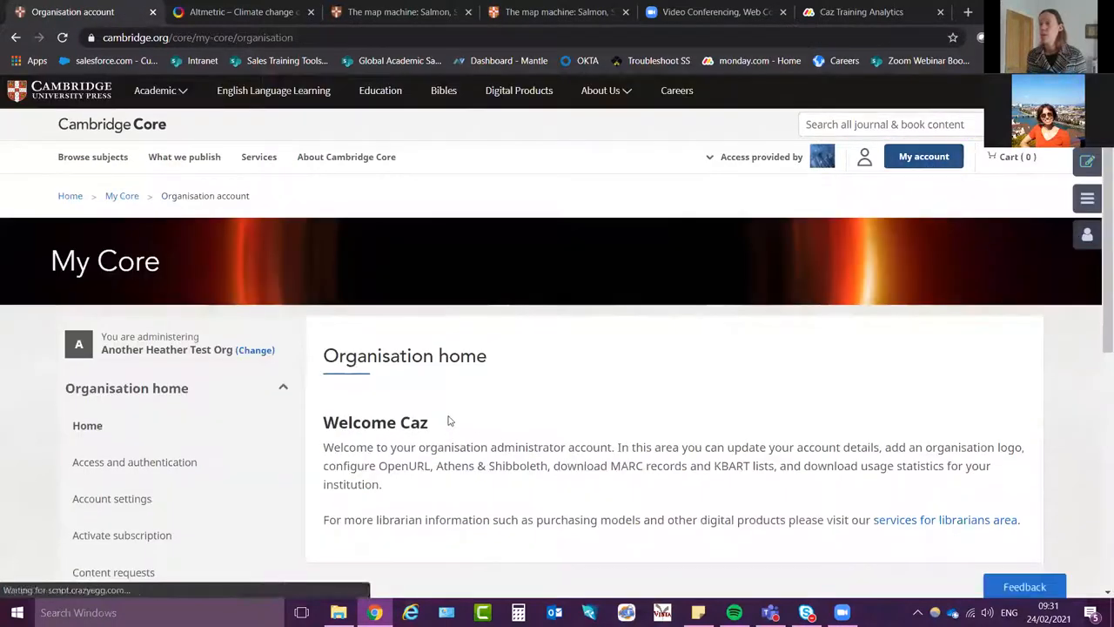
{"action": "left_click", "coordinate": [125, 386]}
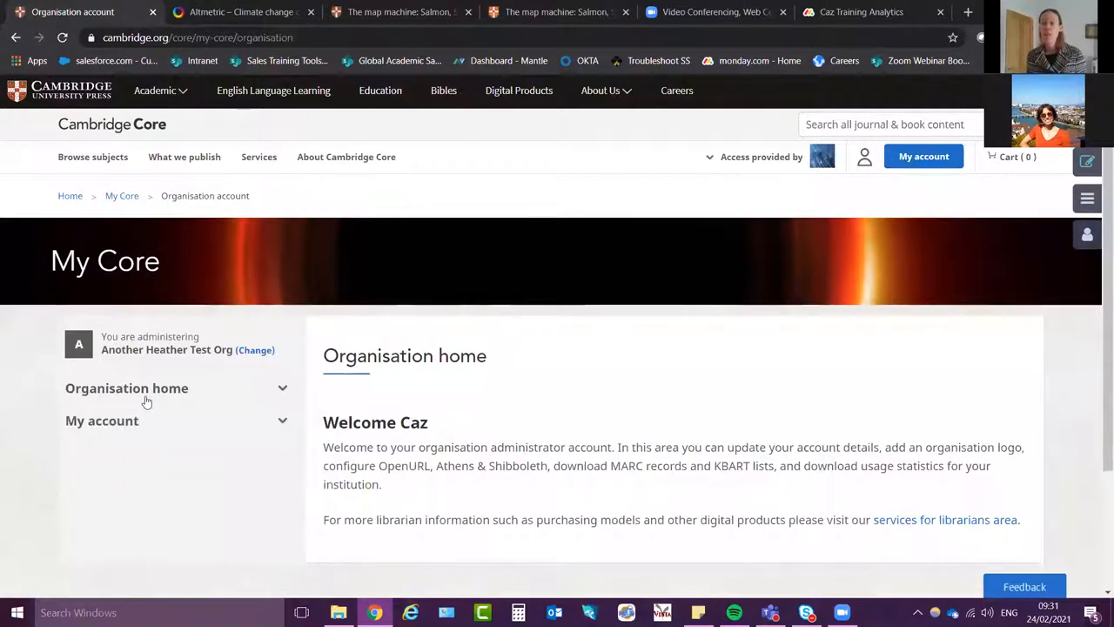
{"action": "left_click", "coordinate": [101, 420]}
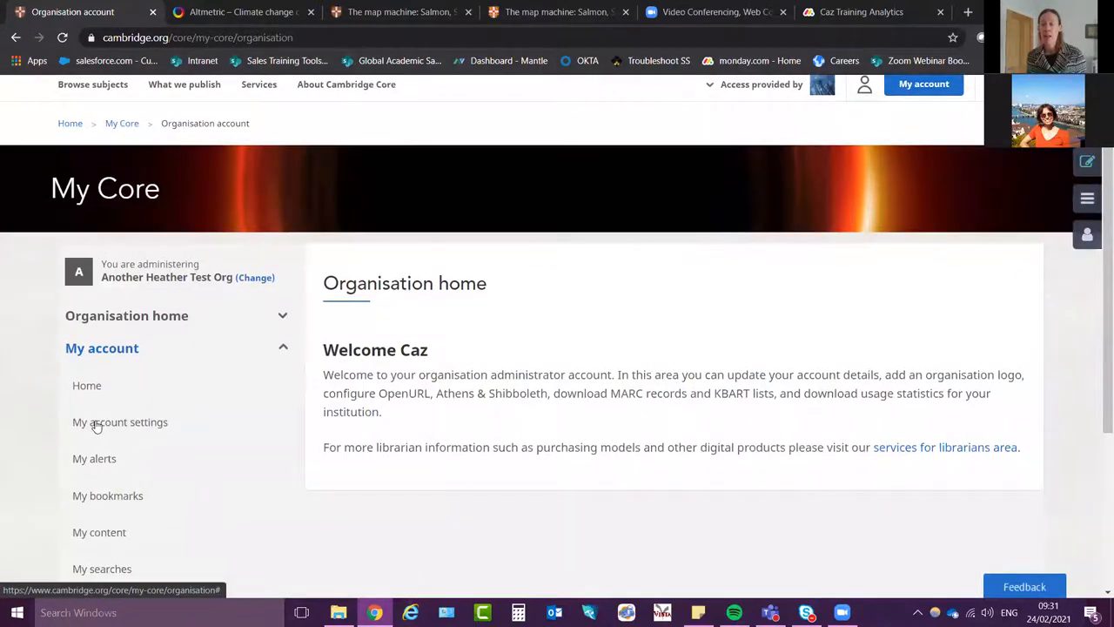
{"action": "scroll", "scroll_direction": "down", "scroll_amount": 3}
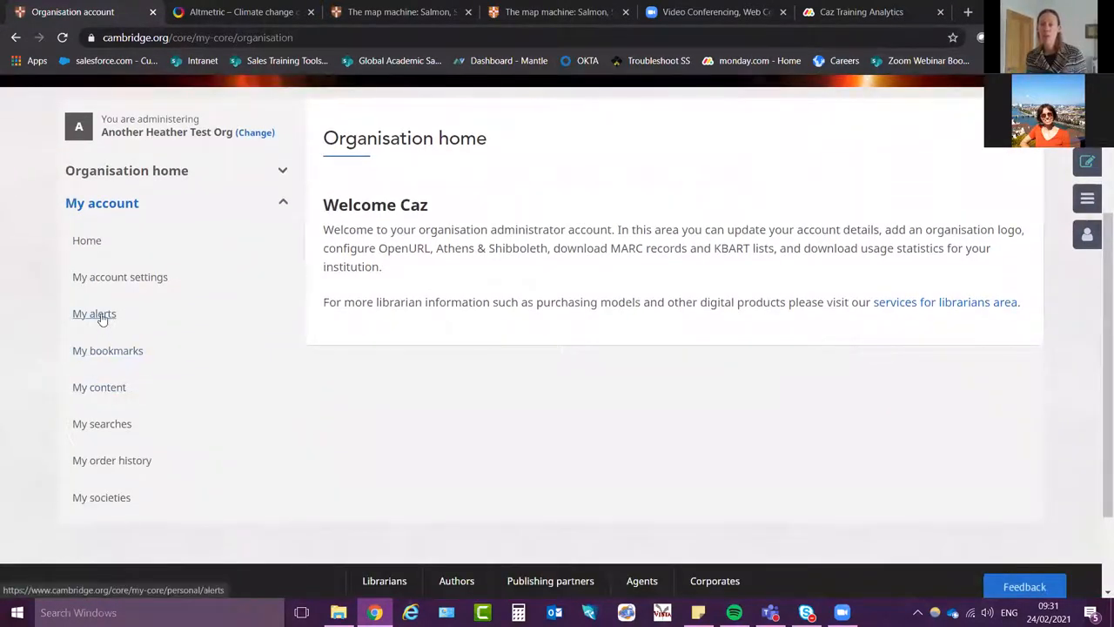
{"action": "left_click", "coordinate": [94, 313]}
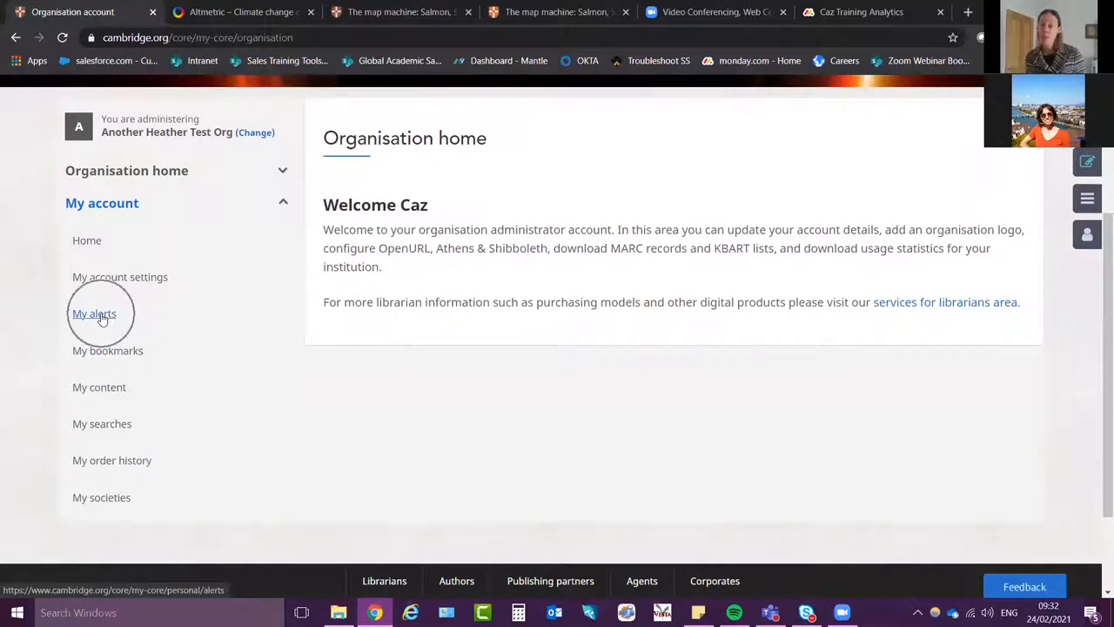
{"action": "left_click", "coordinate": [94, 313]}
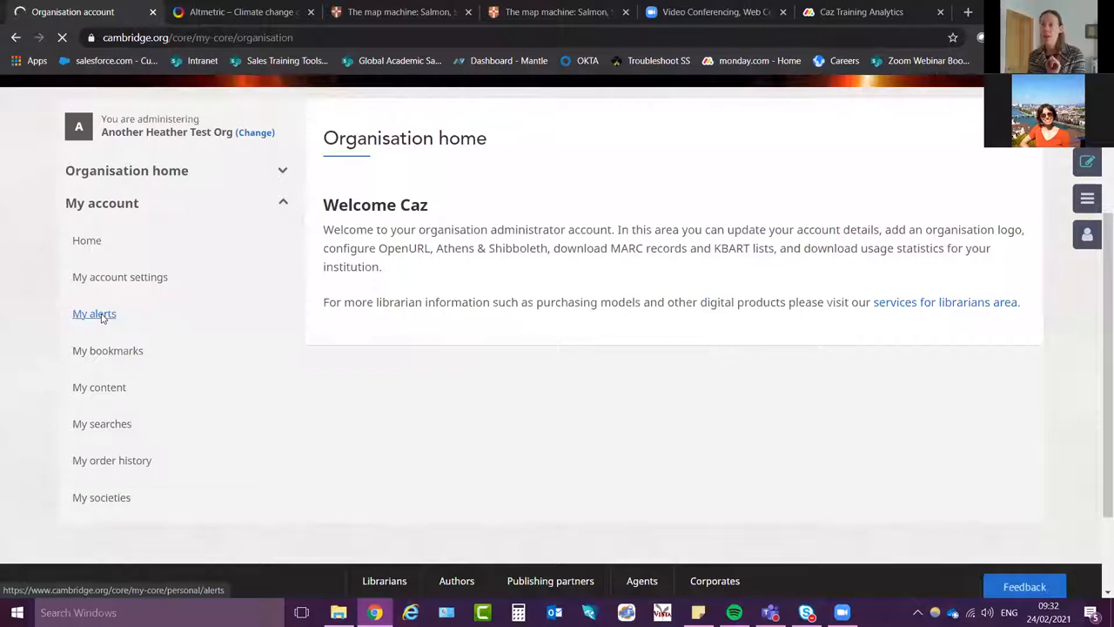
On My alerts, set the Oryx alert frequency to Monthly
{"action": "left_click", "coordinate": [94, 314]}
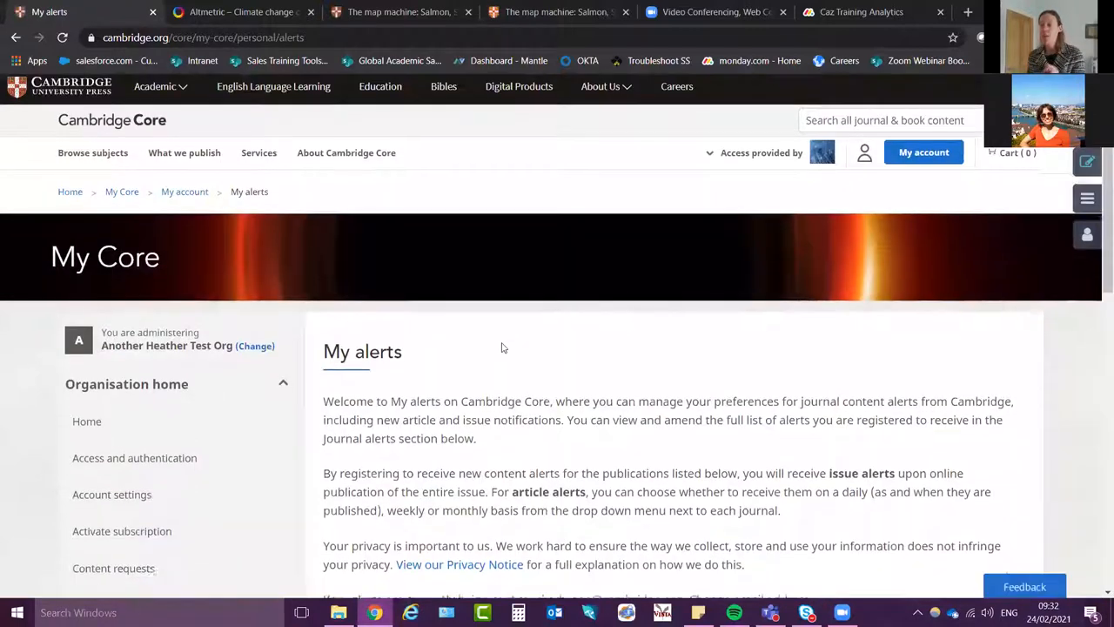
{"action": "scroll", "scroll_direction": "down", "scroll_amount": 3}
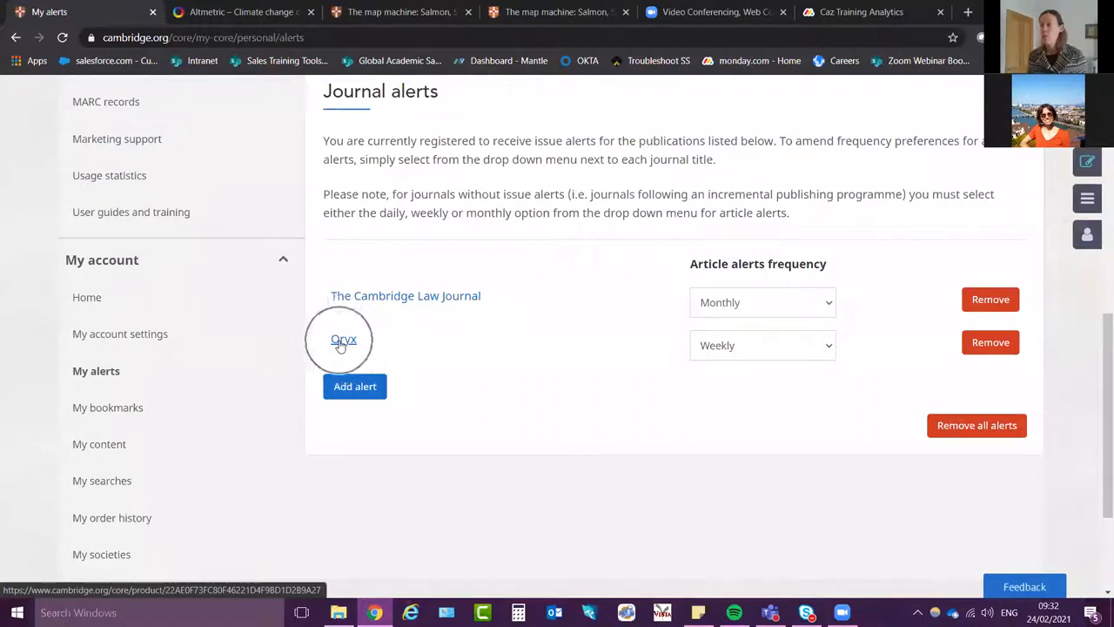
{"action": "left_click", "coordinate": [762, 344]}
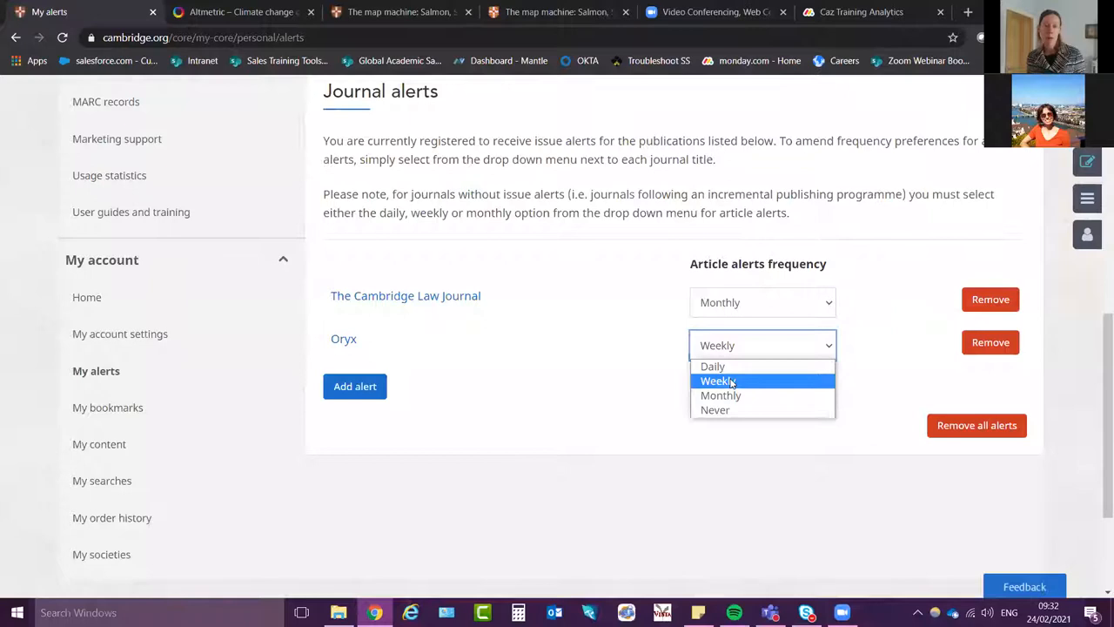
{"action": "left_click", "coordinate": [717, 380]}
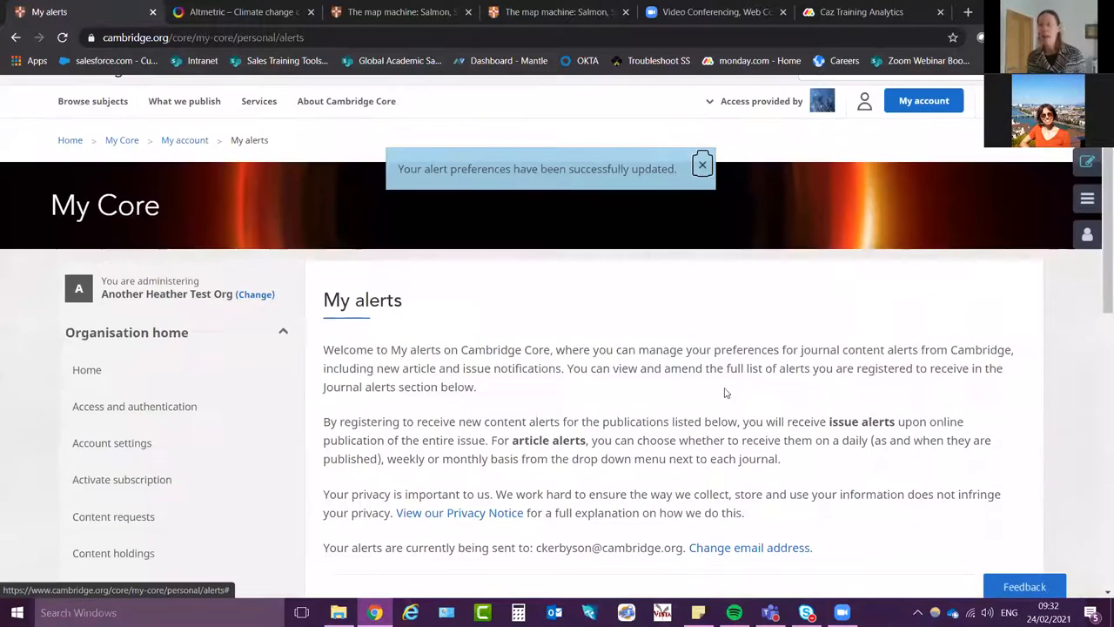
{"action": "left_click", "coordinate": [762, 360]}
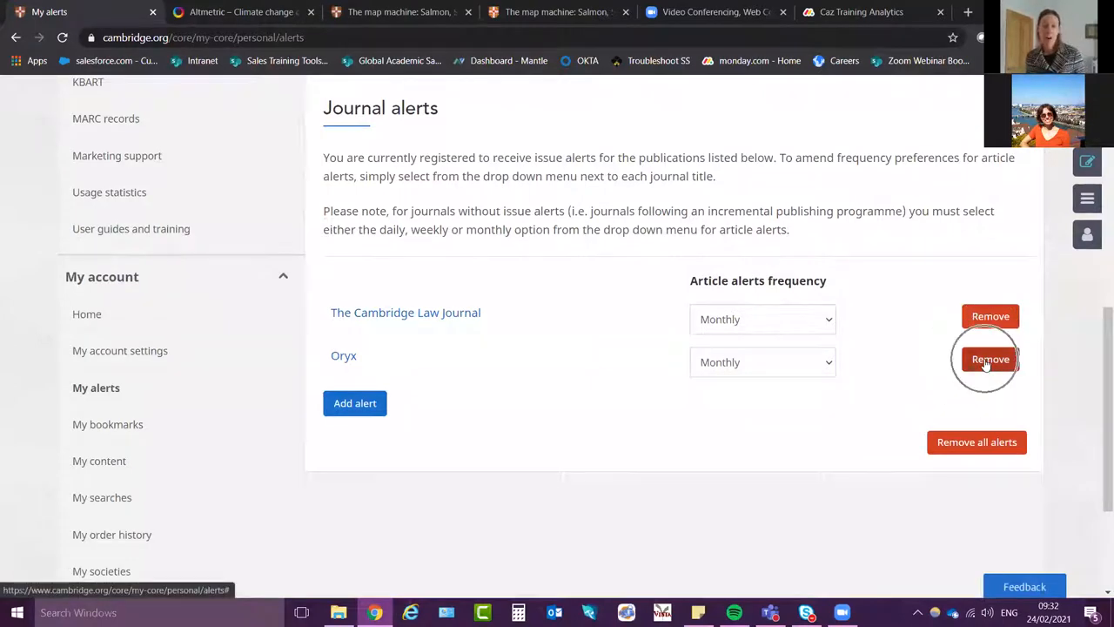
Remove the Oryx alert, leaving only The Cambridge Law Journal
{"action": "left_click", "coordinate": [991, 359]}
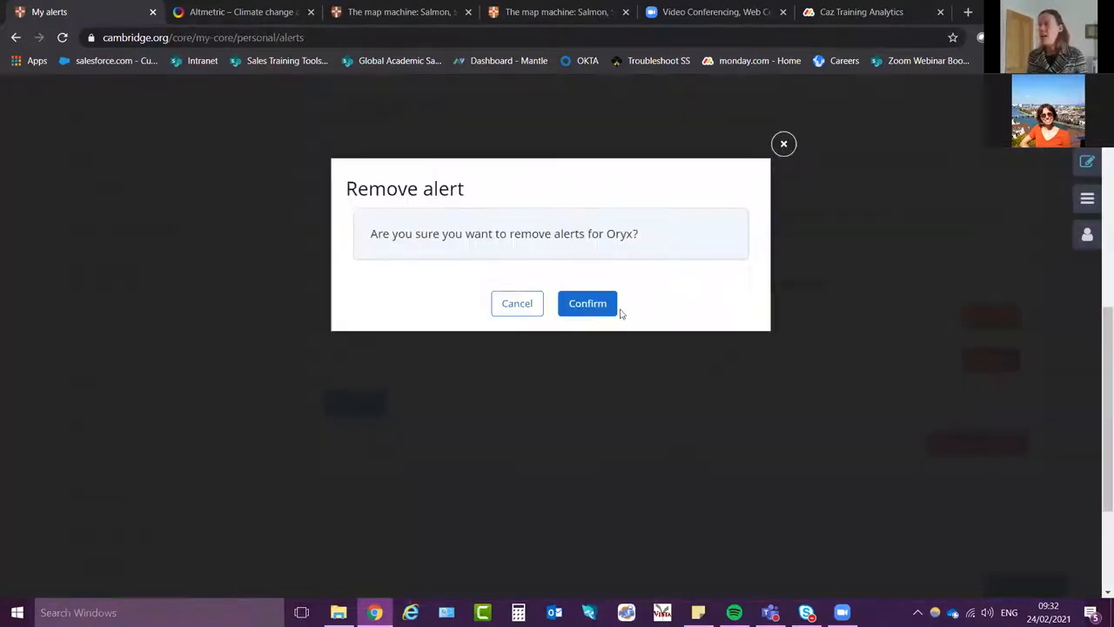
{"action": "left_click", "coordinate": [588, 303]}
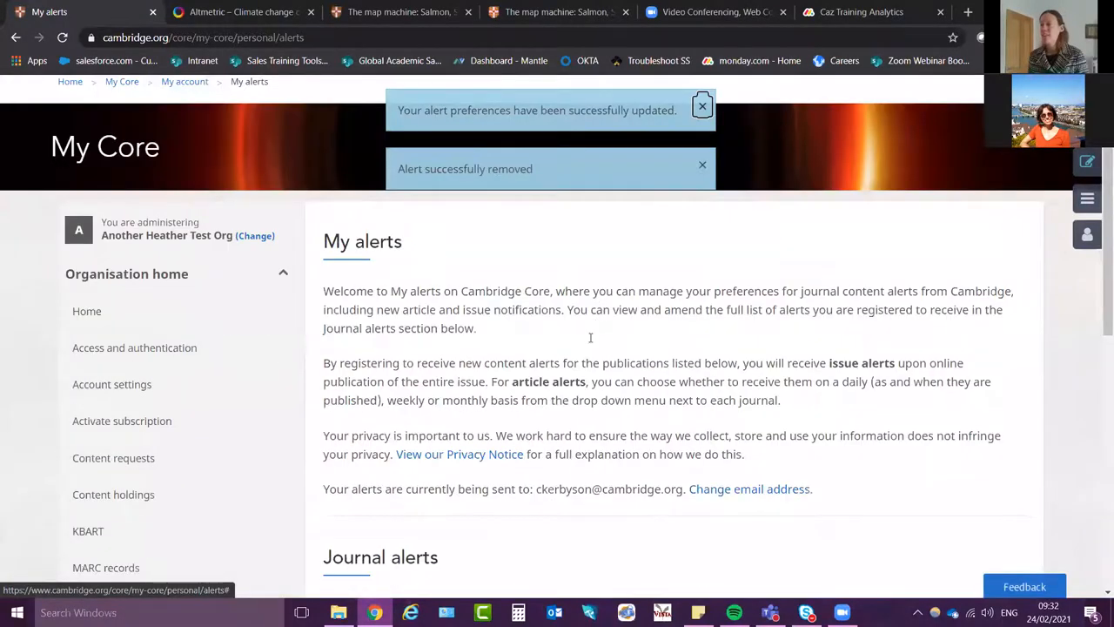
{"action": "scroll", "scroll_direction": "down", "scroll_amount": 3}
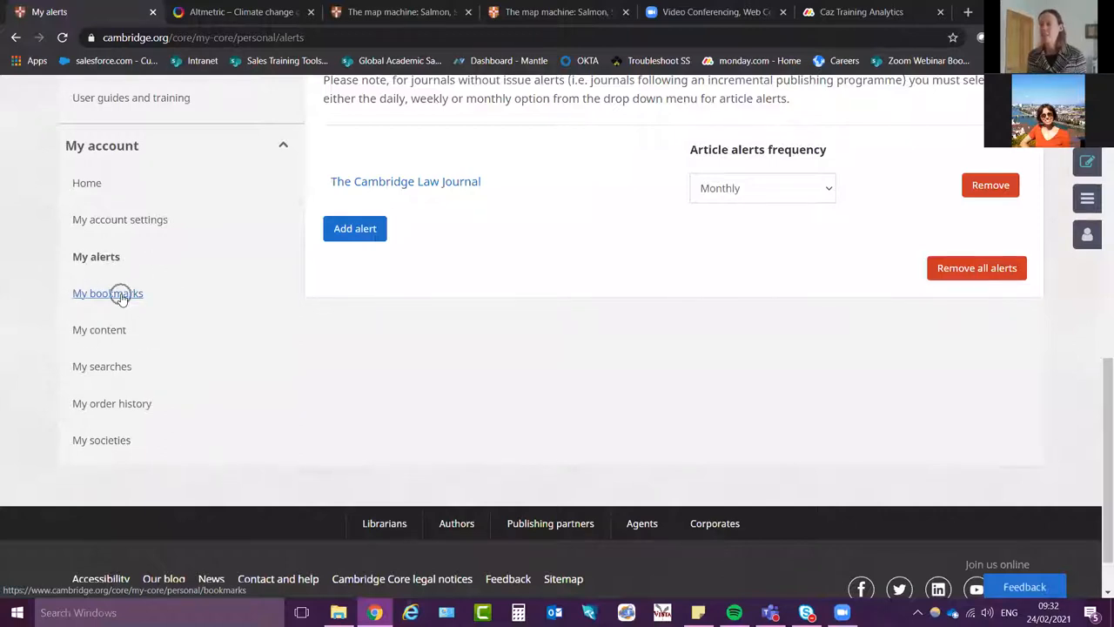
On My bookmarks, remove the Oryx journal bookmark, leaving 34 bookmarks
{"action": "left_click", "coordinate": [108, 292]}
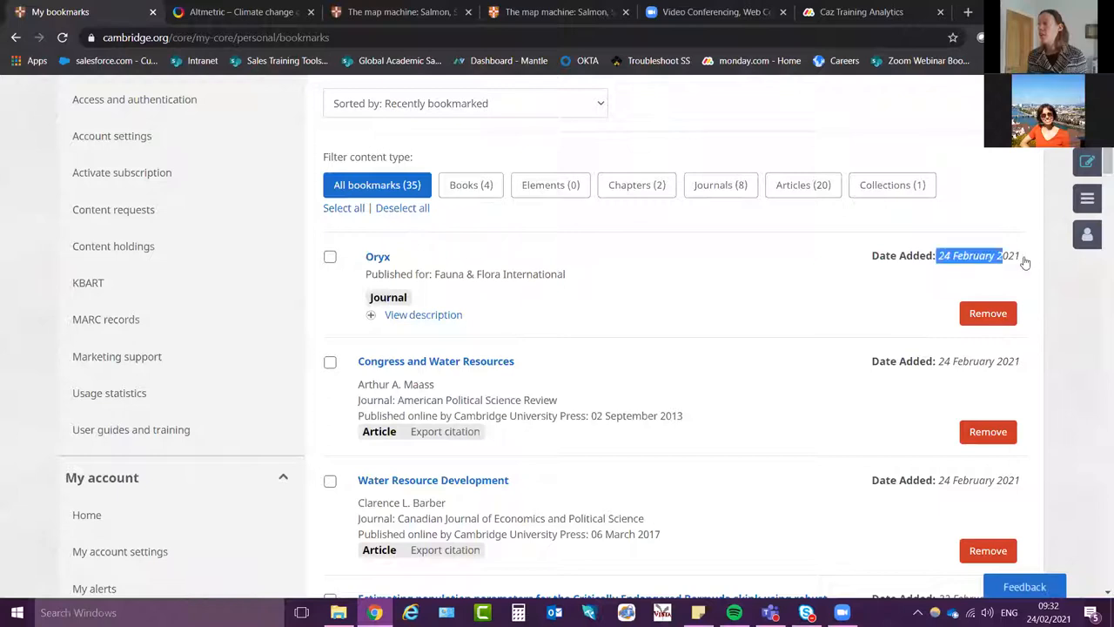
{"action": "left_click", "coordinate": [989, 313]}
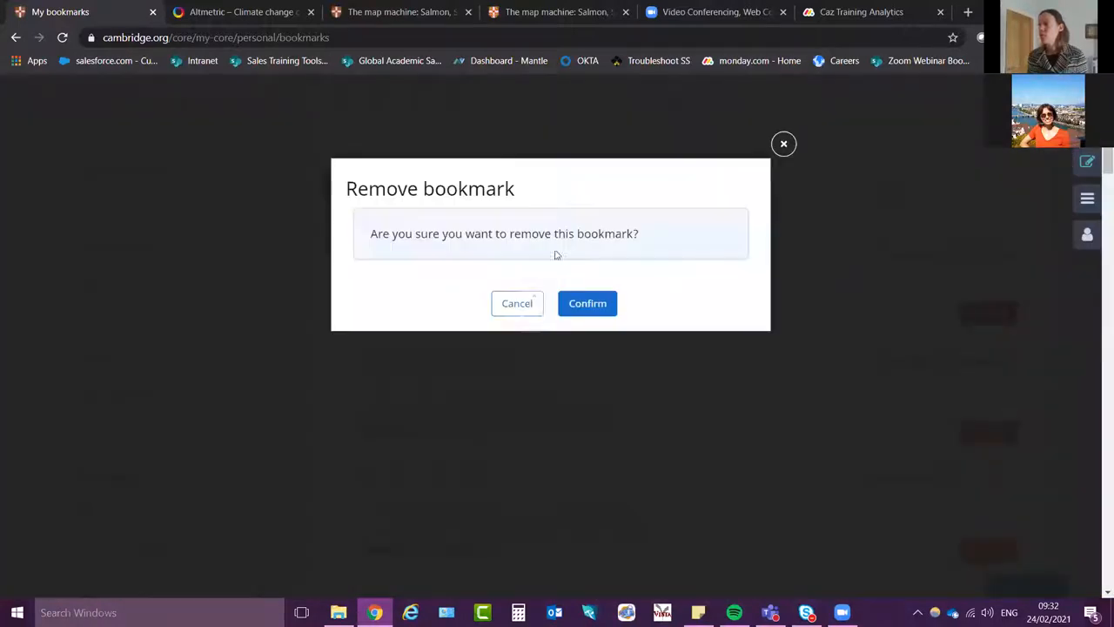
{"action": "left_click", "coordinate": [588, 302]}
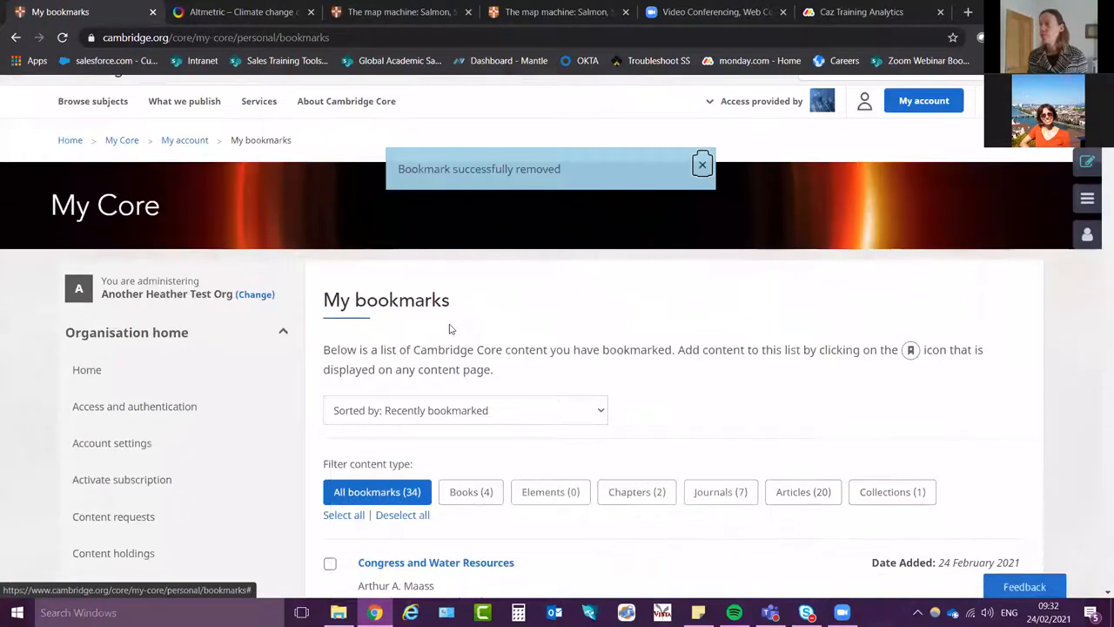
{"action": "scroll", "scroll_direction": "down", "scroll_amount": 3}
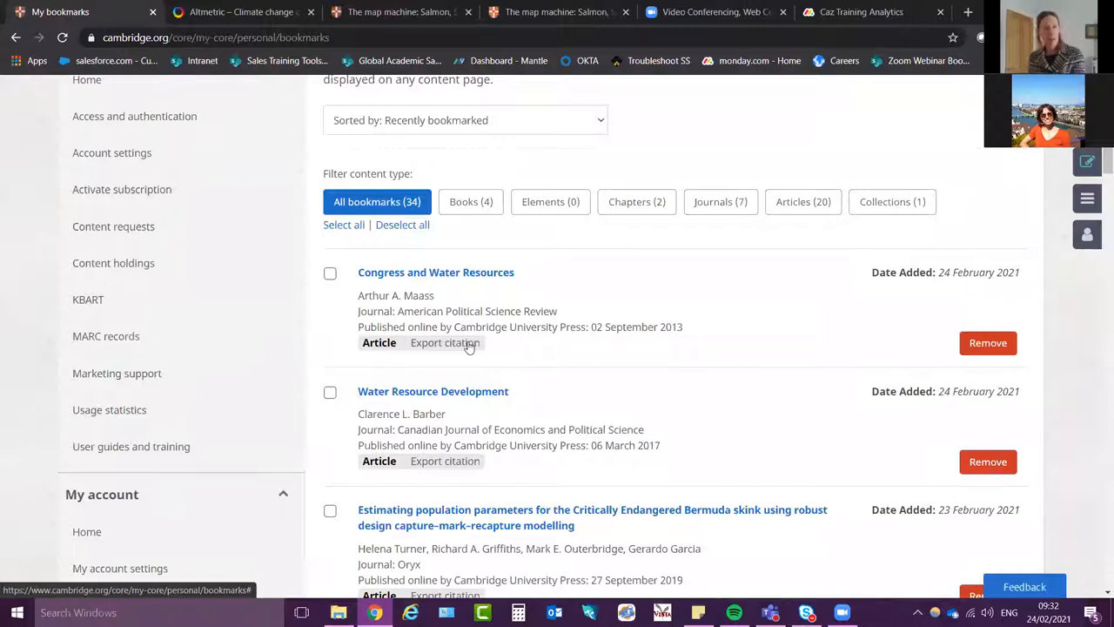
{"action": "mouse_move", "coordinate": [435, 271]}
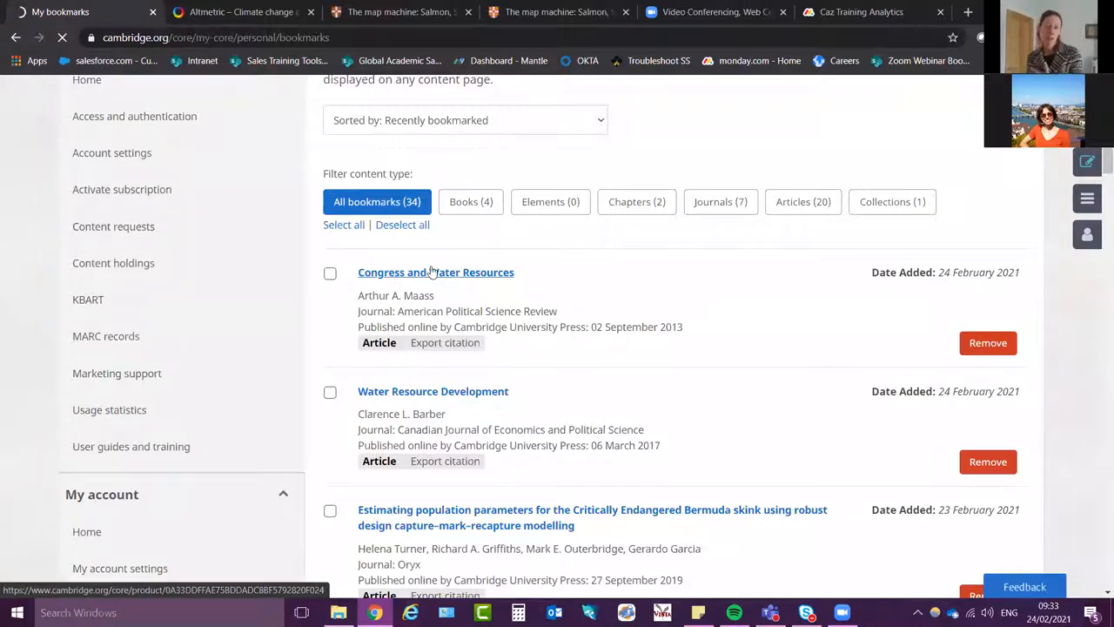
Open the Congress and Water Resources article and check its access options
{"action": "left_click", "coordinate": [435, 272]}
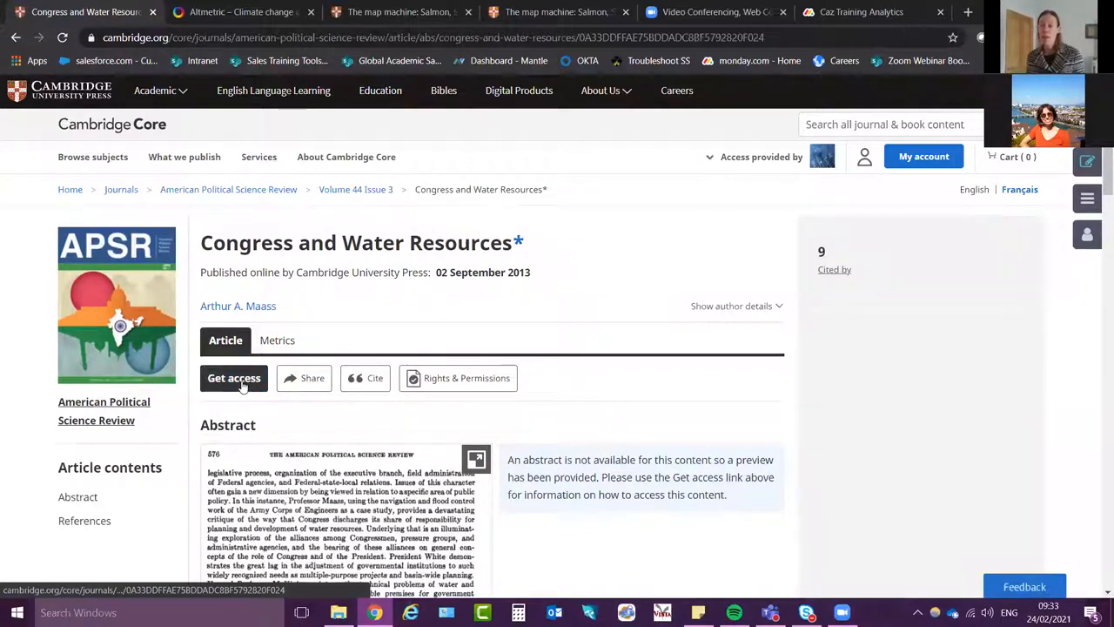
{"action": "left_click", "coordinate": [234, 378]}
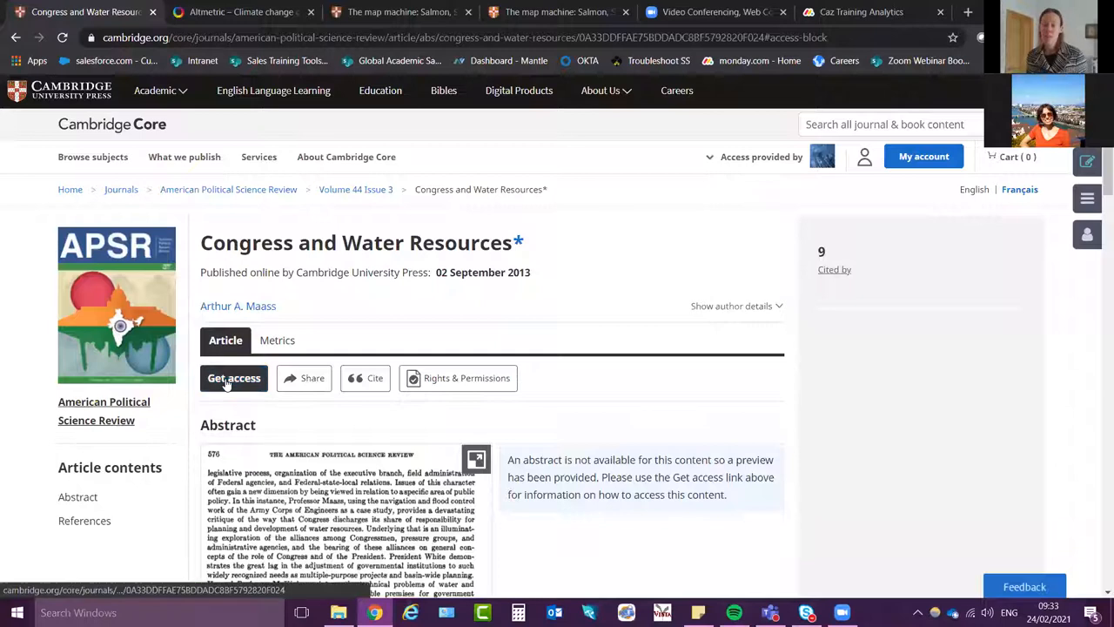
{"action": "mouse_move", "coordinate": [234, 377]}
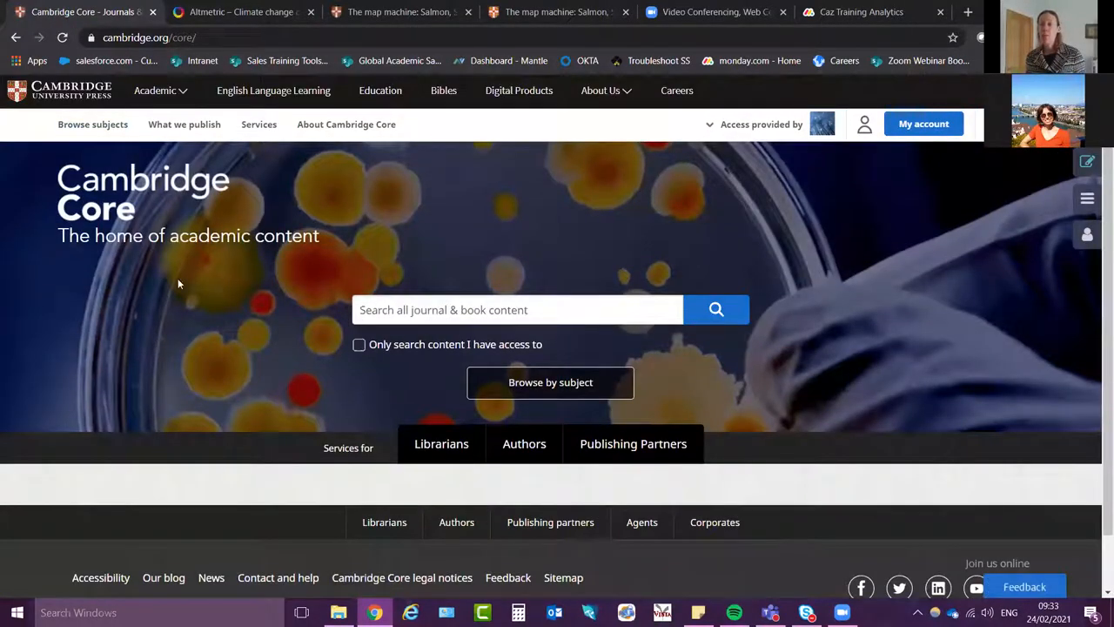
{"action": "mouse_move", "coordinate": [256, 429]}
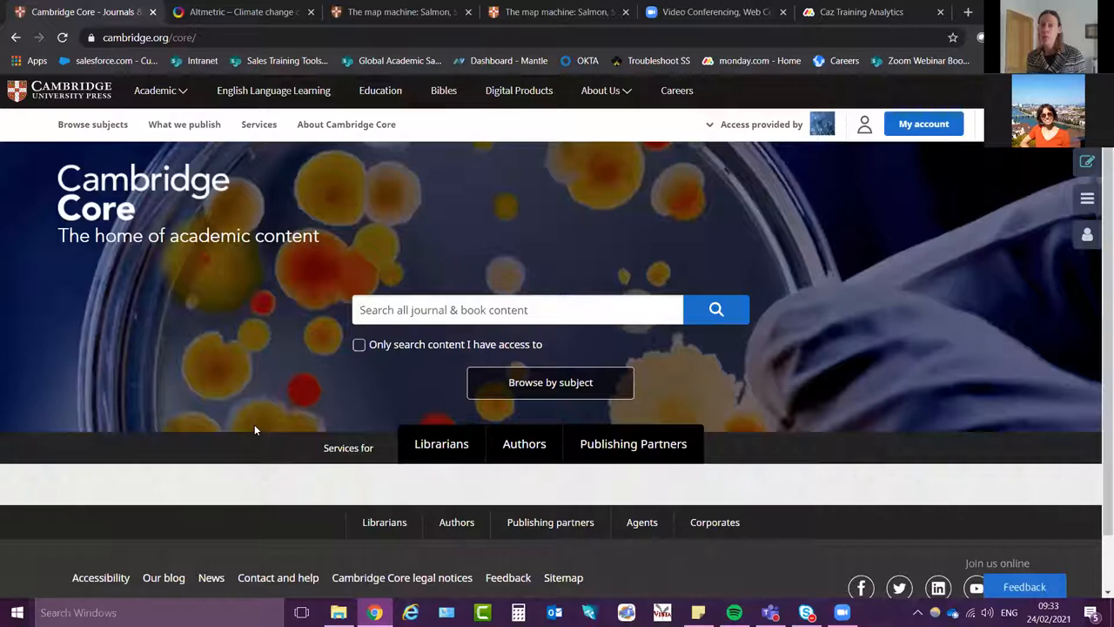
{"action": "mouse_move", "coordinate": [261, 418]}
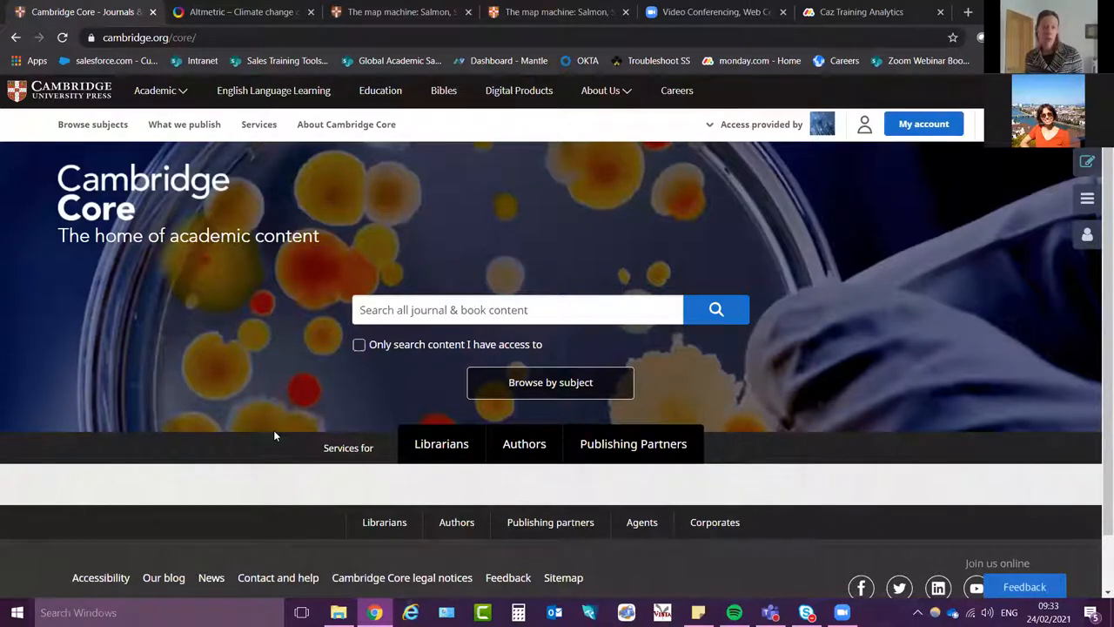
{"action": "mouse_move", "coordinate": [279, 577]}
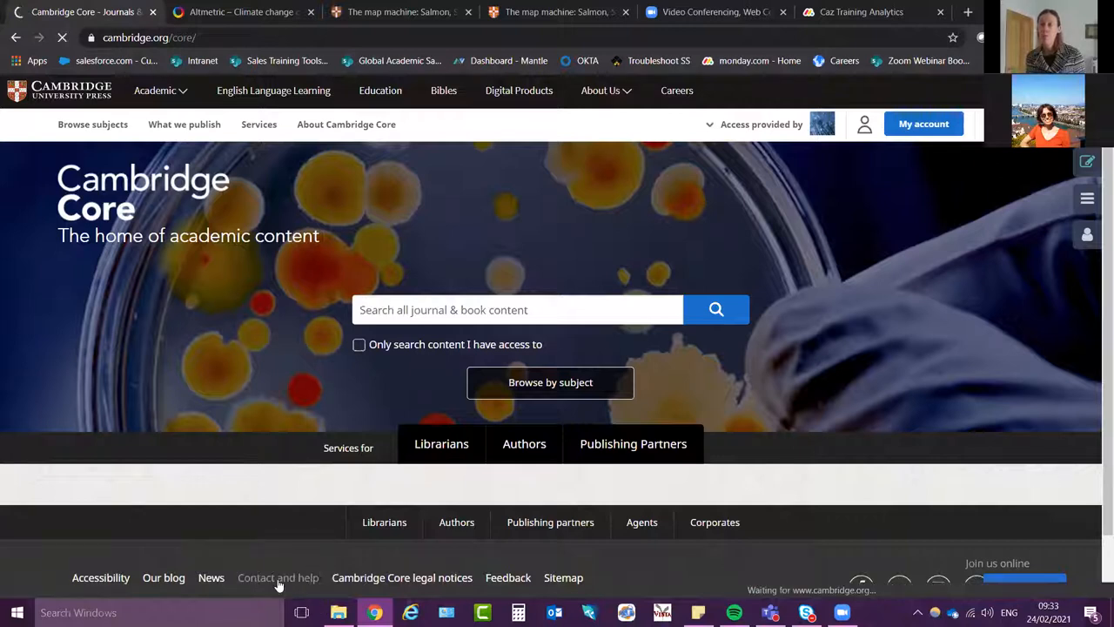
Go to Help, Training section, User guides and videos page
{"action": "left_click", "coordinate": [279, 578]}
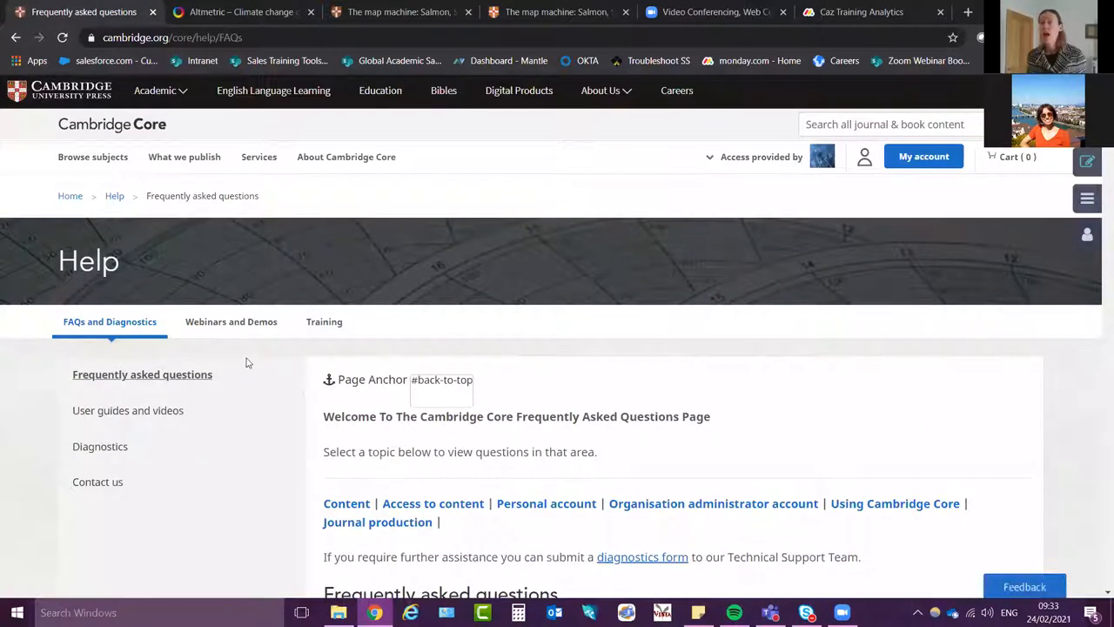
{"action": "mouse_move", "coordinate": [323, 320]}
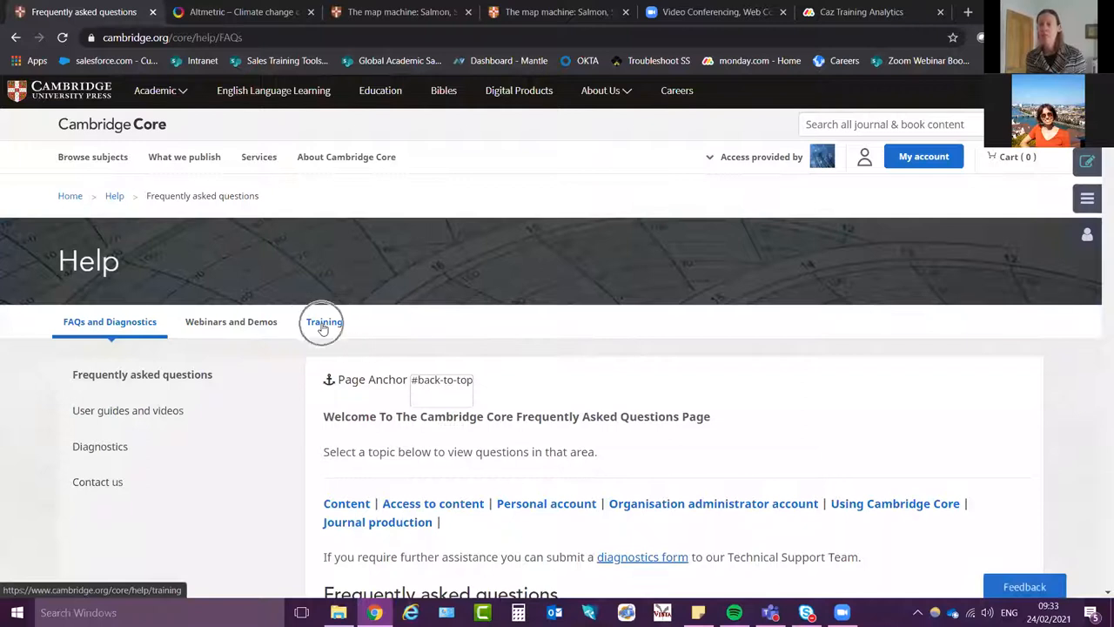
{"action": "left_click", "coordinate": [324, 320]}
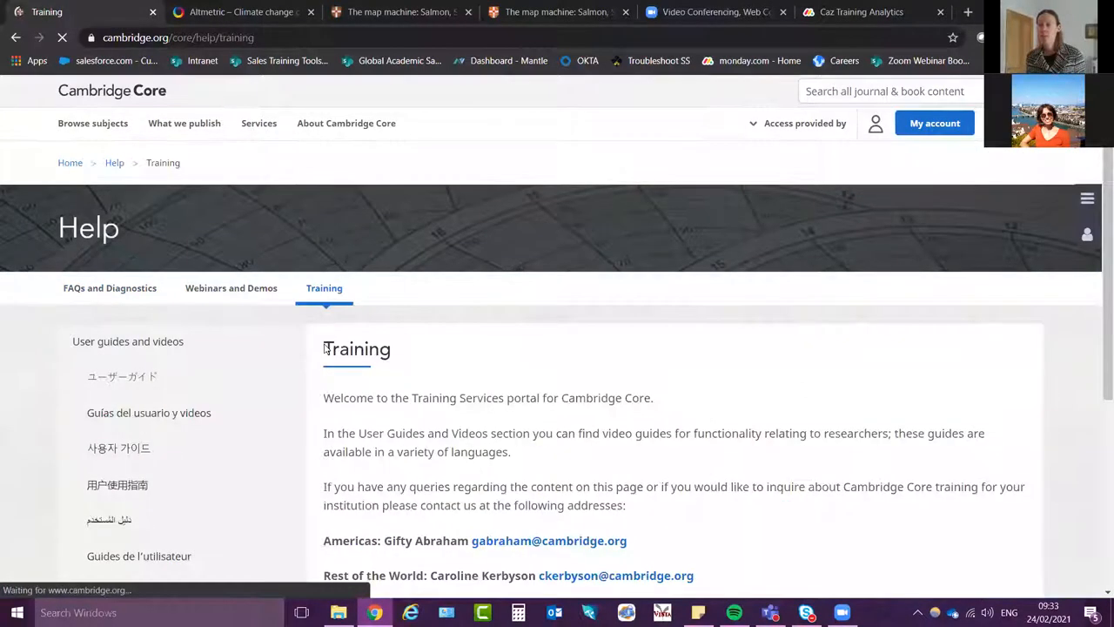
{"action": "scroll", "scroll_direction": "down", "scroll_amount": 3}
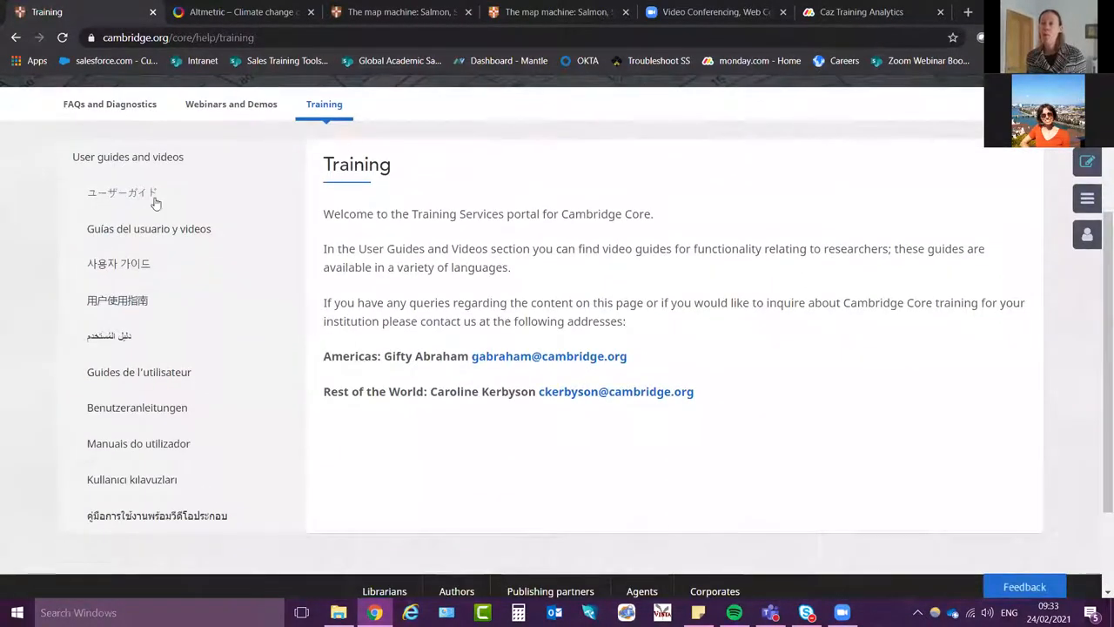
{"action": "mouse_move", "coordinate": [127, 157]}
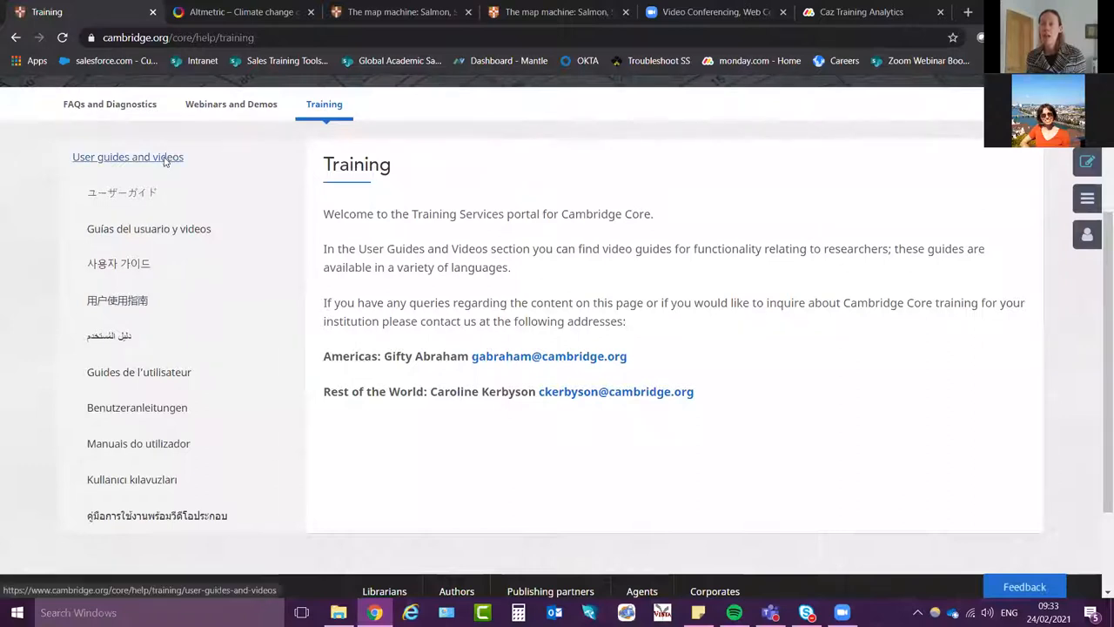
{"action": "left_click", "coordinate": [127, 157]}
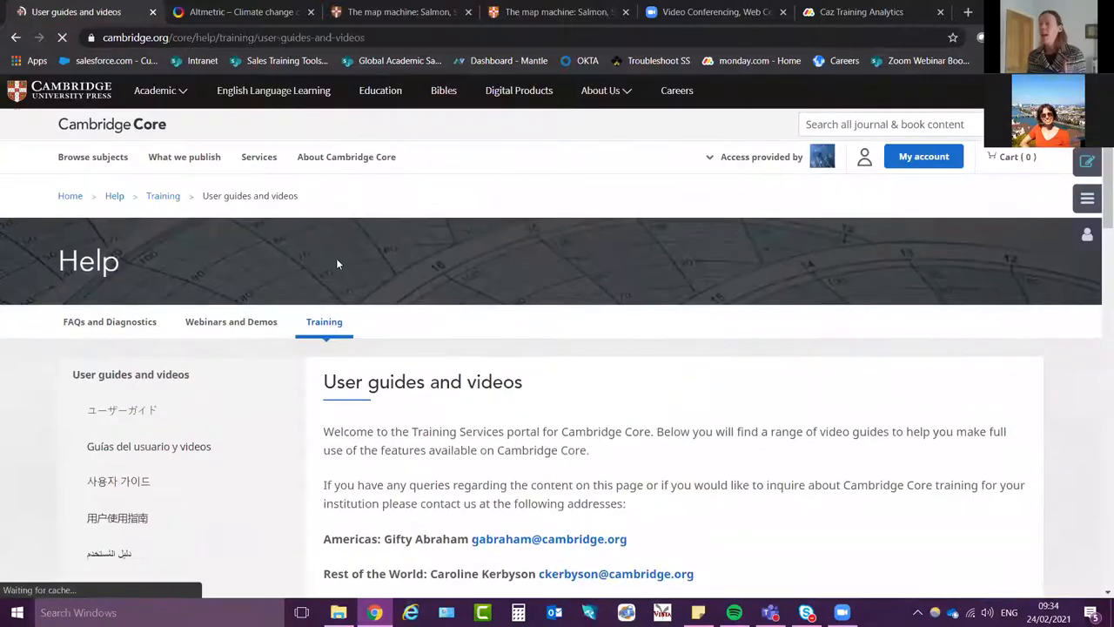
Scroll through the tutorial videos on registering, searching, alerts and citations
{"action": "scroll", "scroll_direction": "down", "scroll_amount": 3}
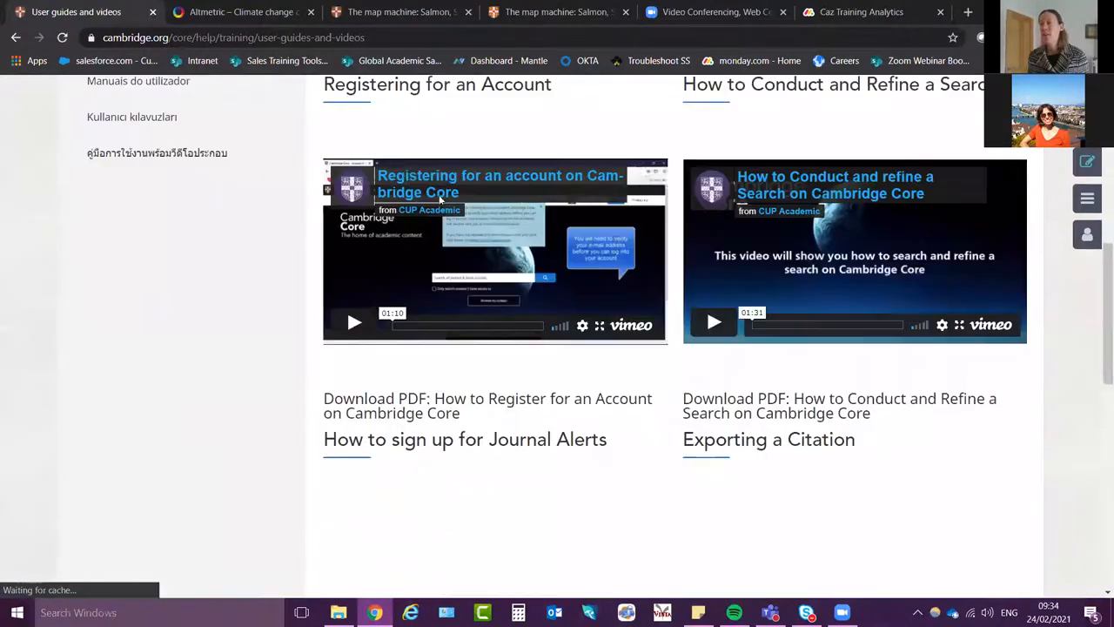
{"action": "scroll", "scroll_direction": "down", "scroll_amount": 3}
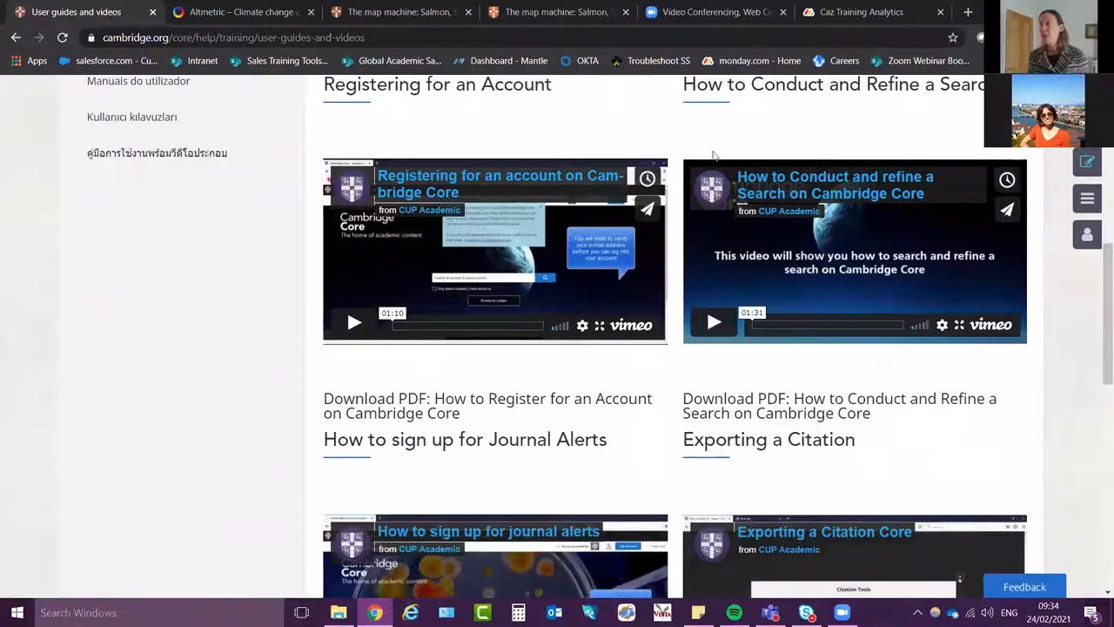
{"action": "scroll", "scroll_direction": "down", "scroll_amount": 3}
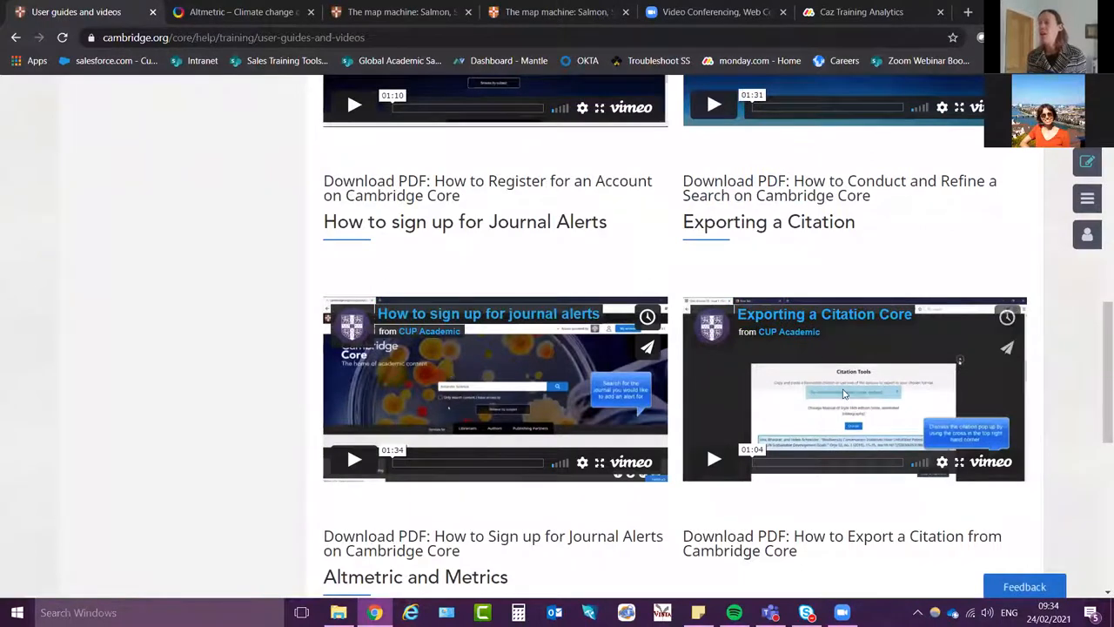
{"action": "scroll", "scroll_direction": "down", "scroll_amount": 3}
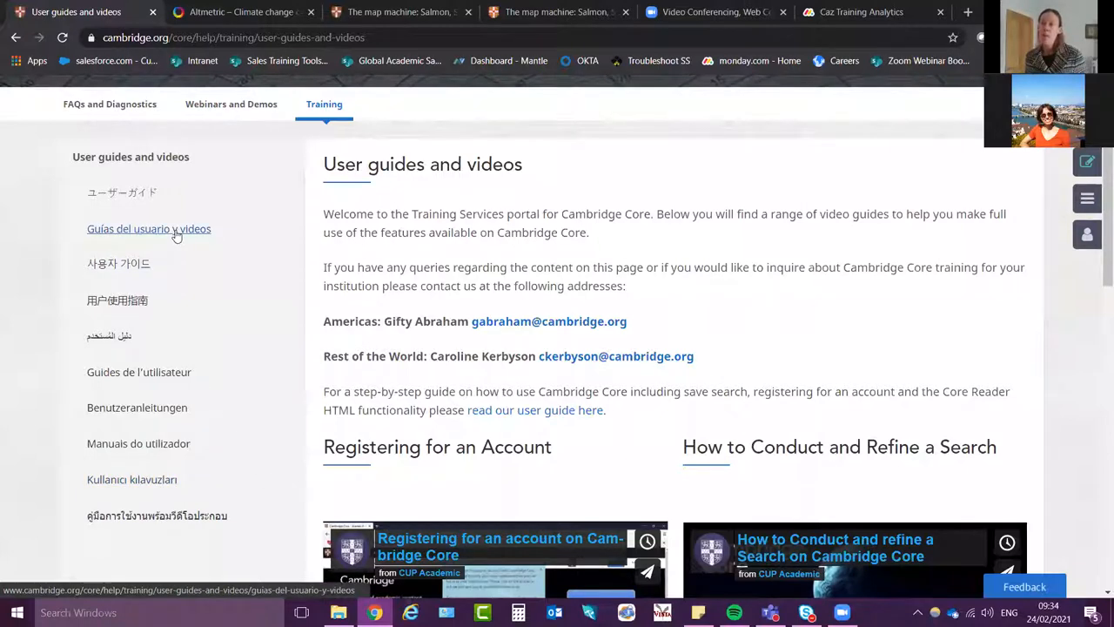
Switch the user guides to Spanish, then to French, and browse the French tutorial videos
{"action": "left_click", "coordinate": [148, 228]}
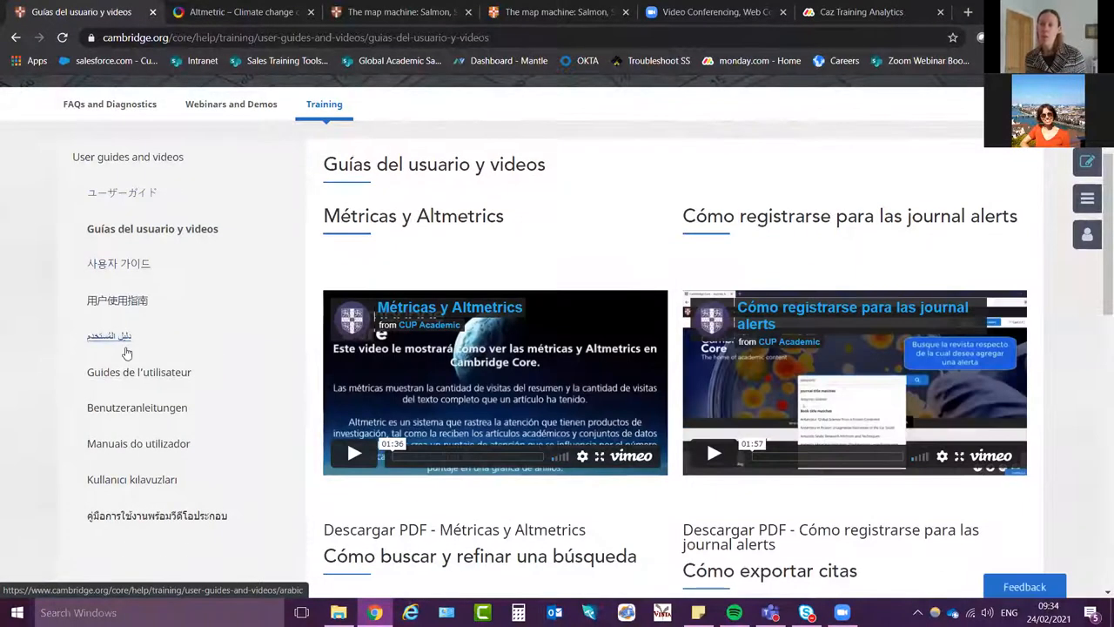
{"action": "left_click", "coordinate": [139, 373]}
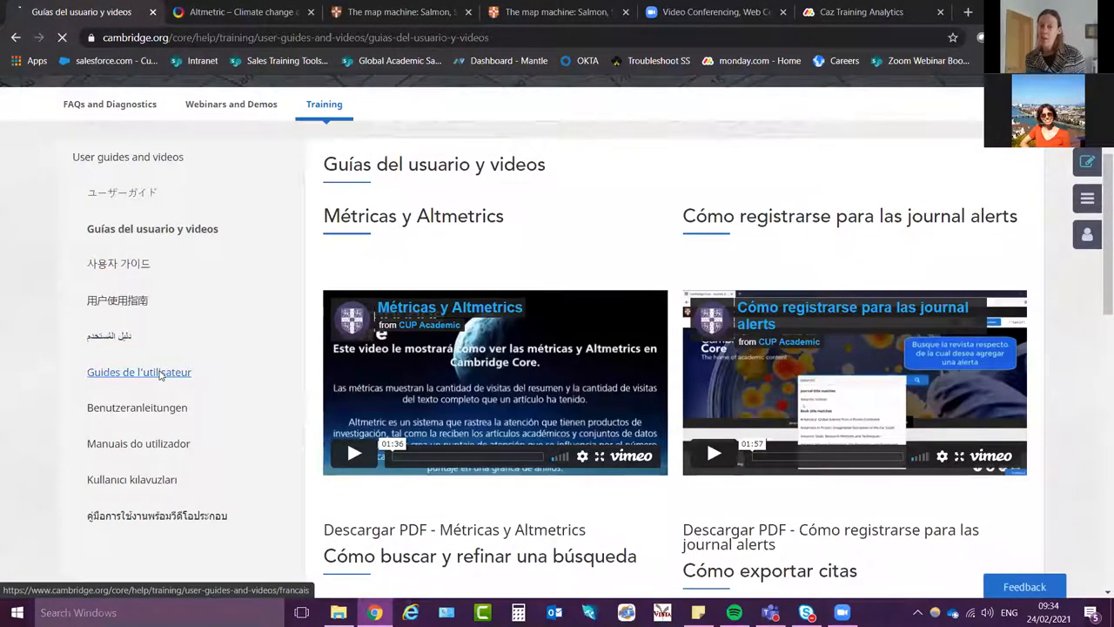
{"action": "left_click", "coordinate": [140, 372]}
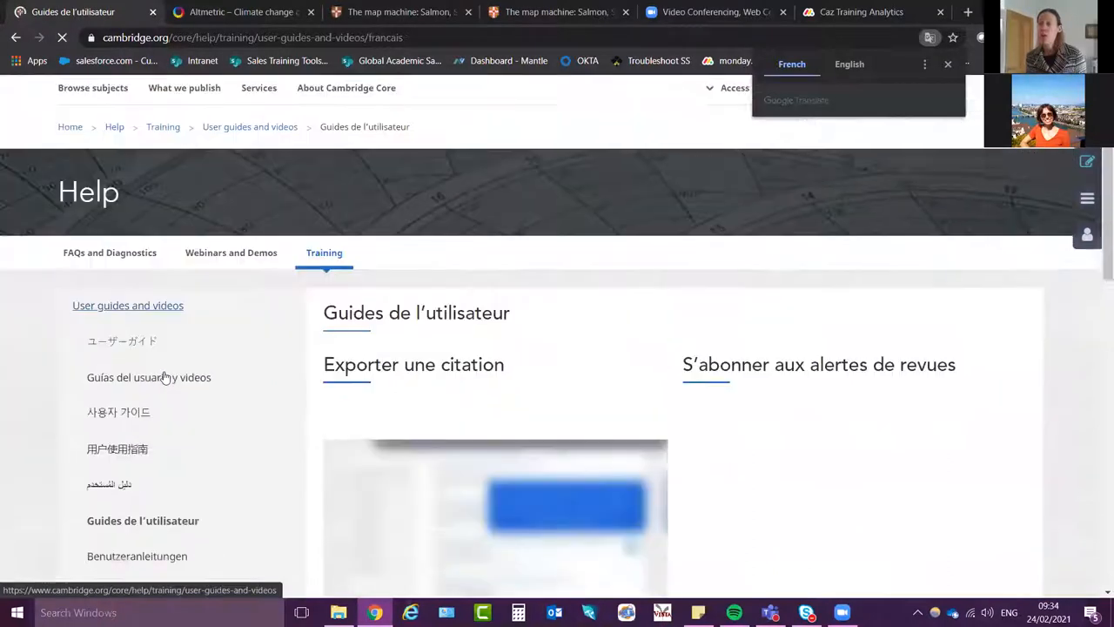
{"action": "scroll", "scroll_direction": "down", "scroll_amount": 3}
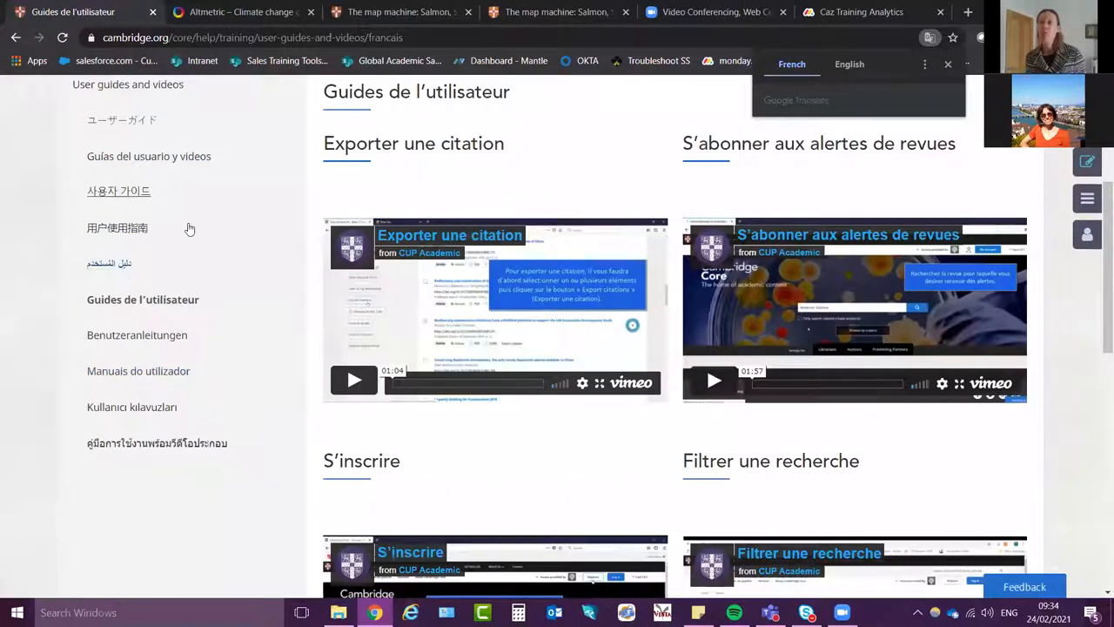
{"action": "mouse_move", "coordinate": [139, 369]}
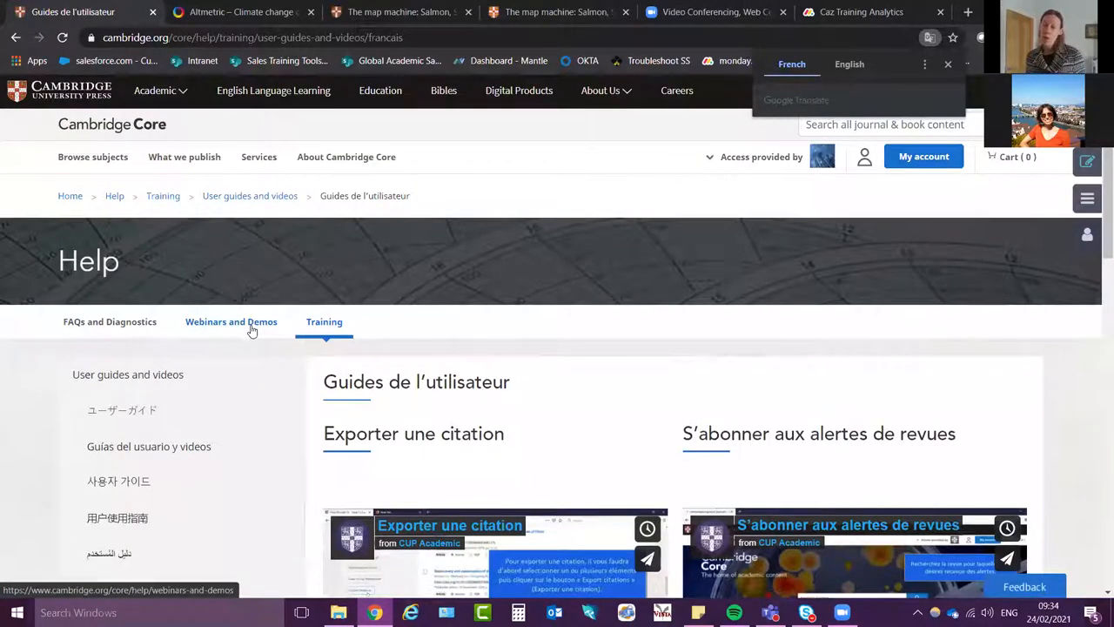
Show the Upcoming Product Webinars list and browse the Law Reports, Account Administrator and EBA sessions
{"action": "left_click", "coordinate": [230, 320]}
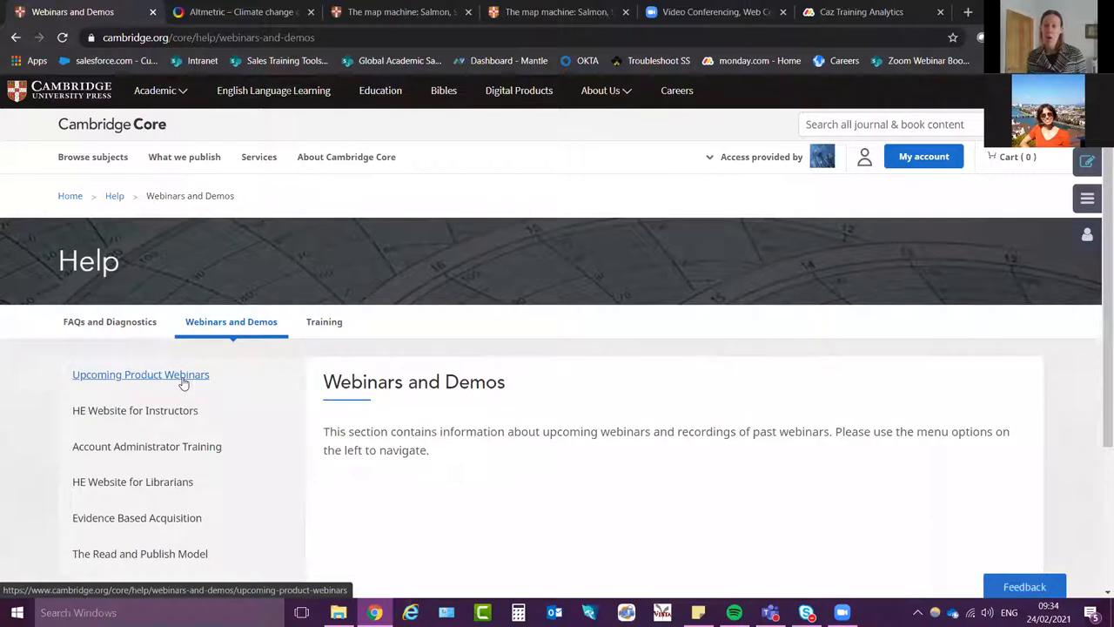
{"action": "left_click", "coordinate": [139, 374]}
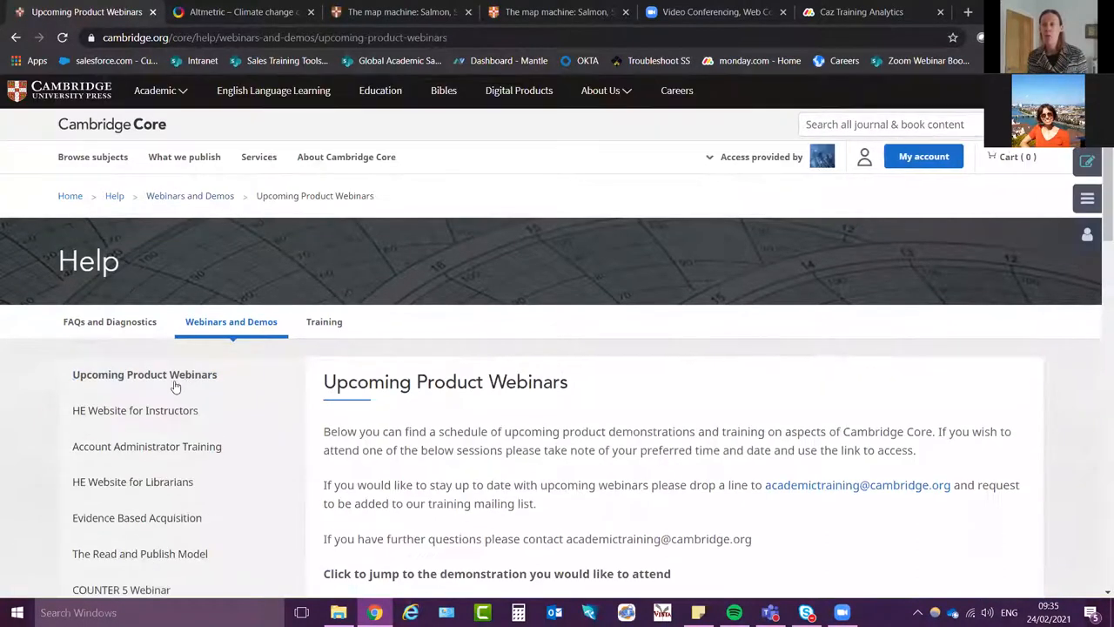
{"action": "left_click", "coordinate": [145, 374]}
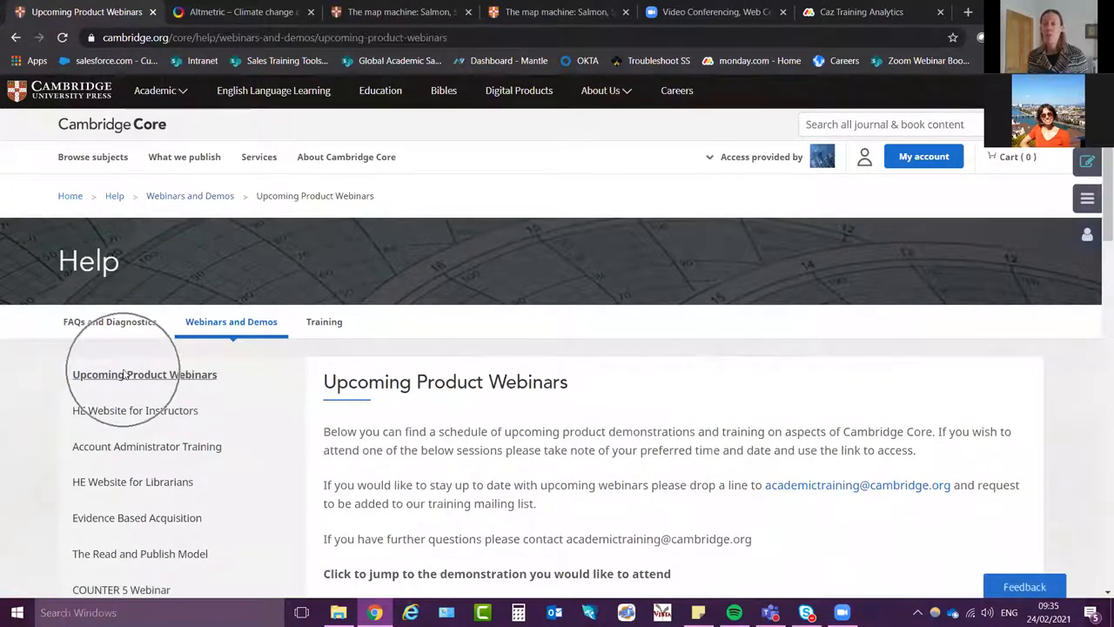
{"action": "scroll", "scroll_direction": "down", "scroll_amount": 3}
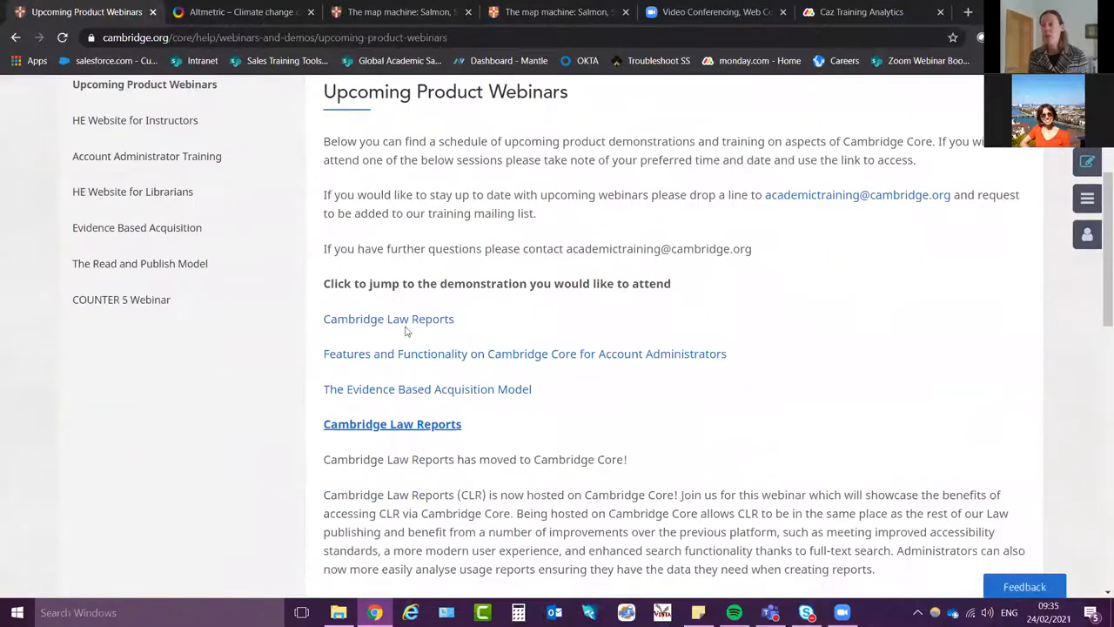
{"action": "scroll", "scroll_direction": "down", "scroll_amount": 3}
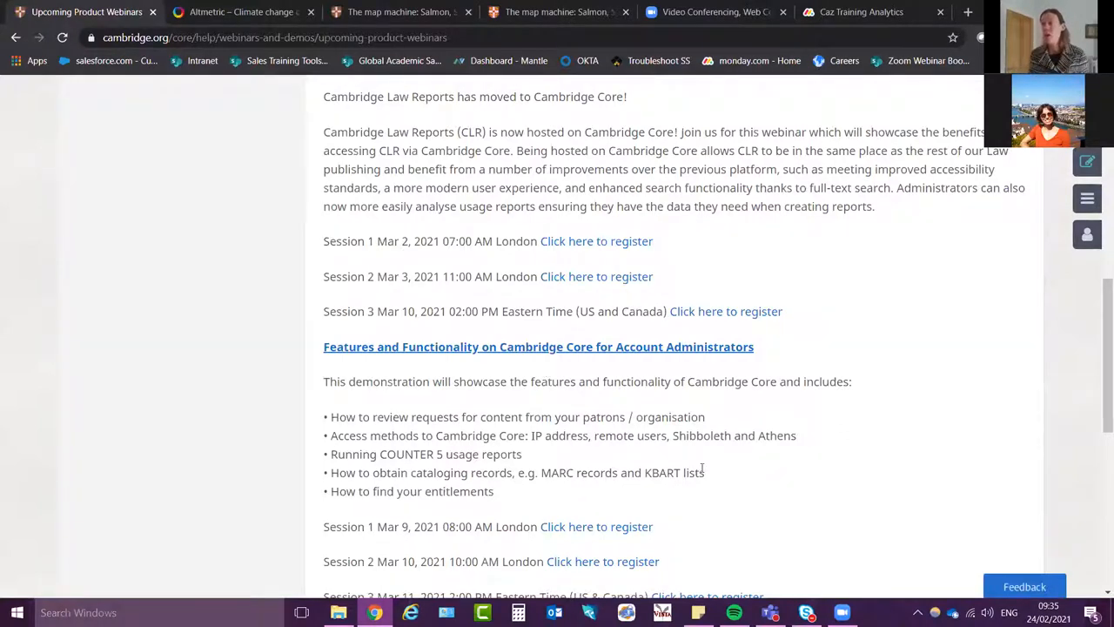
{"action": "mouse_move", "coordinate": [160, 386]}
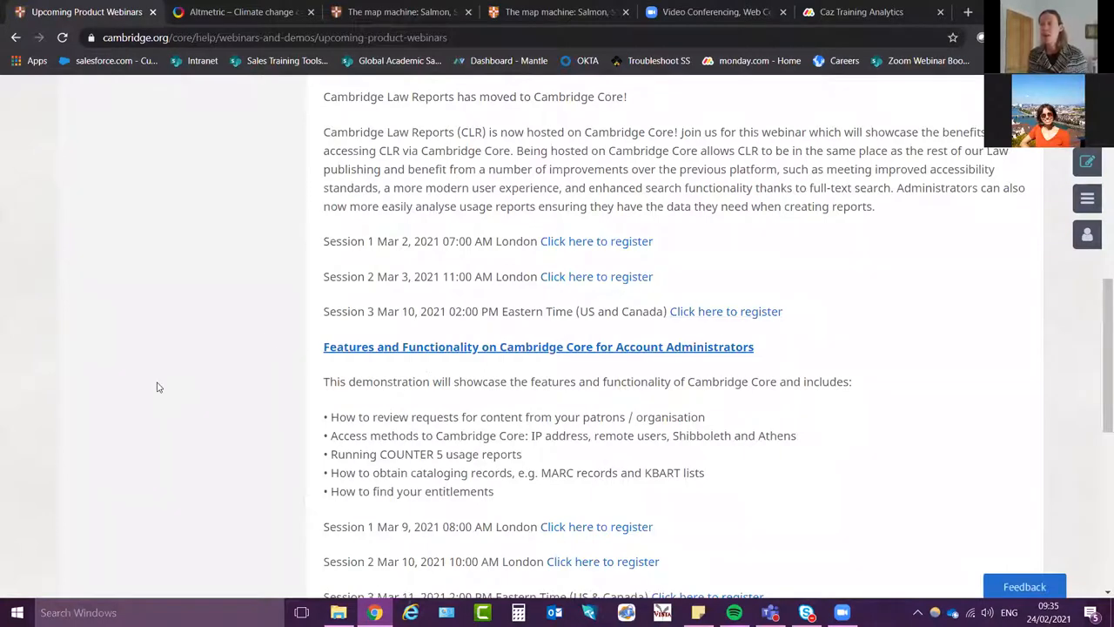
{"action": "scroll", "scroll_direction": "down", "scroll_amount": 3}
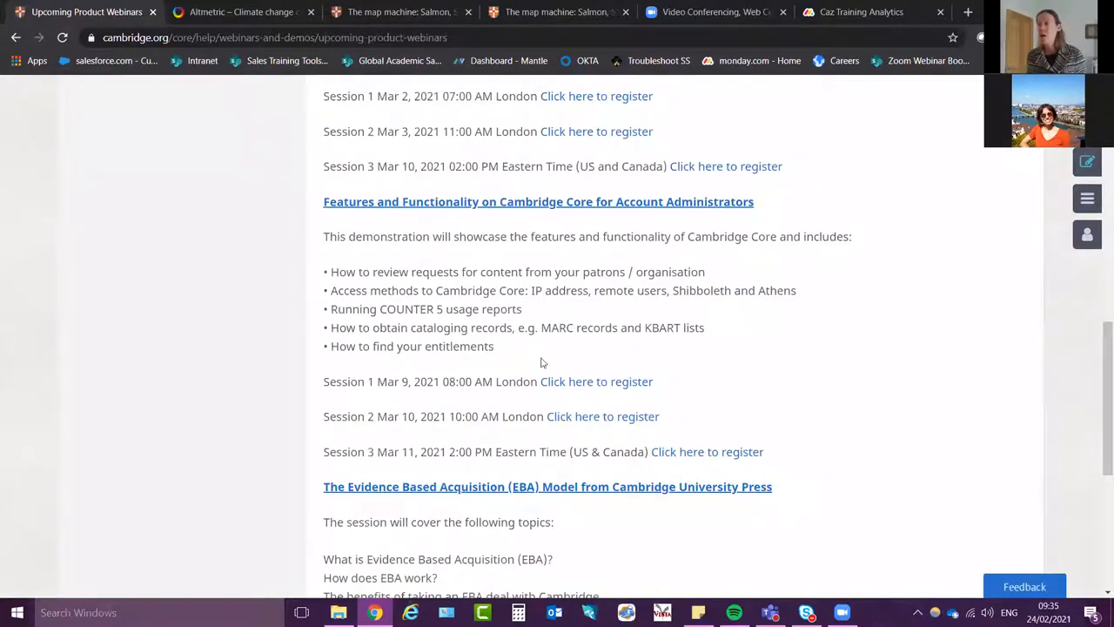
{"action": "scroll", "scroll_direction": "down", "scroll_amount": 3}
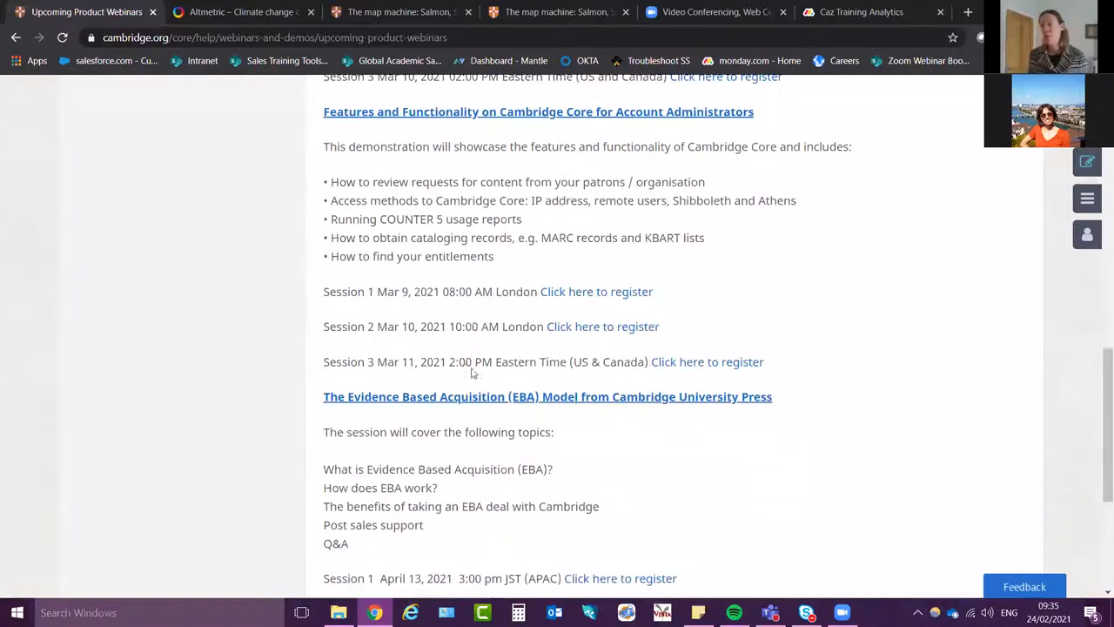